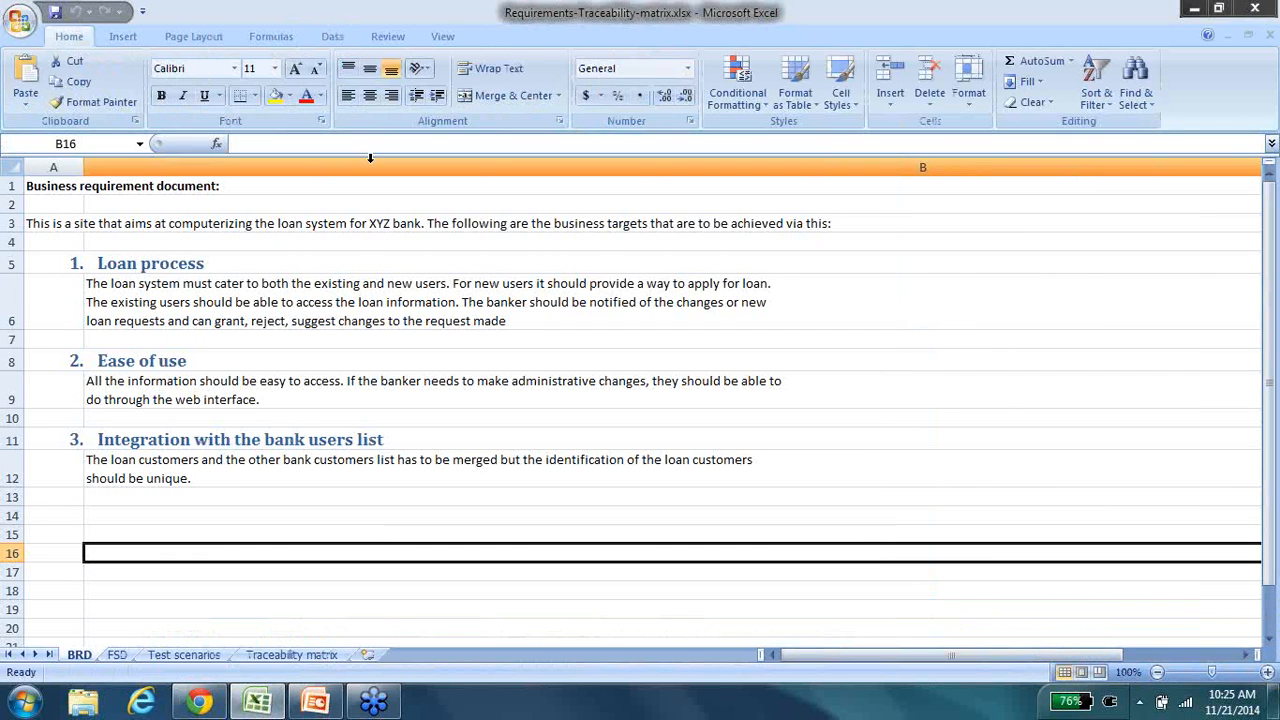
- Create a new worksheet, enter 'Matrix' in A1 and select the block A3:G18
click(422, 656)
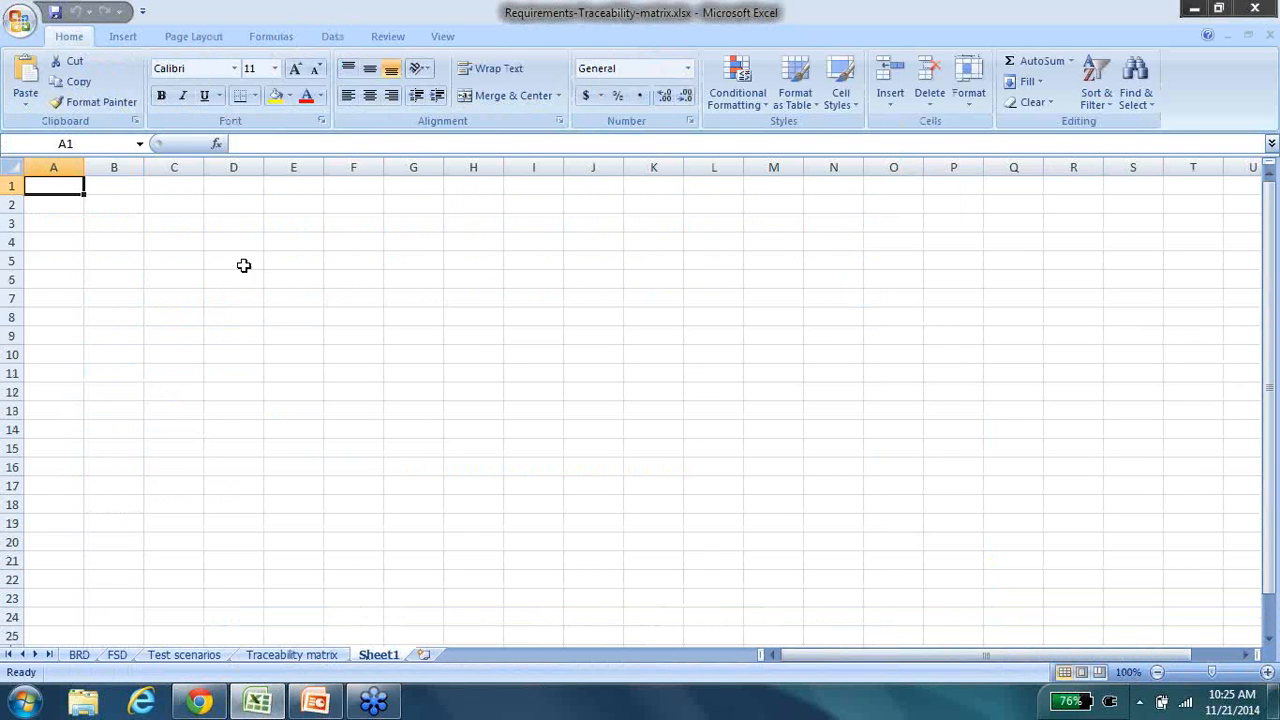
mouse_move(364, 390)
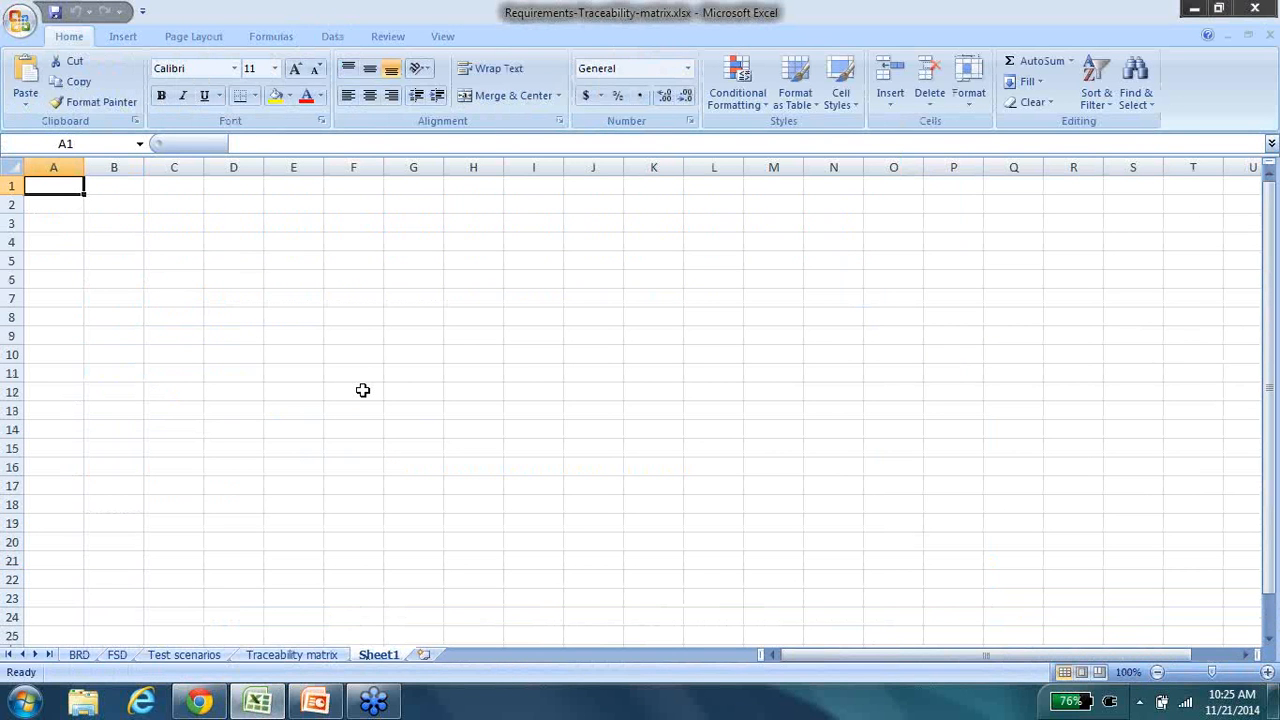
text(Matrix)
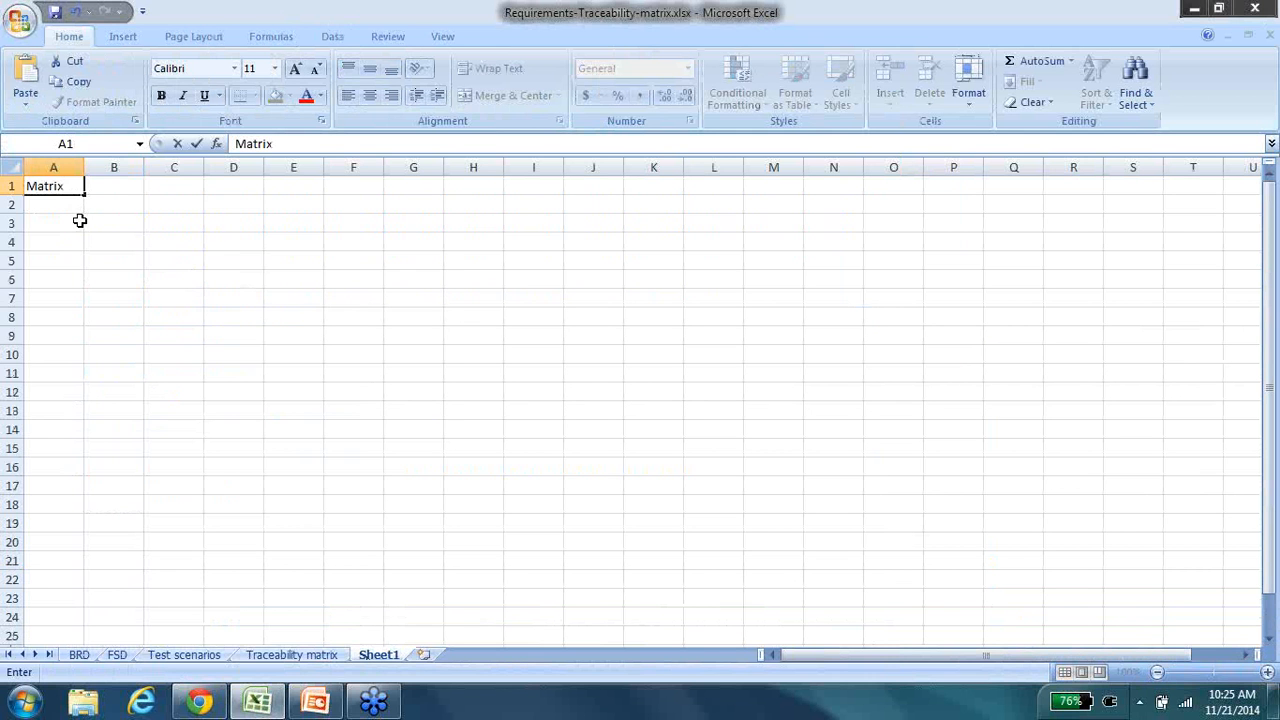
drag(52, 222, 412, 504)
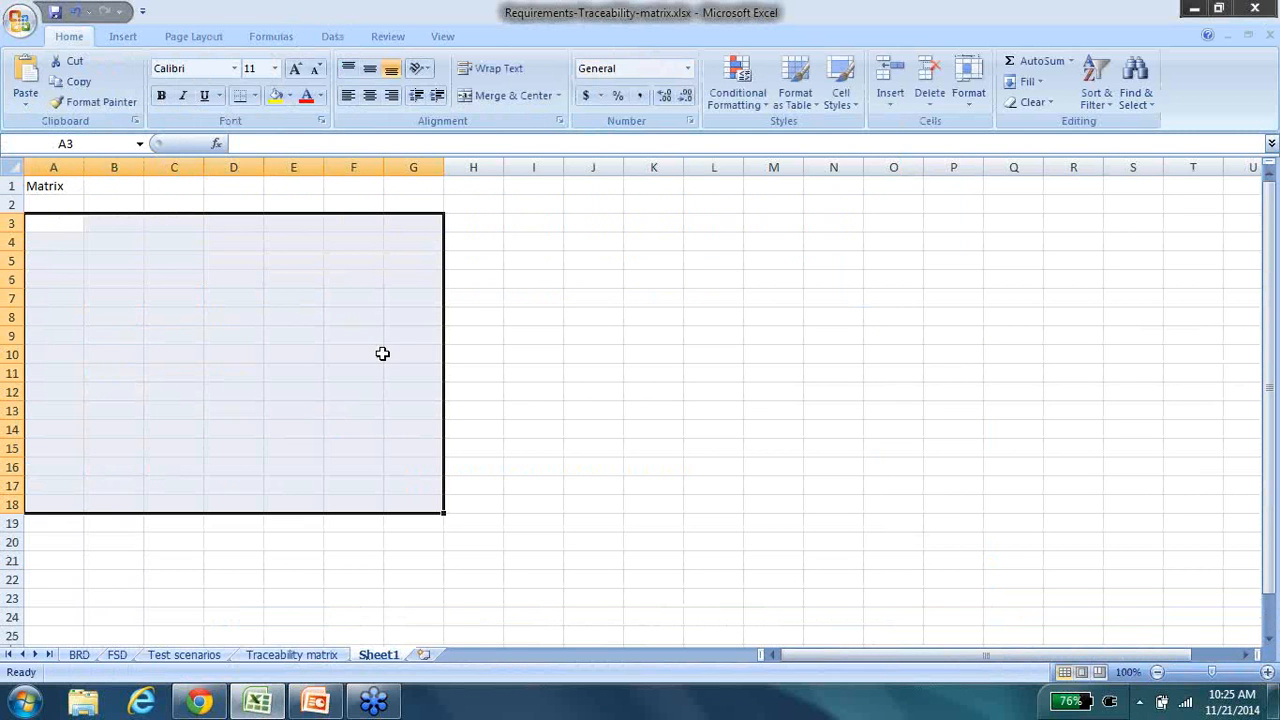
mouse_move(72, 188)
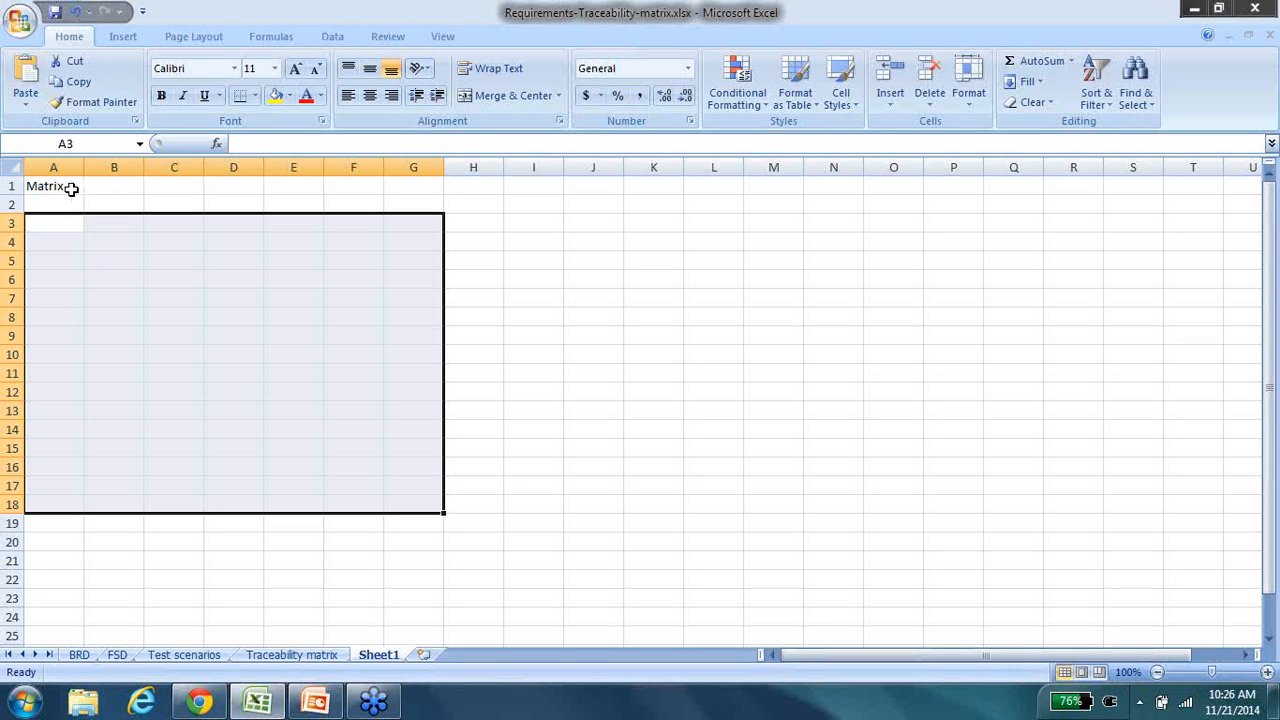
- Enter '100% test coverage rule' in A2 and 'requirements' in A4, then move to B6
click(54, 204)
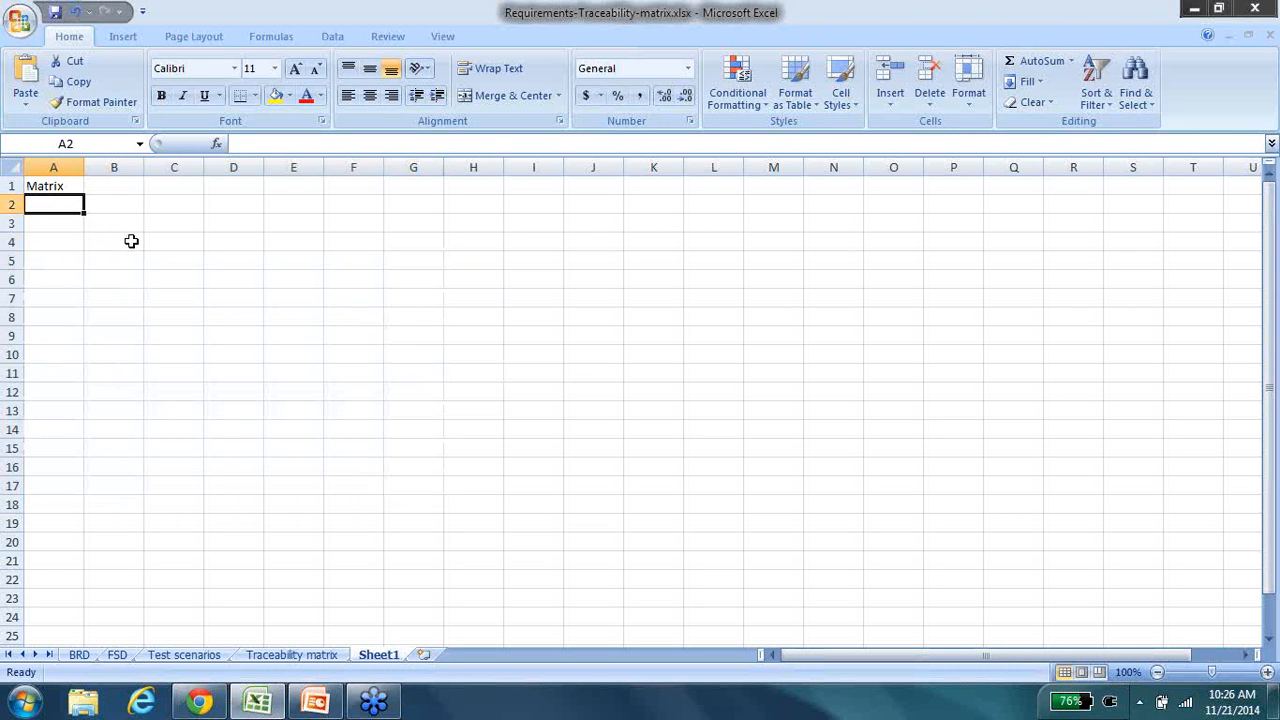
text(100%)
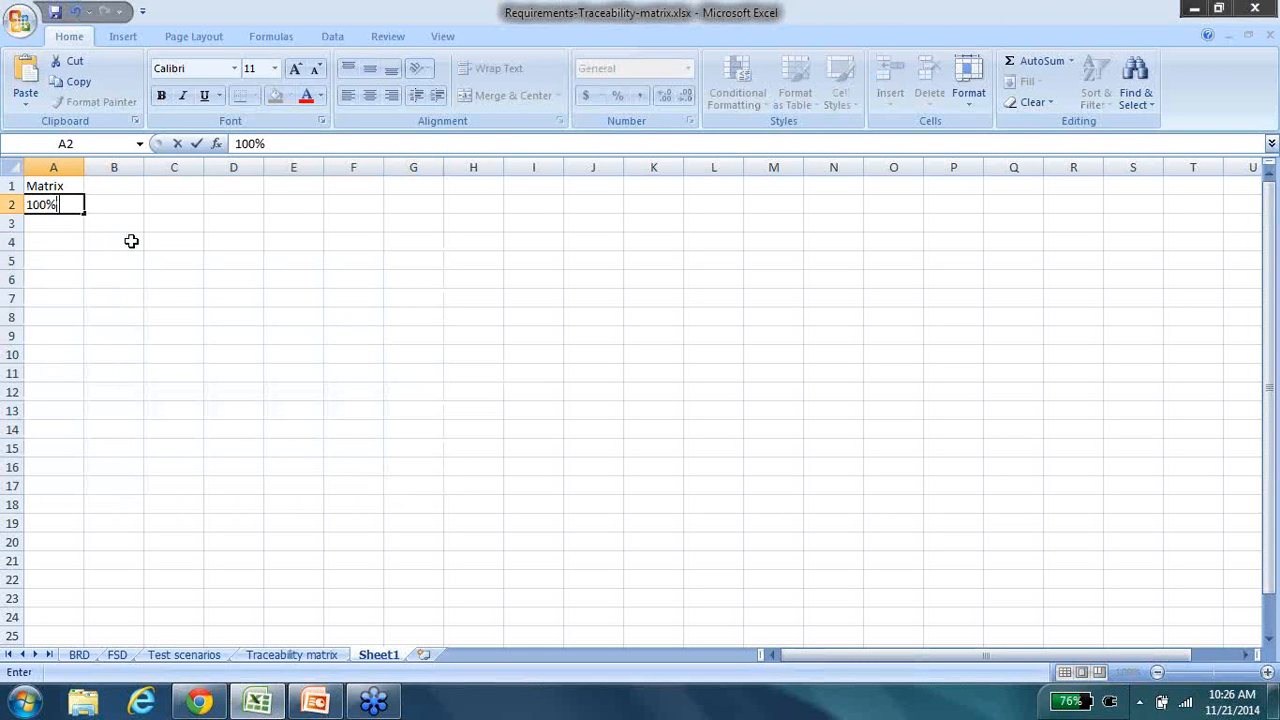
text(test cov)
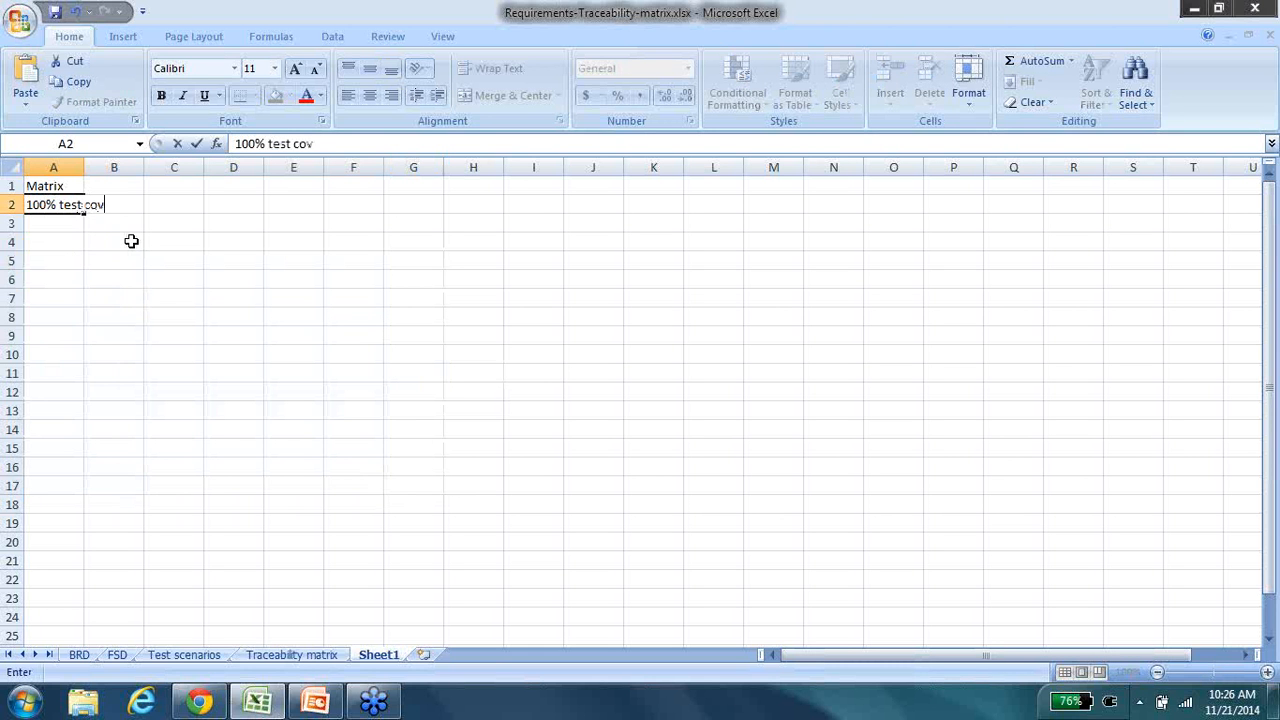
text(erage rule)
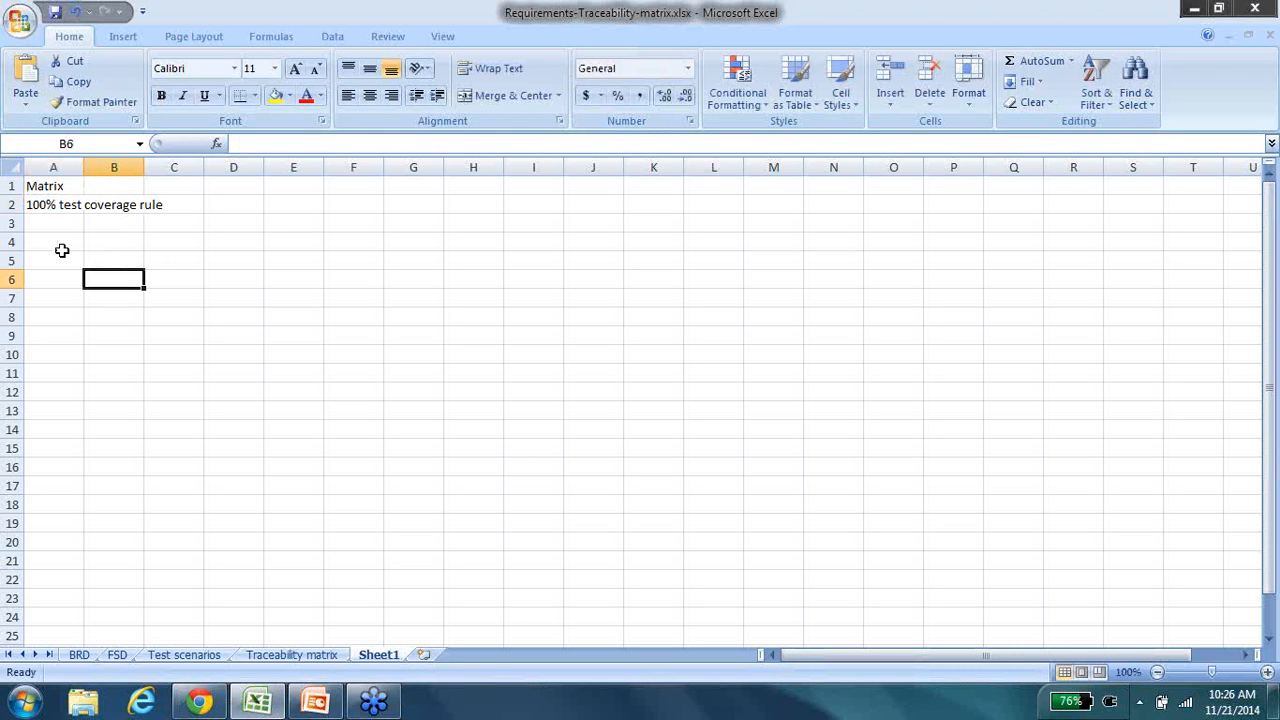
text(requ)
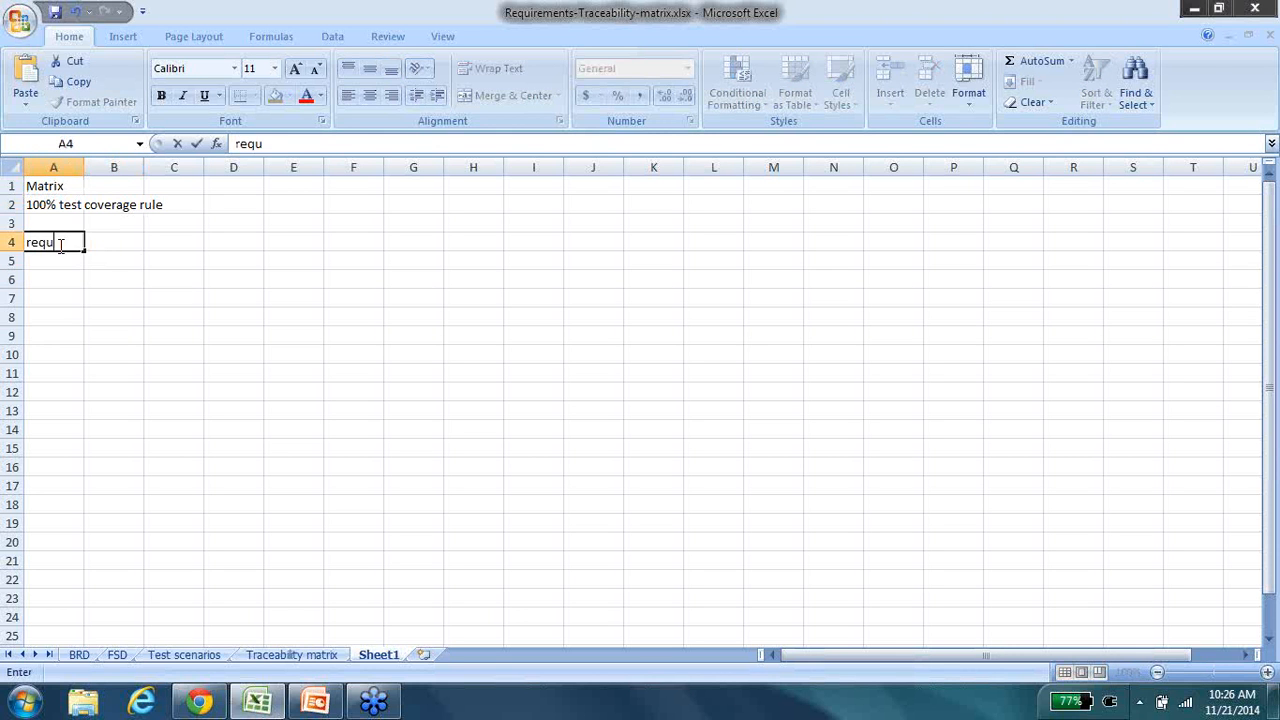
text(irements)
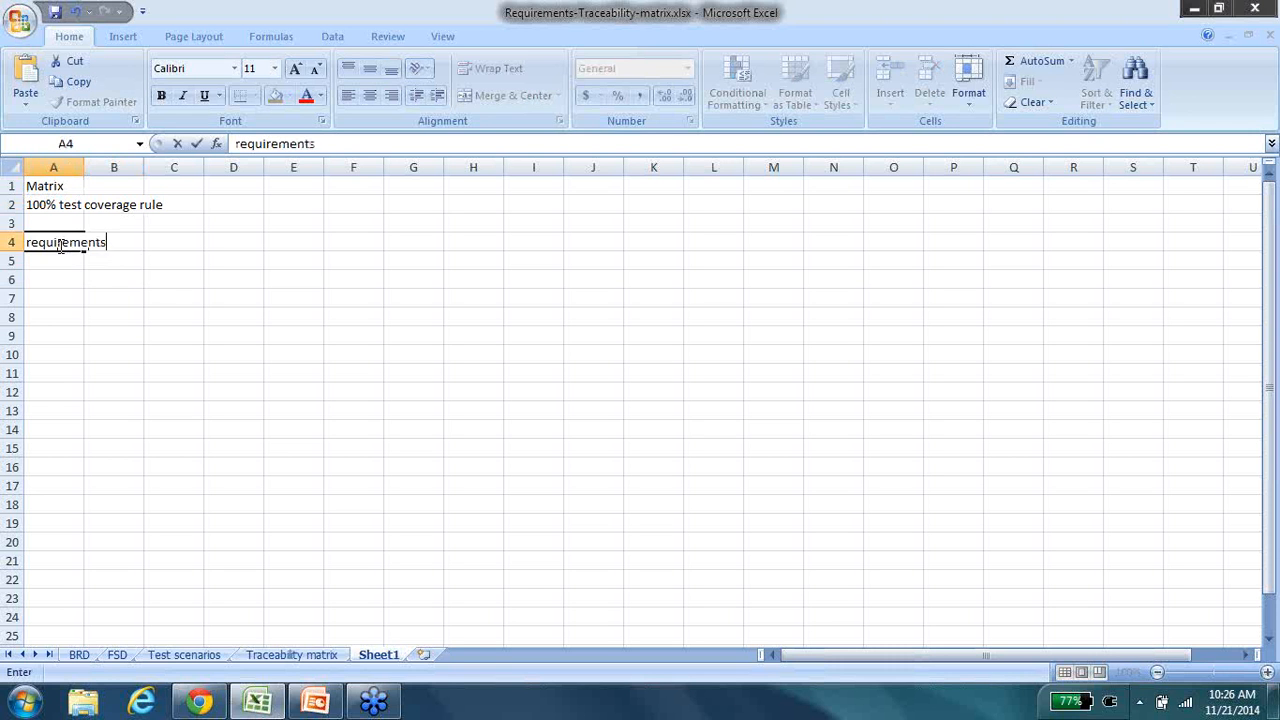
click(112, 280)
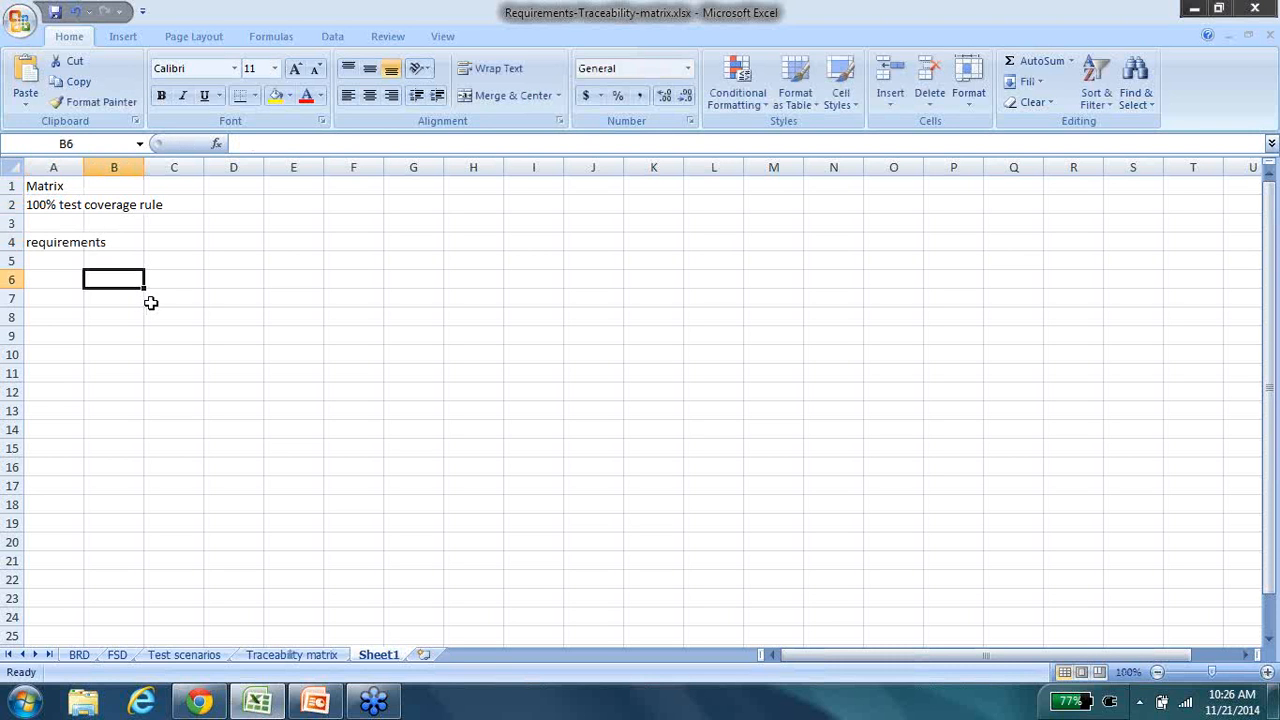
- Enter 'BRD/FRD/TDD- reference documents' in B6, fixing the typo in 'reference'
text(BRD)
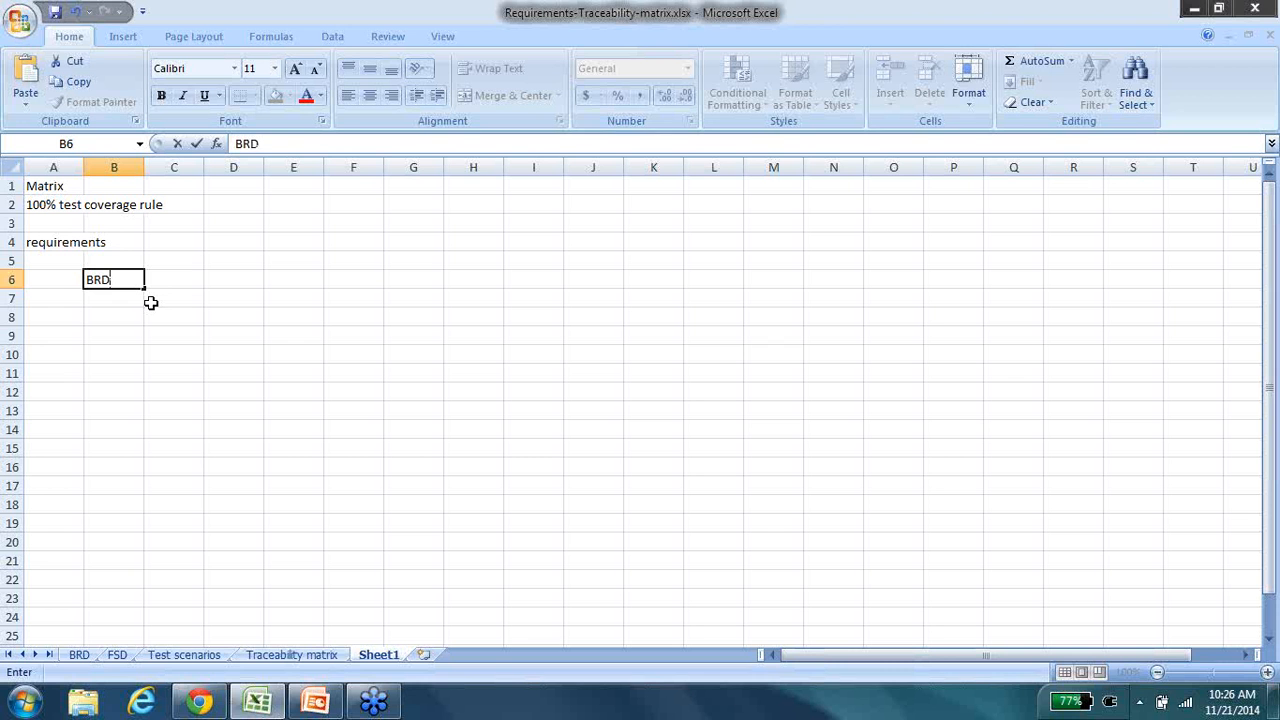
text(,)
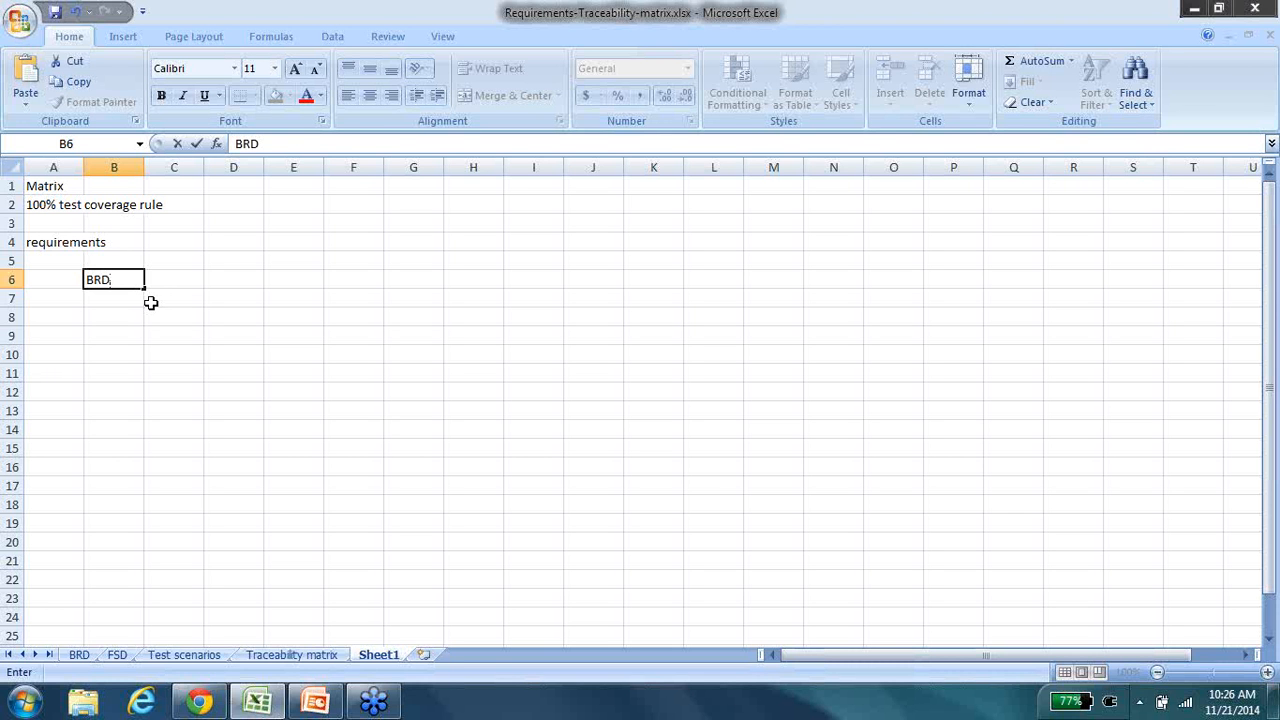
text(/FRD/)
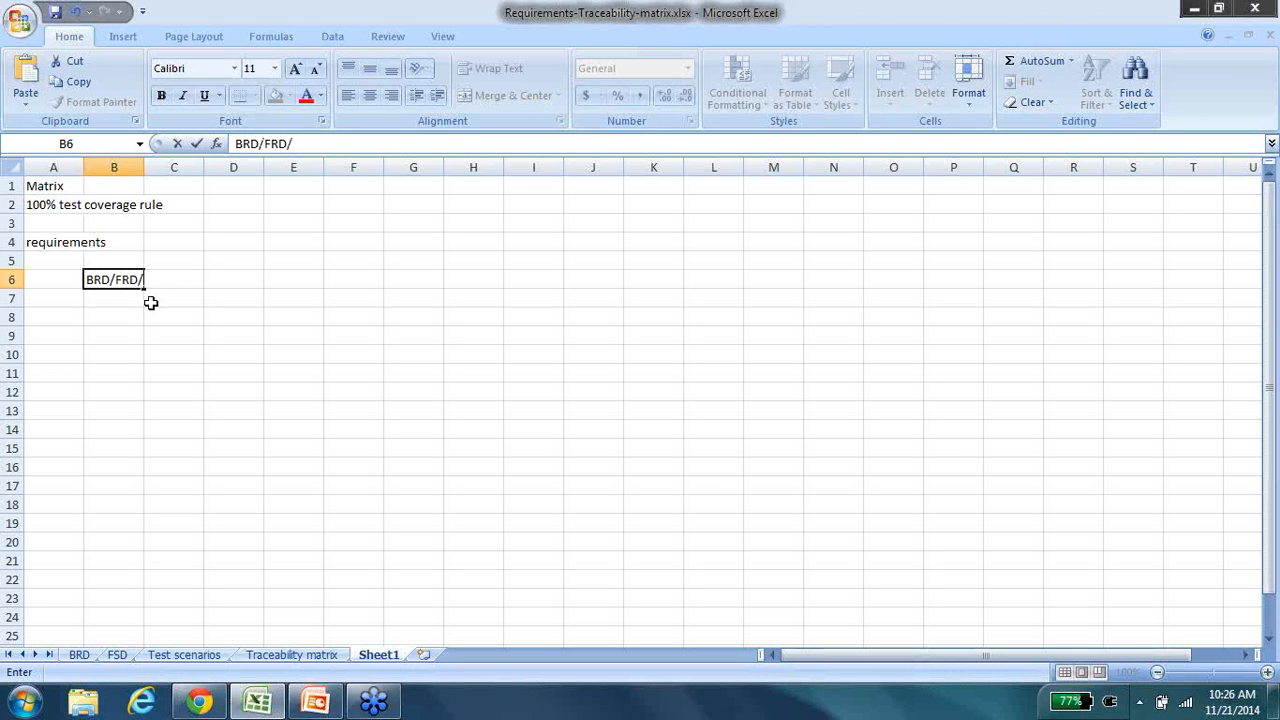
text(TDD)
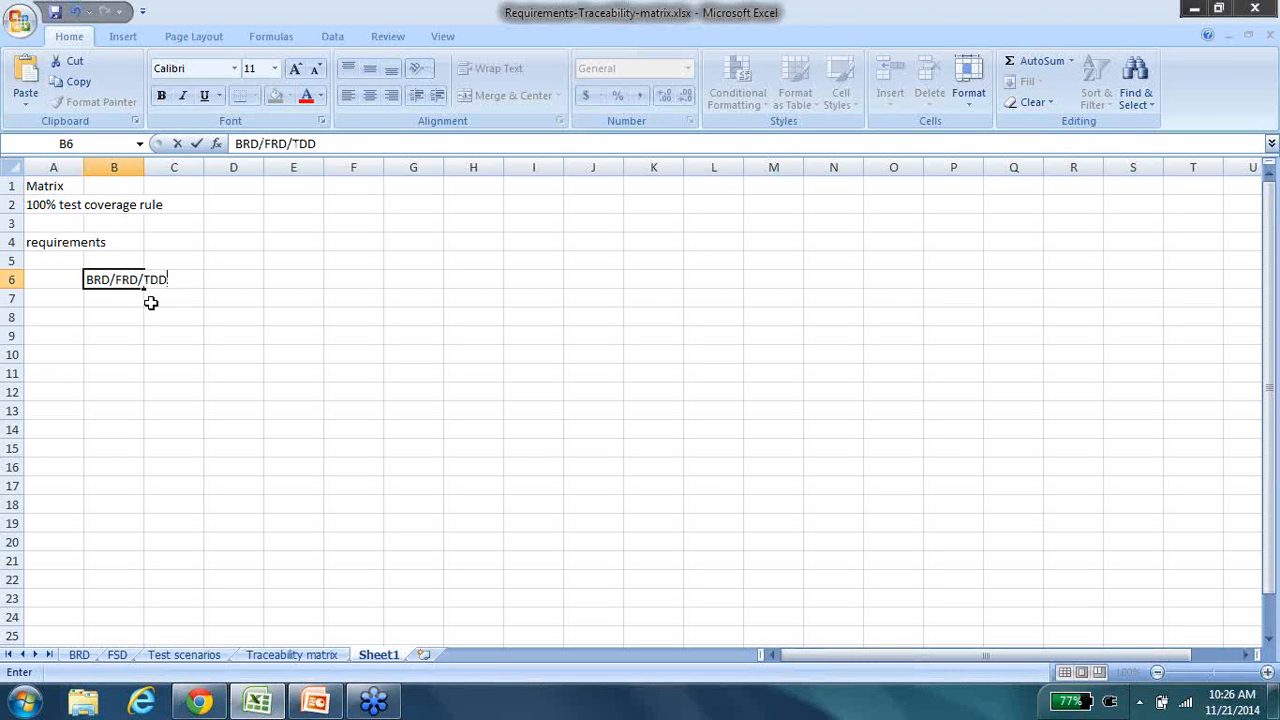
text(-)
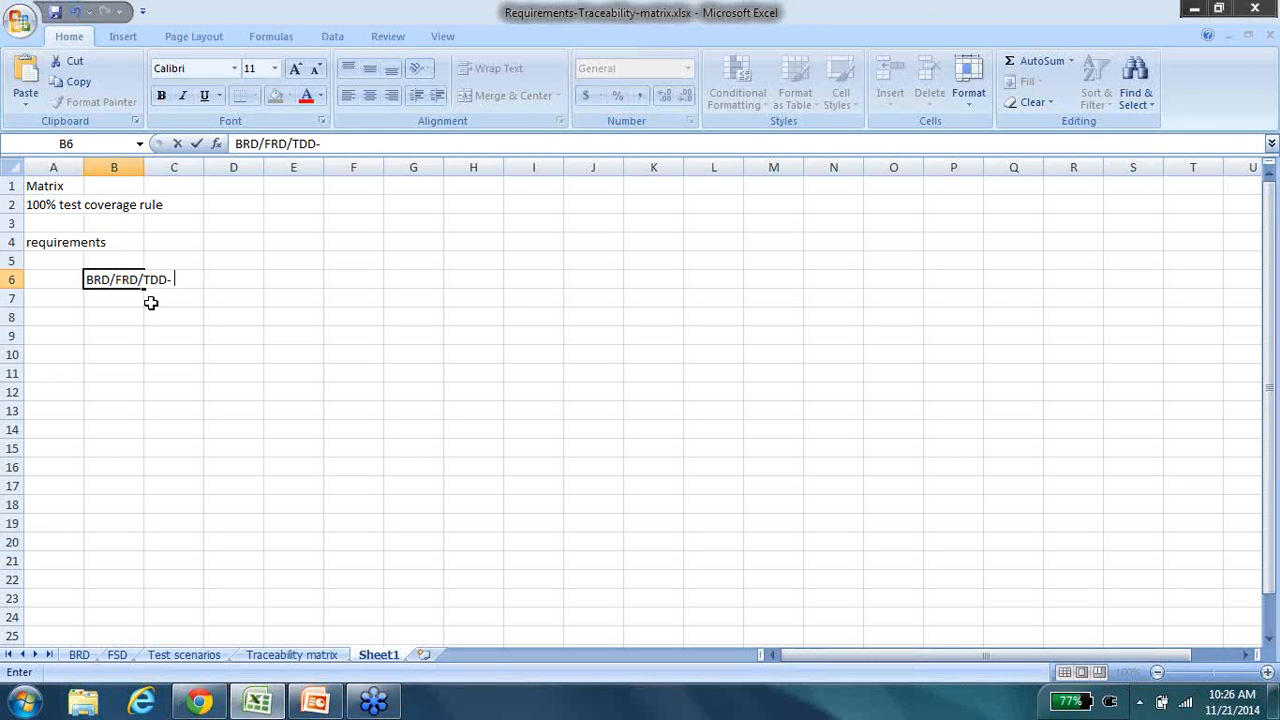
mouse_move(204, 338)
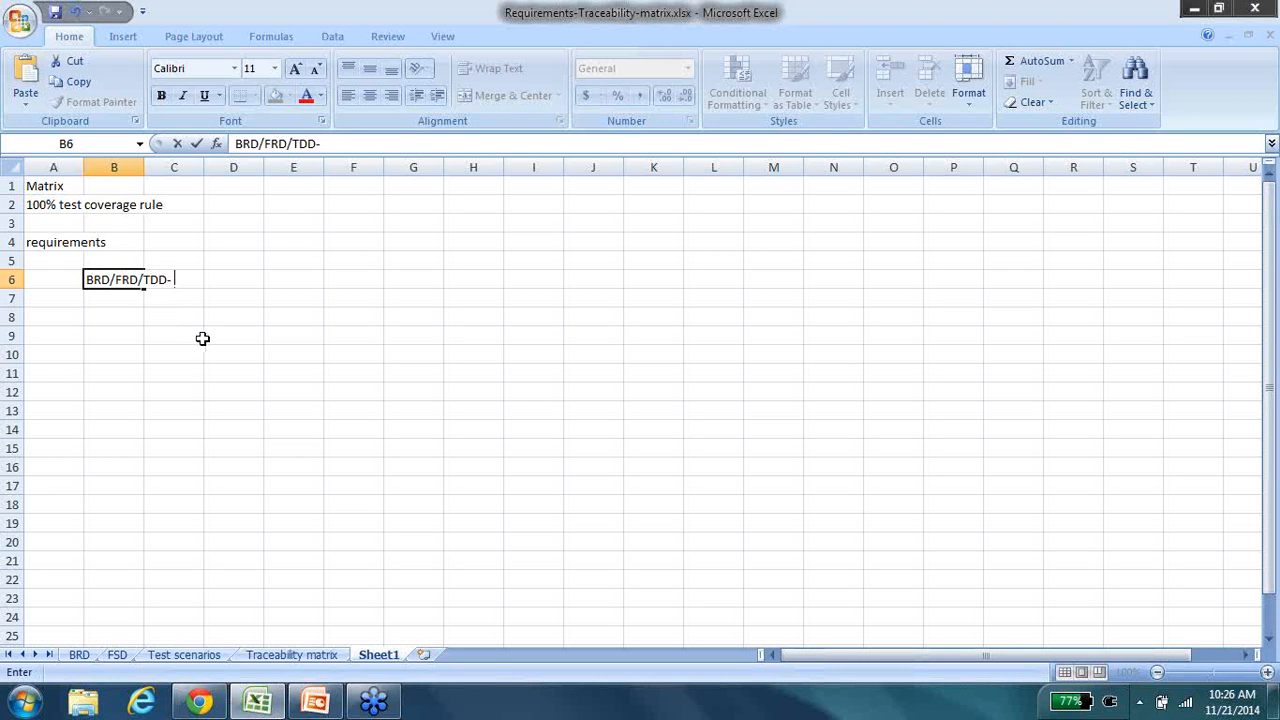
key(Return)
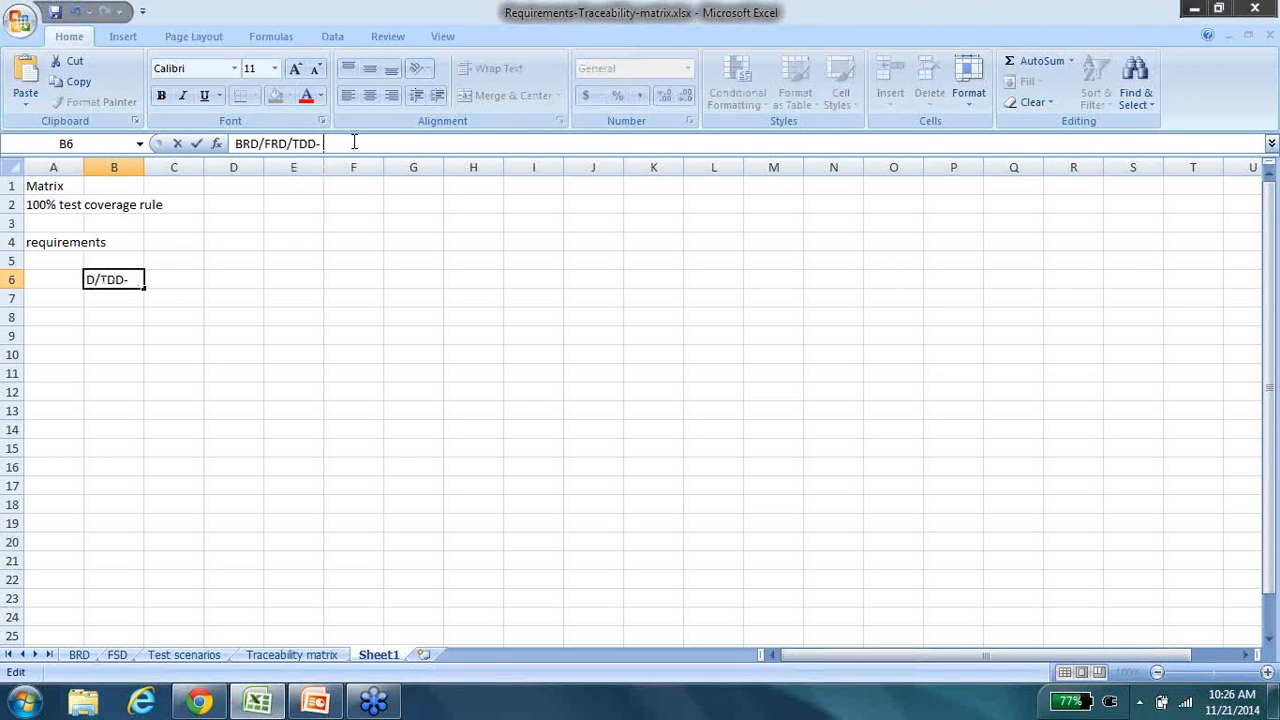
text(refereance)
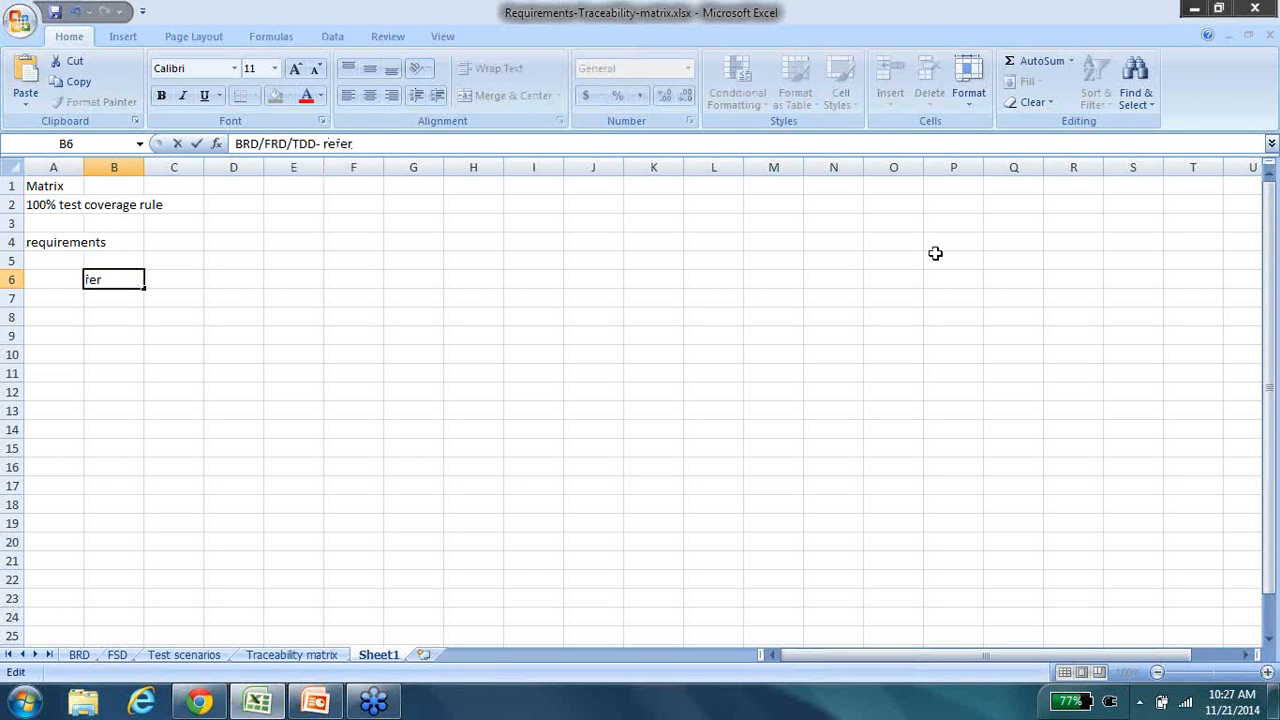
text(ence)
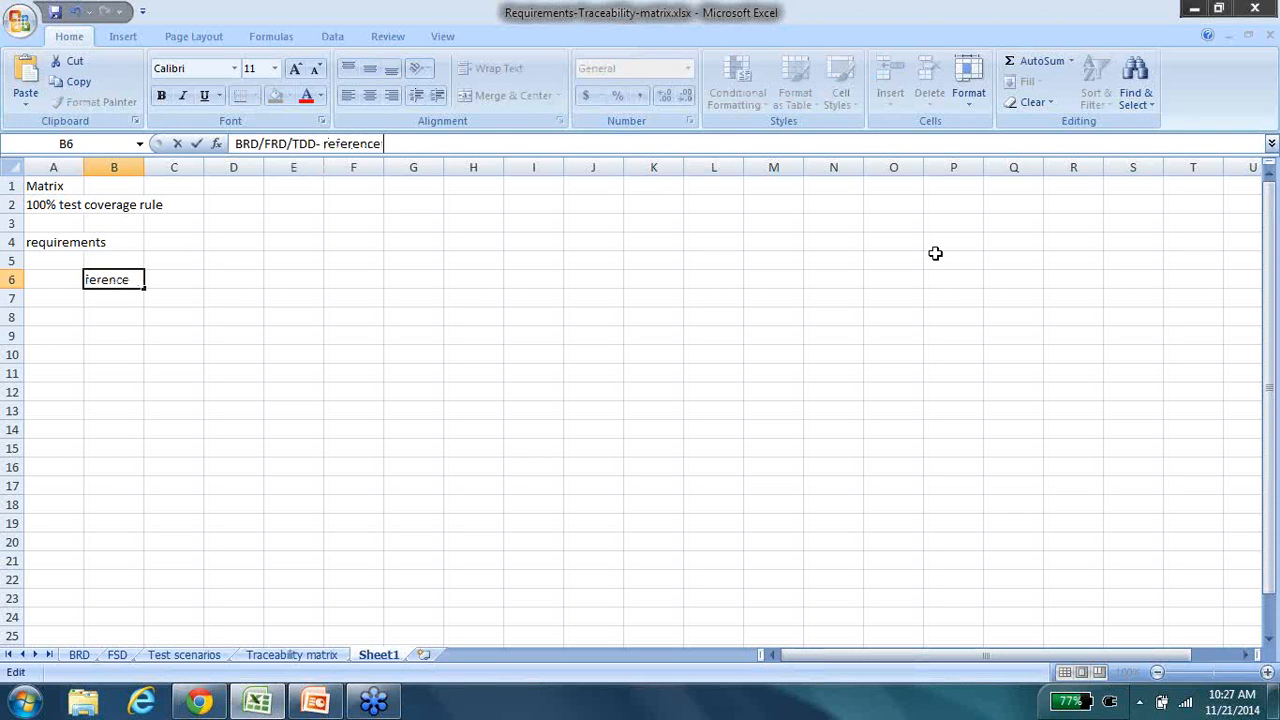
text(documents)
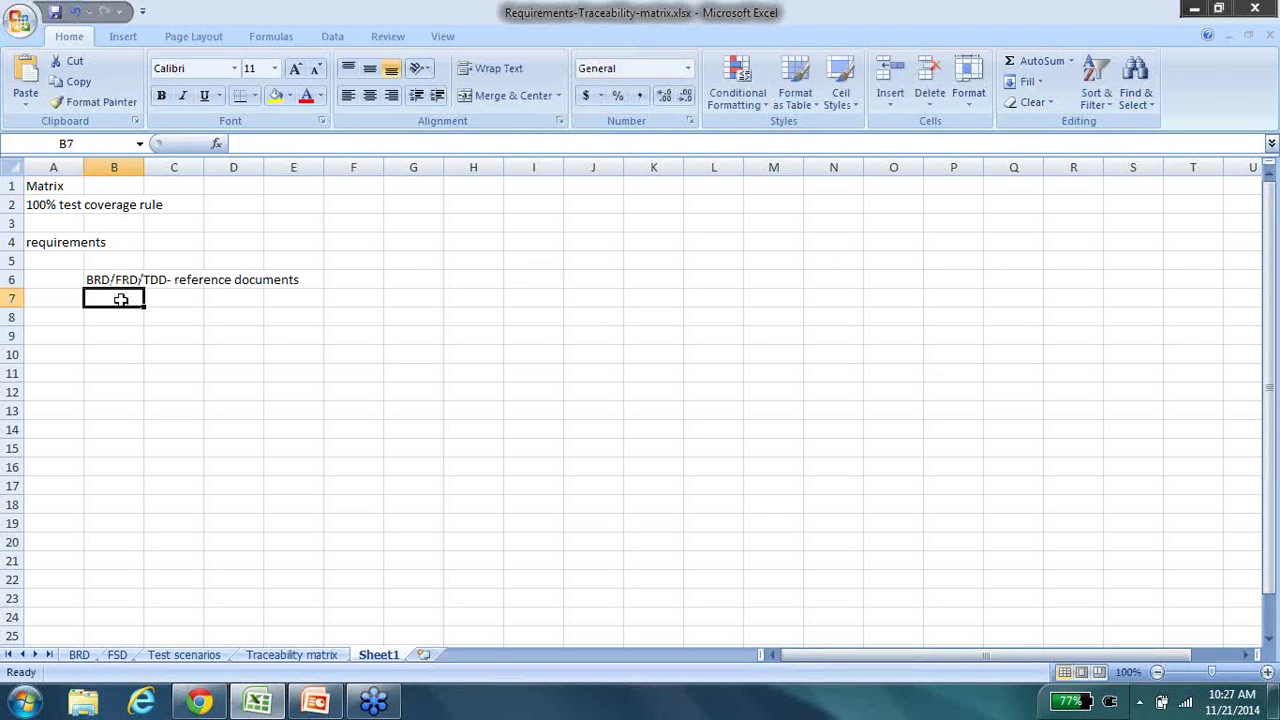
- Enter 'Use cases' in B7 below the reference documents item
text(Use cases)
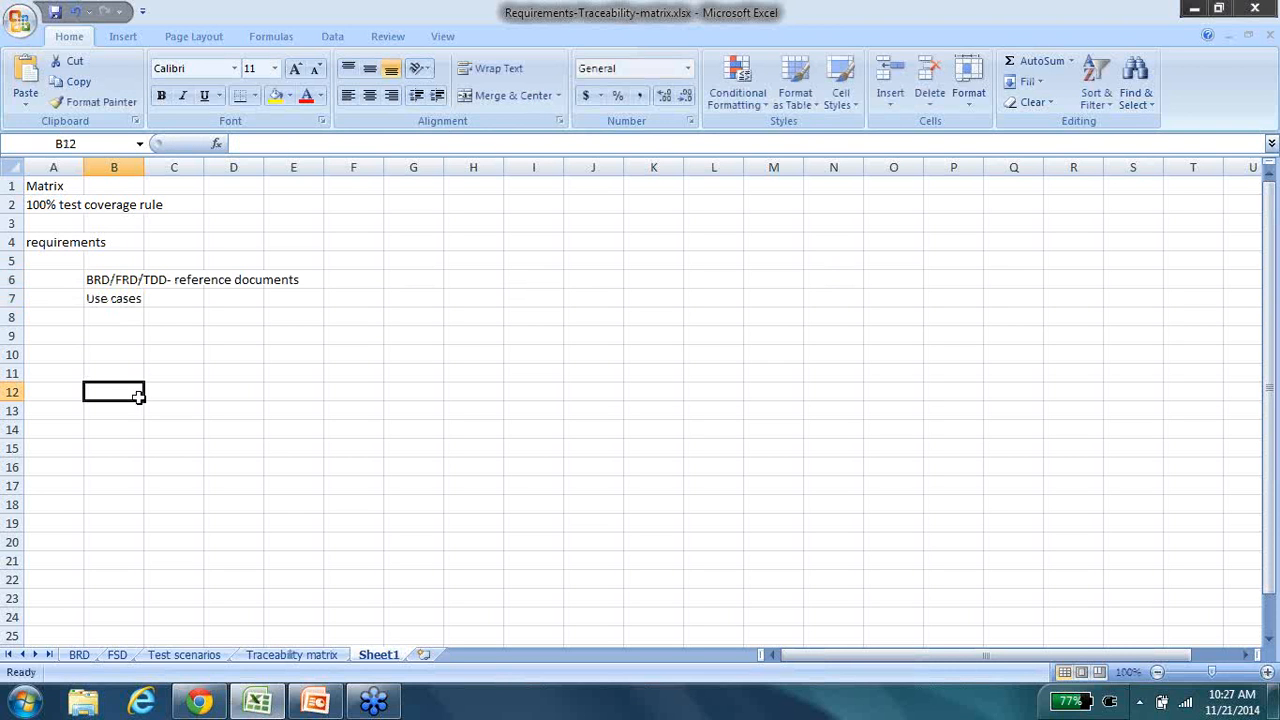
mouse_move(210, 406)
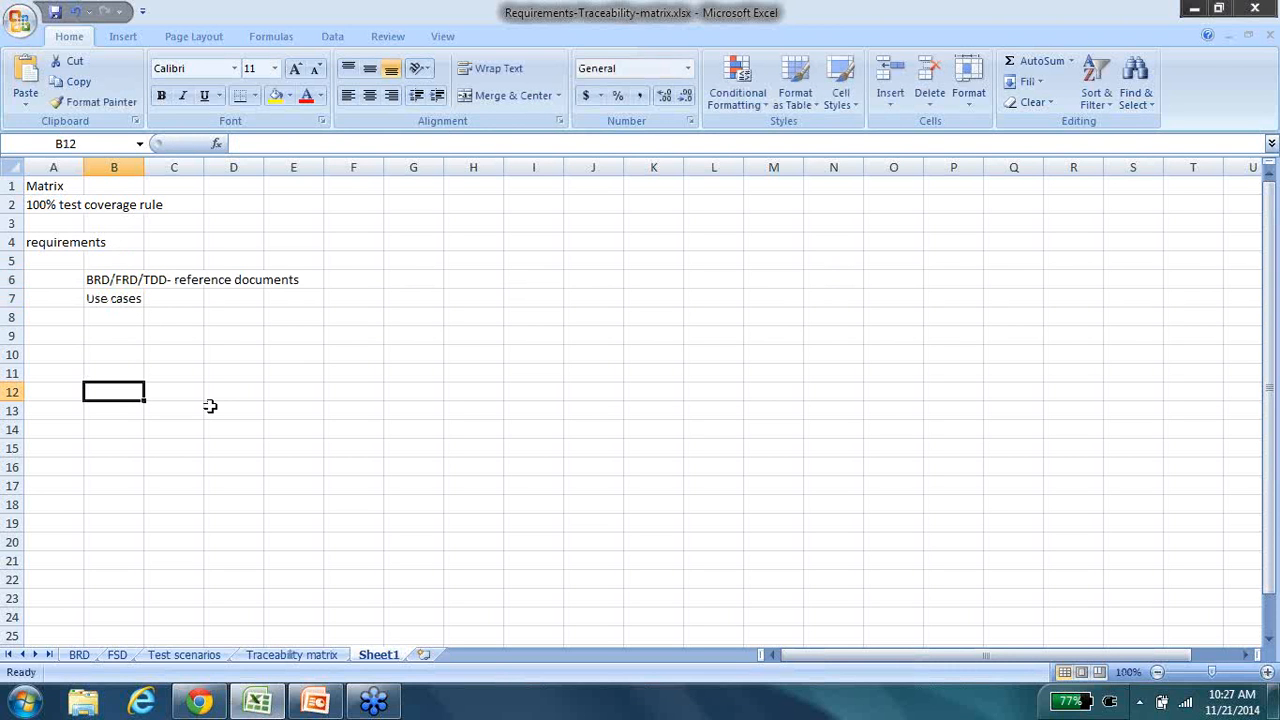
mouse_move(96, 284)
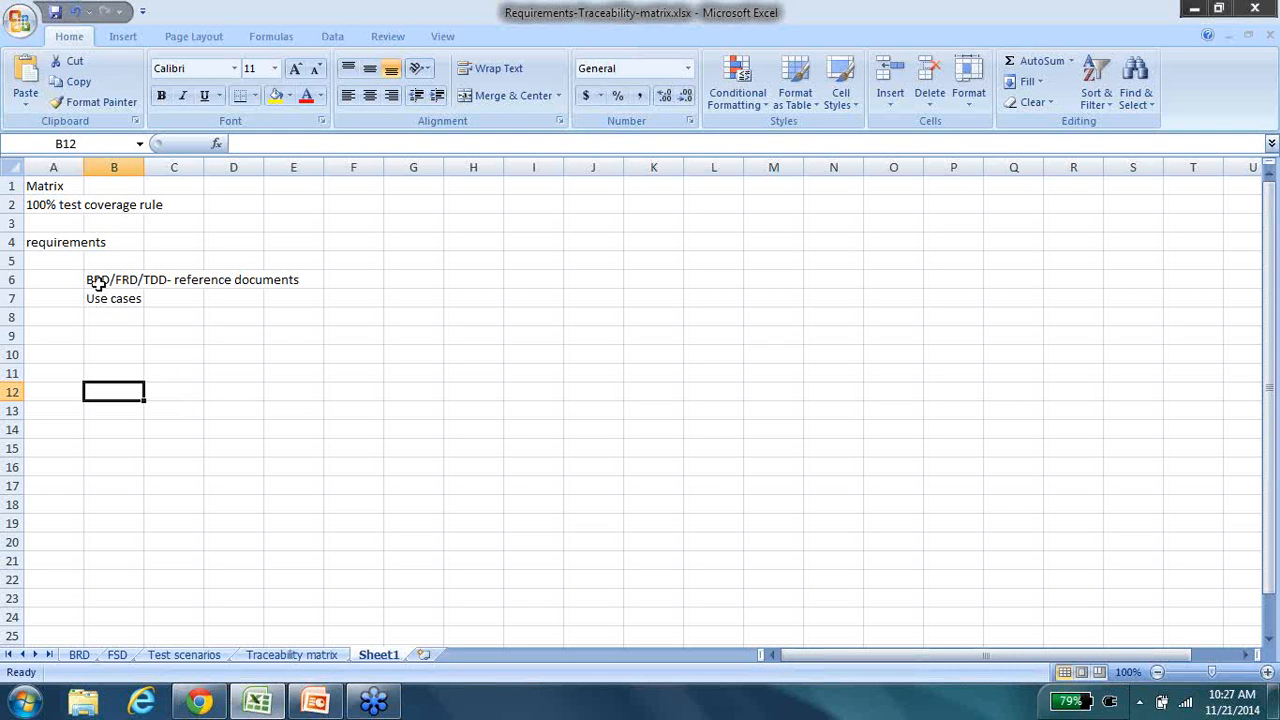
- Enter 'Wireframes' in B8 and 'meeting- verbally' below it, then move to A11
click(114, 316)
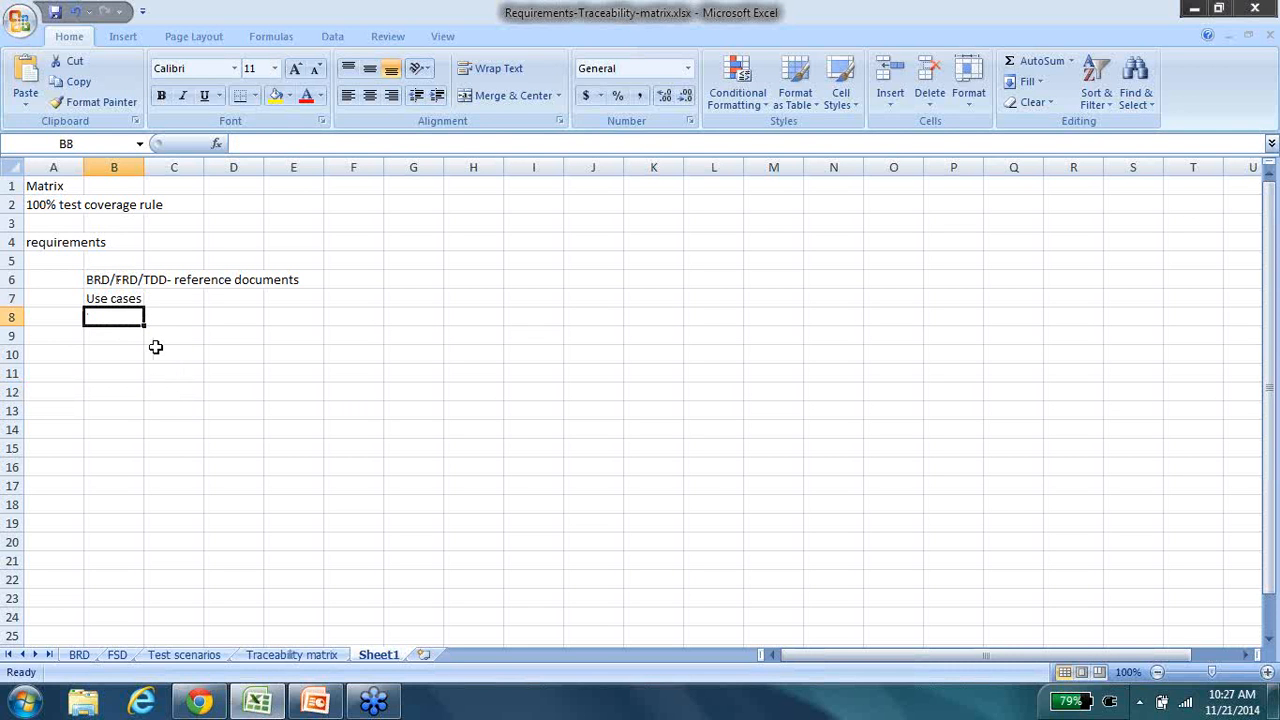
text(Wirefrae)
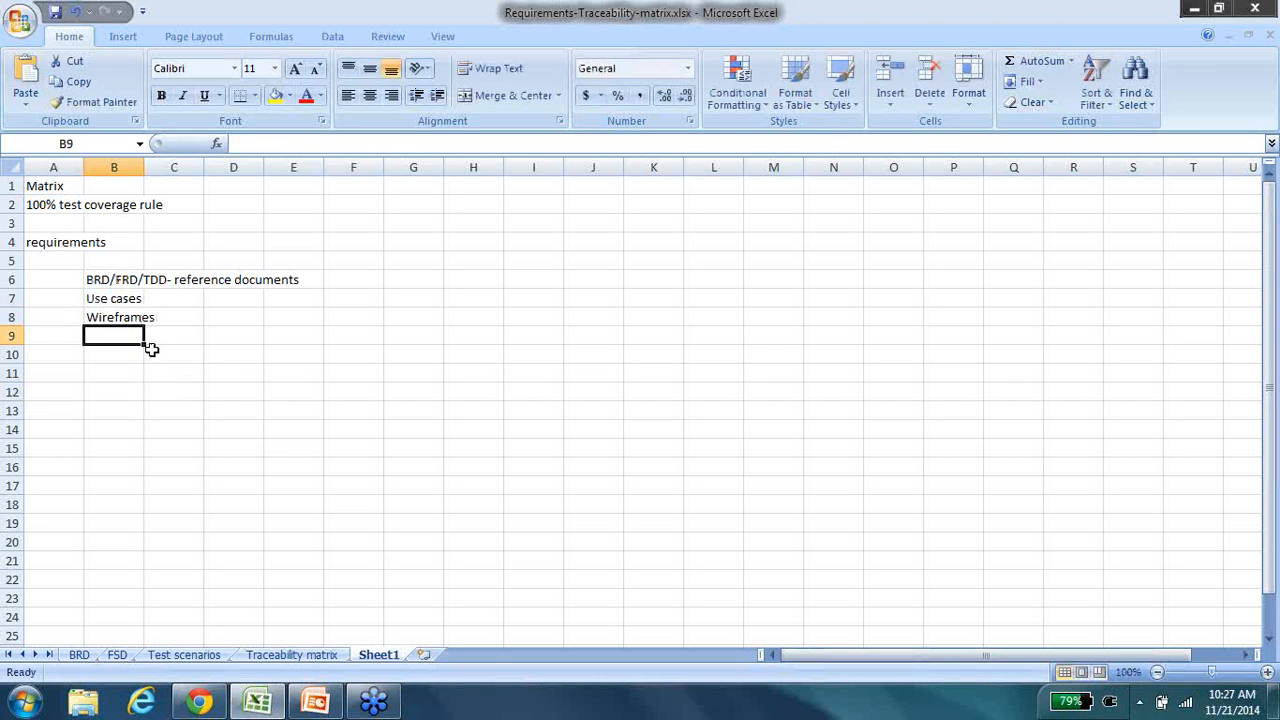
text(meeting)
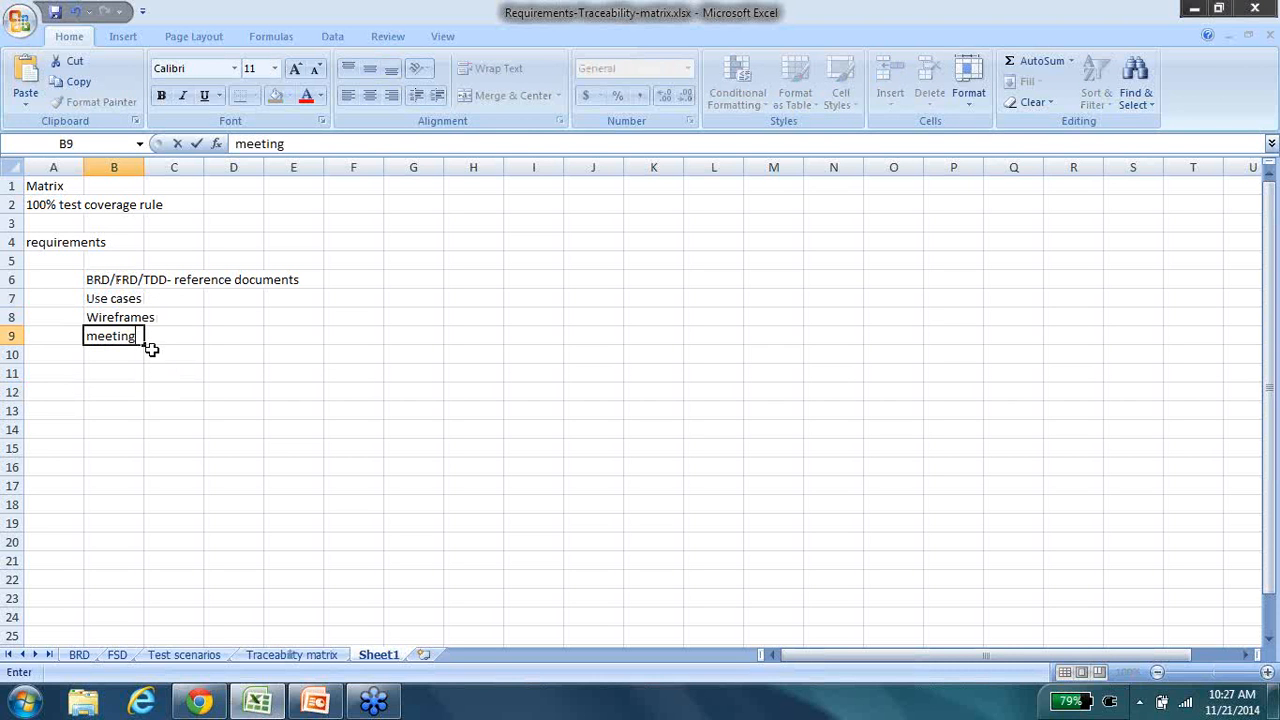
text(- verbally)
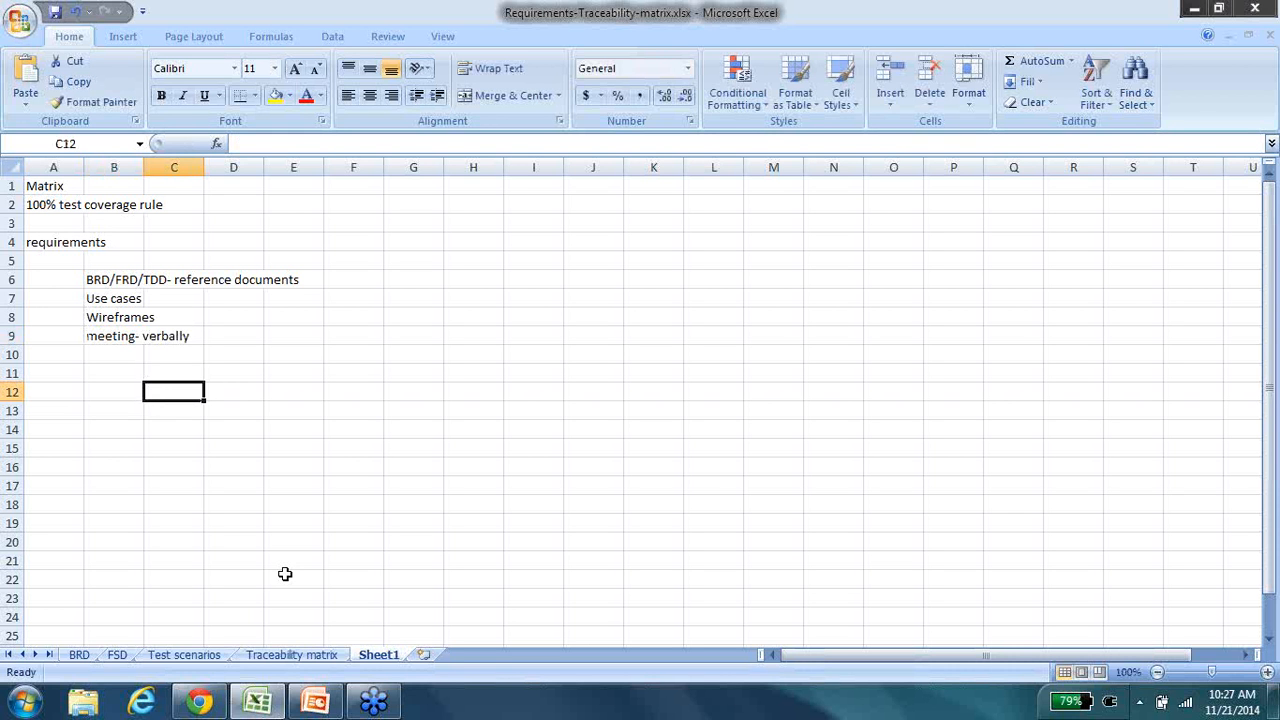
mouse_move(98, 398)
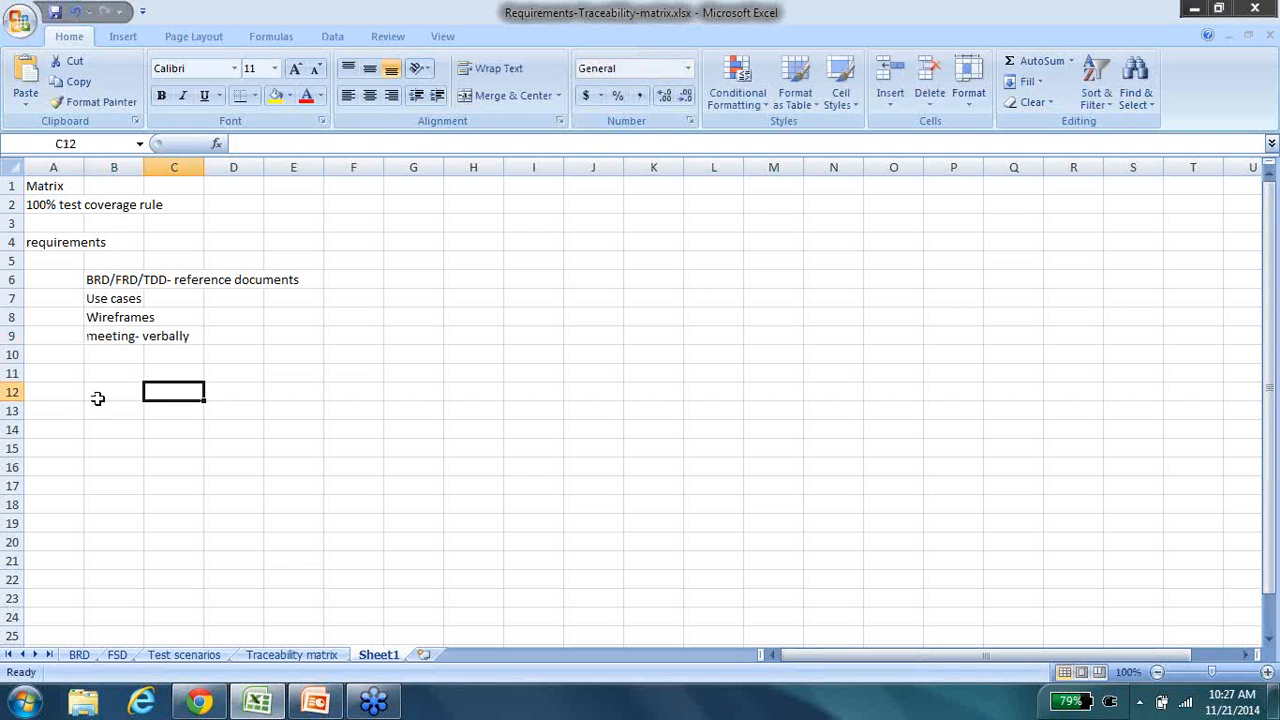
click(114, 390)
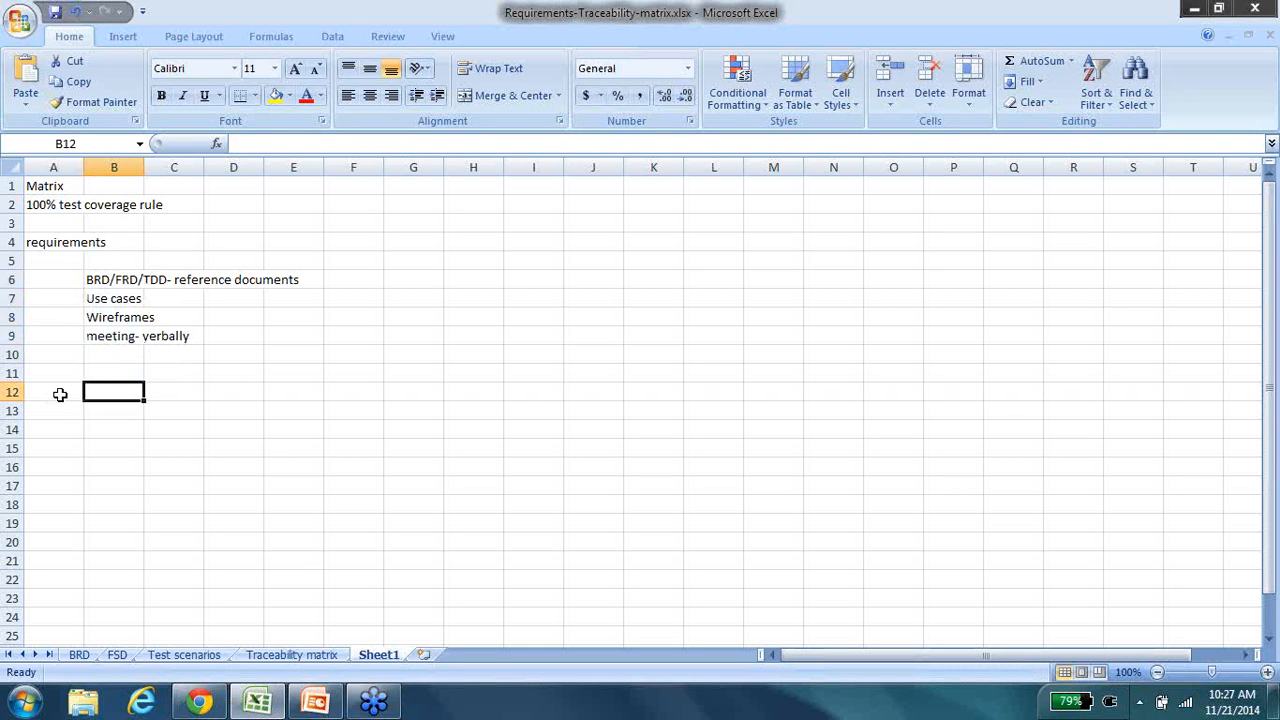
click(52, 374)
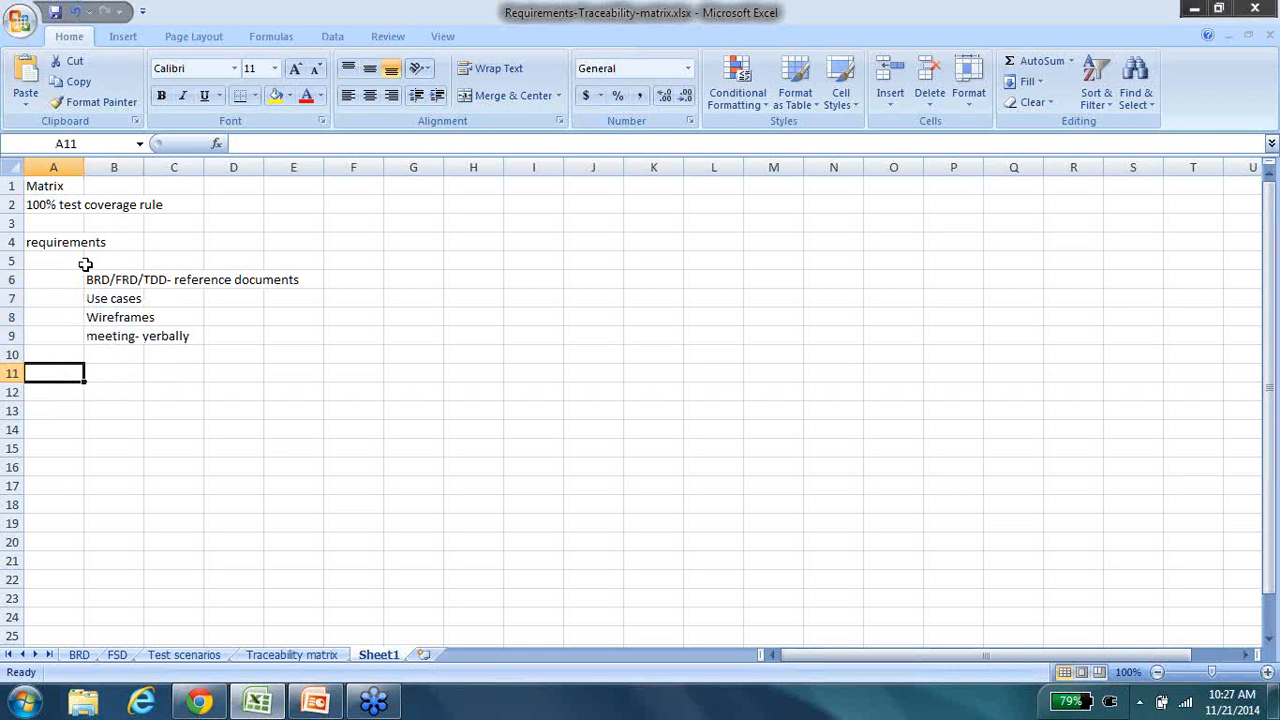
mouse_move(84, 442)
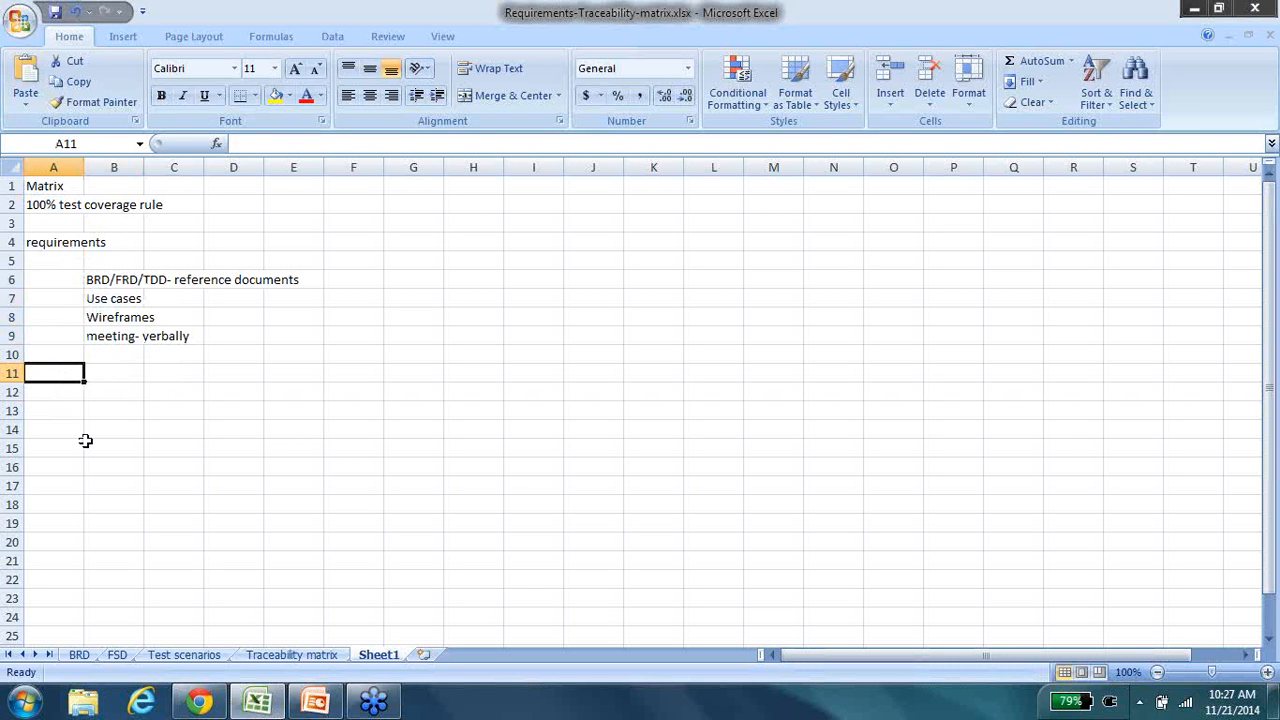
- Enter the 'Test scenarios' heading in A11 and the one-line definition note in B13
text(Test)
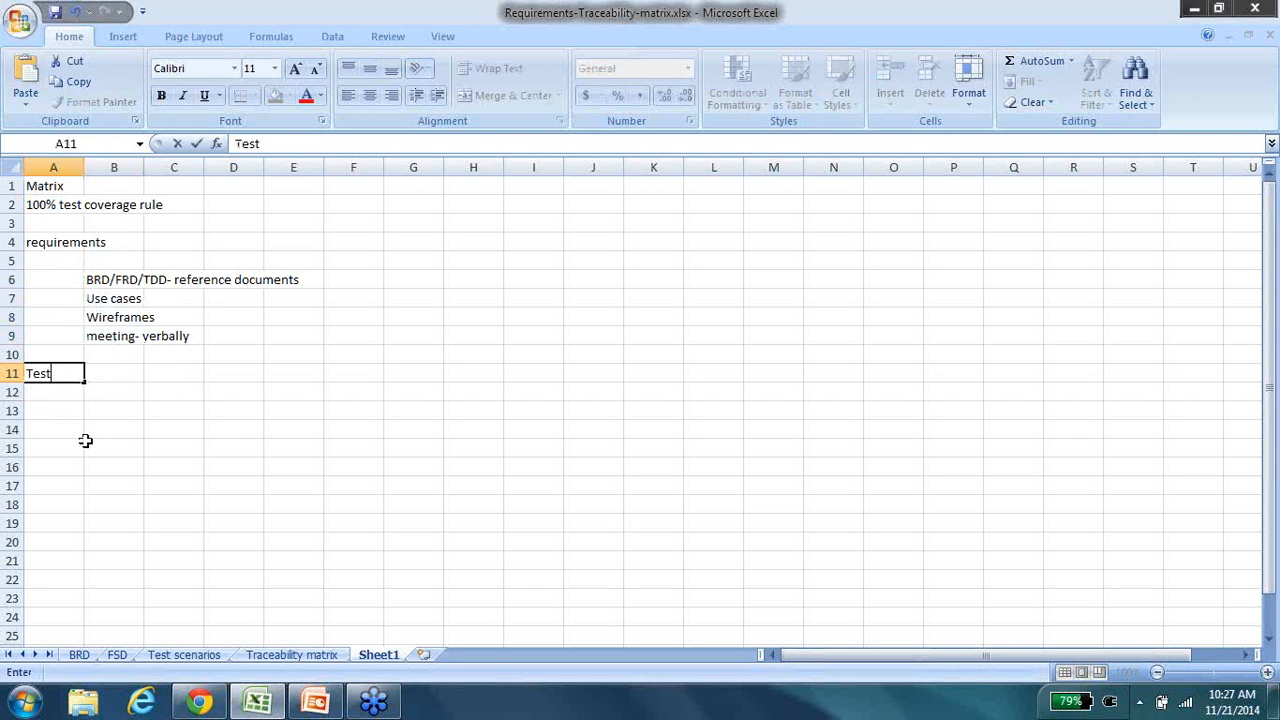
text(scenarios)
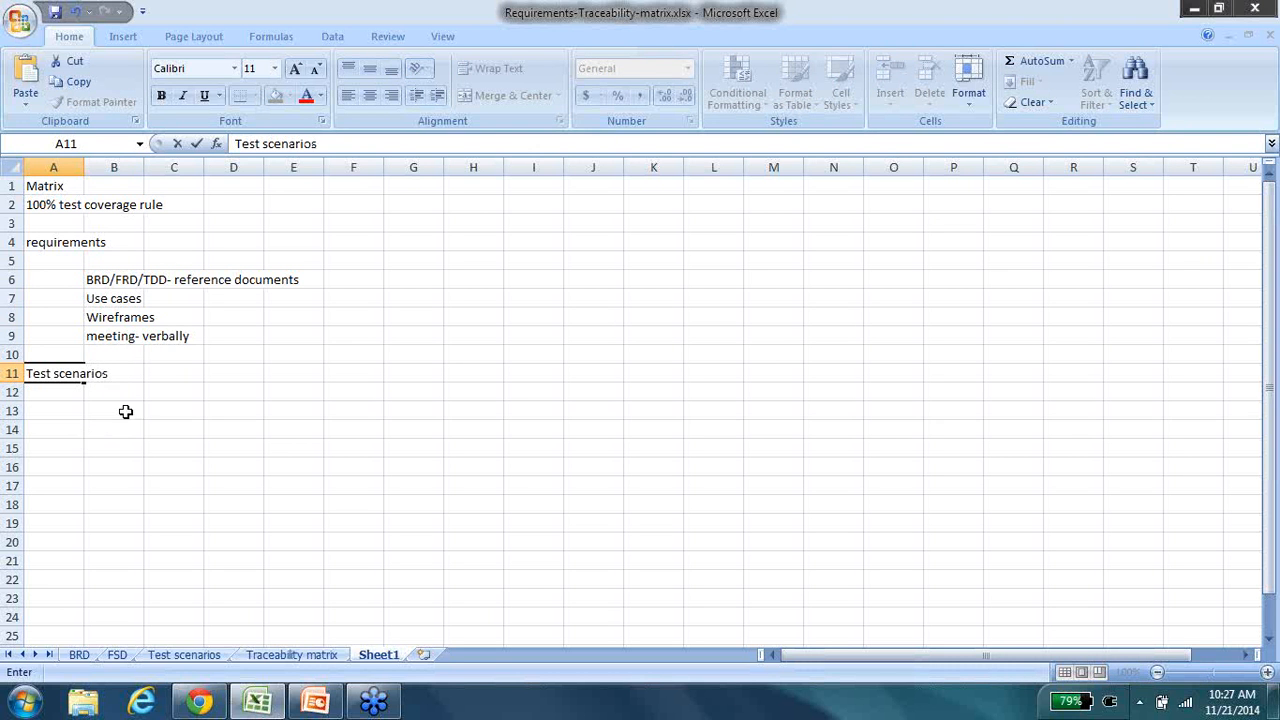
click(112, 410)
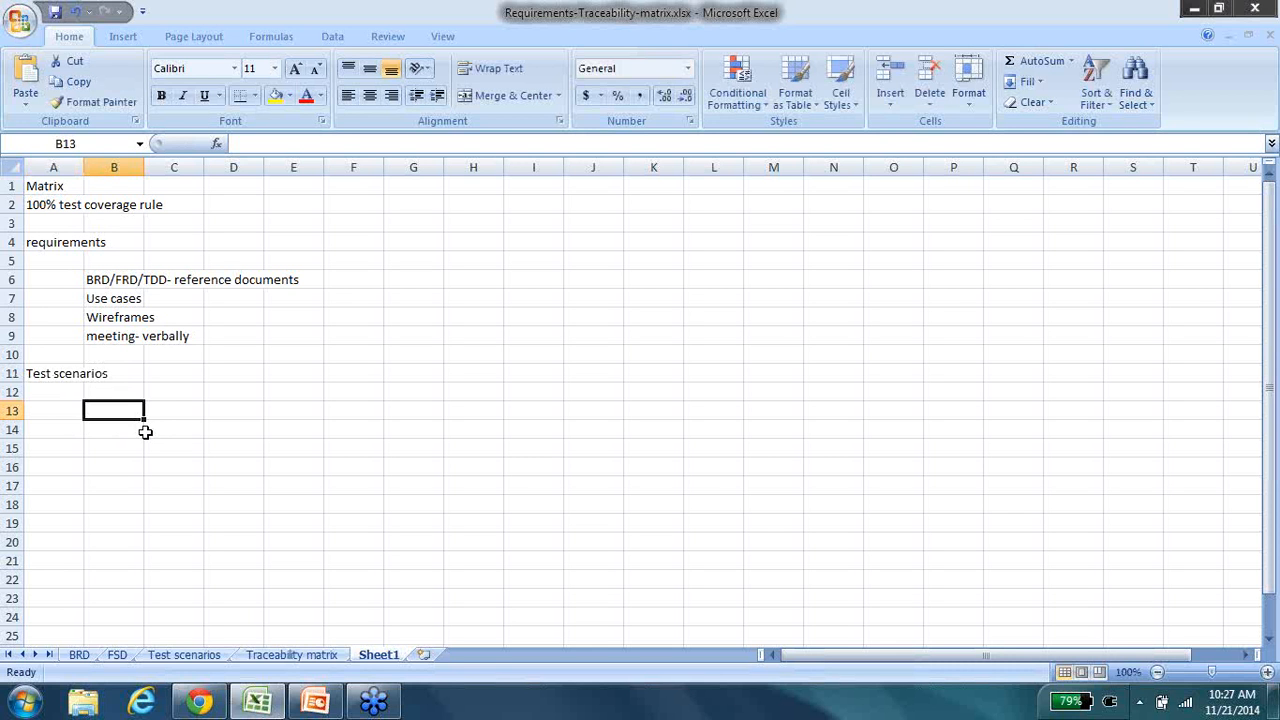
mouse_move(160, 412)
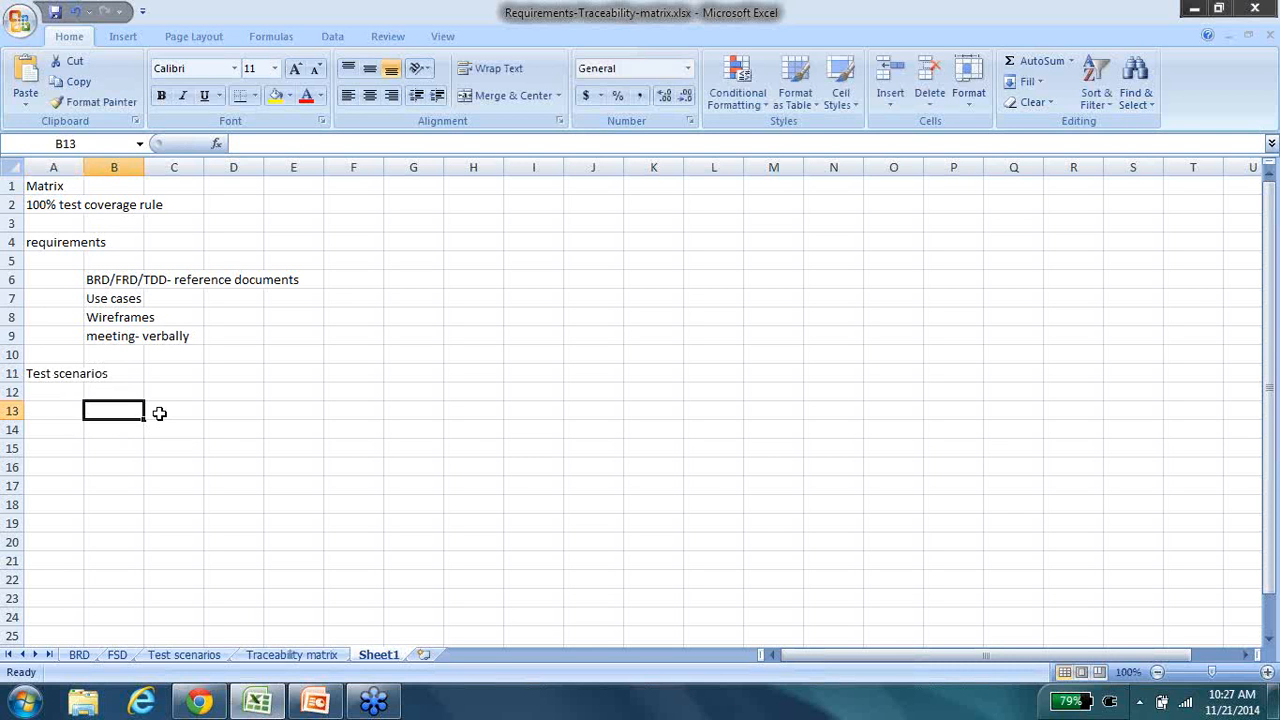
text(One line de)
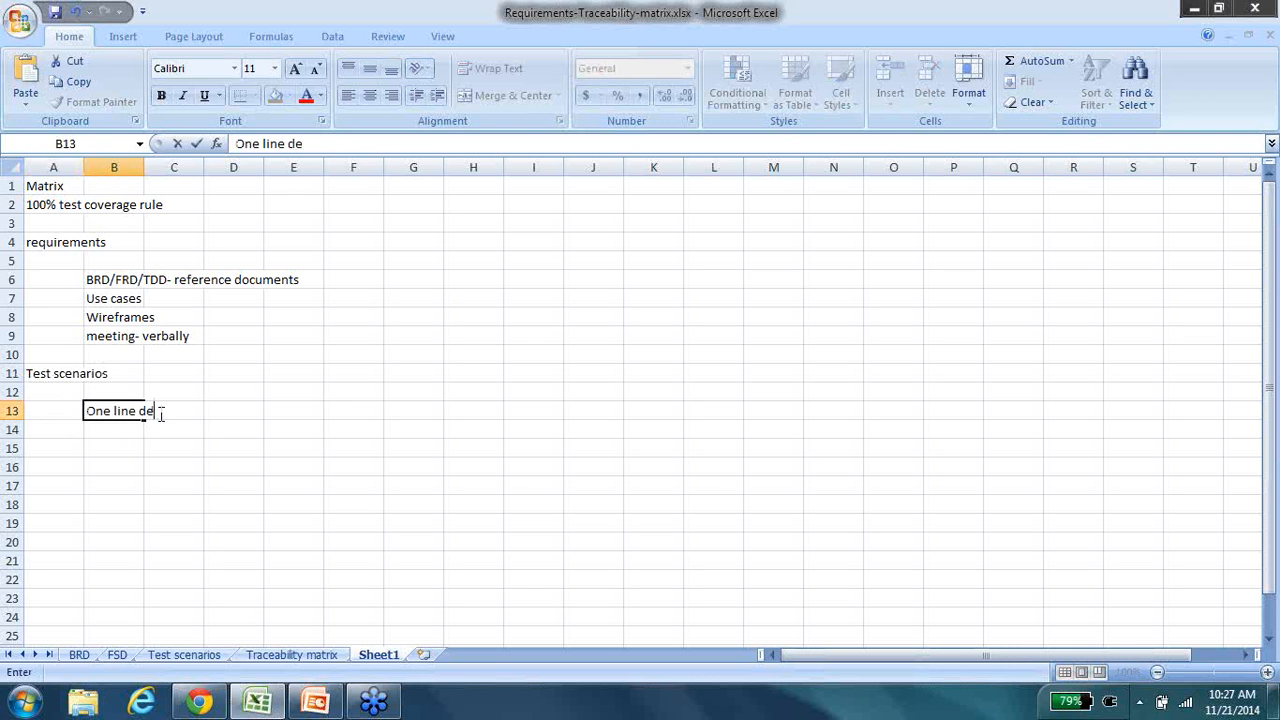
text(finition of what w)
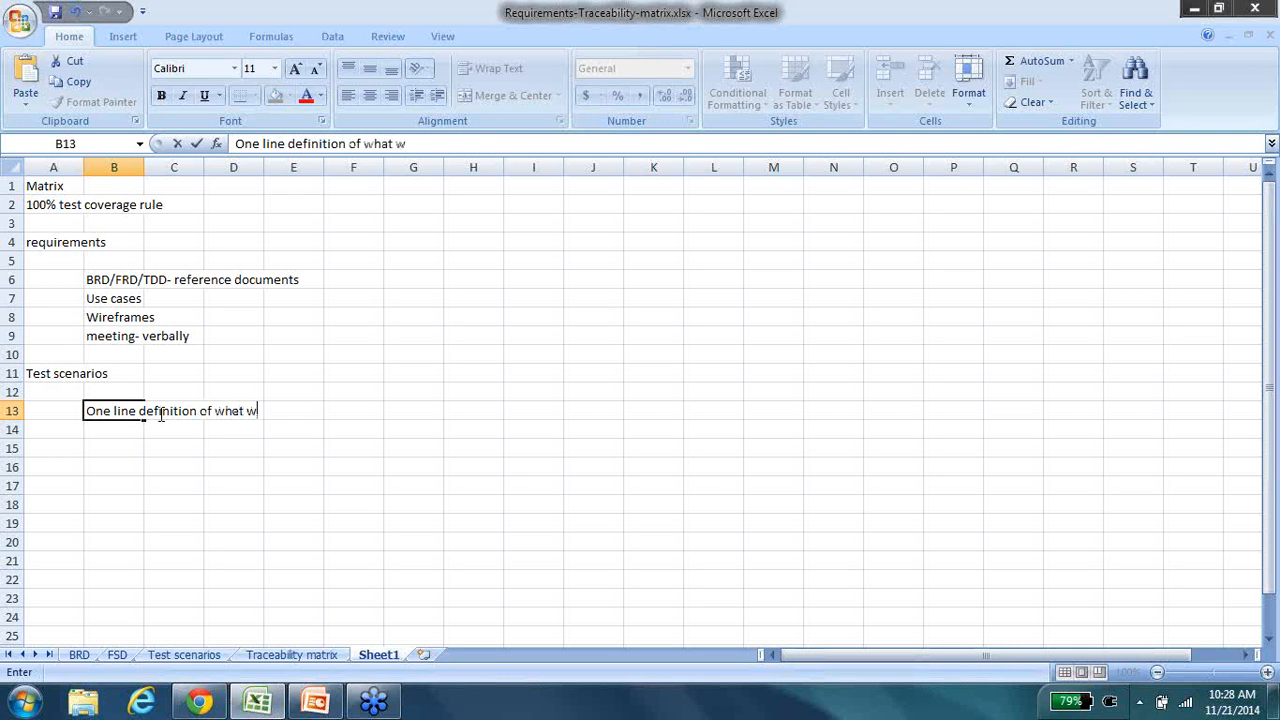
text(e are going to test)
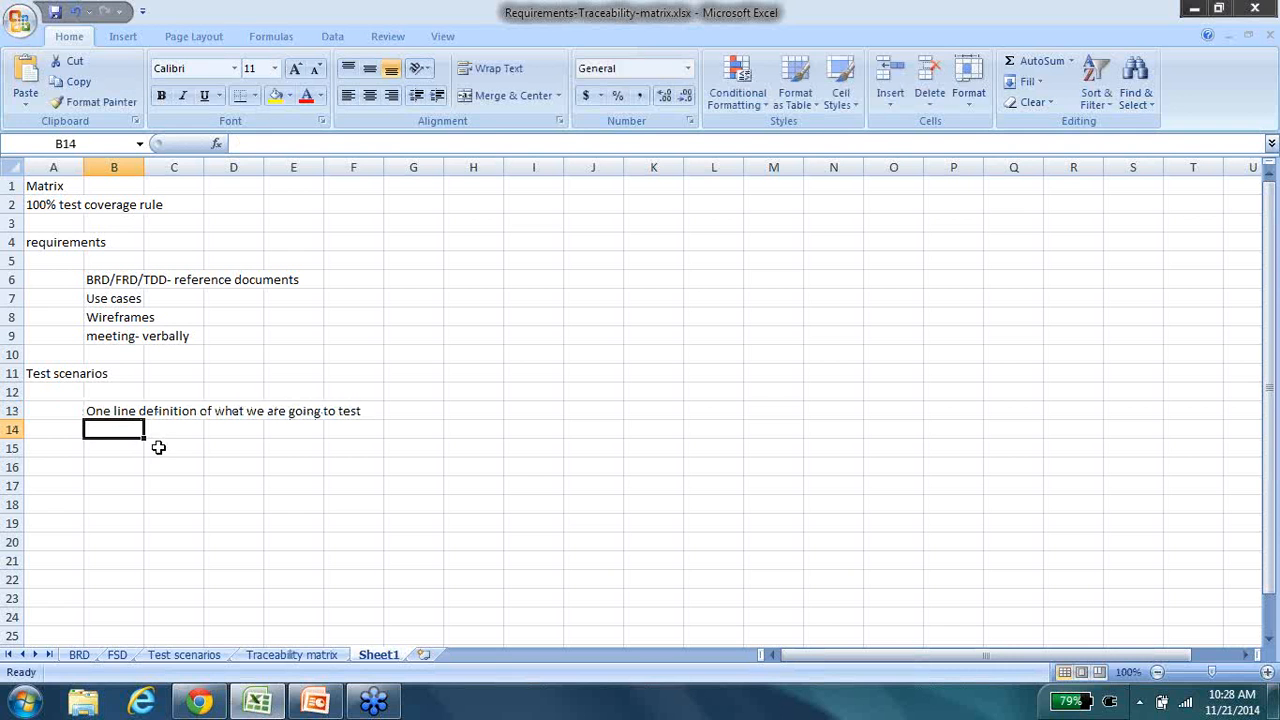
- Enter the first scenario 'gmail.- compose email' in B14
text(gmai)
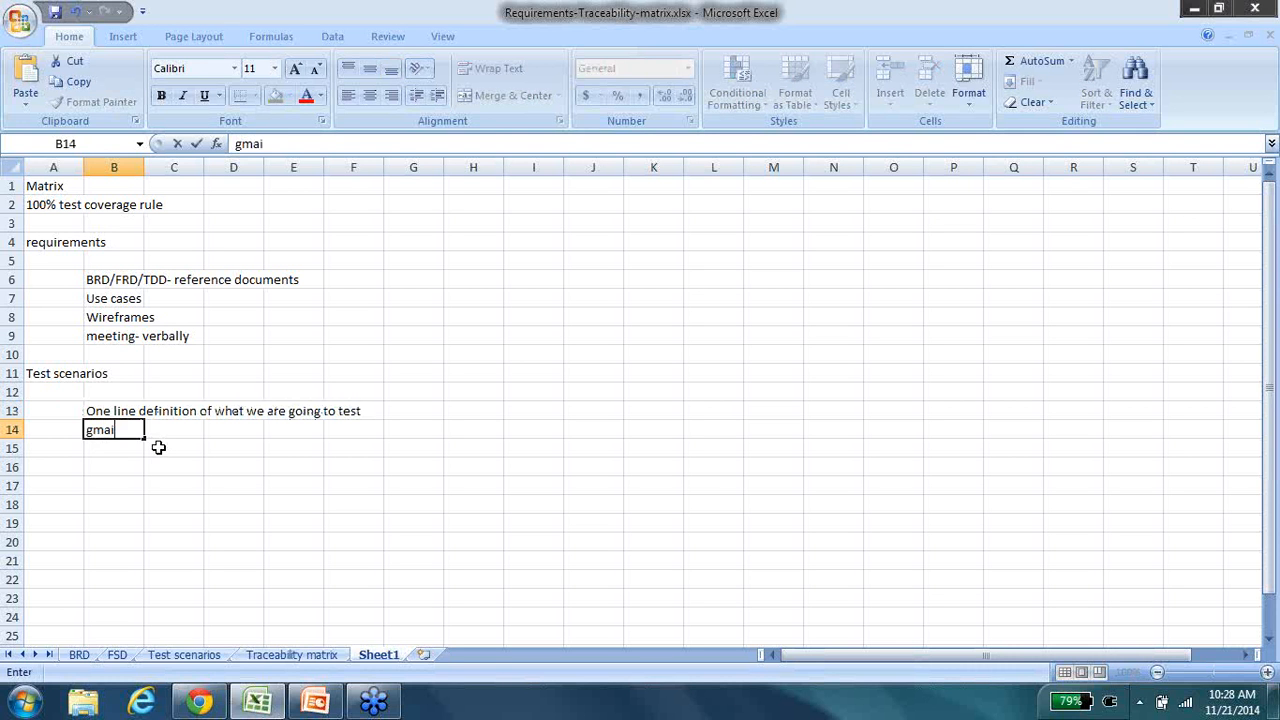
text(l.-)
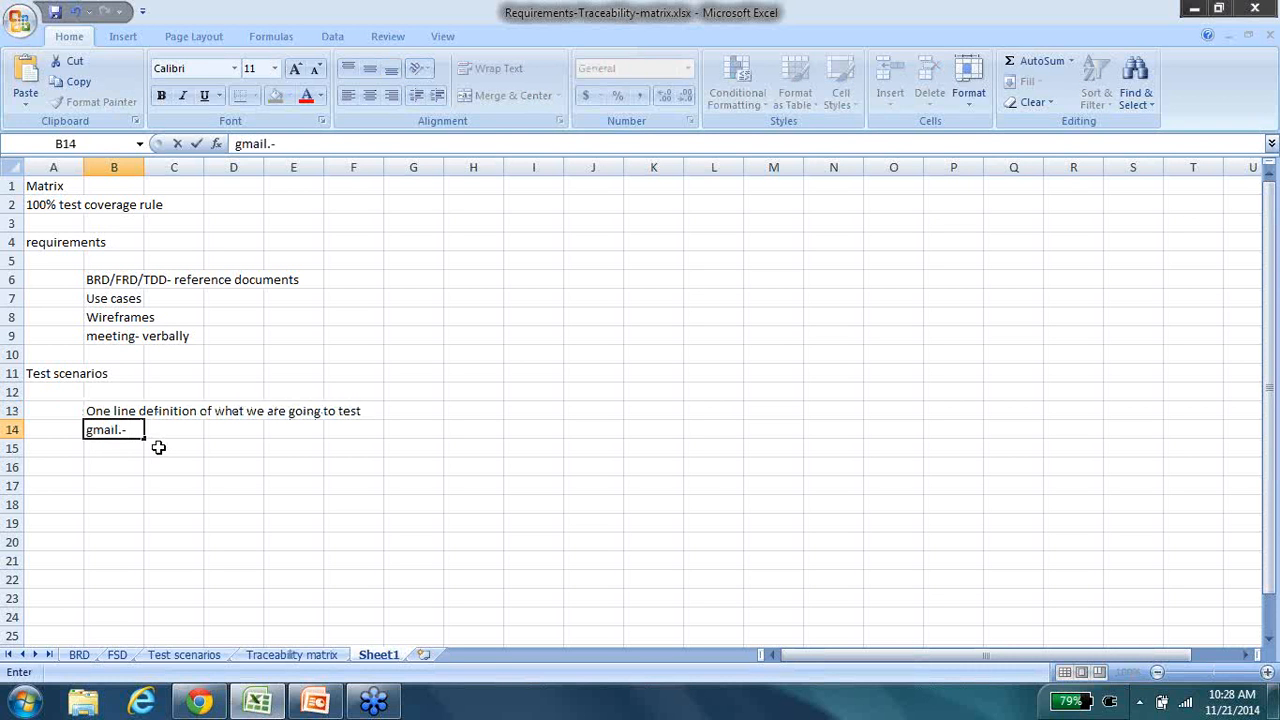
text(compose email)
click(54, 430)
text(1)
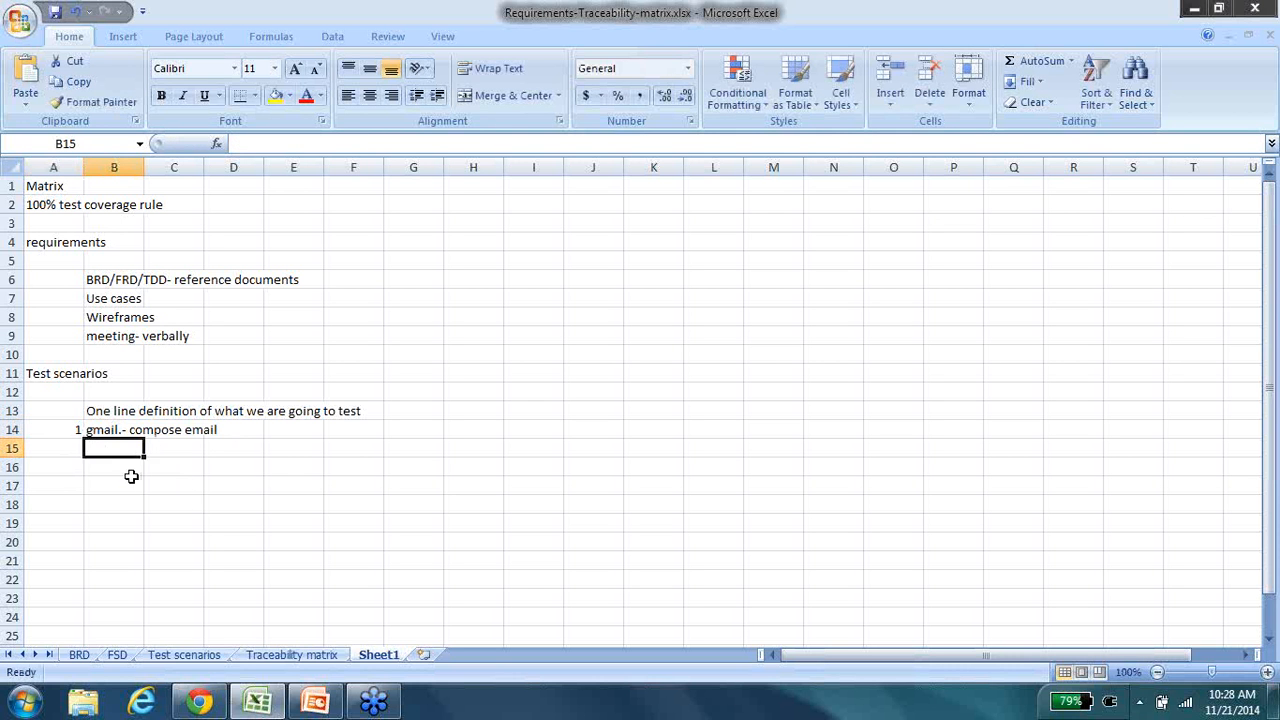
- List the blank-body email and rich text options scenarios in B16 and B17
click(52, 448)
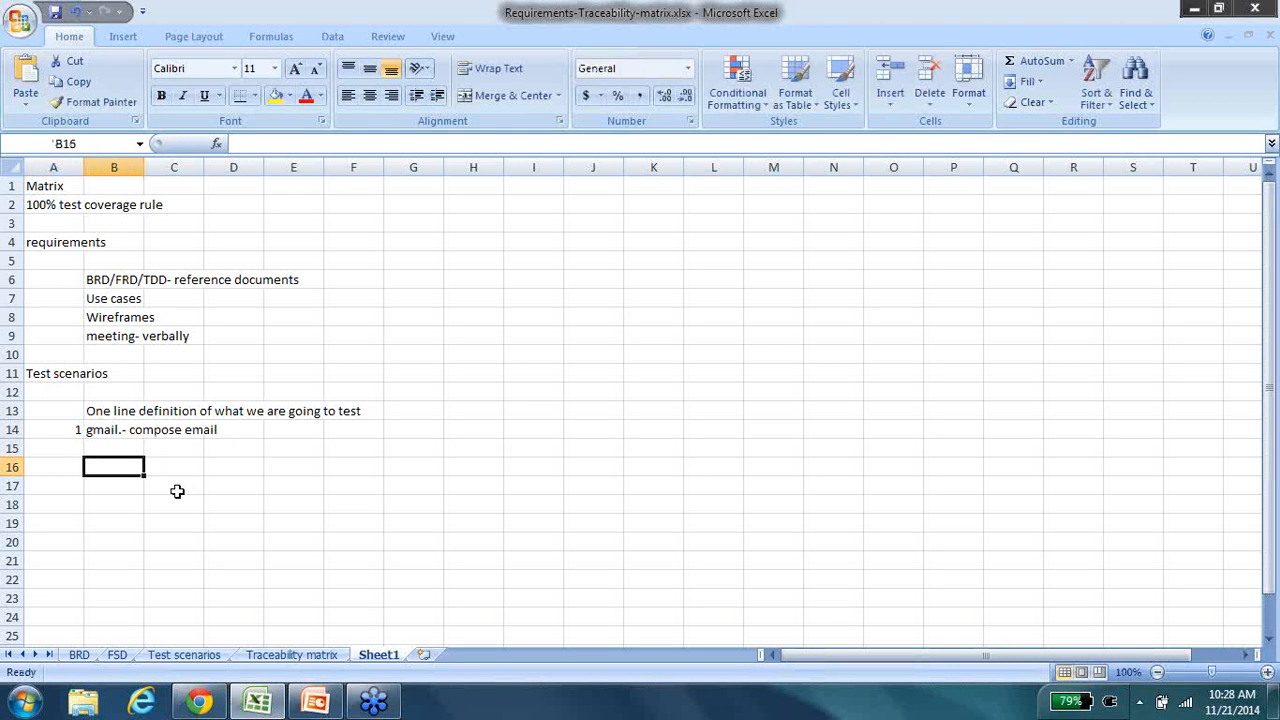
text(Check for s)
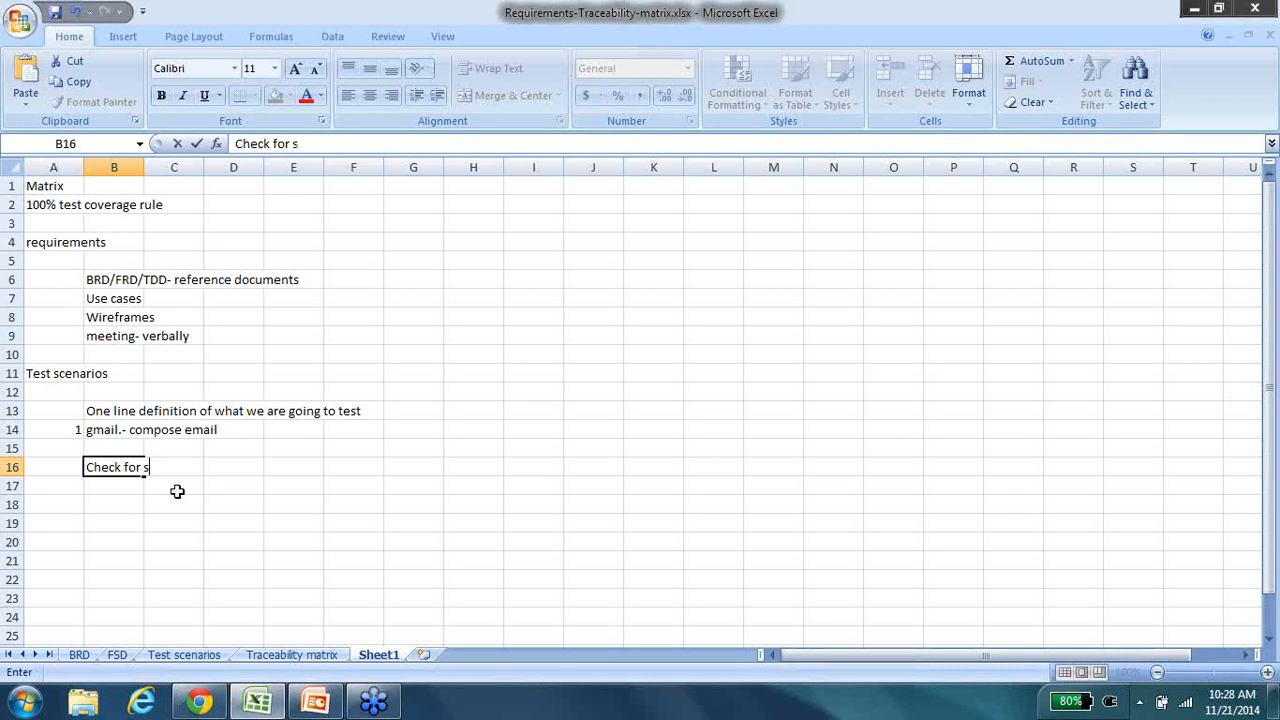
text(ending an email)
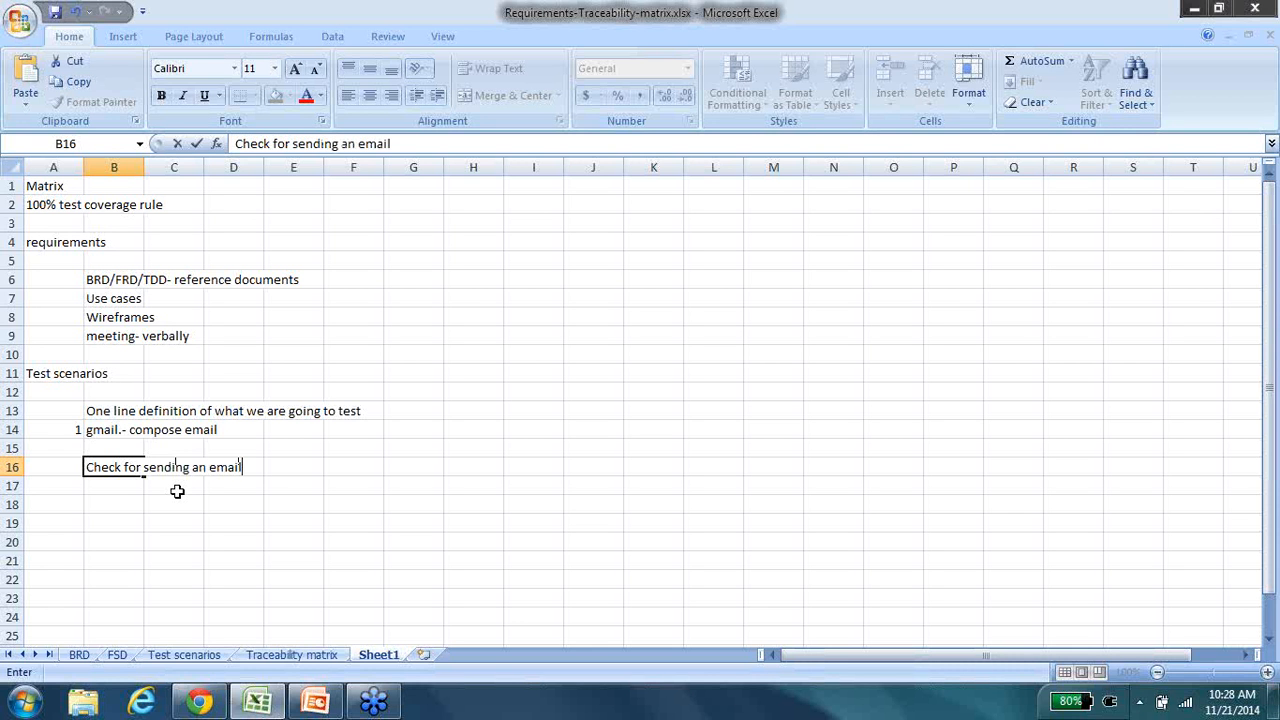
text(with blank tes)
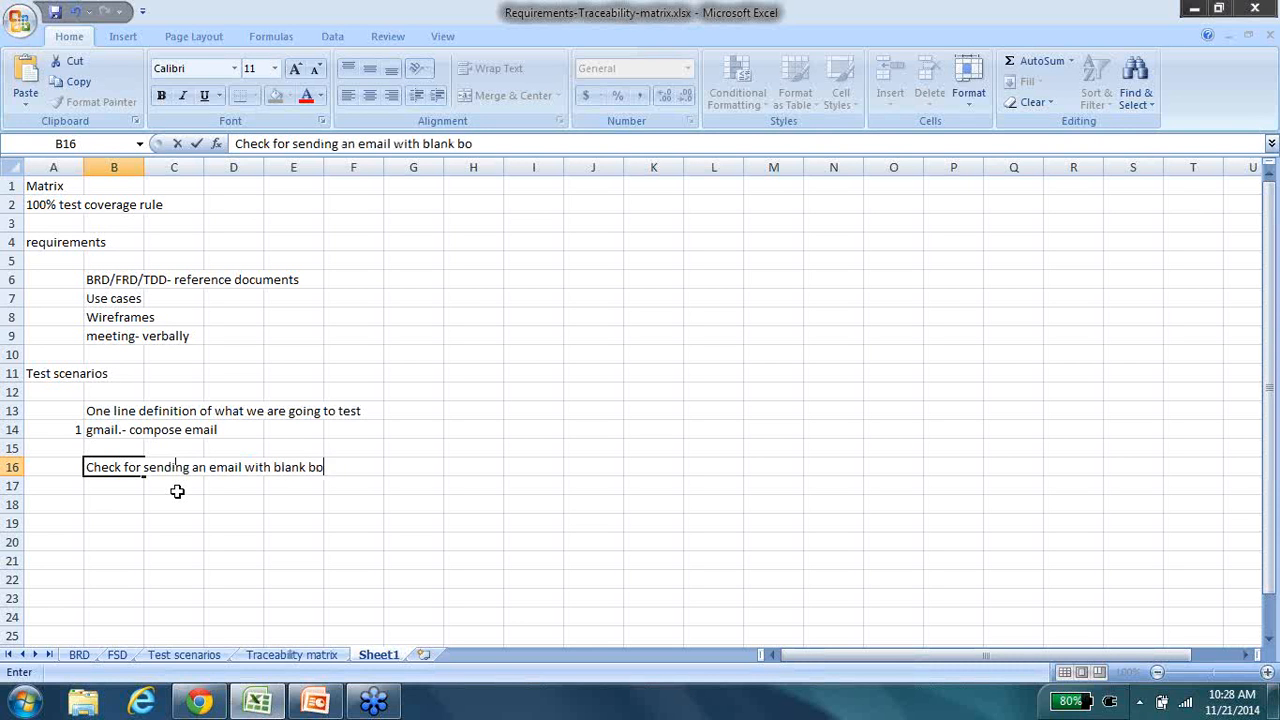
key(Return)
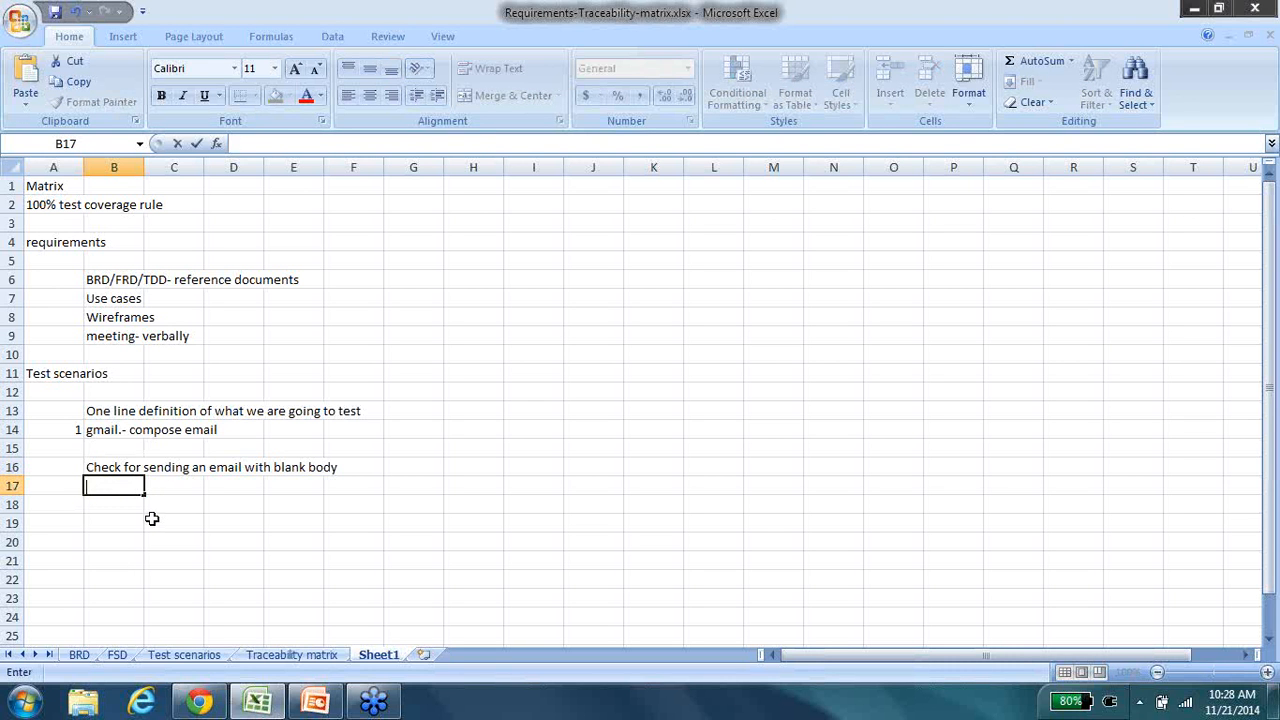
text(Try the ri)
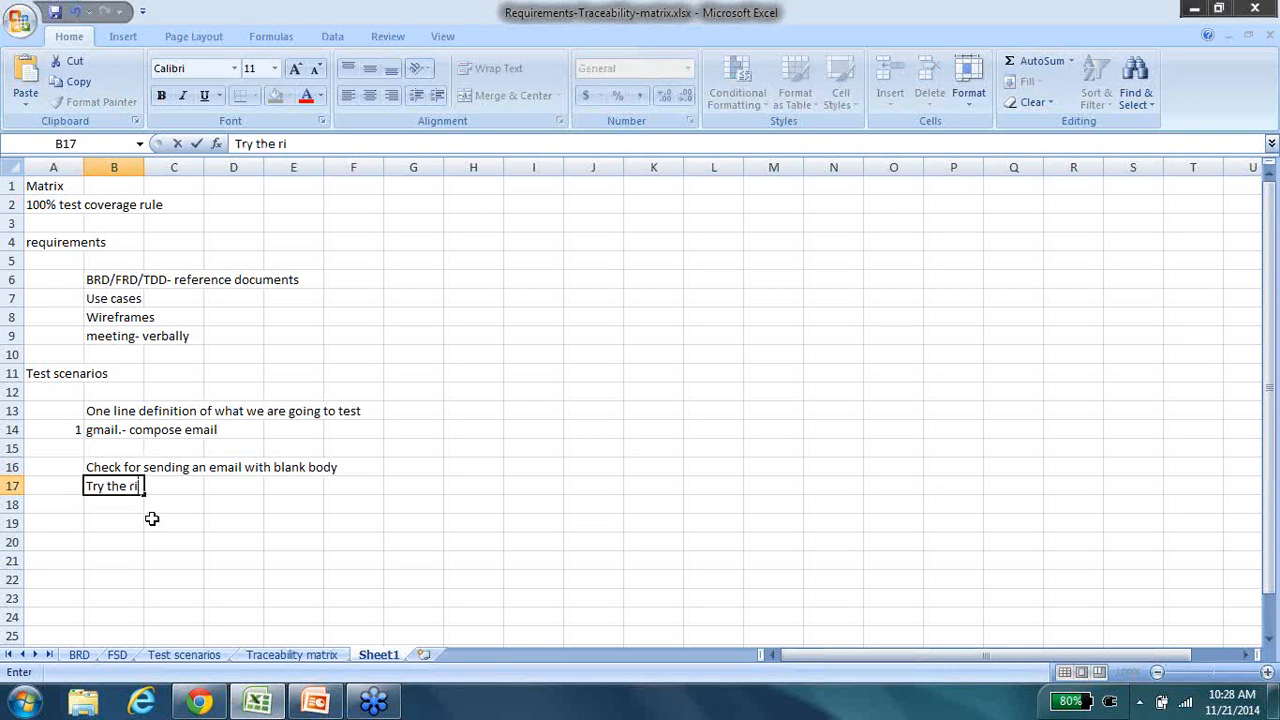
text(ch)
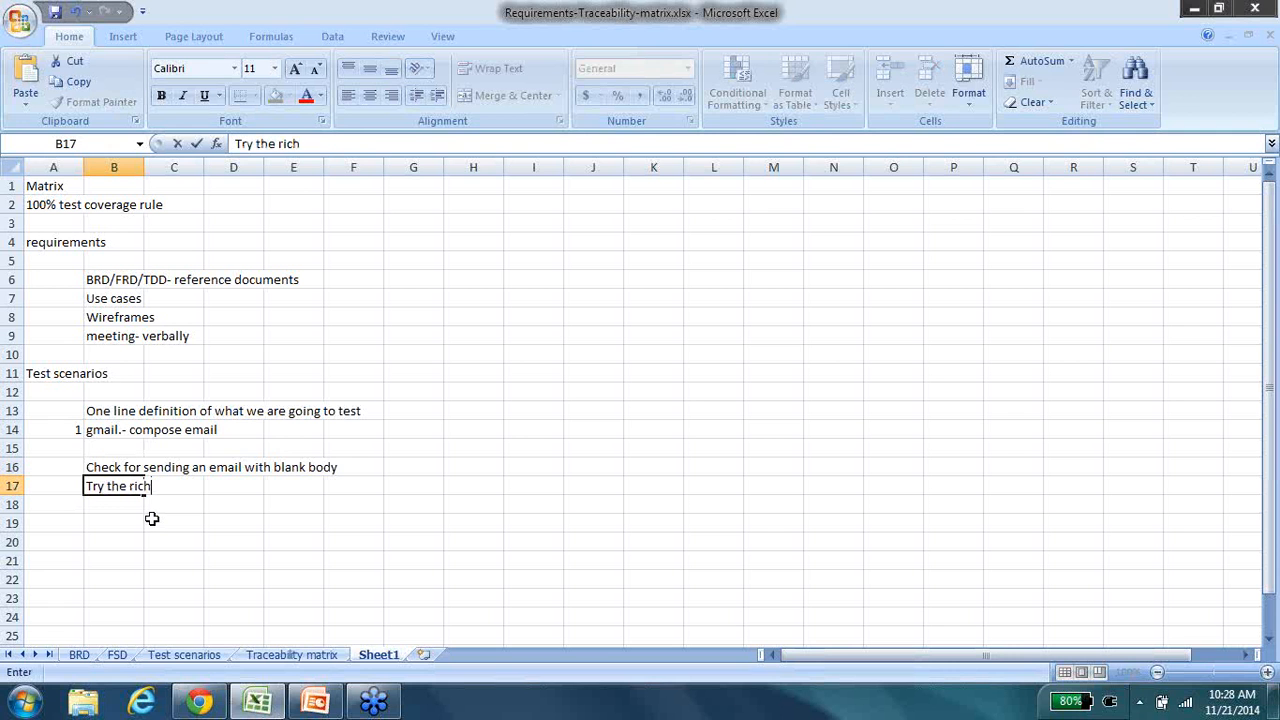
text(text options)
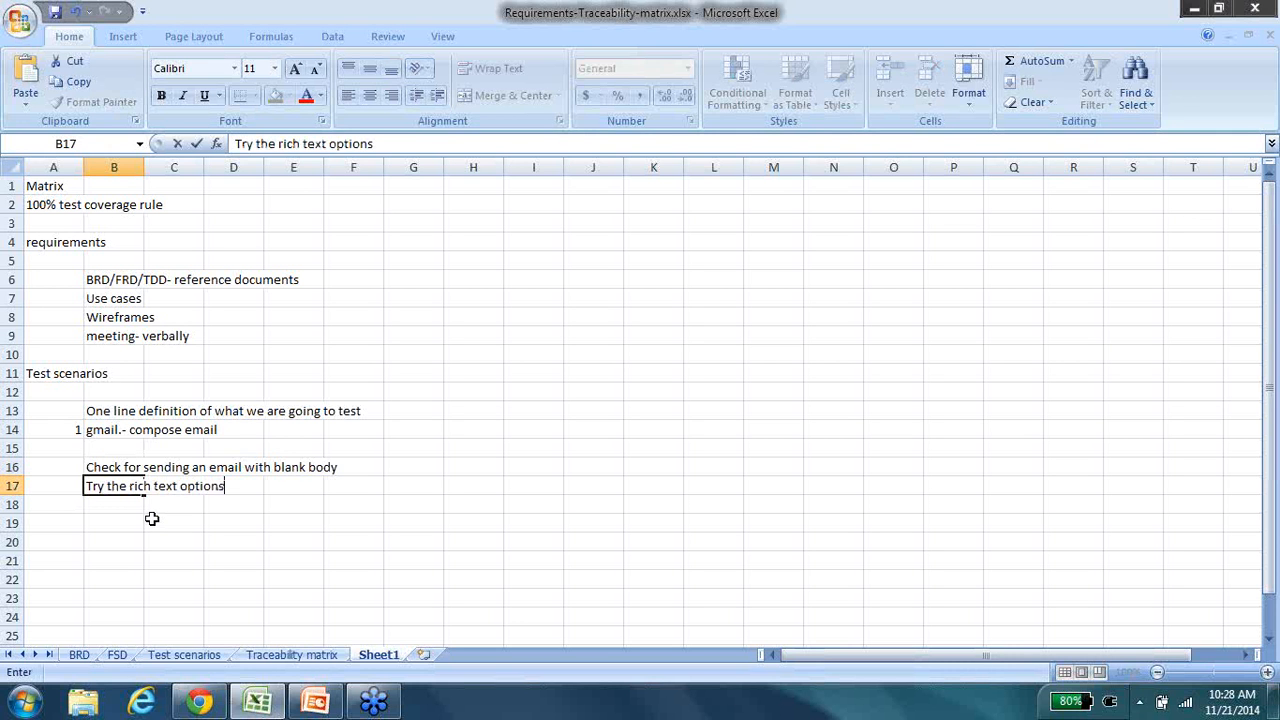
key(Return)
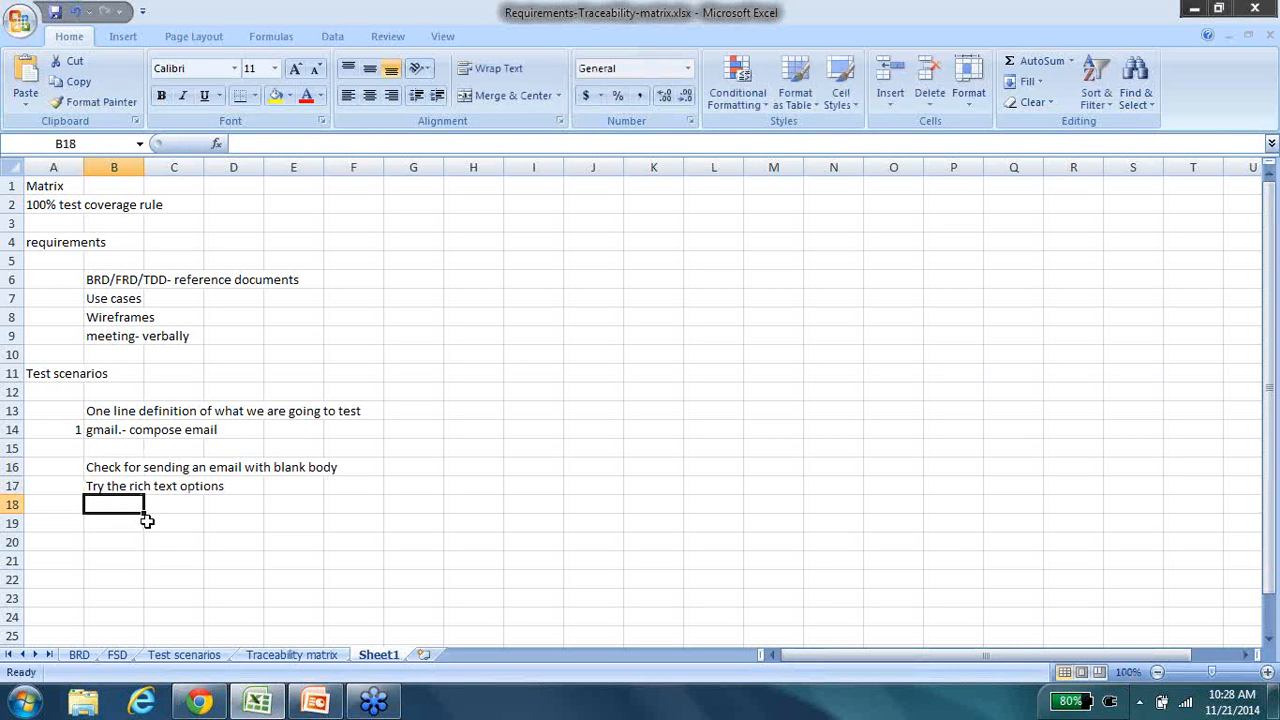
- List the no-subject and no-email-addresses-in-TO-list scenarios in B18 and B19
text(no subject)
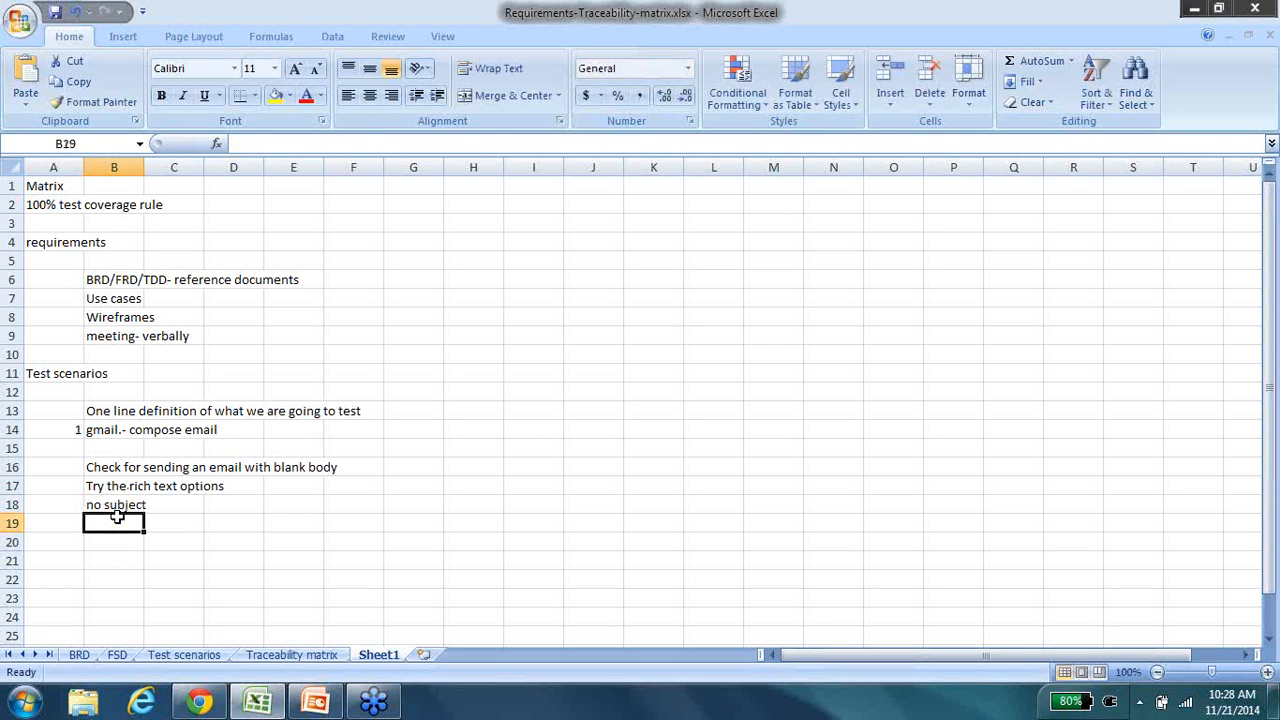
text(no subject)
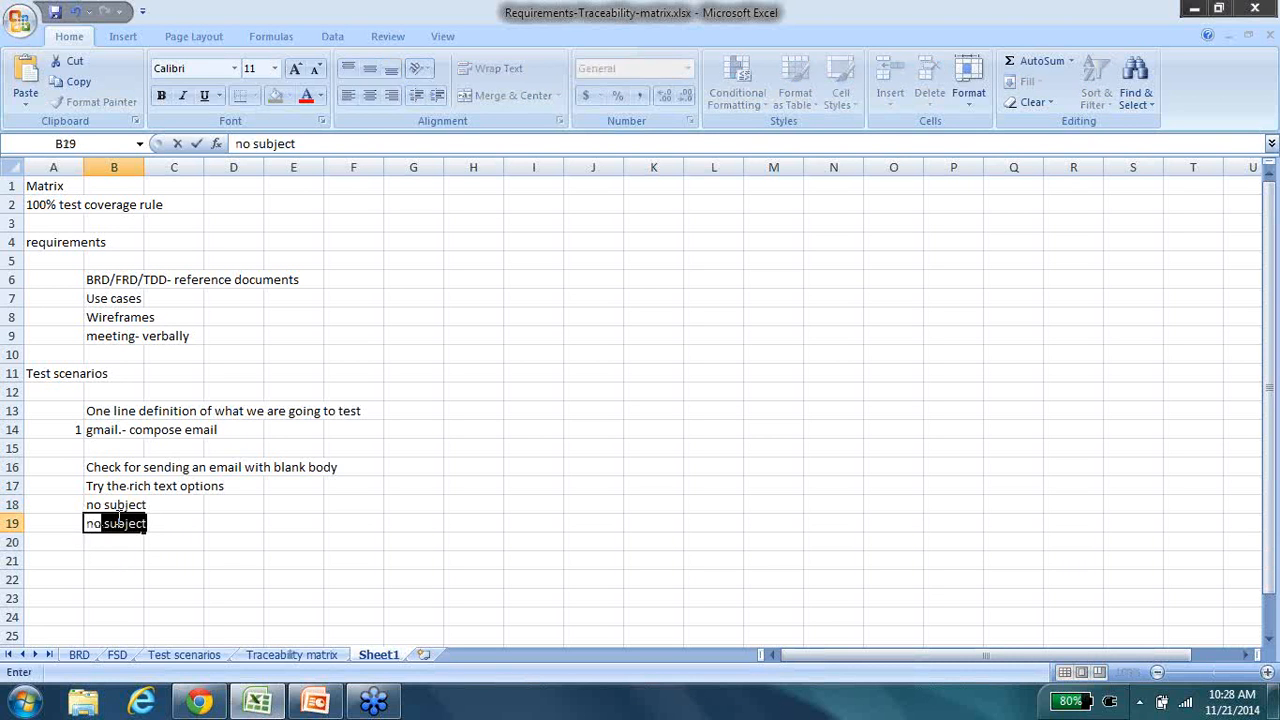
text(no email)
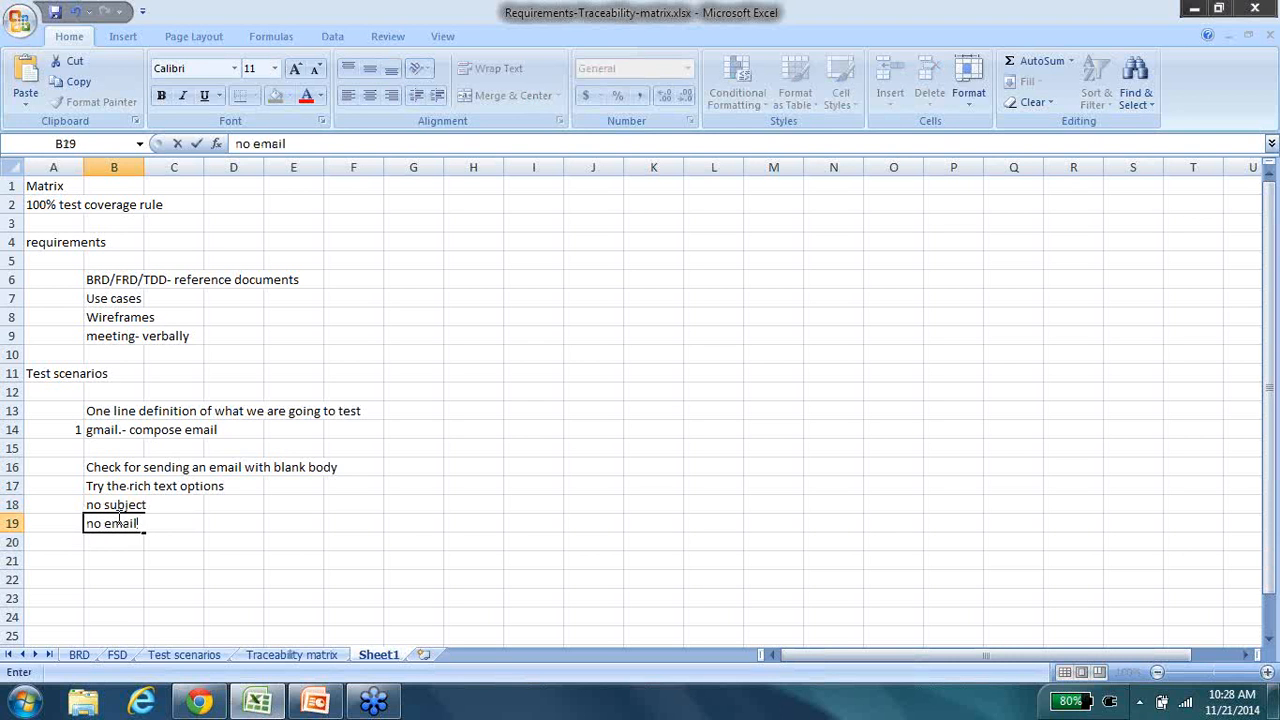
text(addresses i)
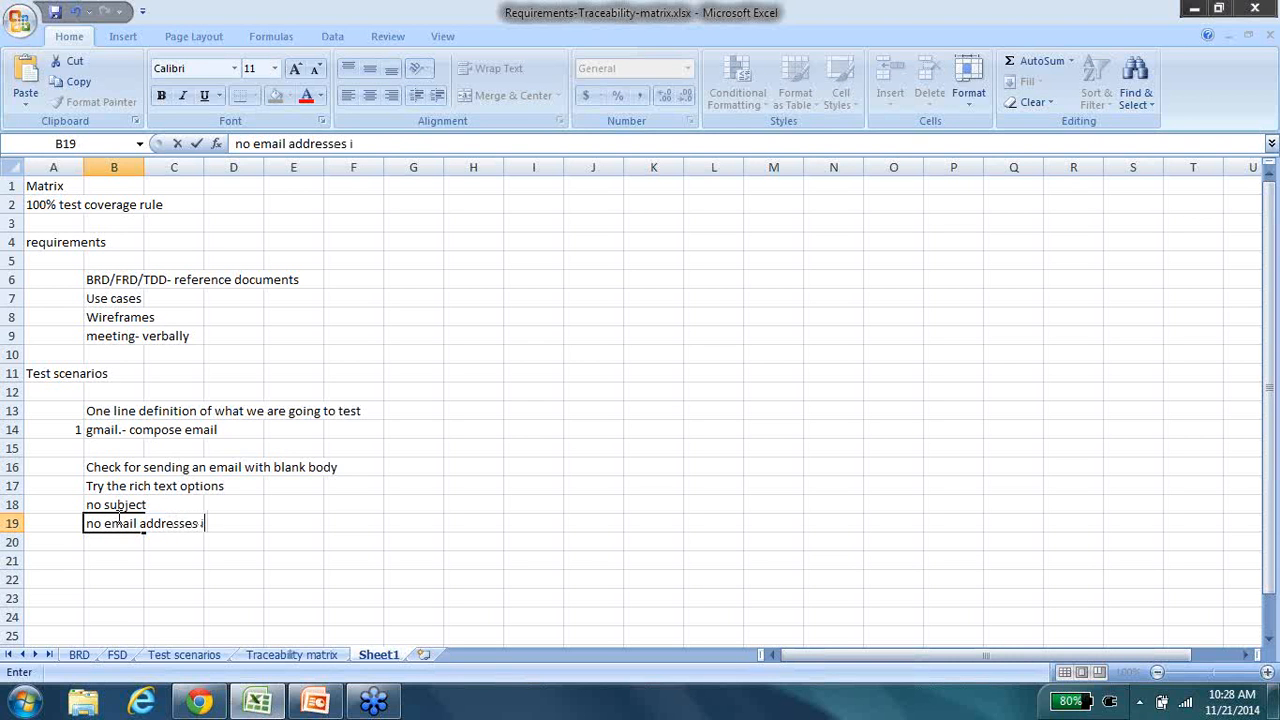
text(n the TO list)
click(54, 466)
text(TS_)
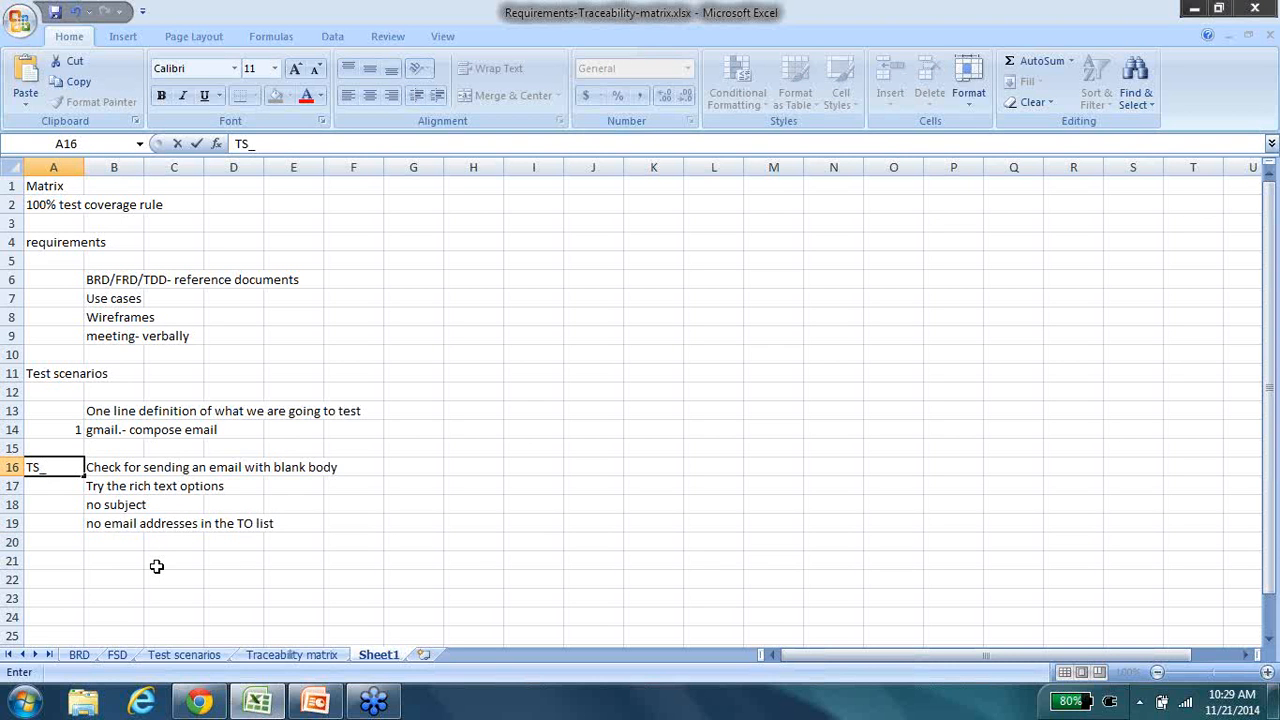
- Fill IDs TS_Cemail_01 to TS_Cemail_04 in A16:A19 beside the scenarios
text(Cemail_01)
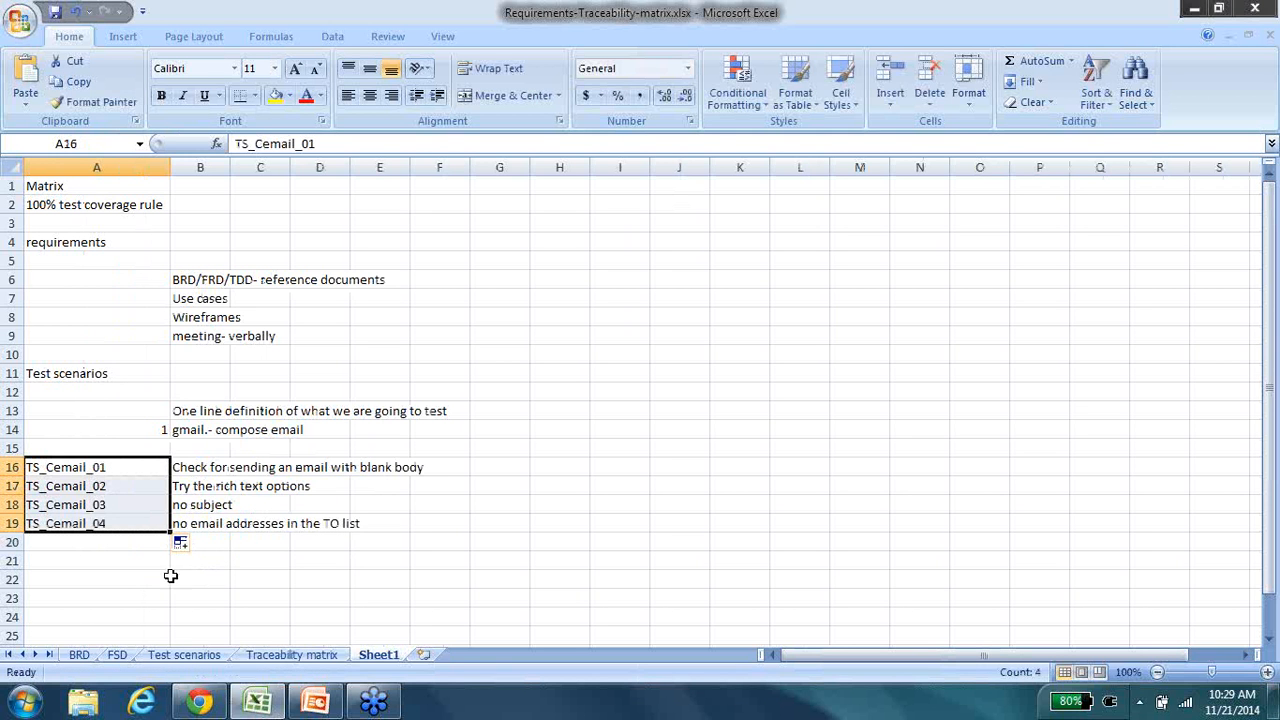
click(96, 428)
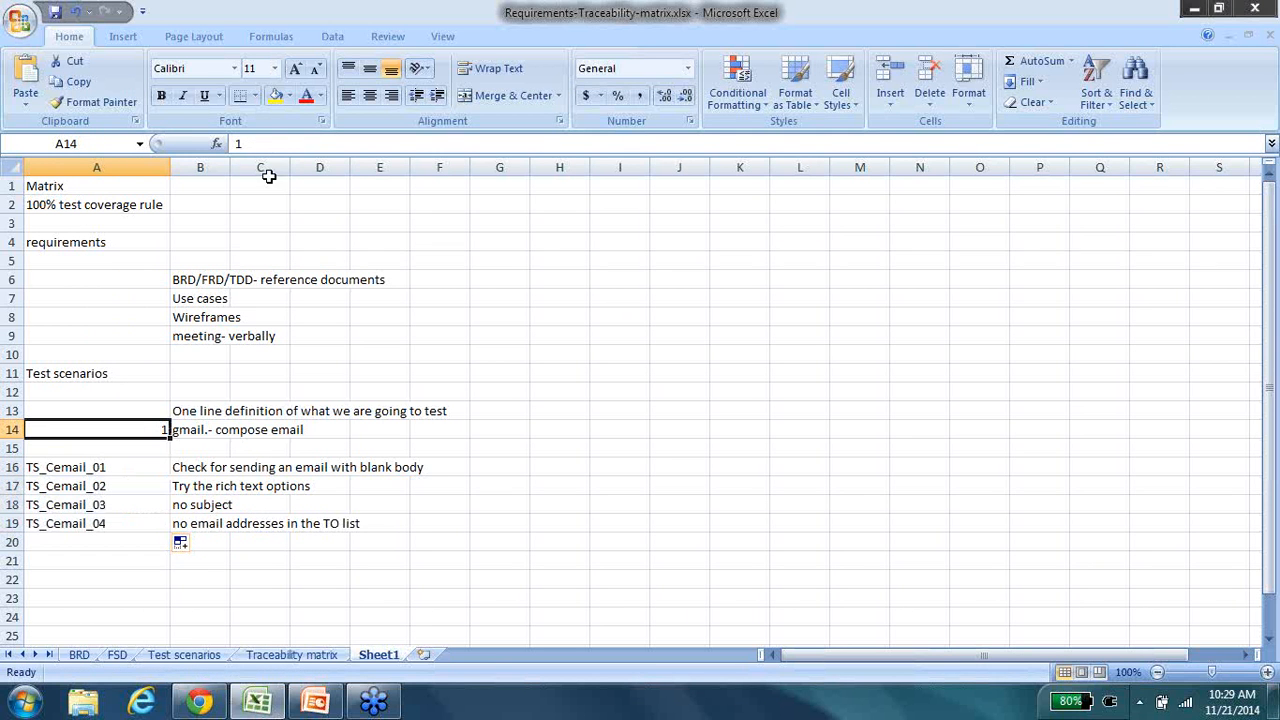
mouse_move(368, 68)
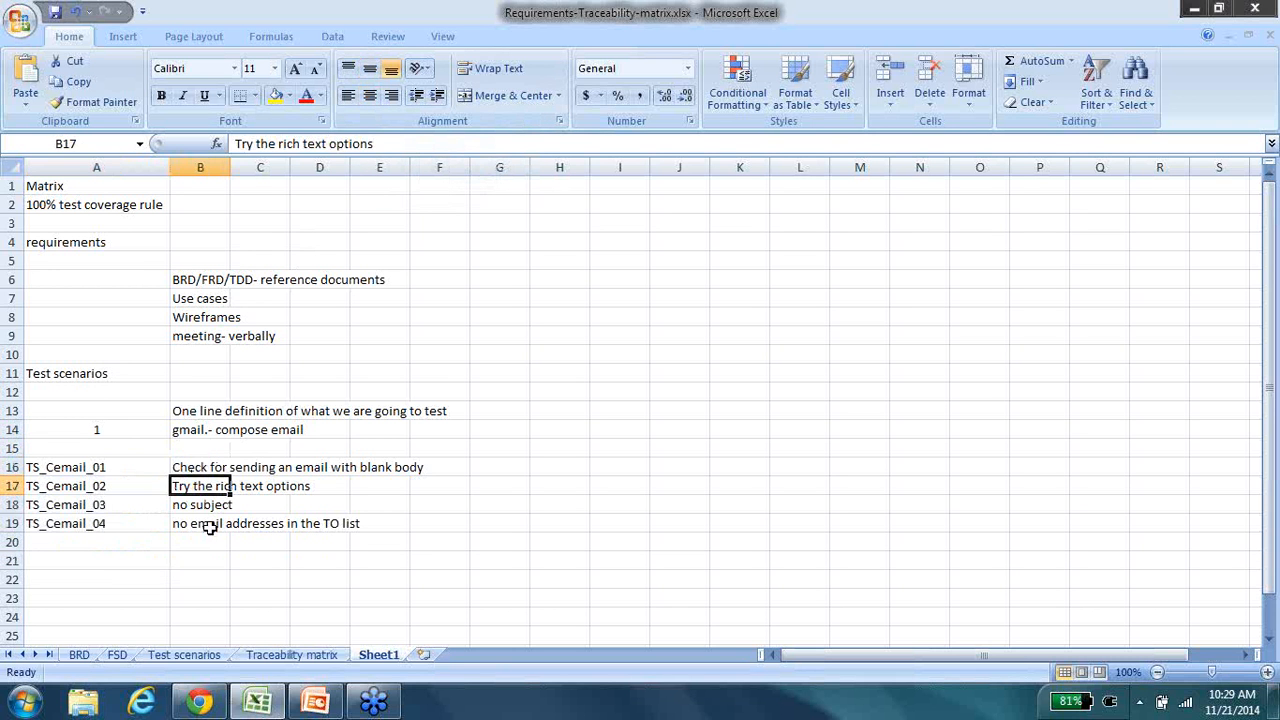
- Enter the test case ID TC_cemail_01 in A21
click(96, 560)
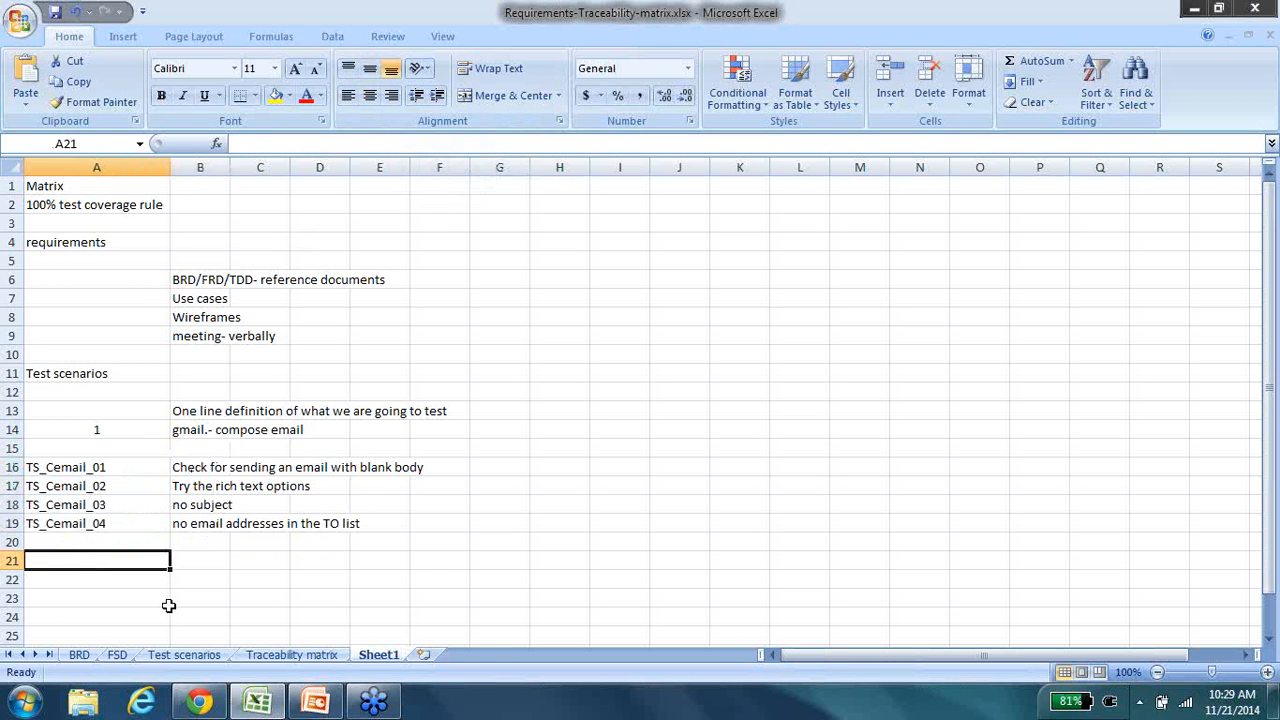
text(TC_)
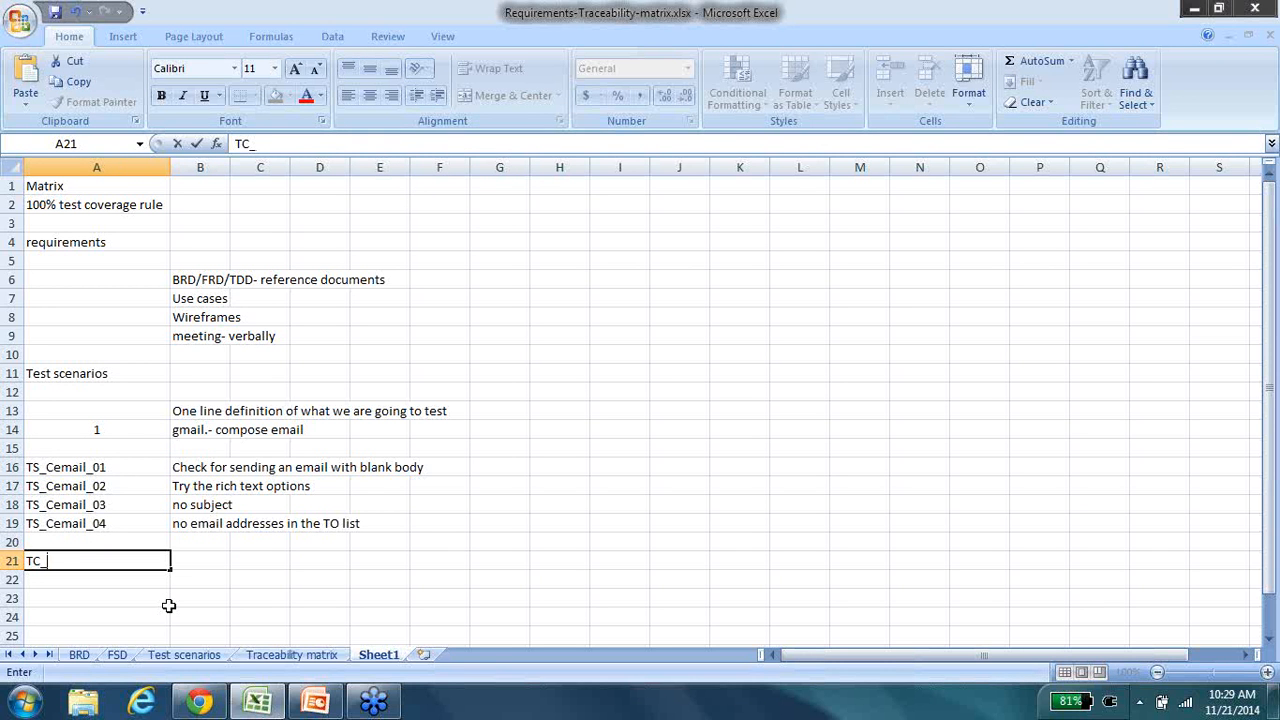
text(cem)
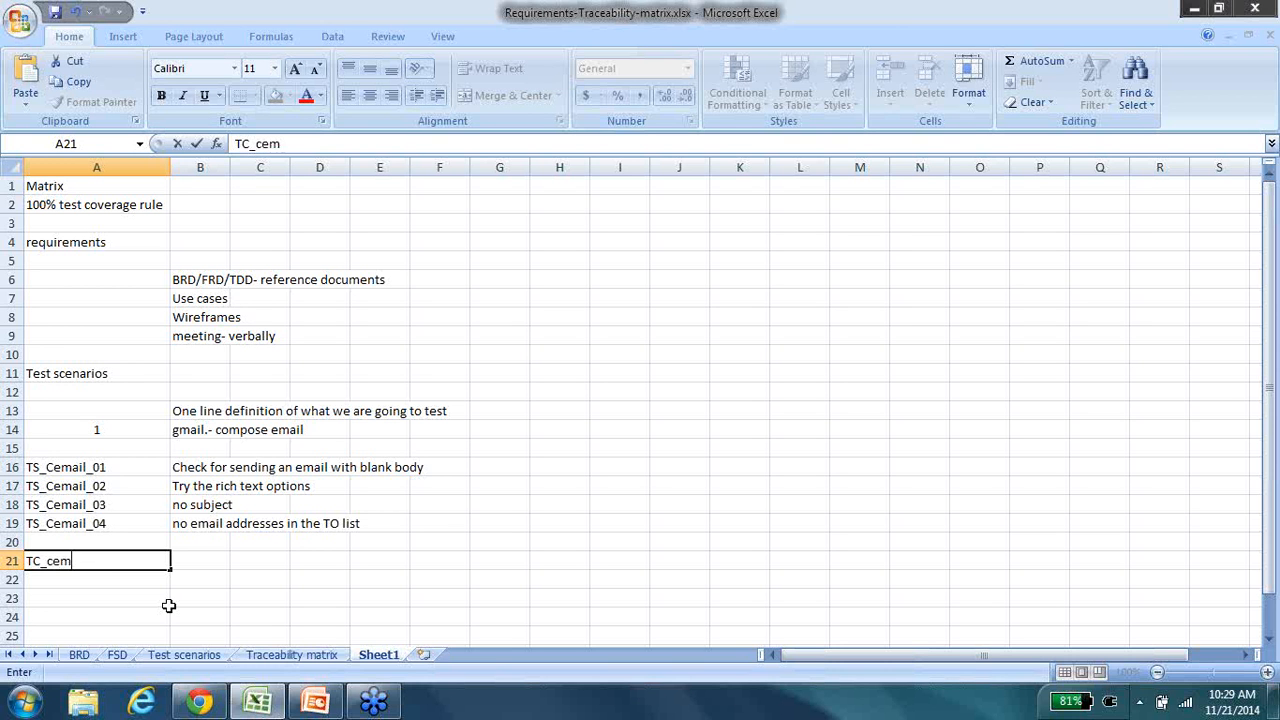
text(ail)
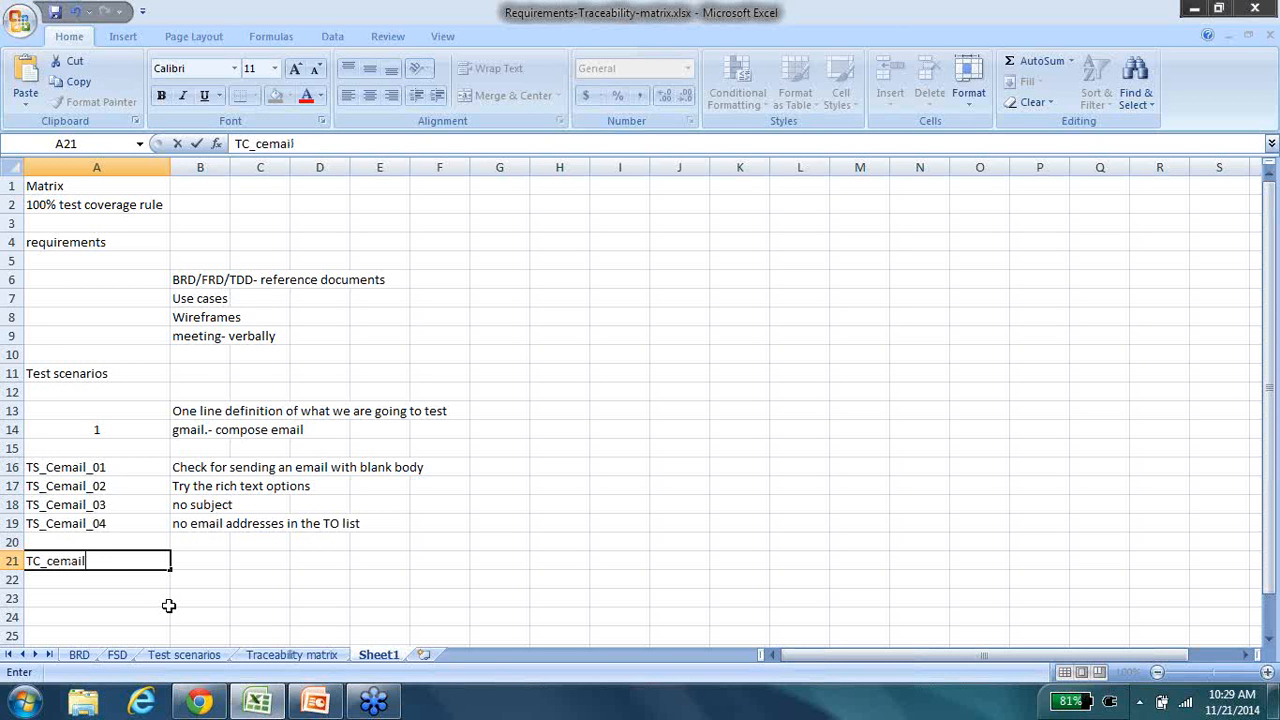
mouse_move(176, 610)
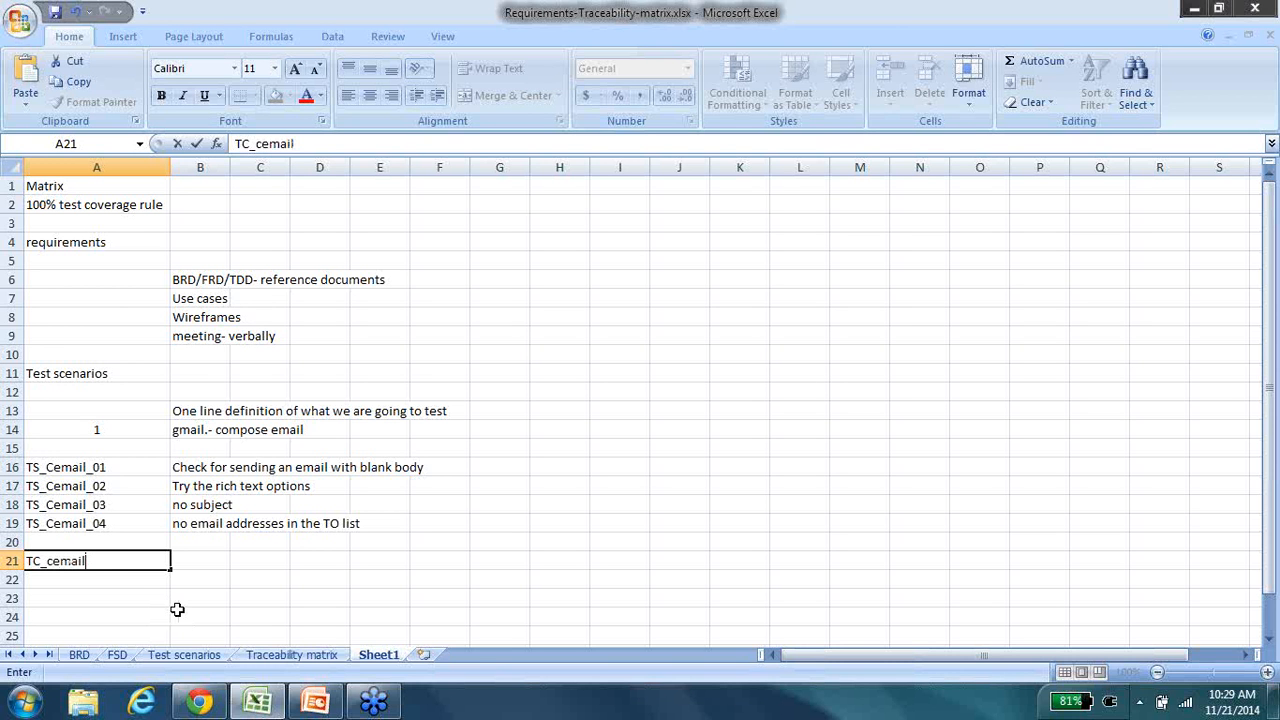
text(_01)
click(200, 560)
text(login)
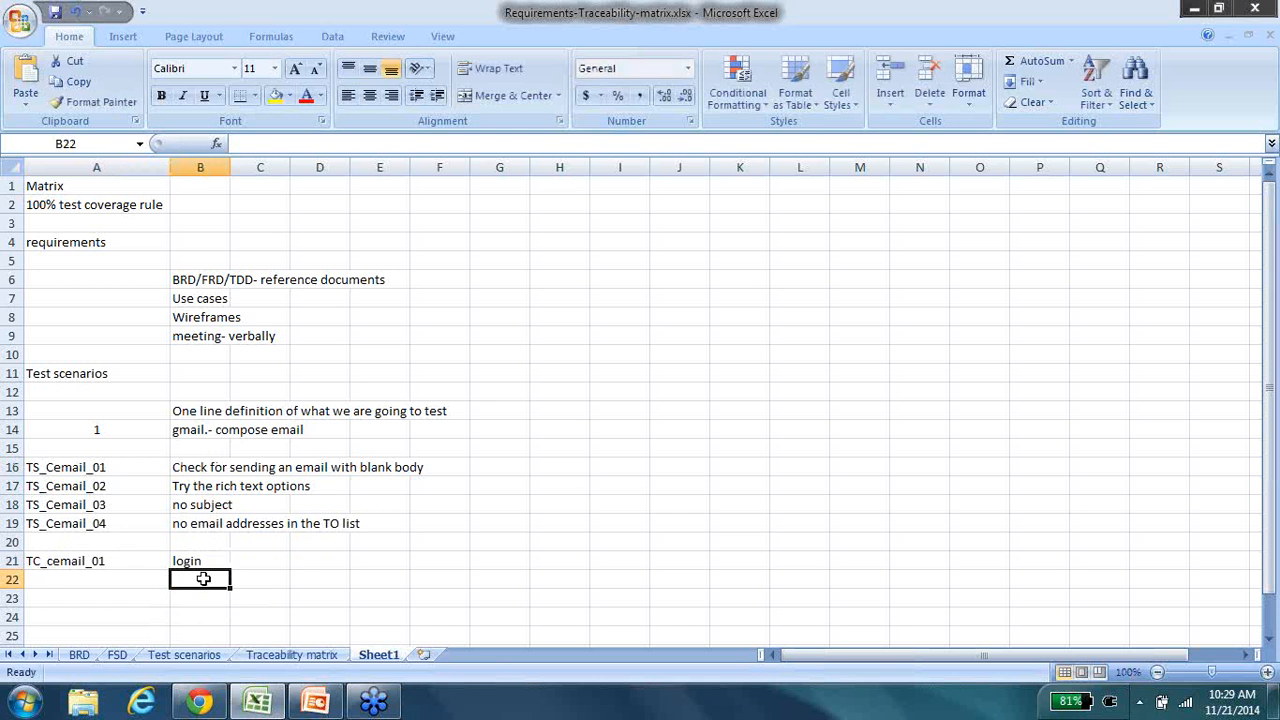
- List the six steps down column B: login, compose email, no text, subject, to address, click send
text(click on compose email)
click(200, 598)
text(do)
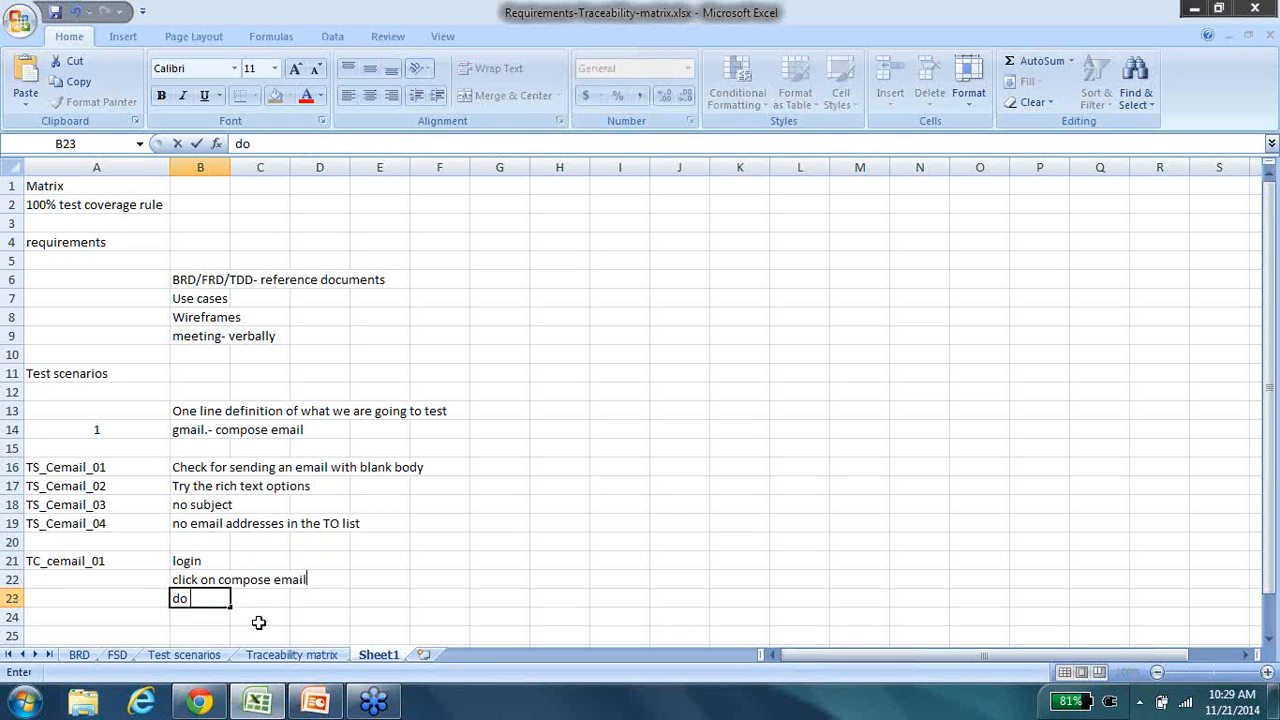
text(not enter any,text)
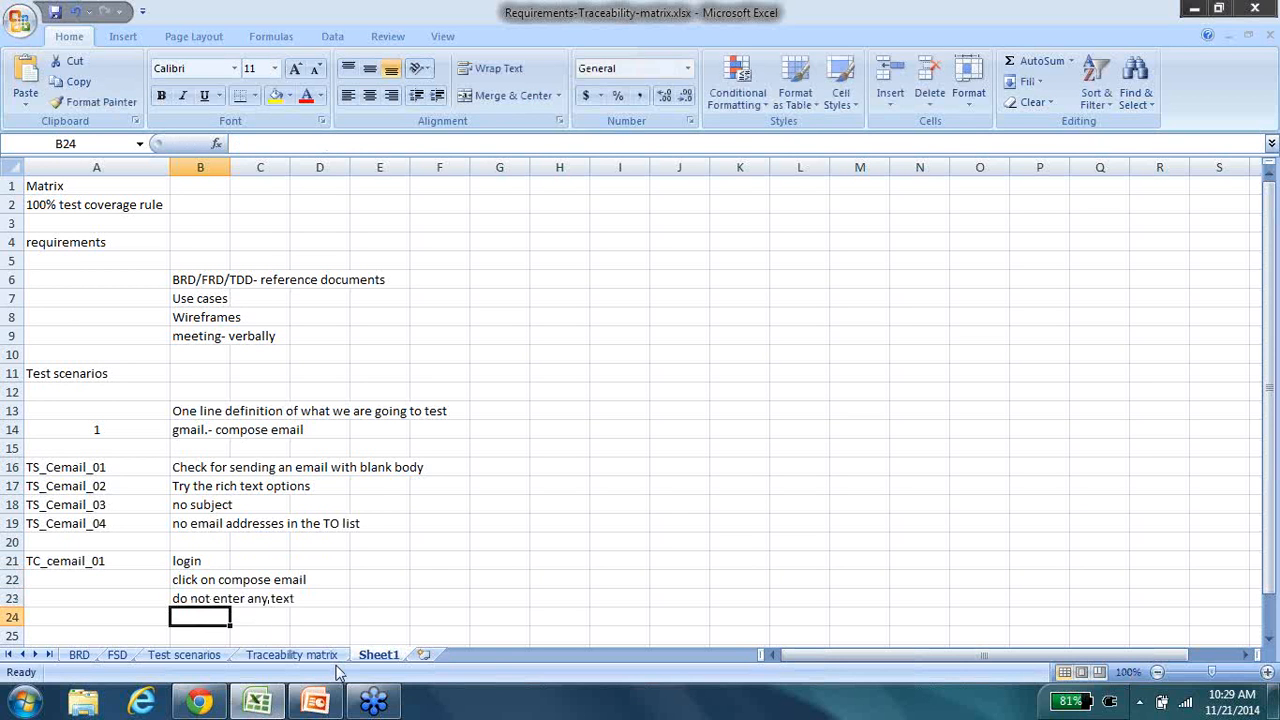
text(enter a sub)
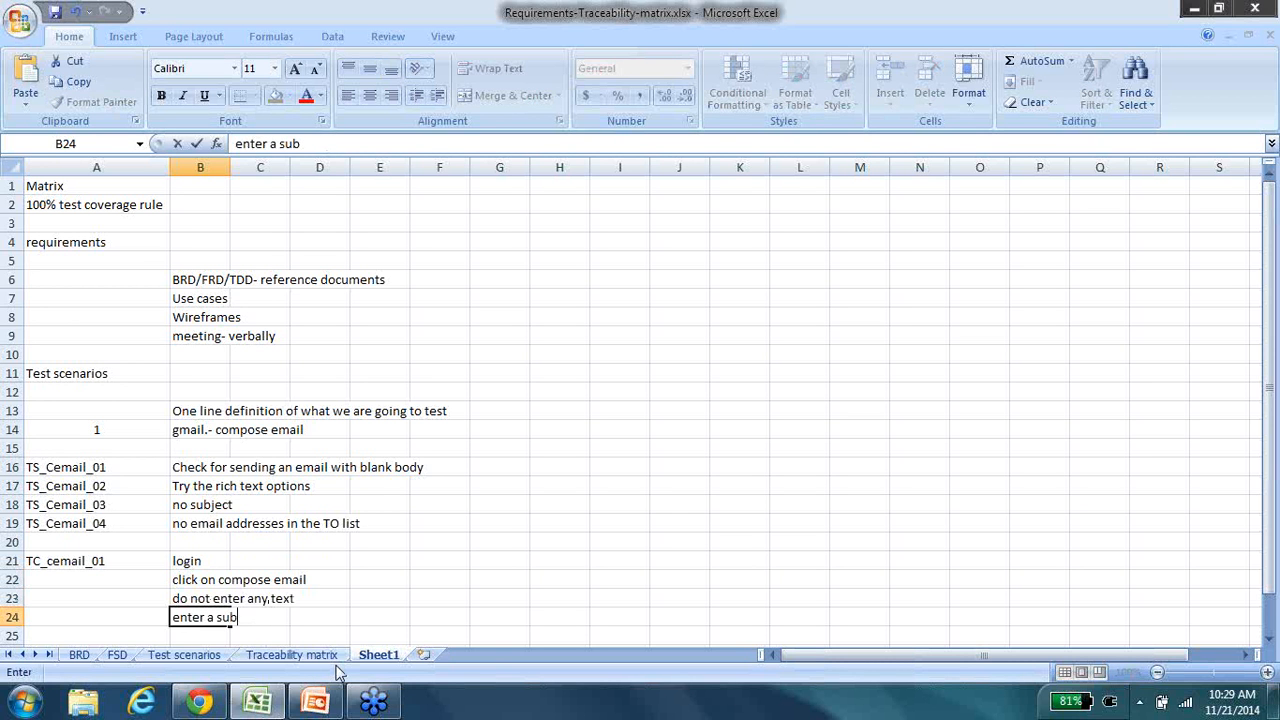
key(Backspace)
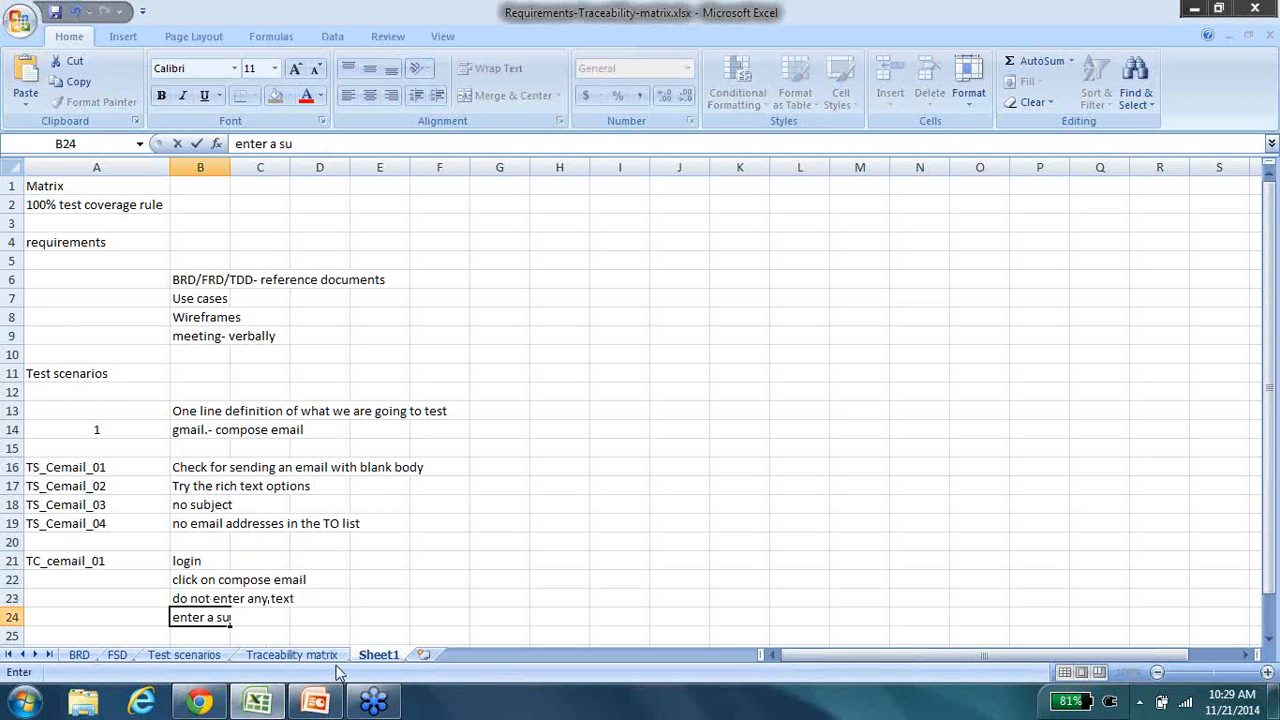
key(Return)
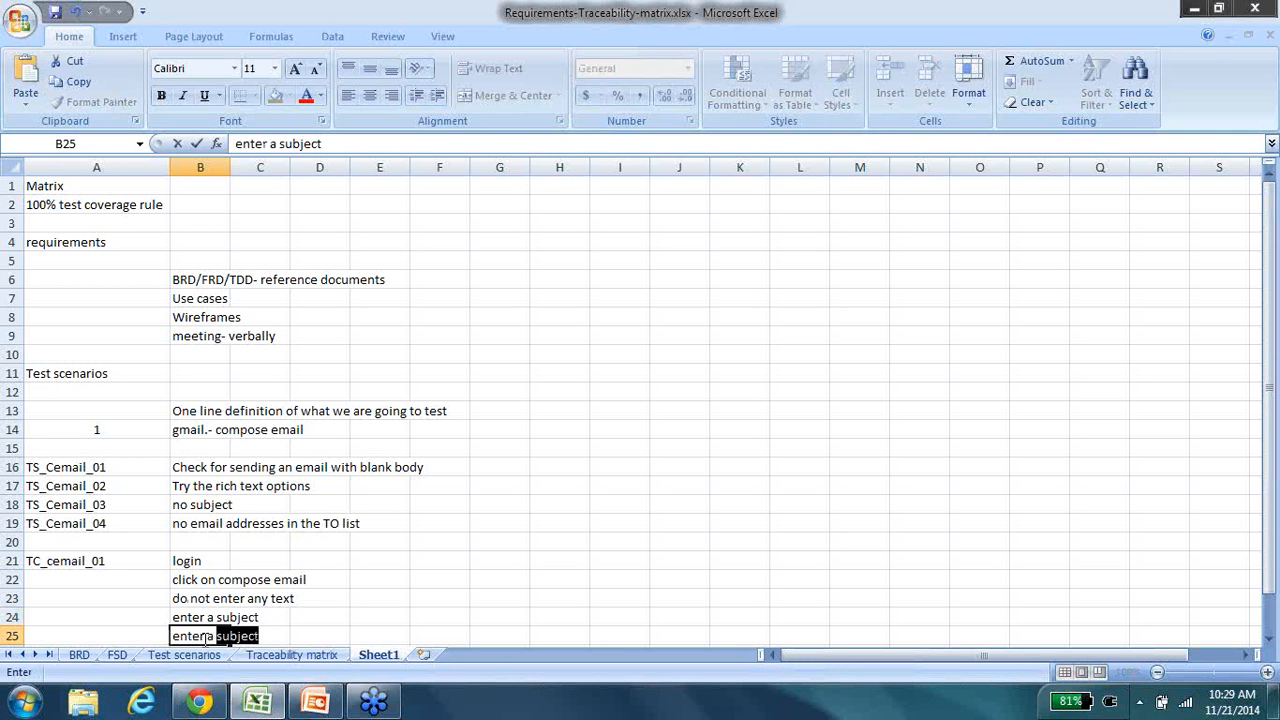
text(enter a to address)
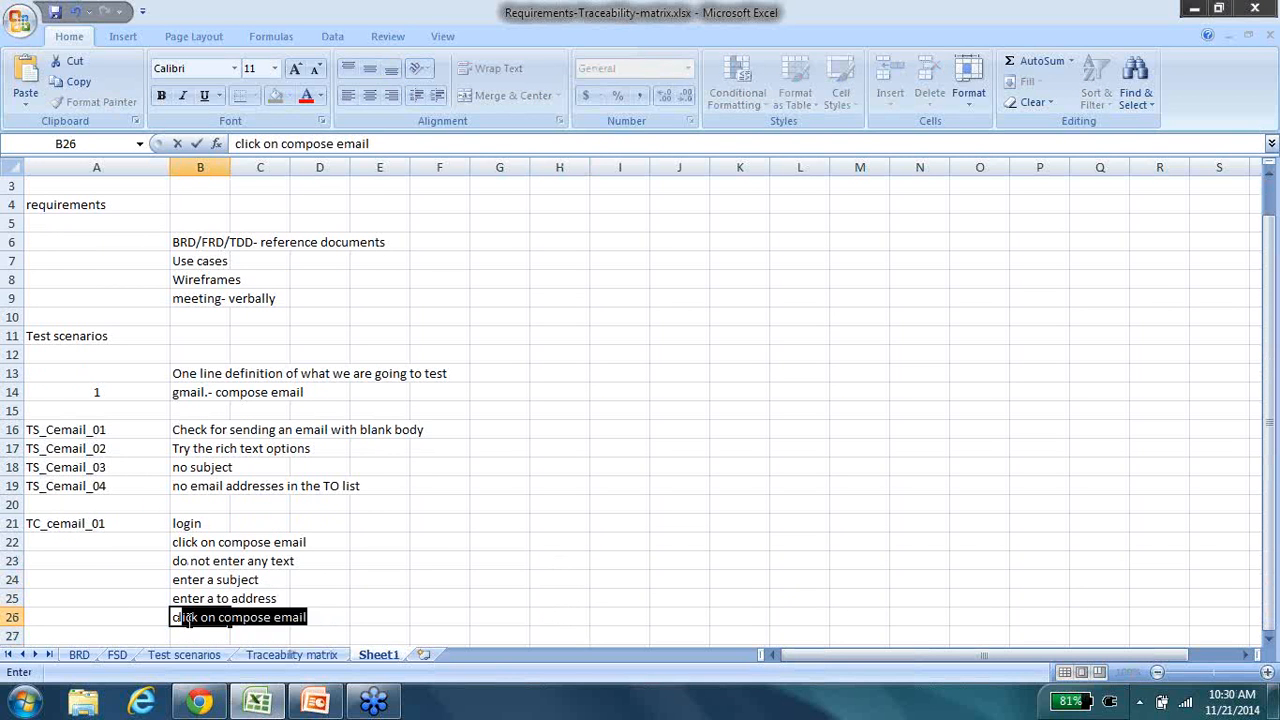
text(click send)
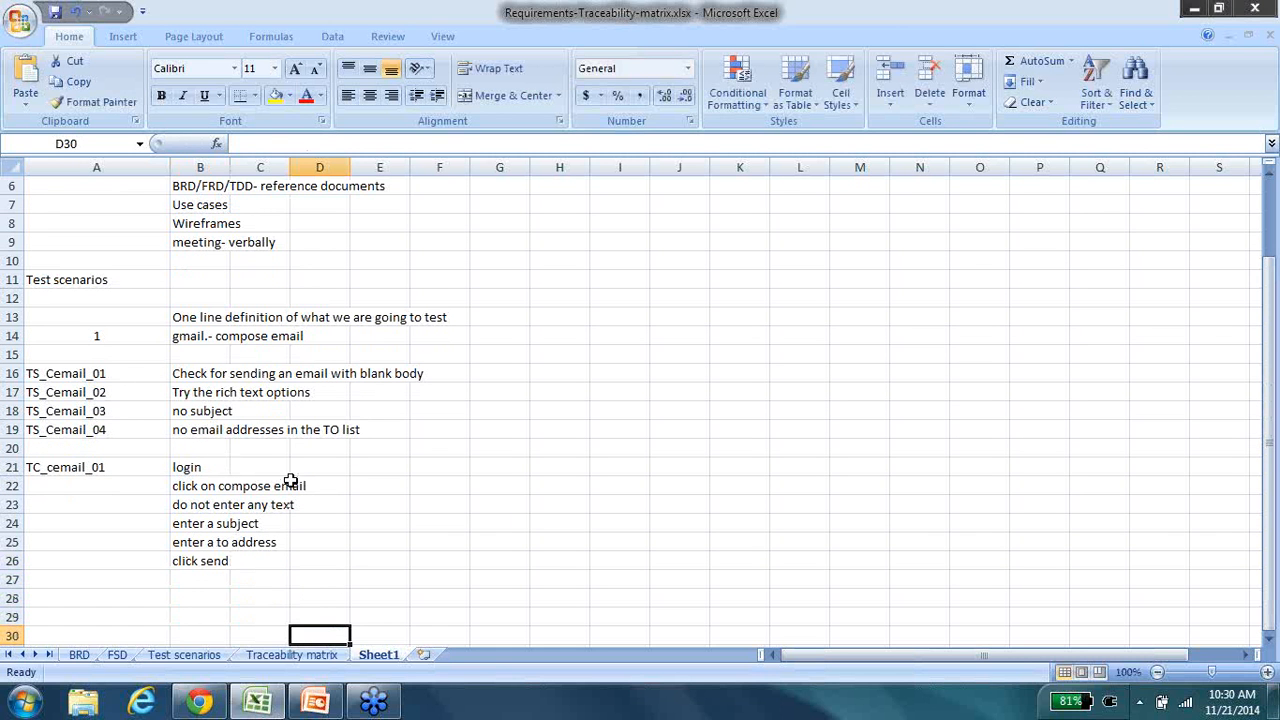
- Highlight the six TC_cemail_01 steps and note '1:many' in H14 beside the compose email scenario
drag(200, 468, 200, 504)
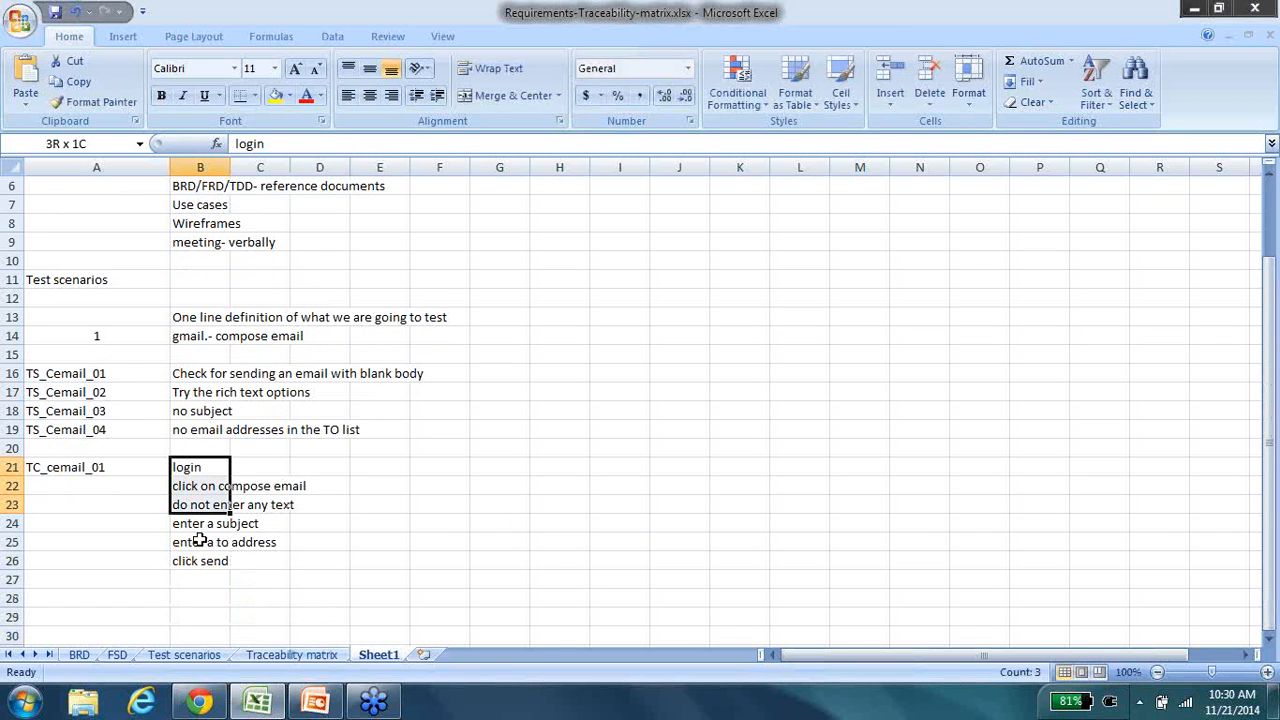
drag(200, 468, 200, 560)
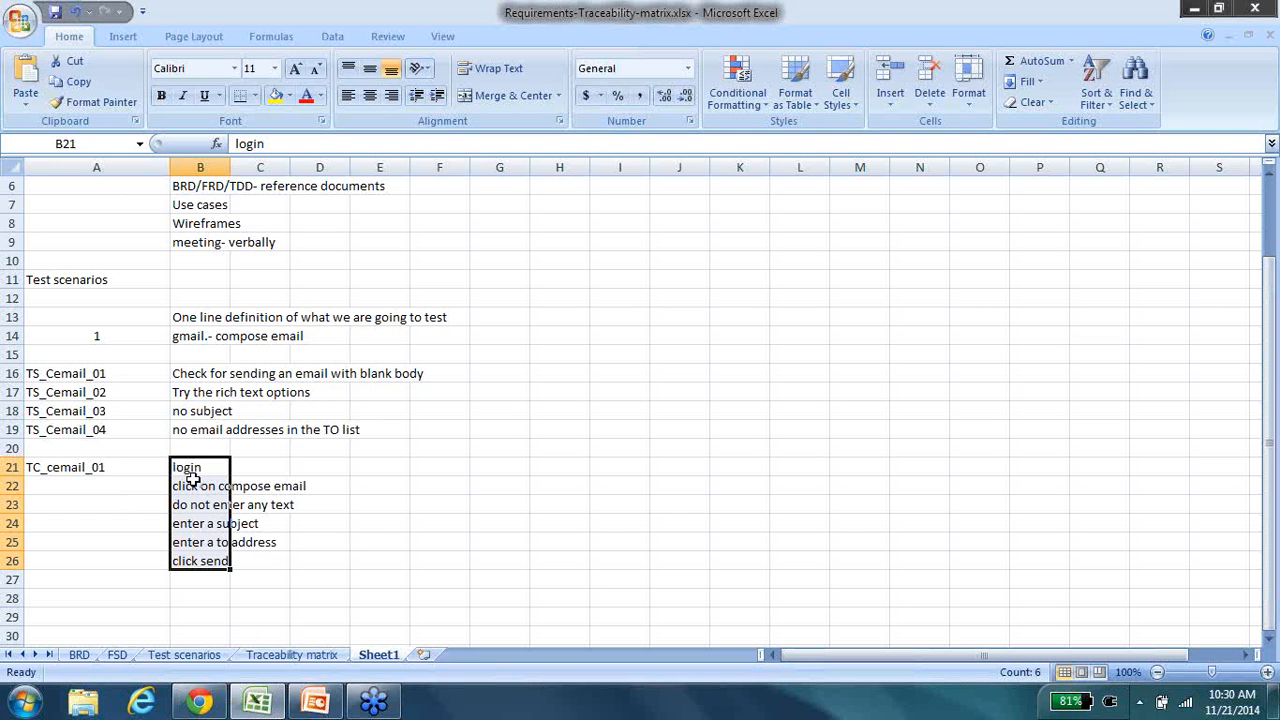
mouse_move(140, 336)
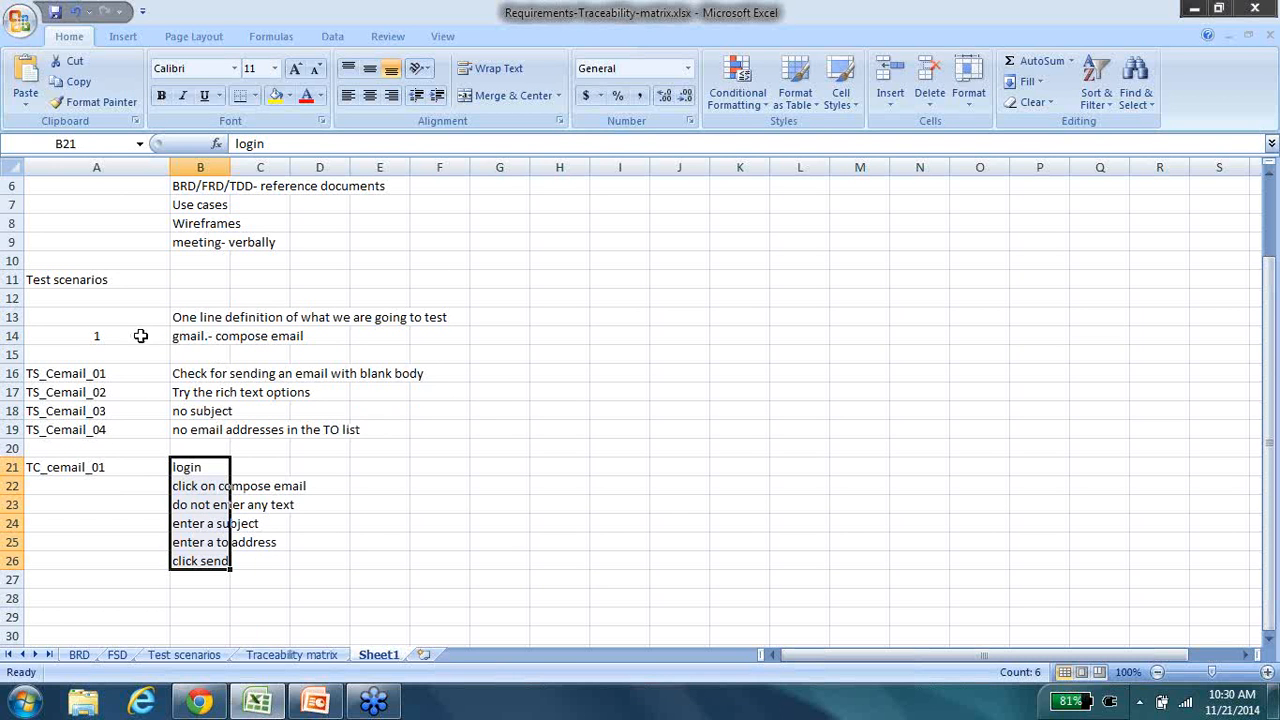
click(560, 336)
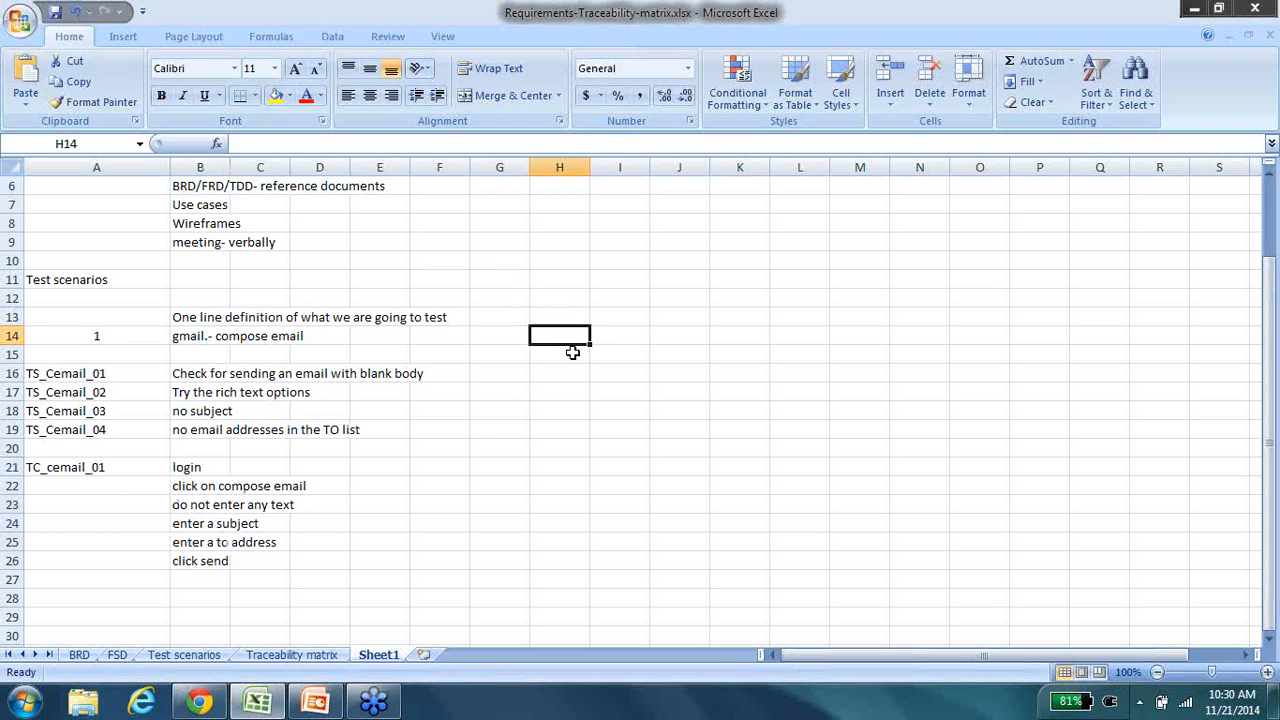
text(1:)
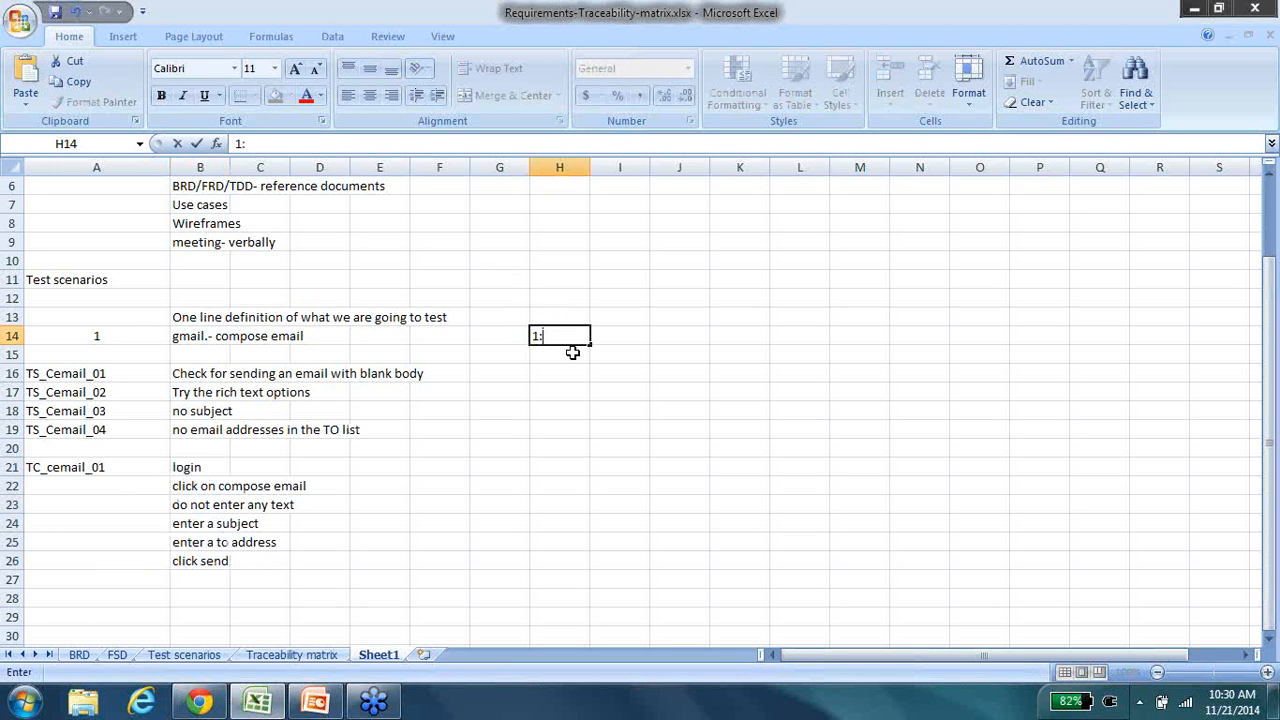
text(many)
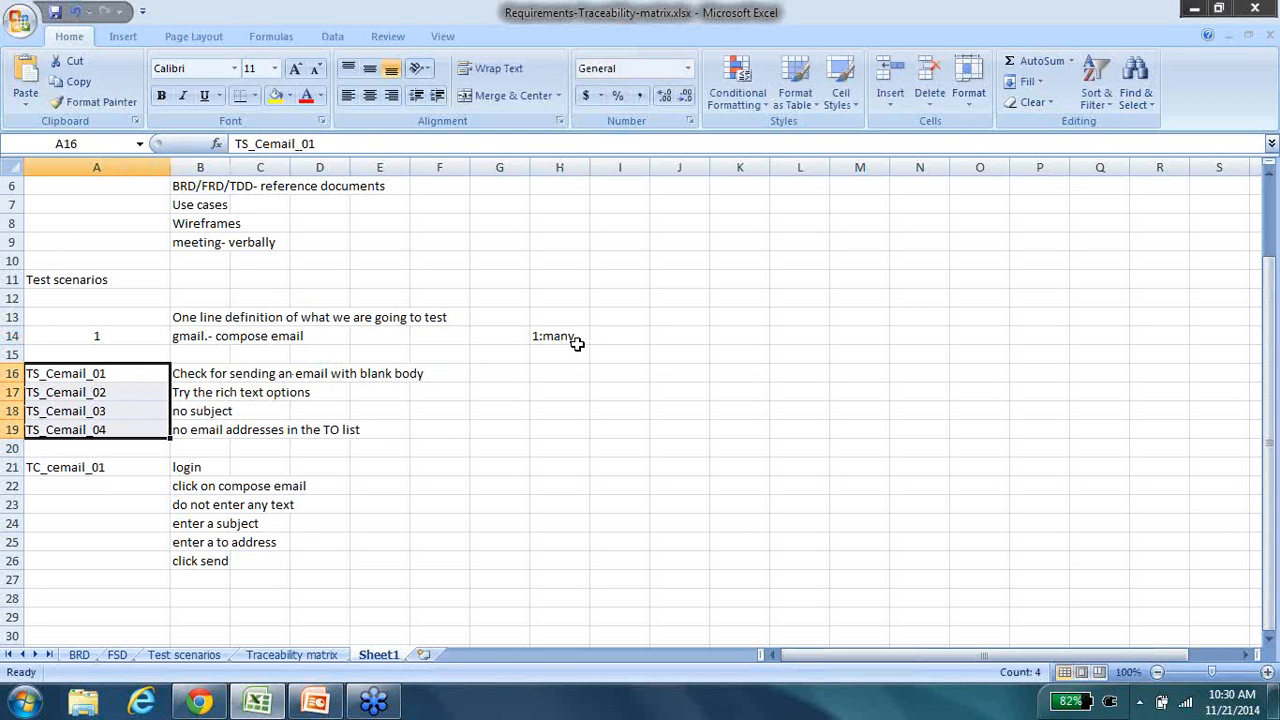
mouse_move(584, 412)
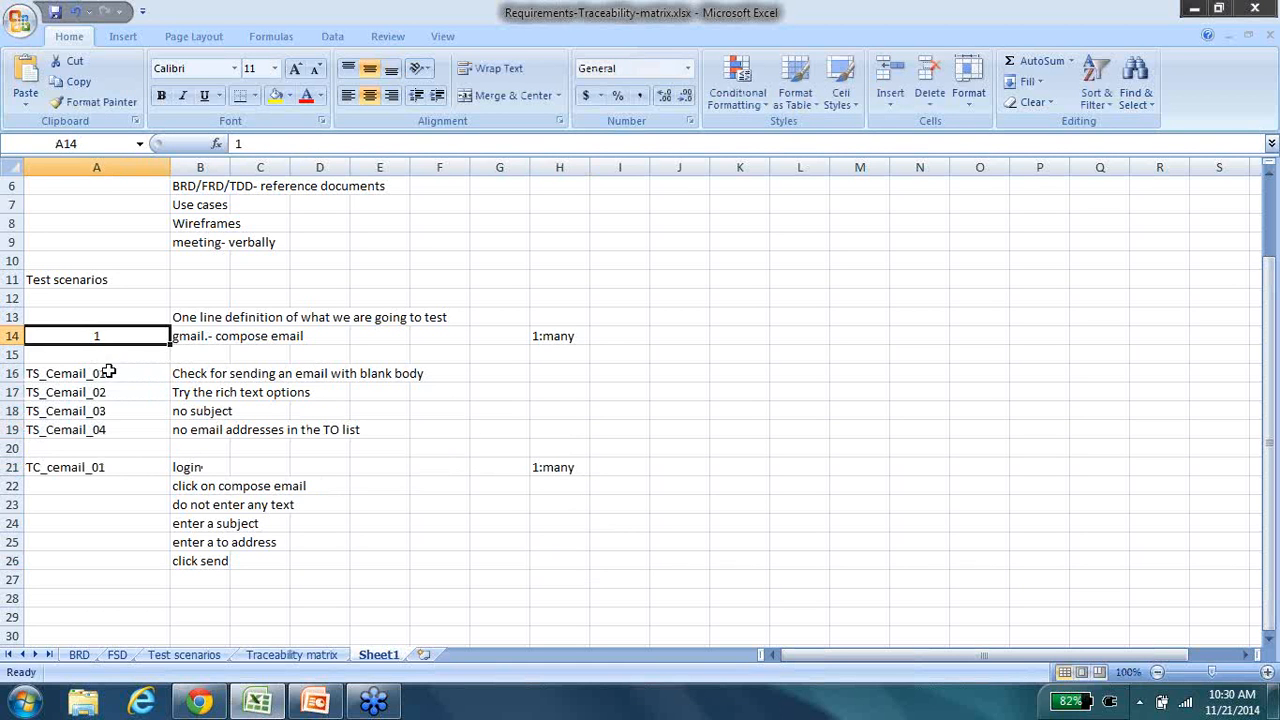
- Highlight the TS_Cemail_01-04 scenario IDs, deselect, and scroll the rows below the steps into view
drag(96, 374, 96, 428)
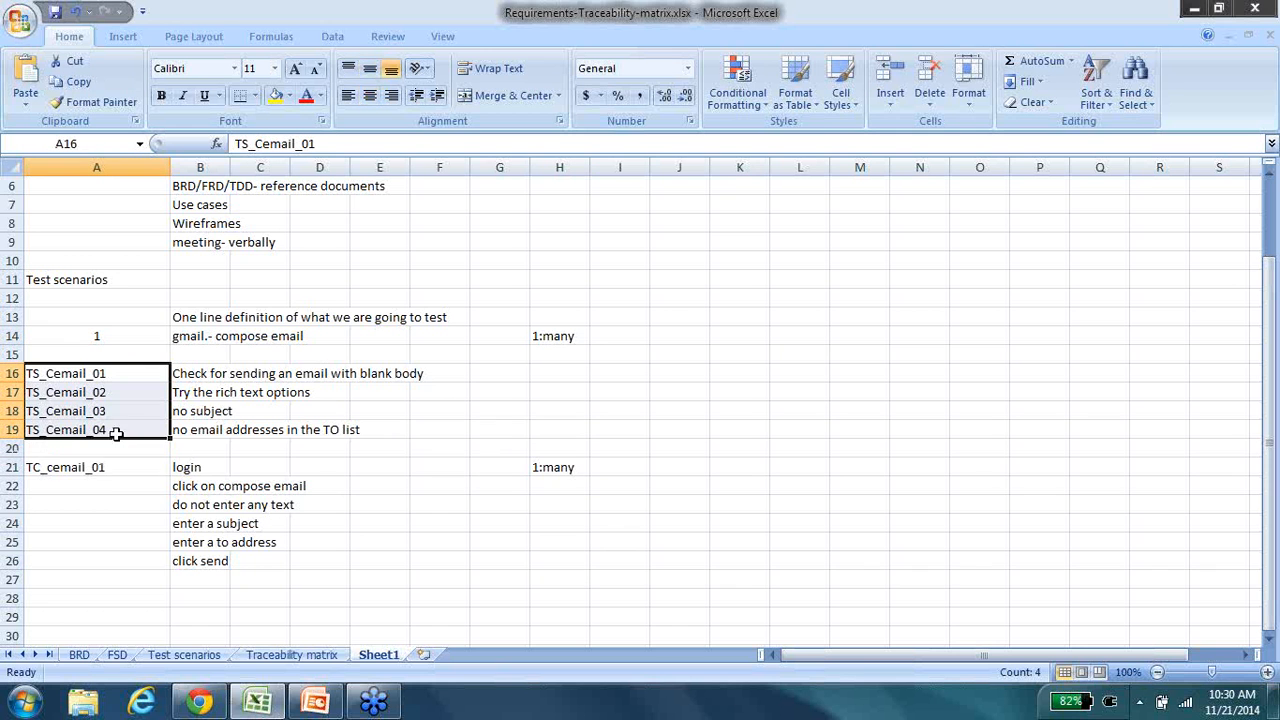
drag(96, 468, 96, 524)
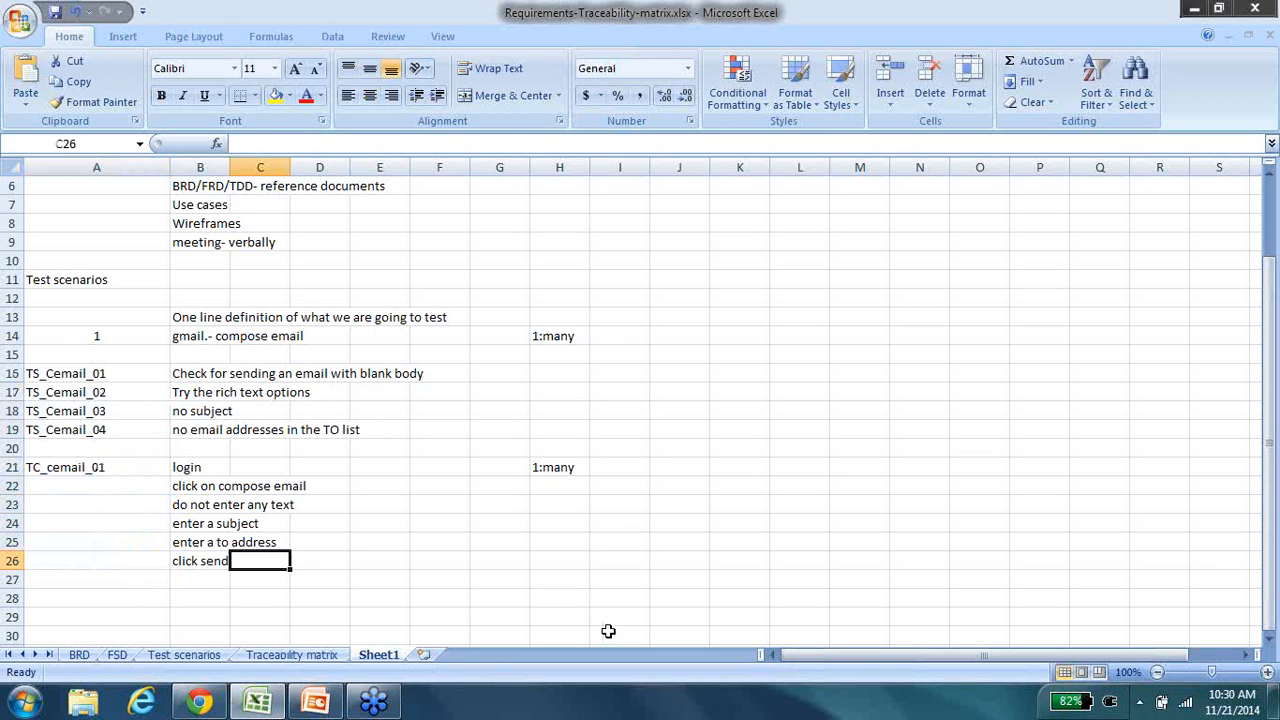
click(680, 636)
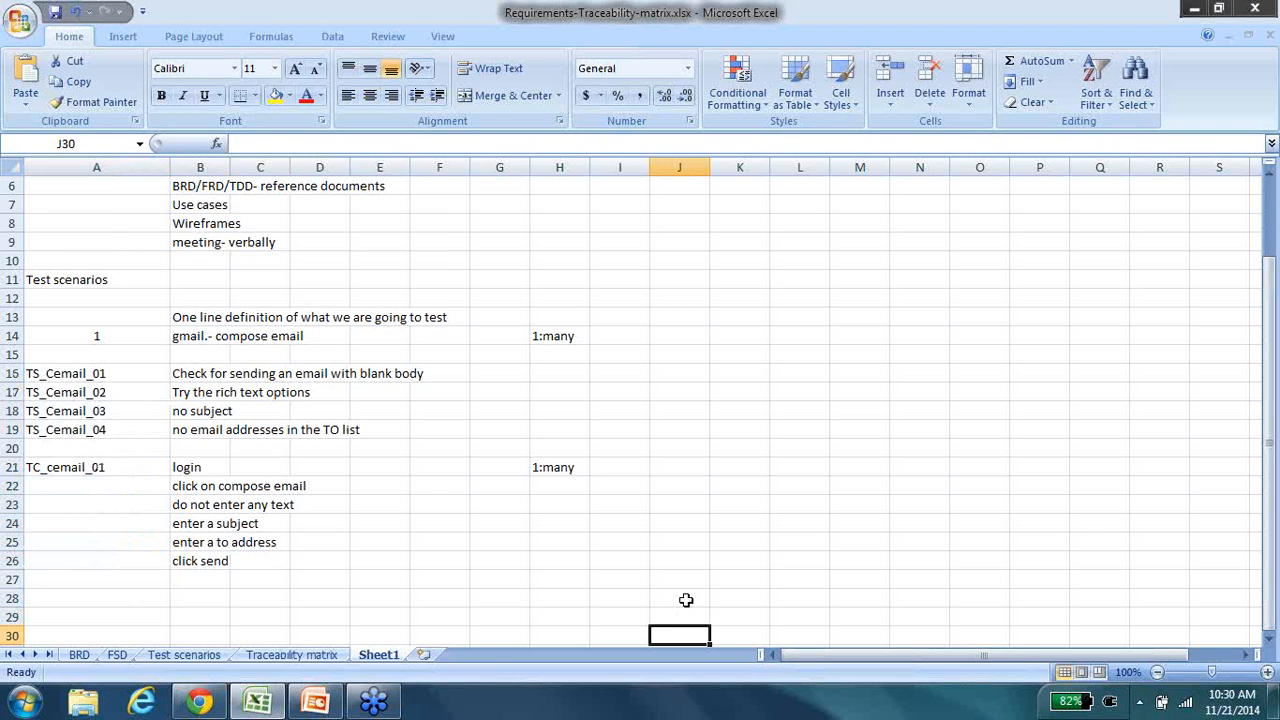
scroll(down, 3)
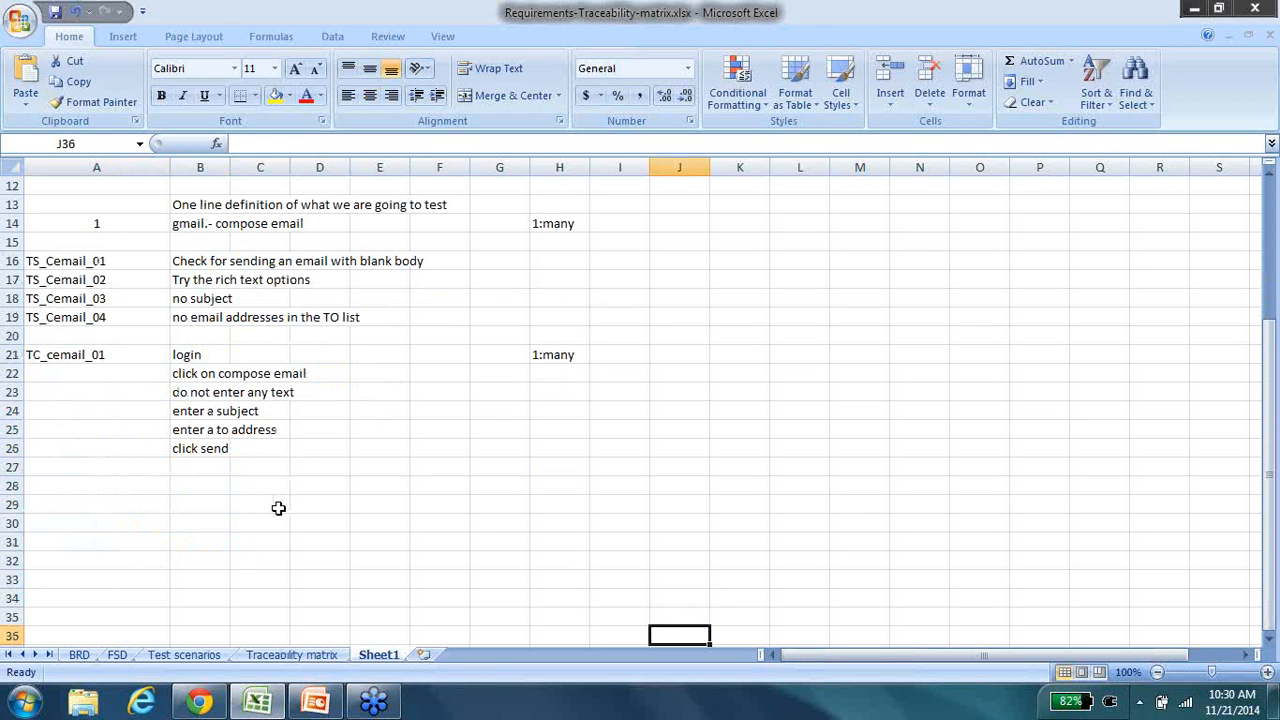
- Enter Req ID, TS ID and TC ID headings in C29:E29
click(260, 504)
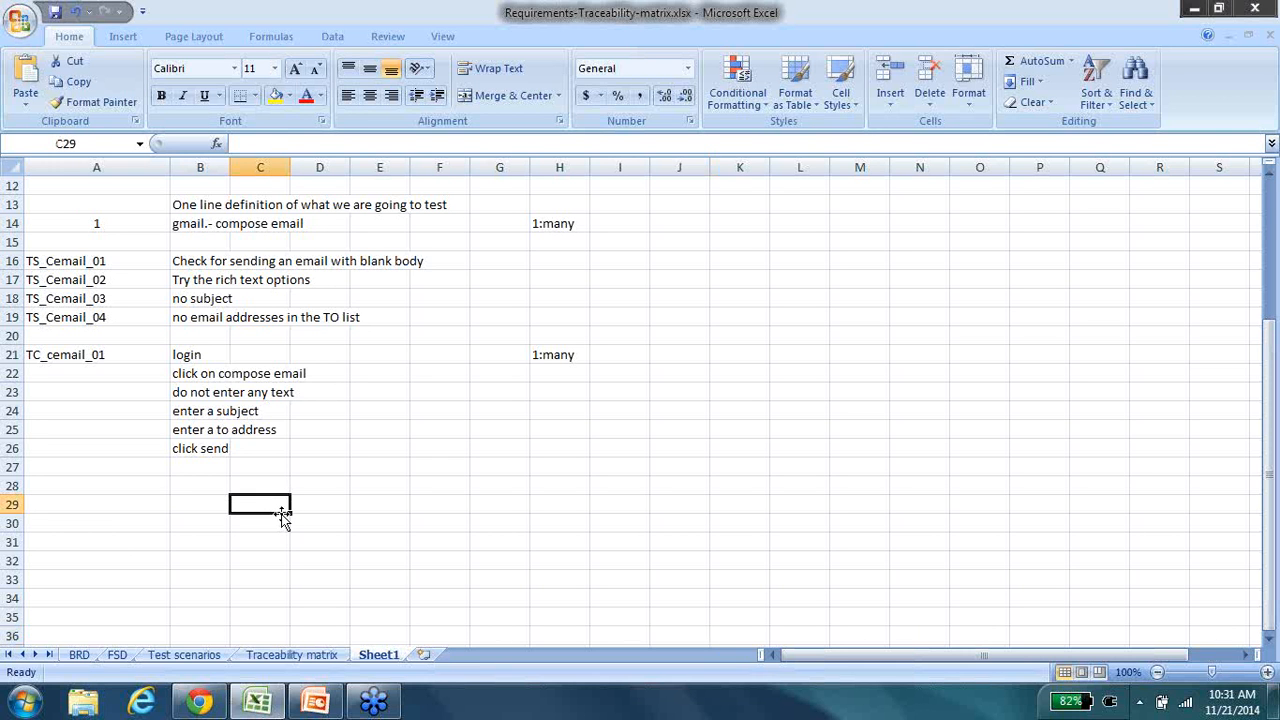
text(Req ID)
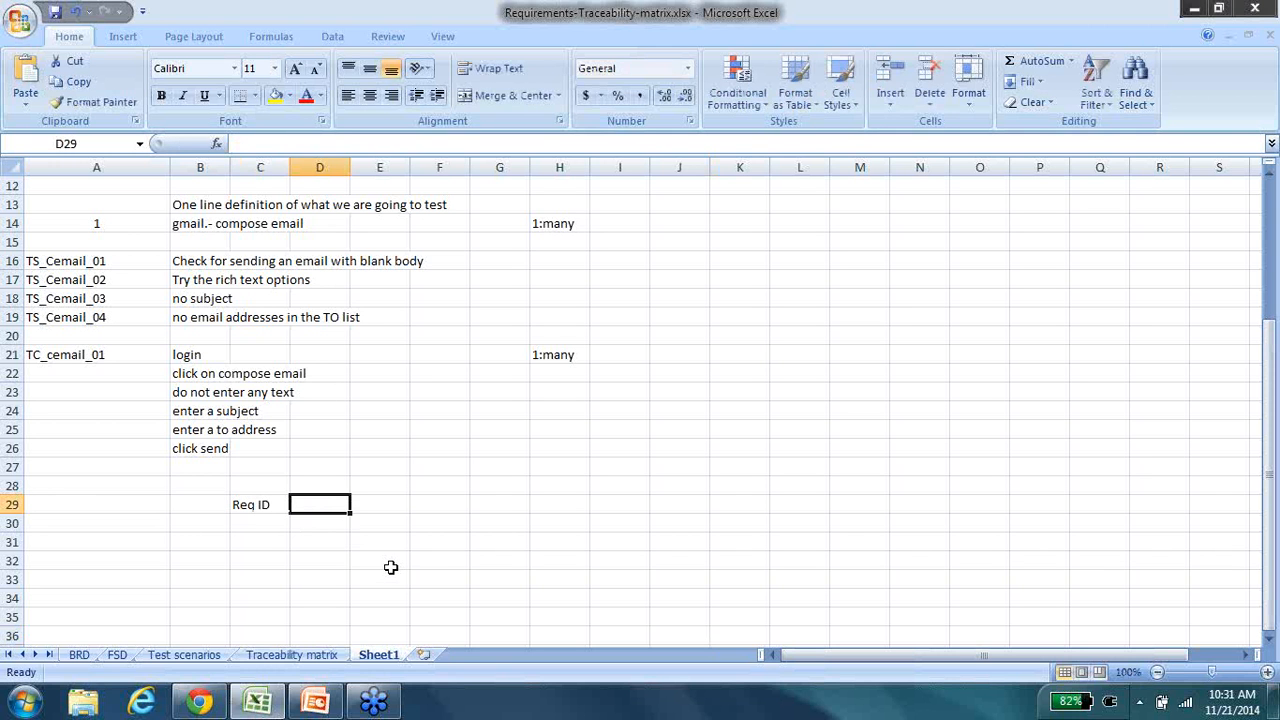
text(TS ID)
click(380, 504)
text(TC)
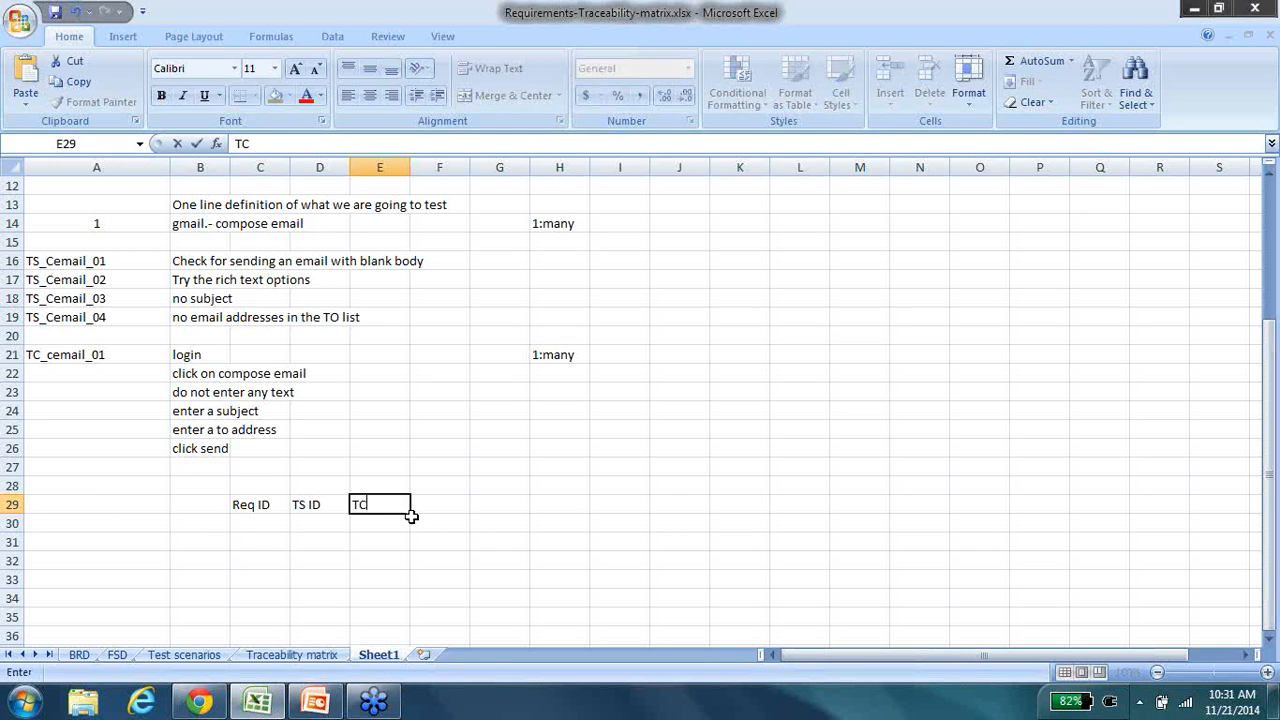
click(360, 504)
text( ID)
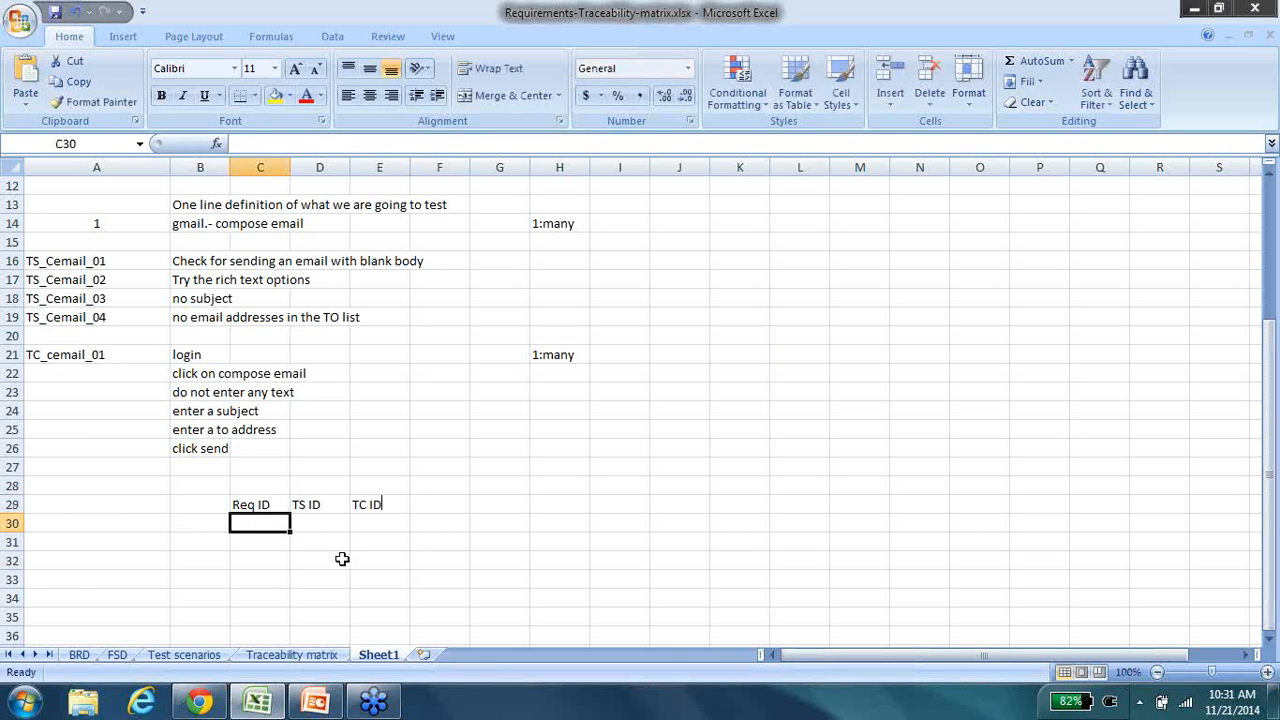
- Link requirement 1 to TS_Cemail_01–04 and TC_cemail_01, then start the row for requirement 2
drag(96, 260, 96, 316)
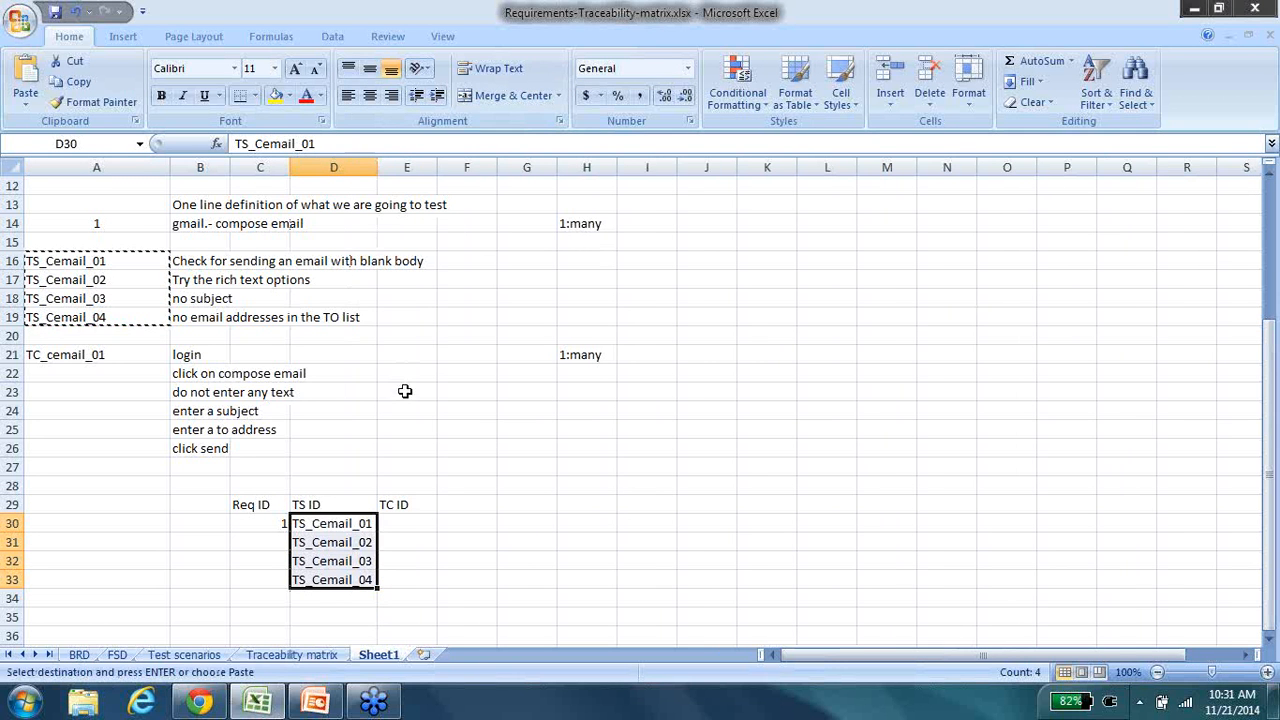
click(96, 354)
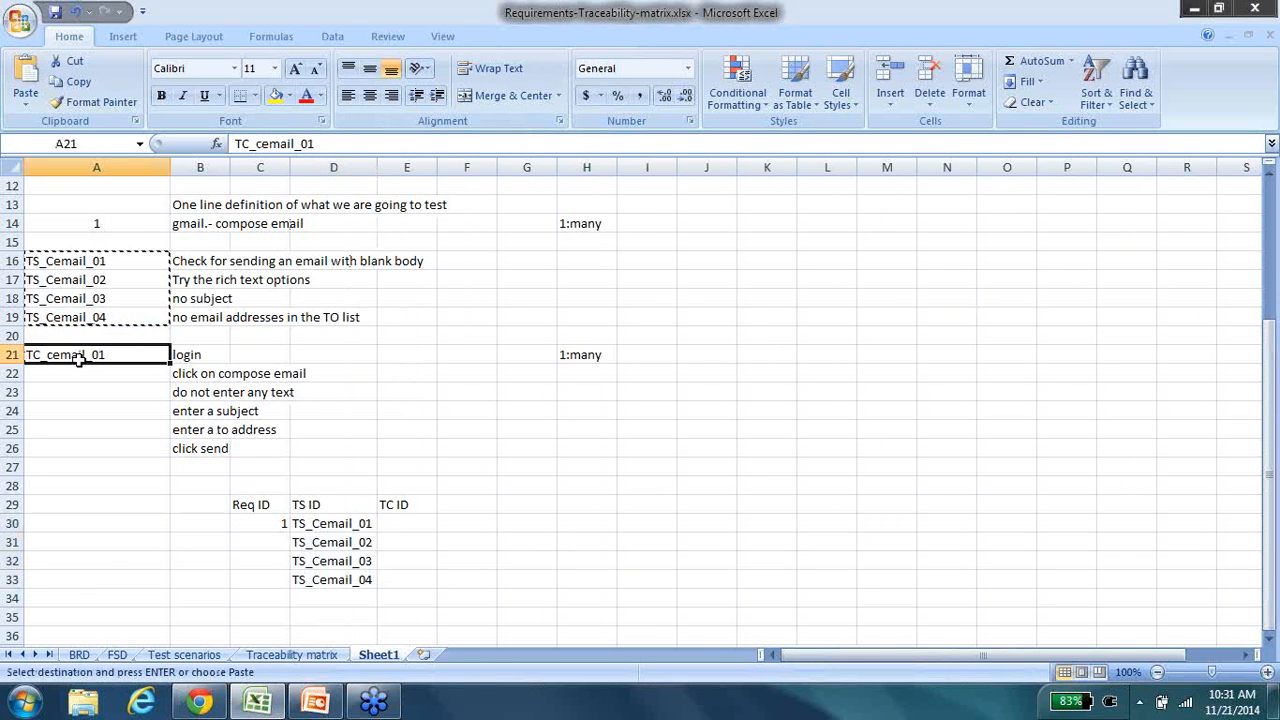
click(406, 524)
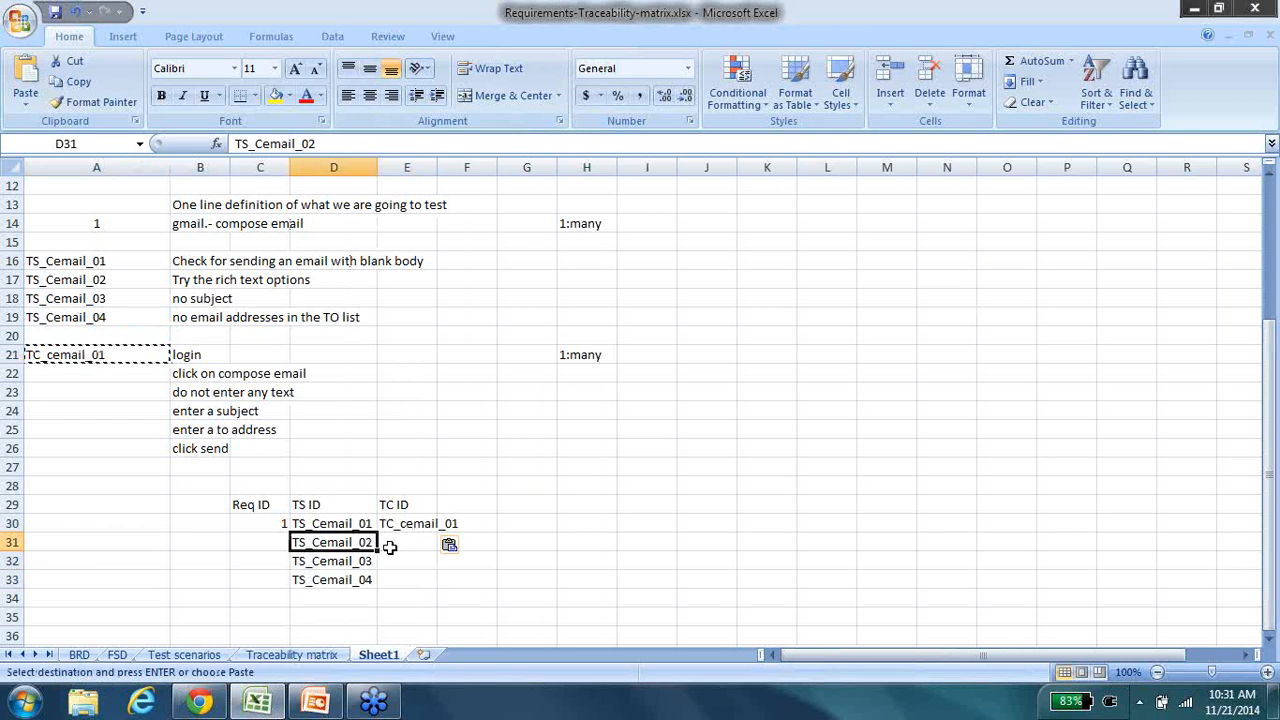
click(406, 580)
text(2)
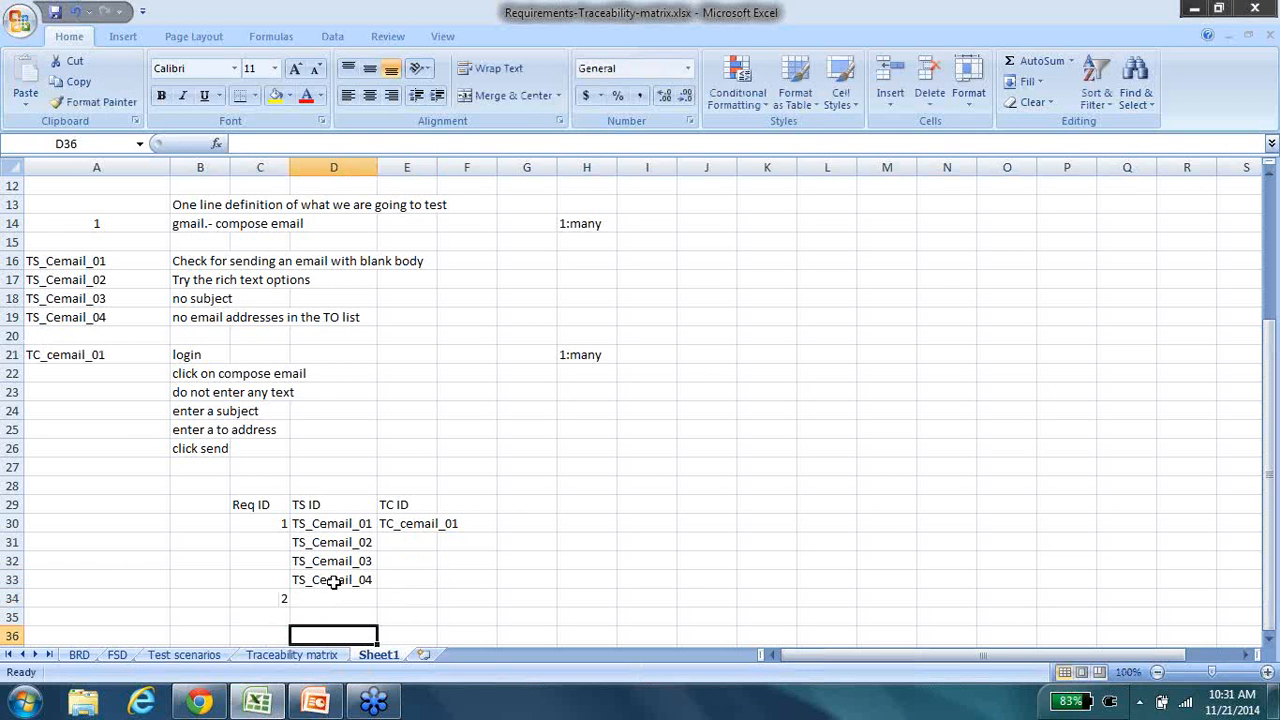
- Begin a TS_ scenario entry in the cells for requirement 2
drag(332, 598, 332, 616)
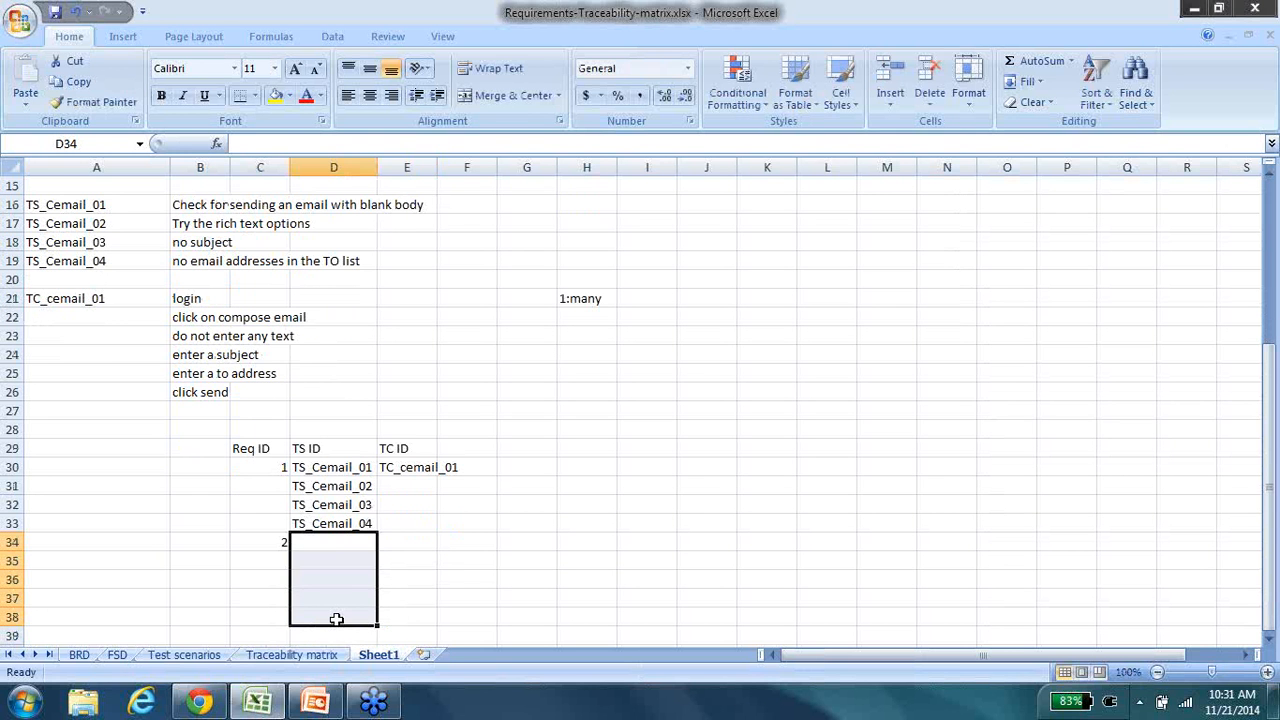
text(TS)
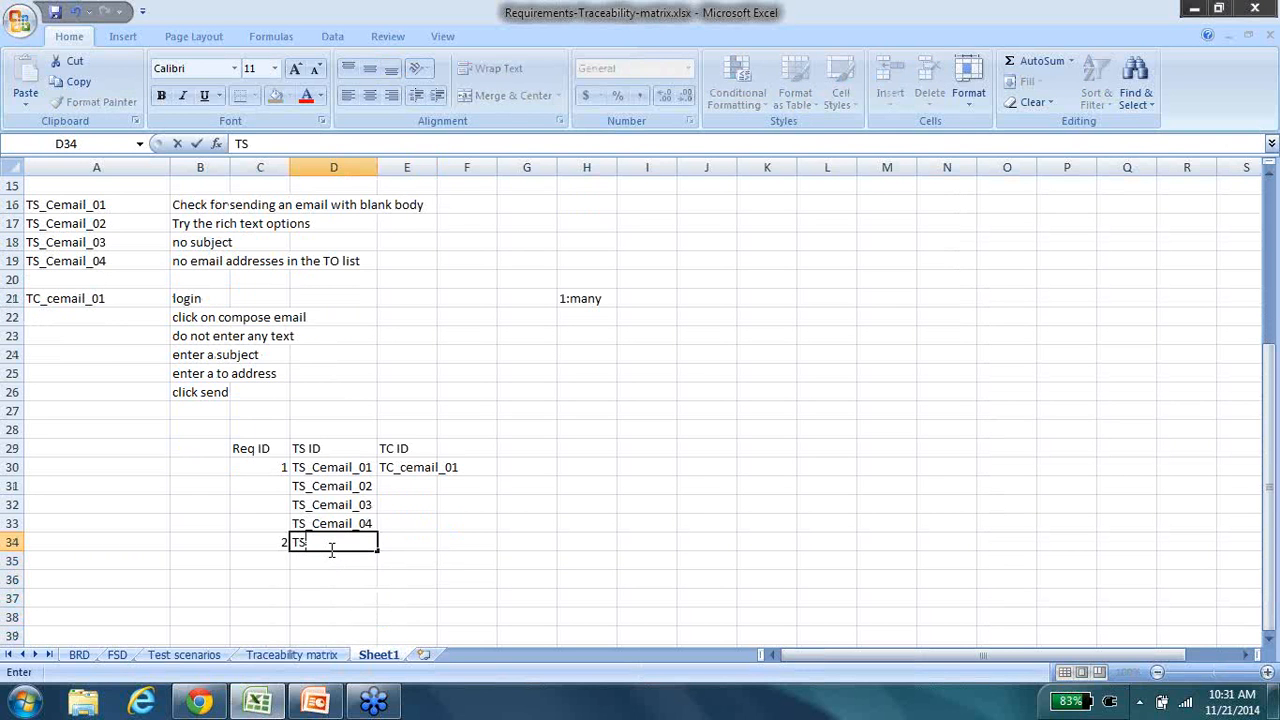
text(_)
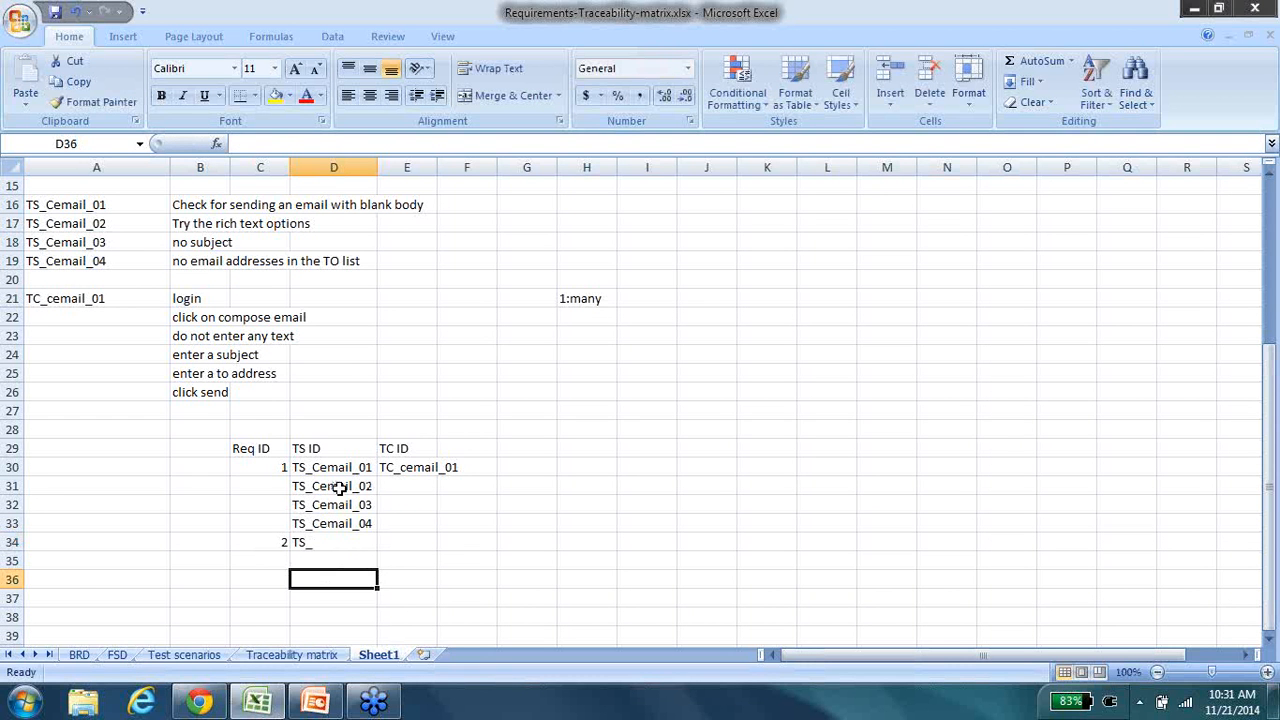
- Enter TC_cemail_04 beside scenario 04 and review the unmapped TS_Cemail_02 row
click(406, 468)
text(TC_cemail_0)
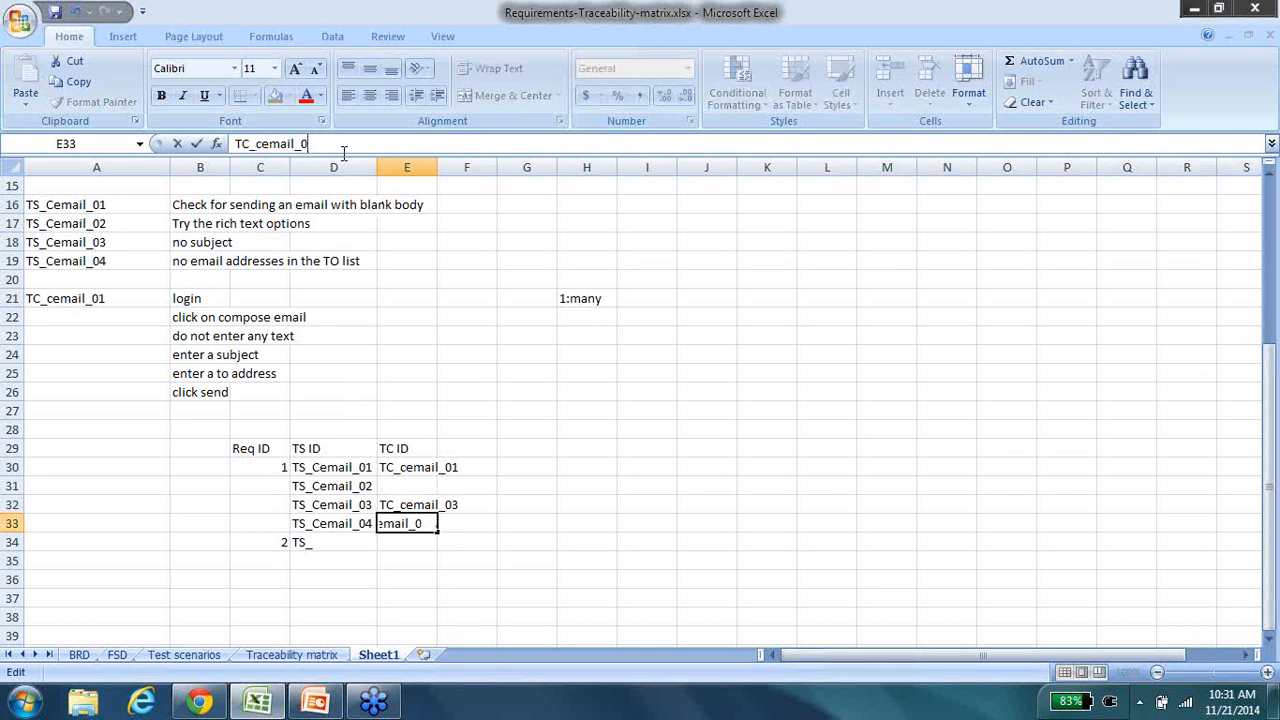
key(Return)
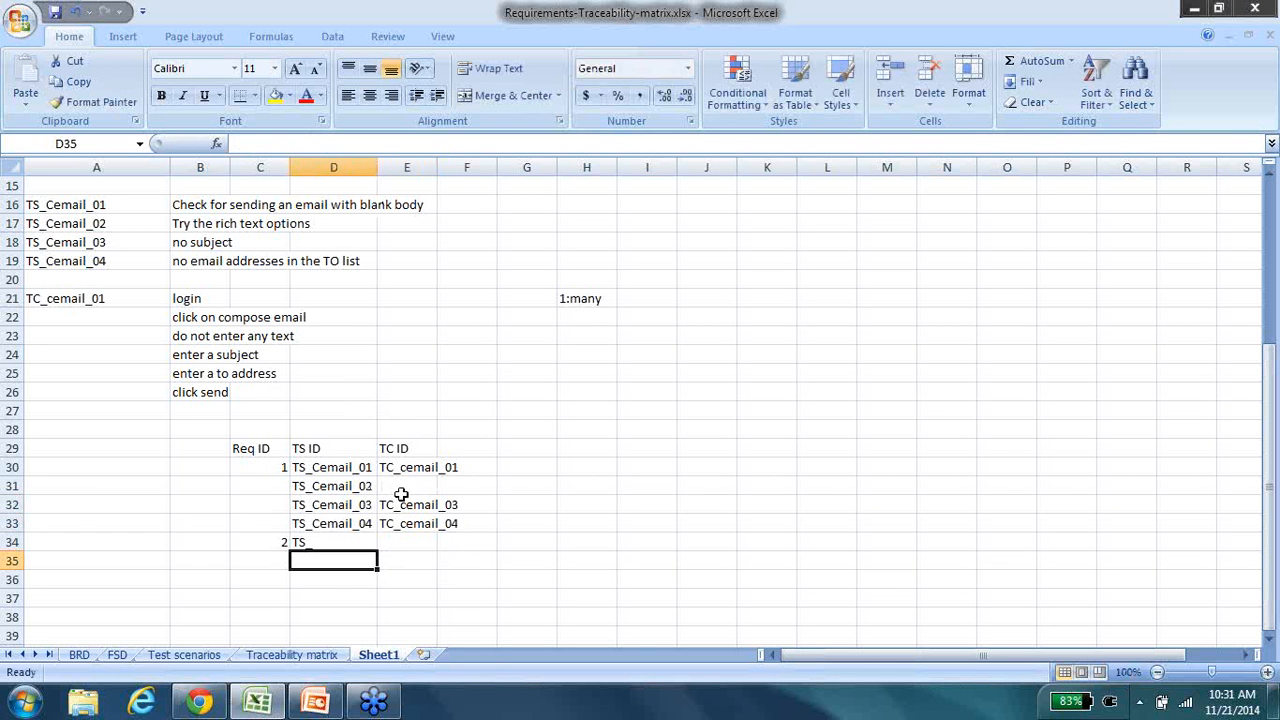
click(406, 486)
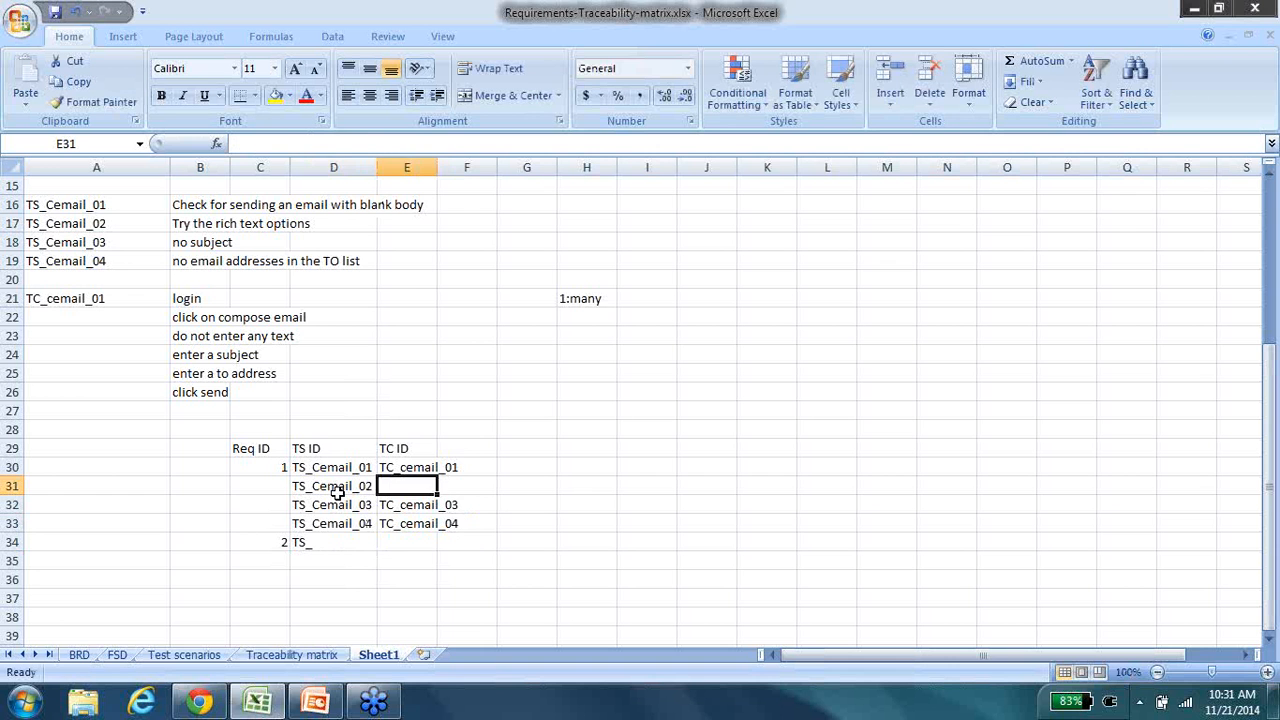
click(332, 486)
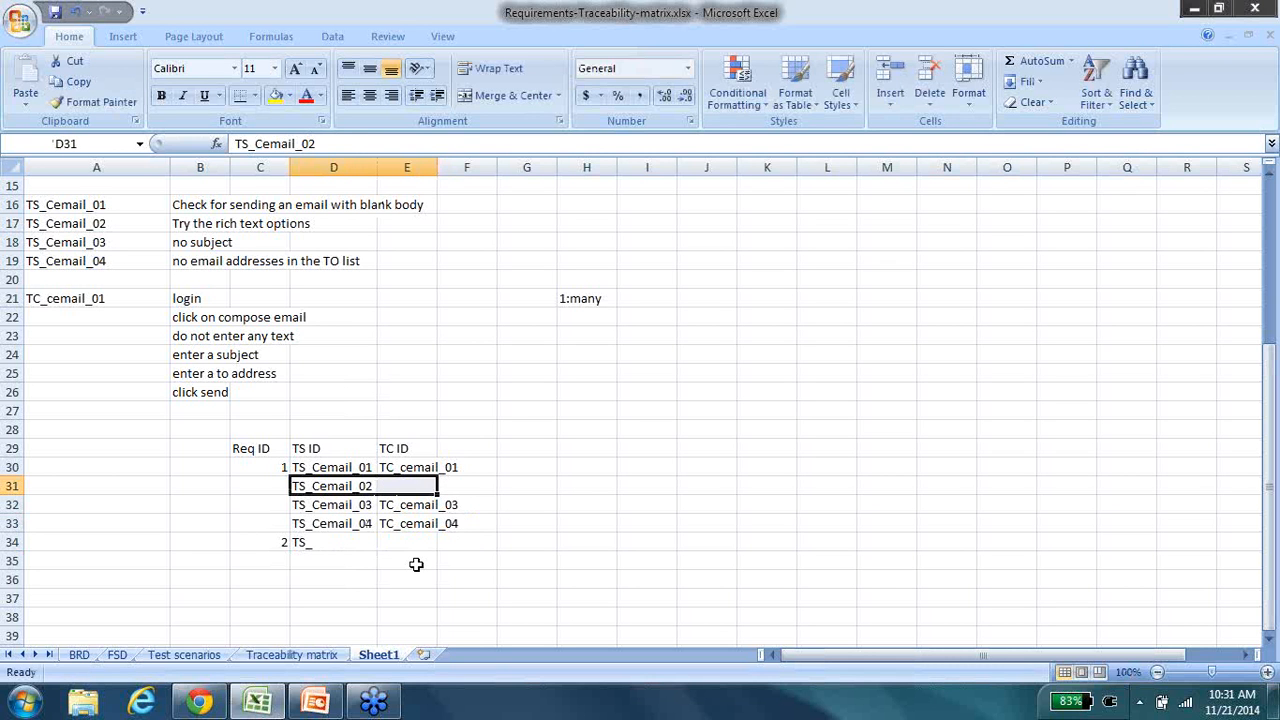
- Duplicate the requirement 1 mapping block below as requirement 3
drag(260, 468, 406, 486)
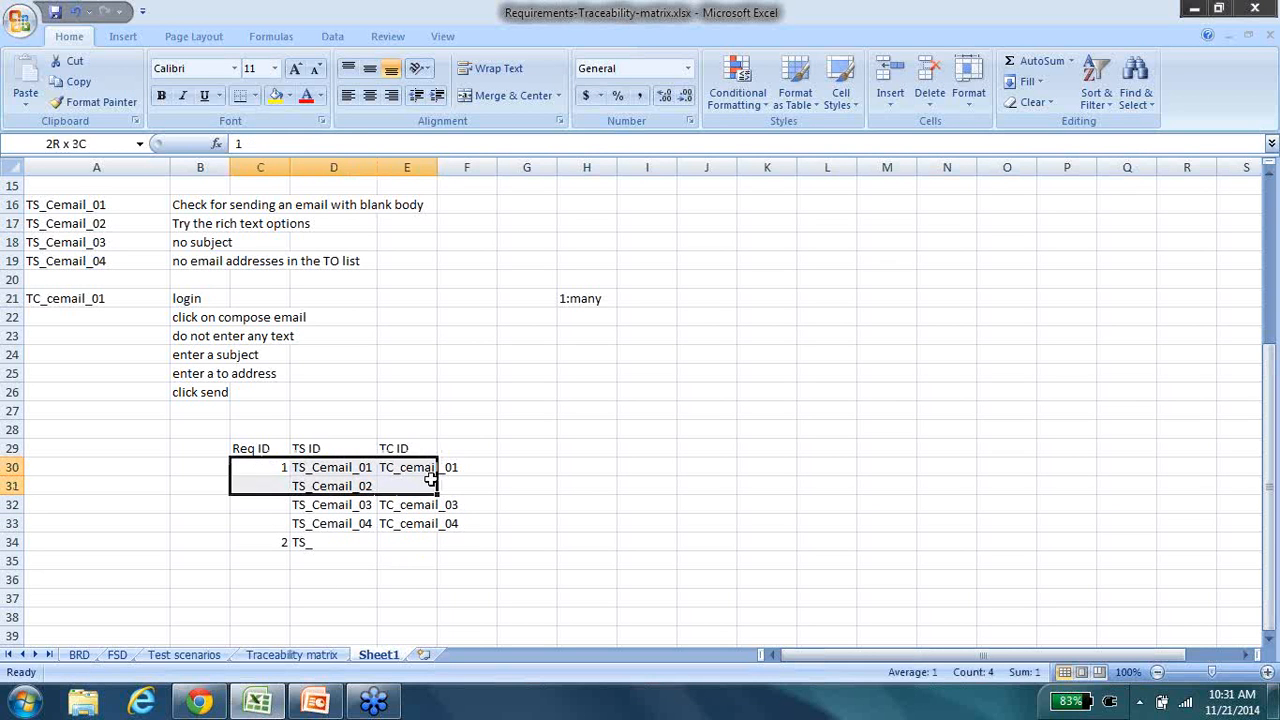
click(260, 598)
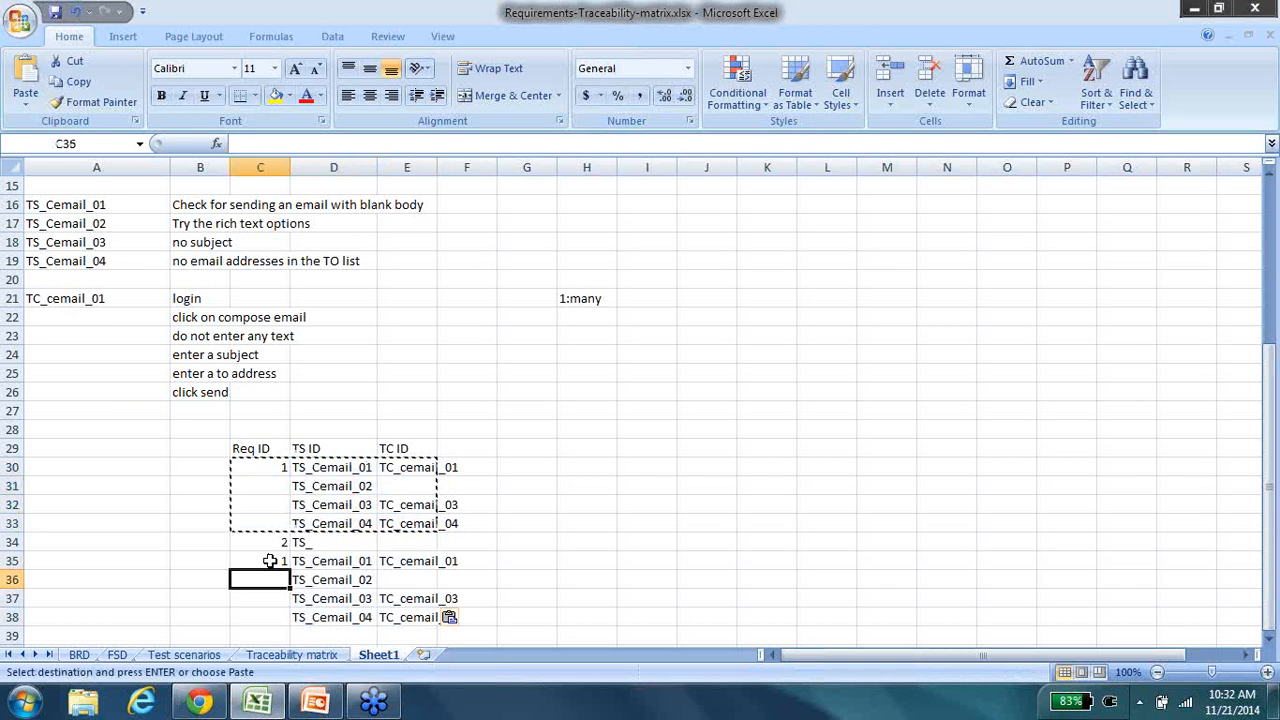
text(3)
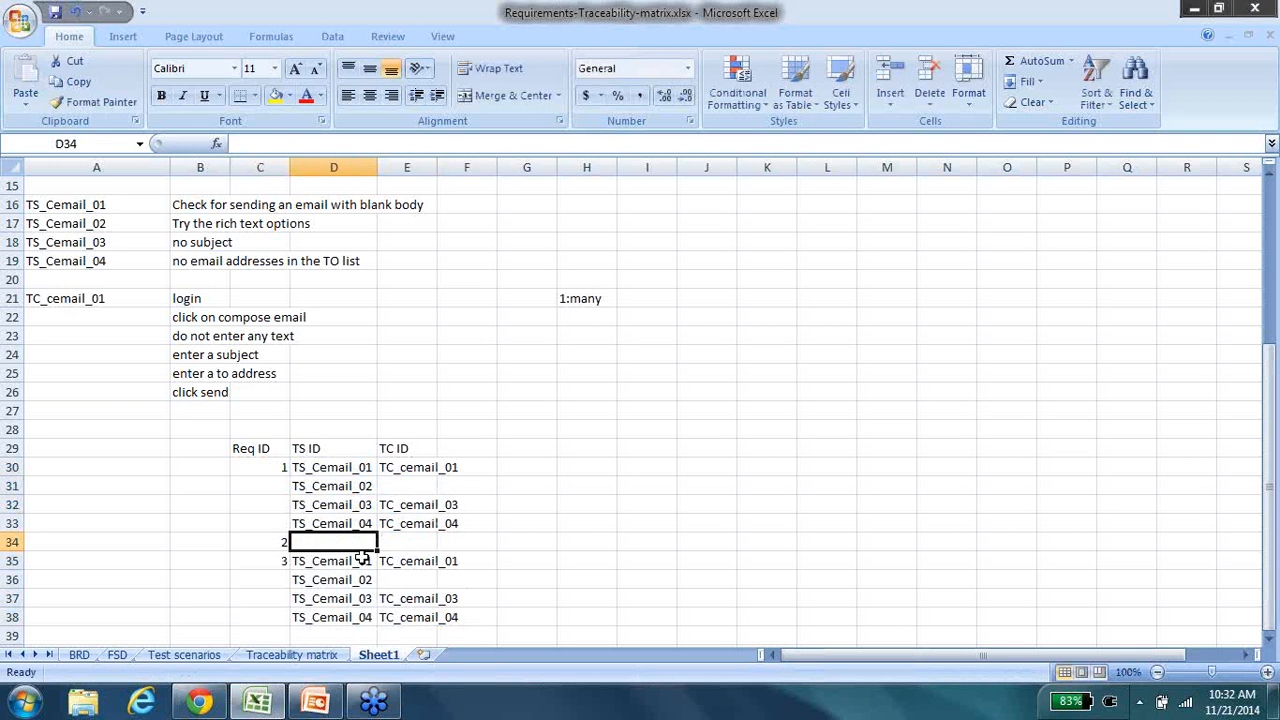
drag(252, 448, 466, 636)
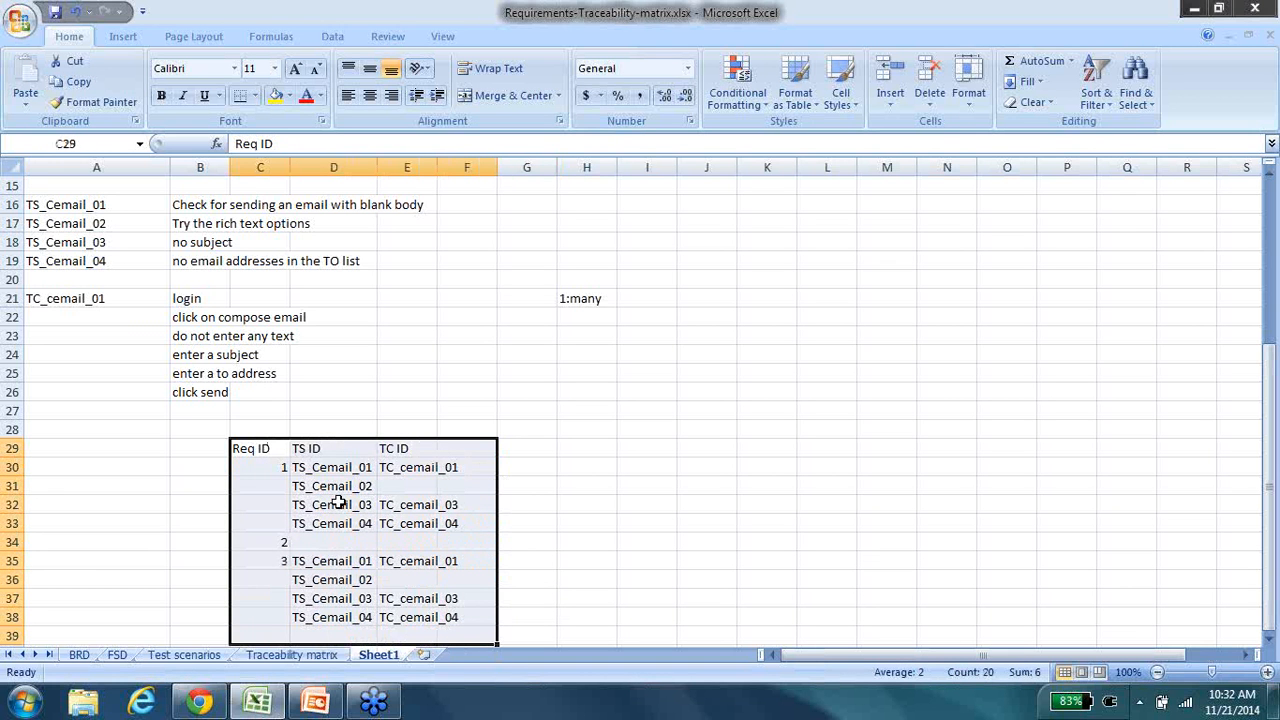
- Map TS_Cemail_02 to TC_cemail_01 in both requirement blocks
drag(260, 468, 406, 486)
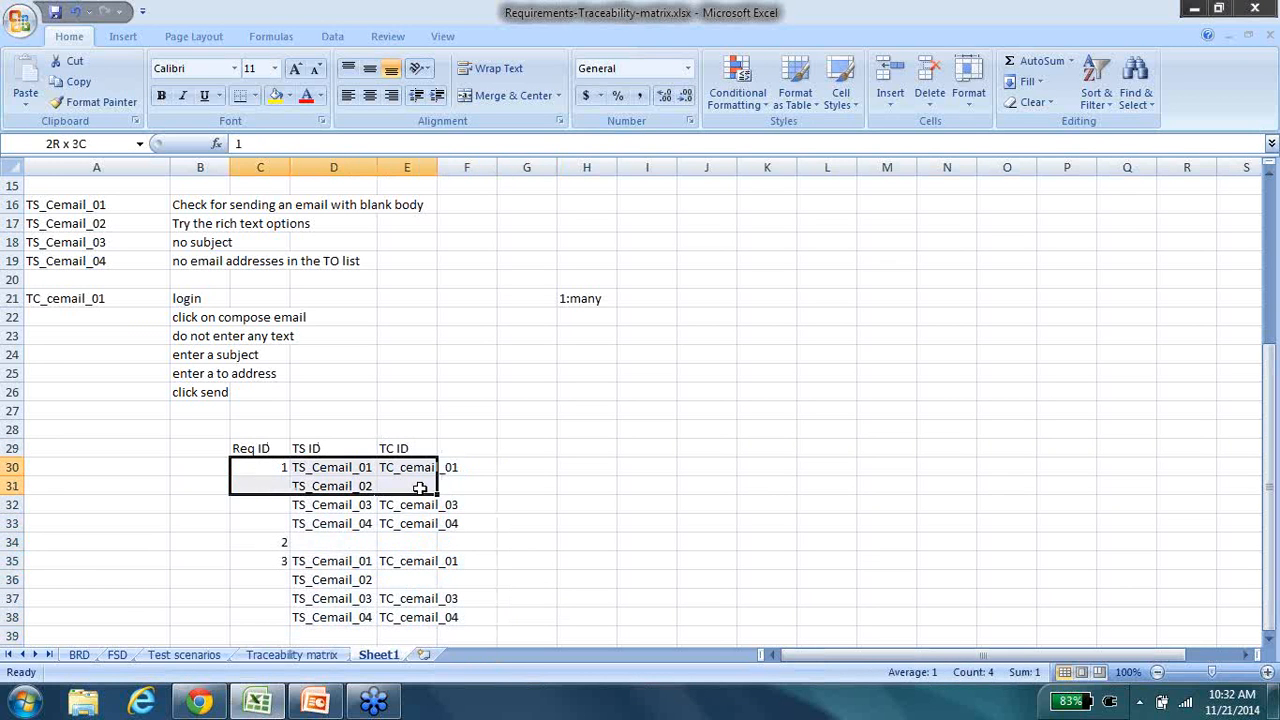
click(332, 468)
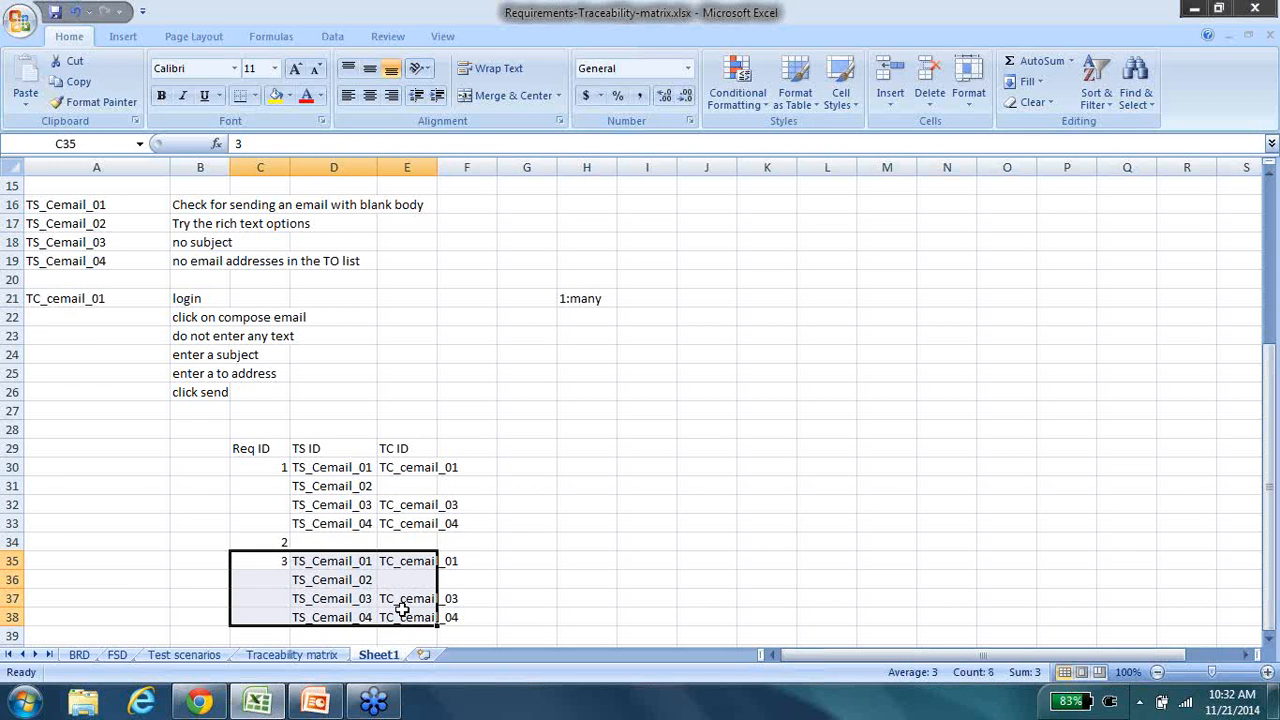
click(406, 486)
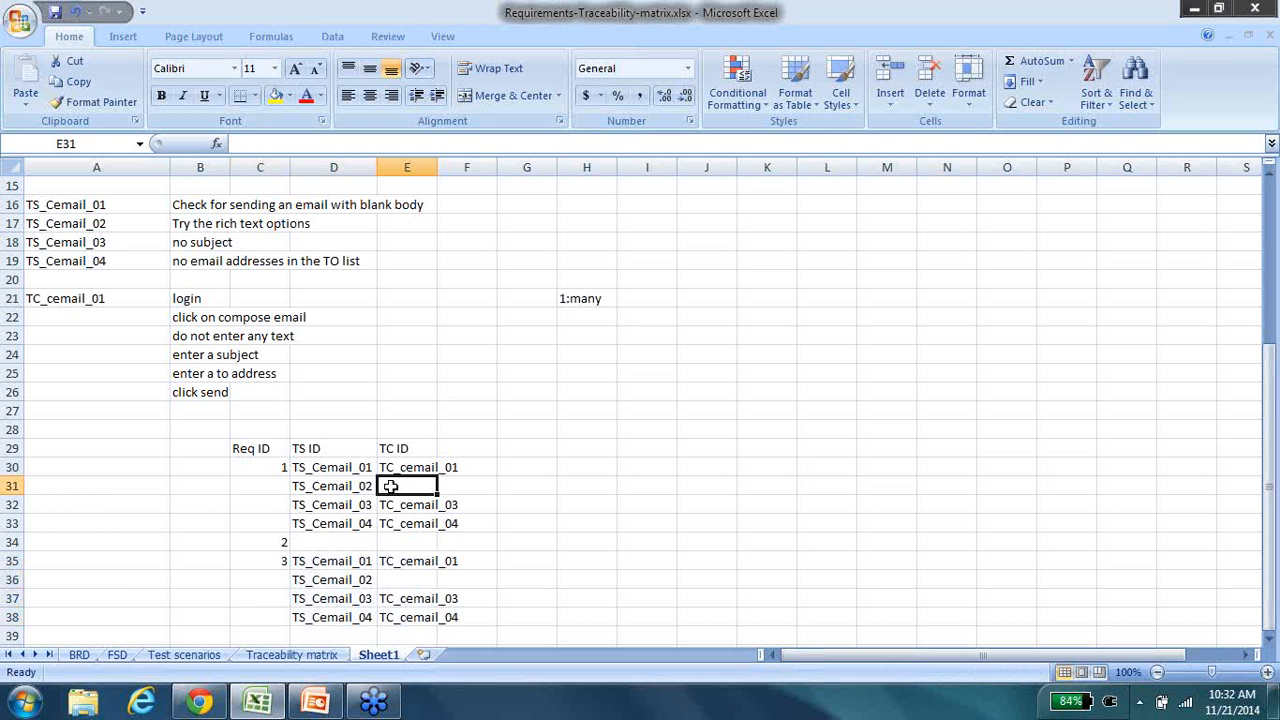
click(406, 468)
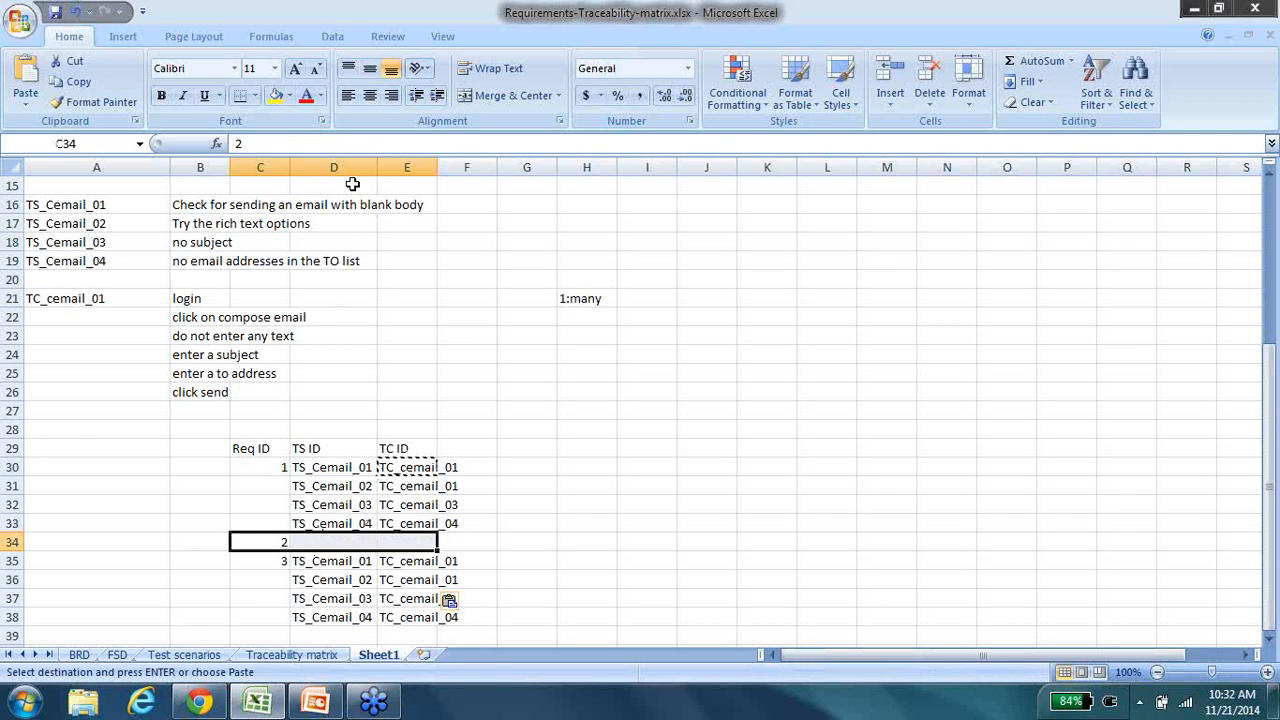
click(526, 598)
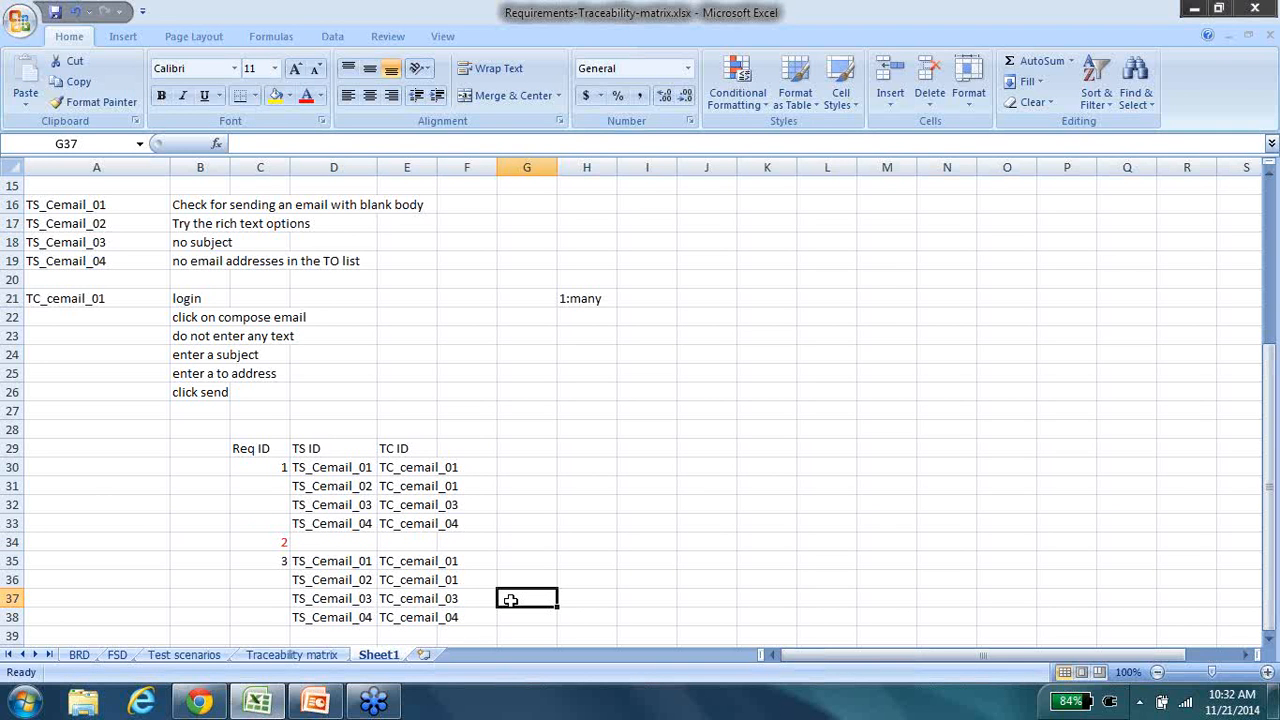
mouse_move(84, 204)
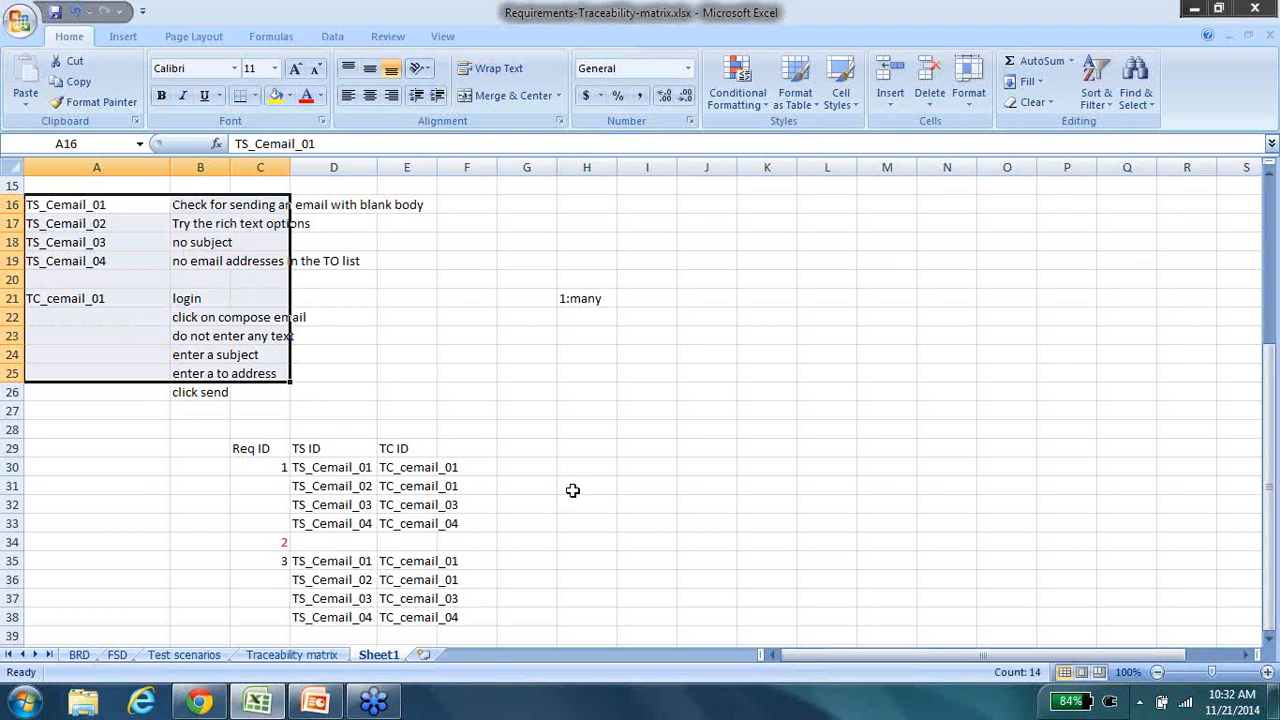
- Add a new worksheet with a 'req ID' heading and value 1, then return to Sheet1
click(434, 654)
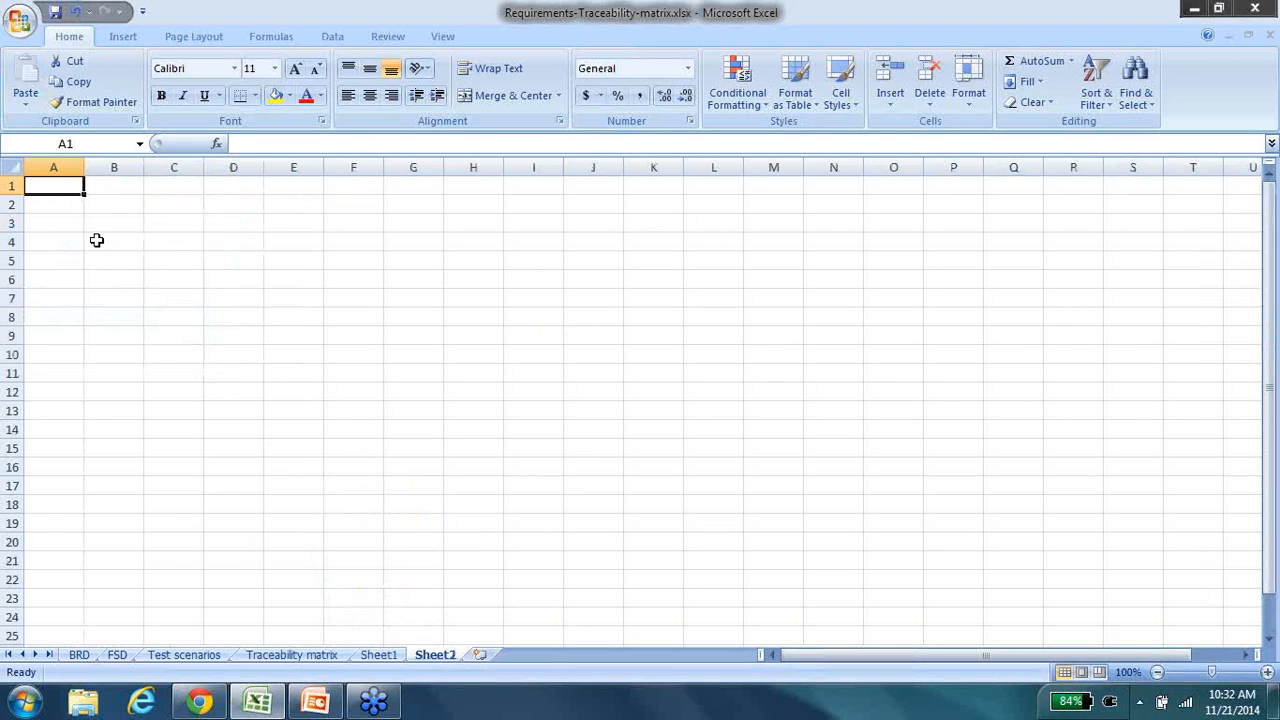
text(req l)
click(54, 204)
text(1)
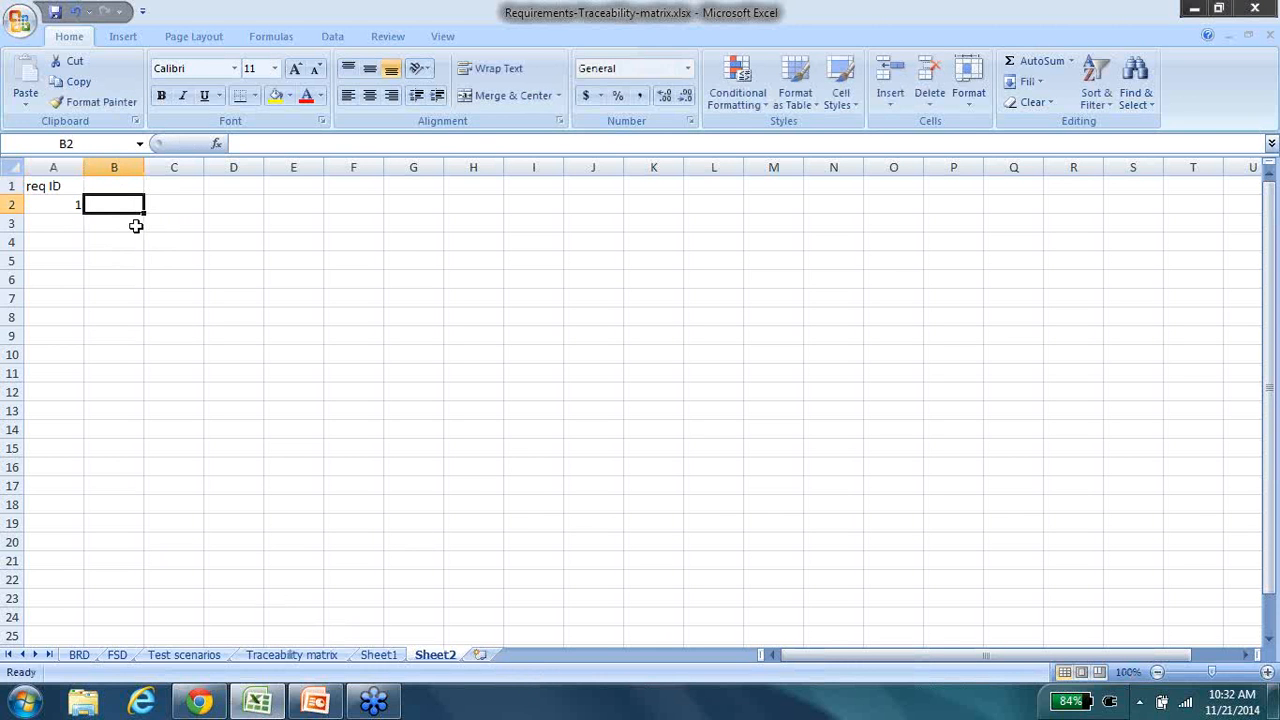
click(378, 656)
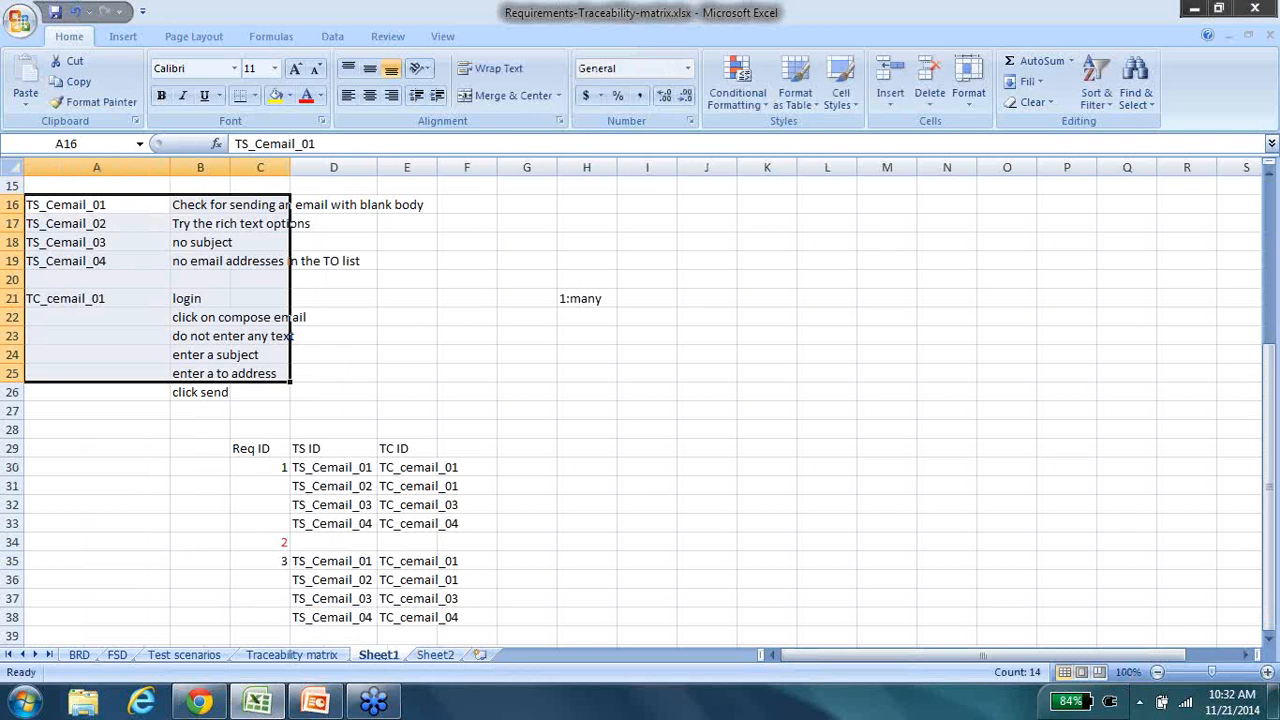
mouse_move(226, 420)
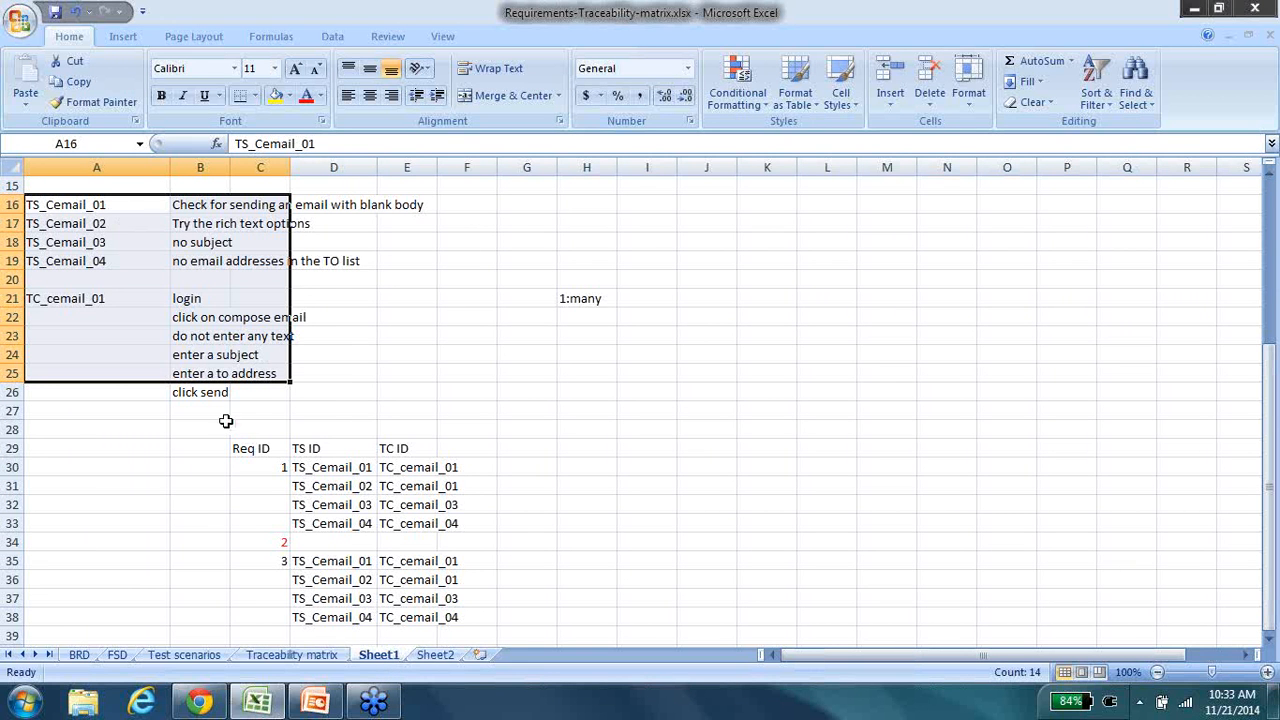
click(406, 374)
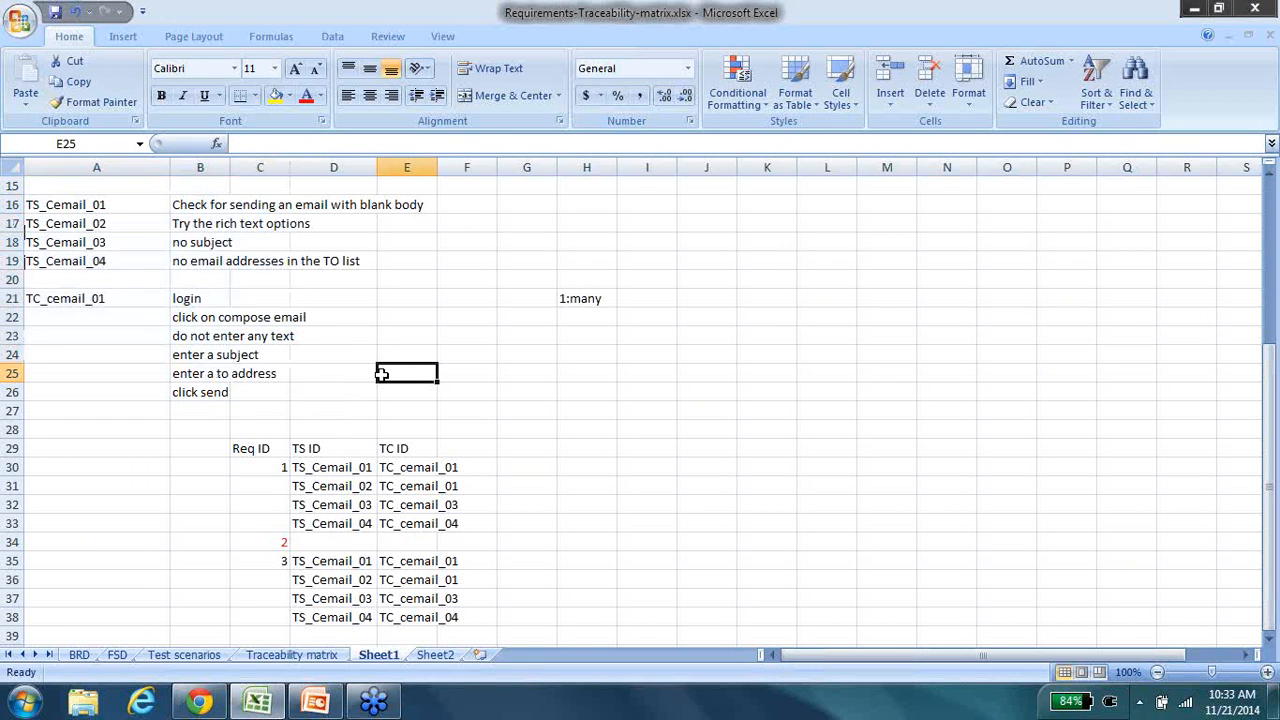
- Review the Sheet1 RTM table, then switch to the Traceability matrix sheet
click(250, 448)
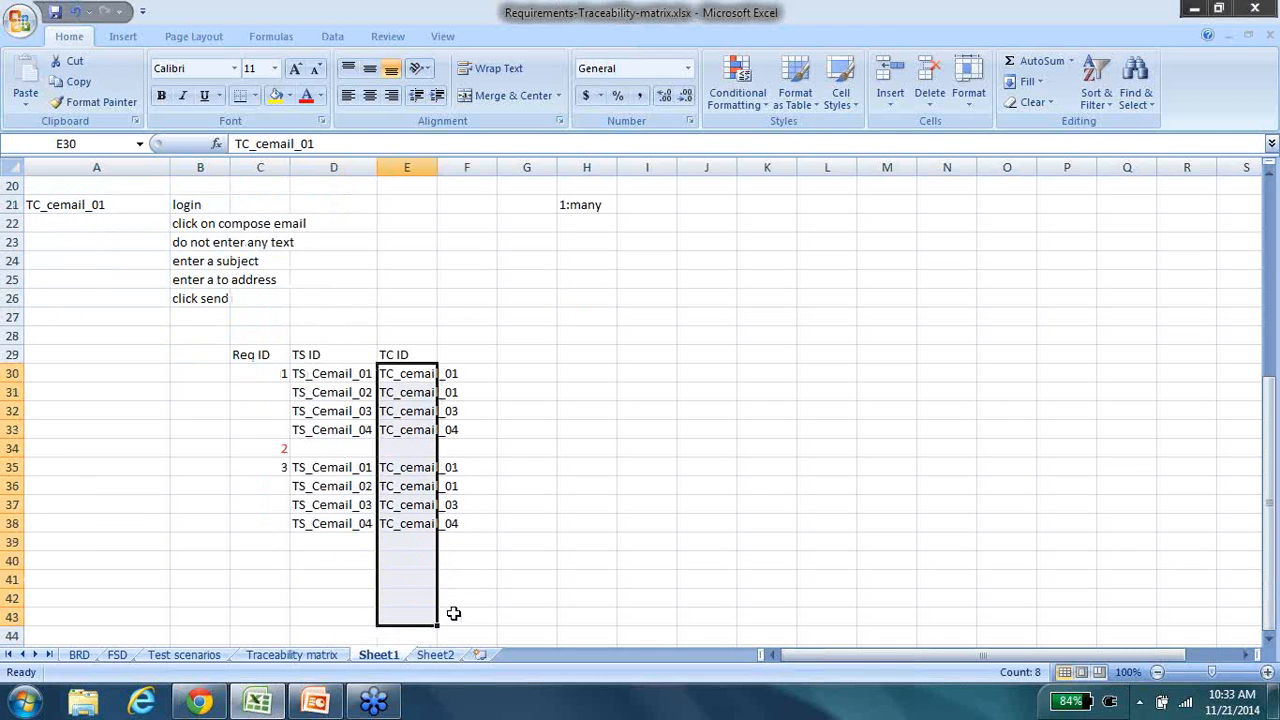
click(468, 598)
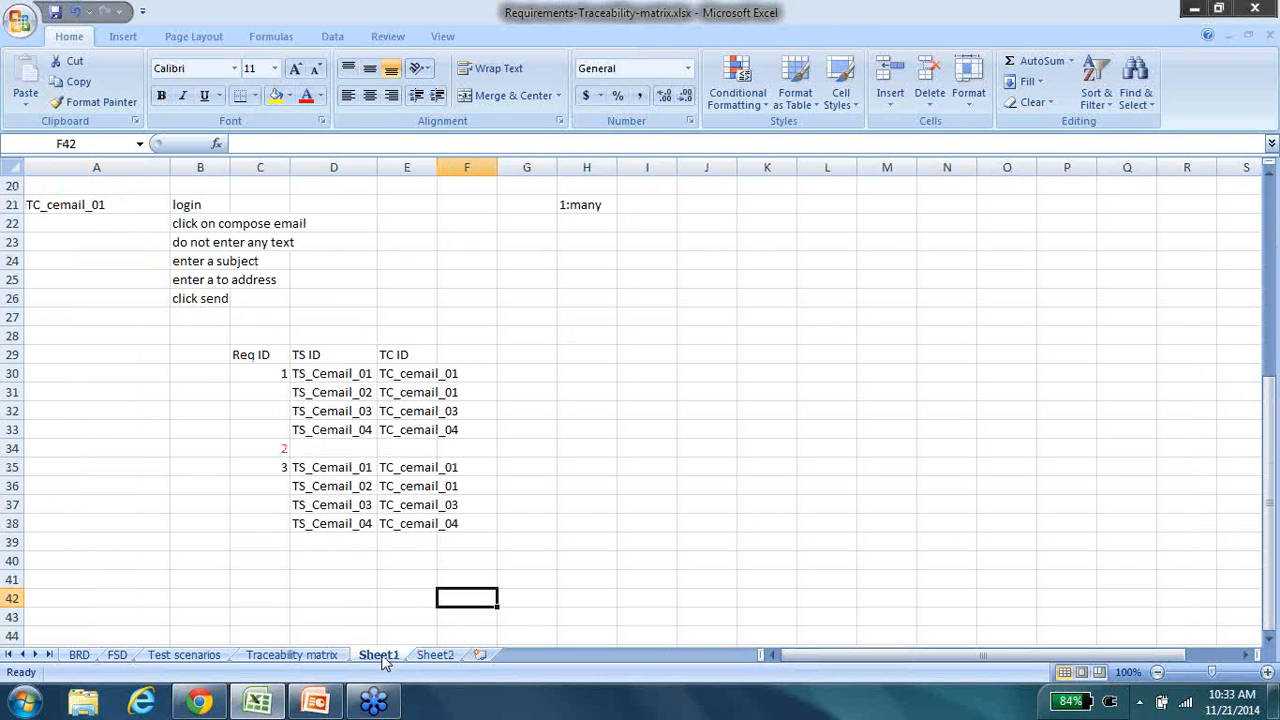
mouse_move(350, 504)
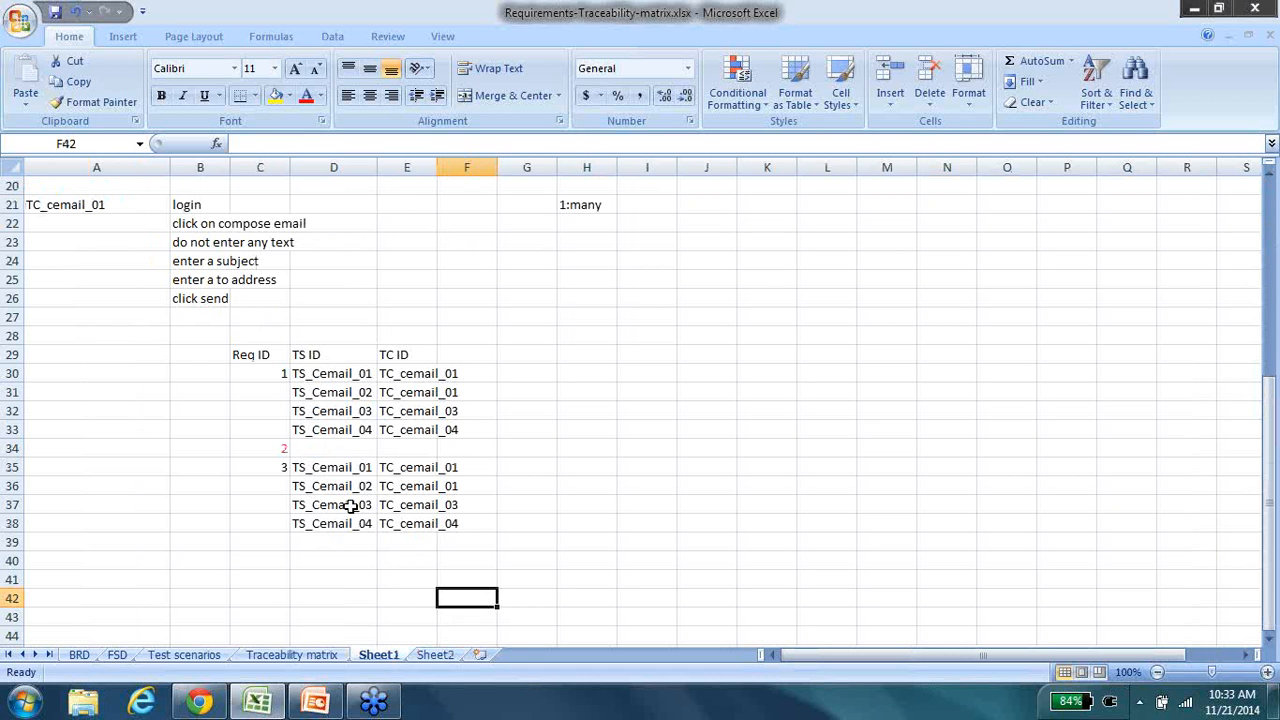
mouse_move(318, 374)
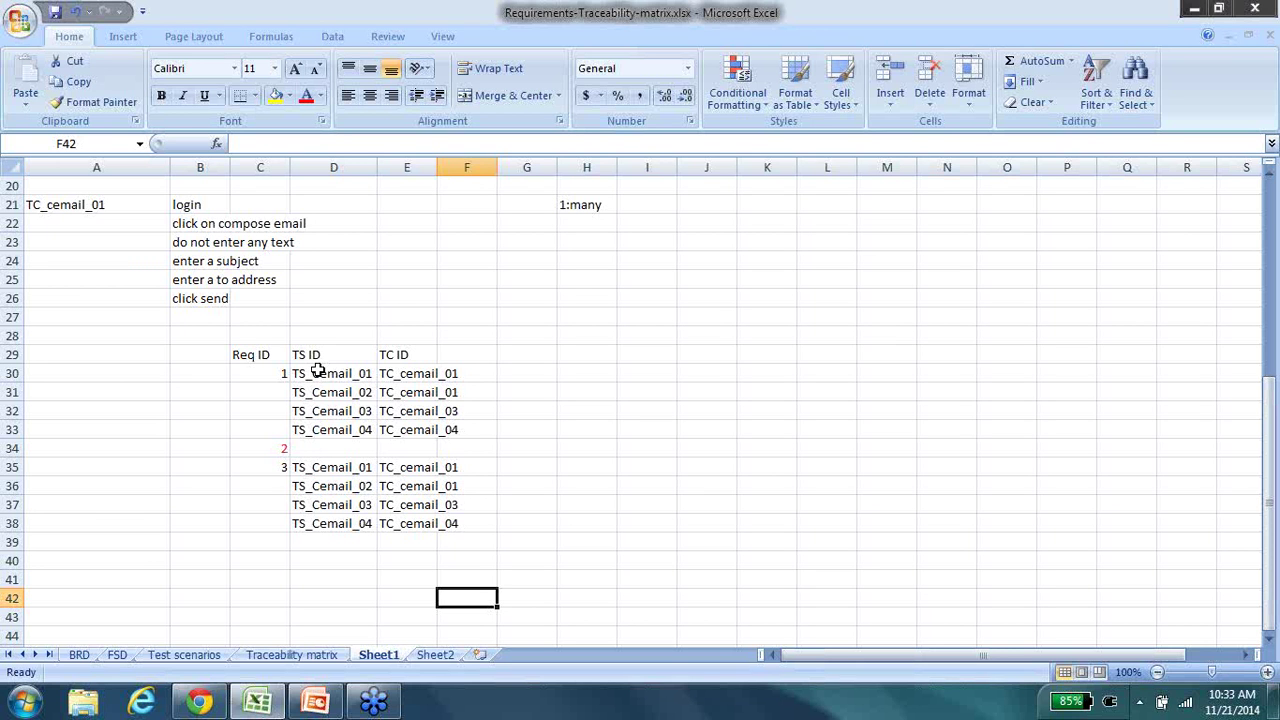
mouse_move(428, 552)
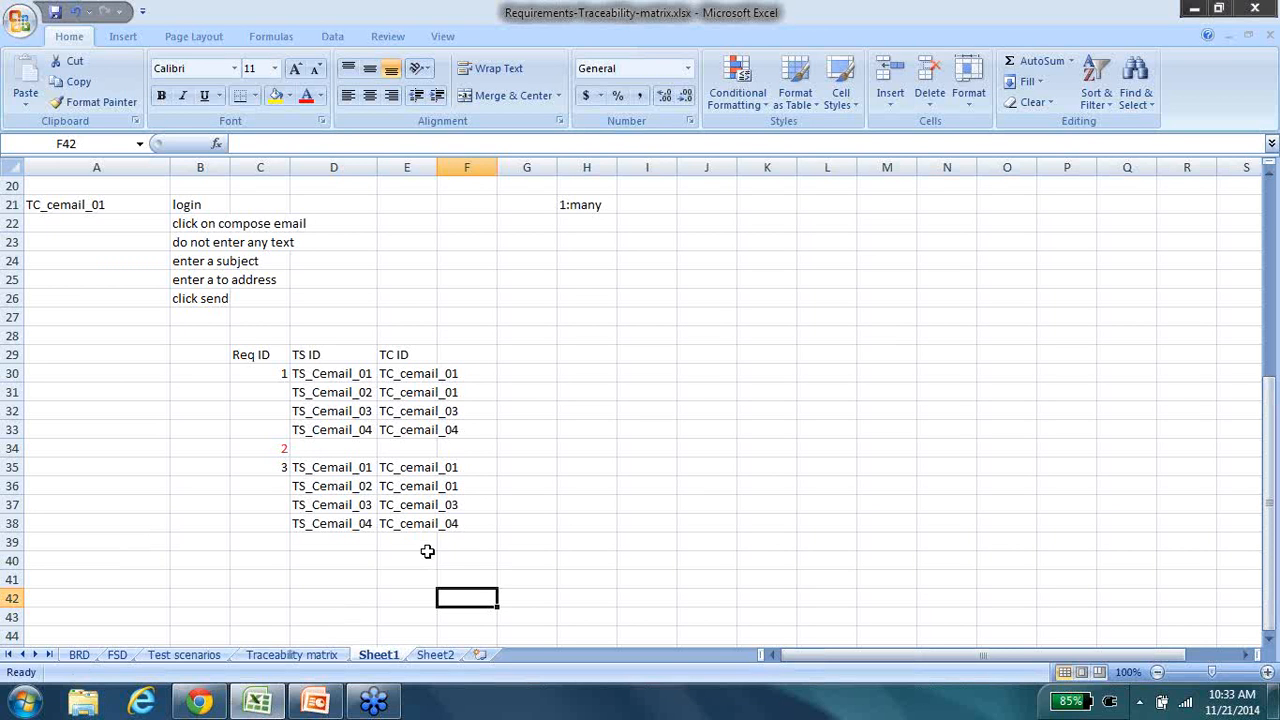
drag(250, 354, 466, 524)
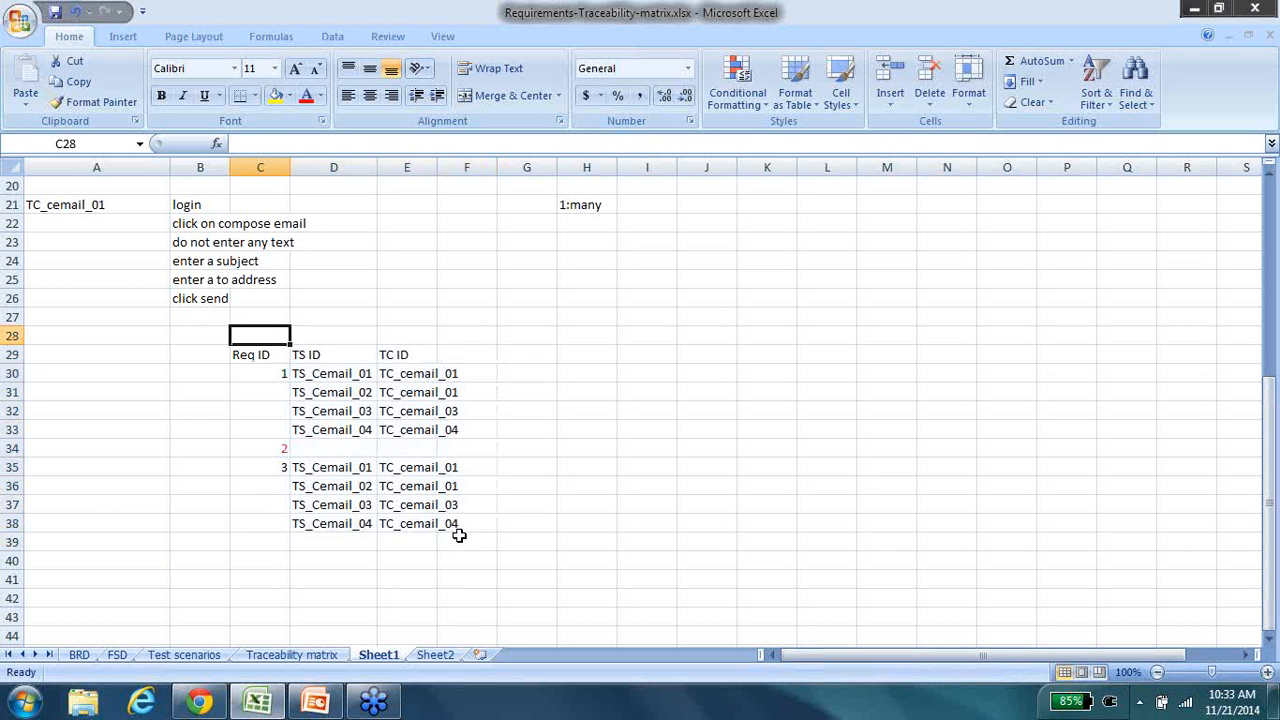
scroll(up, 3)
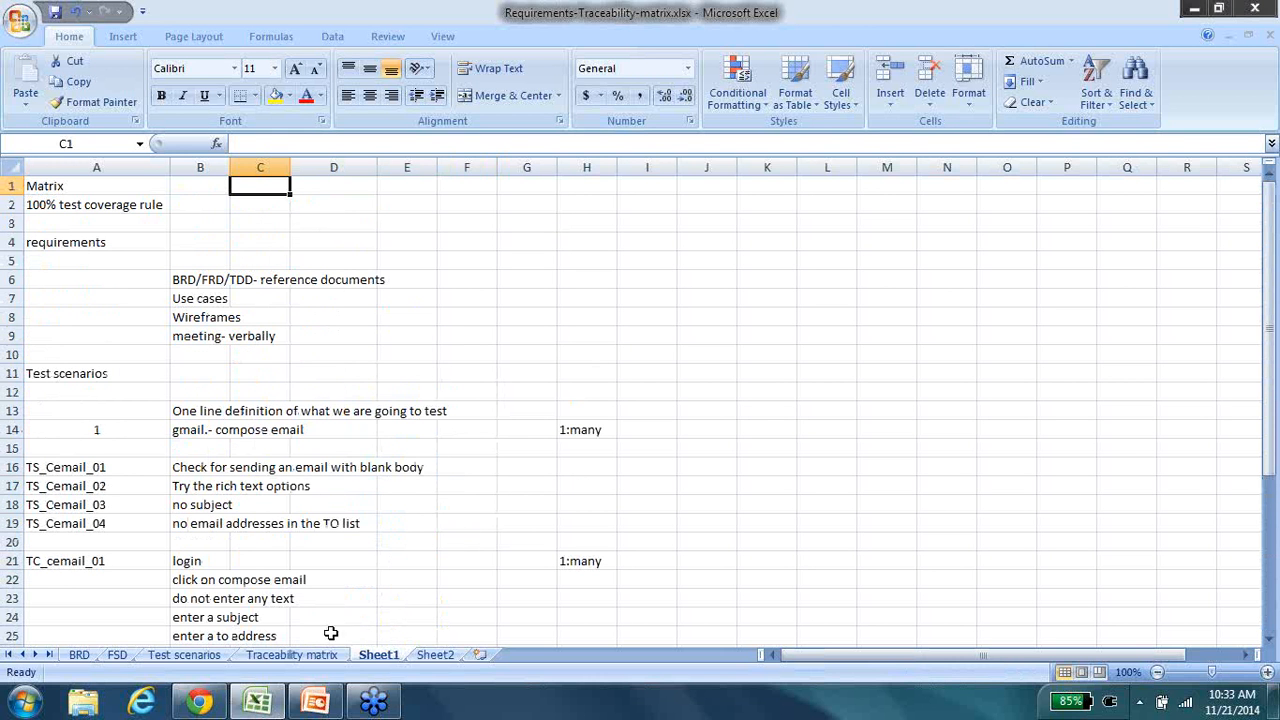
click(292, 656)
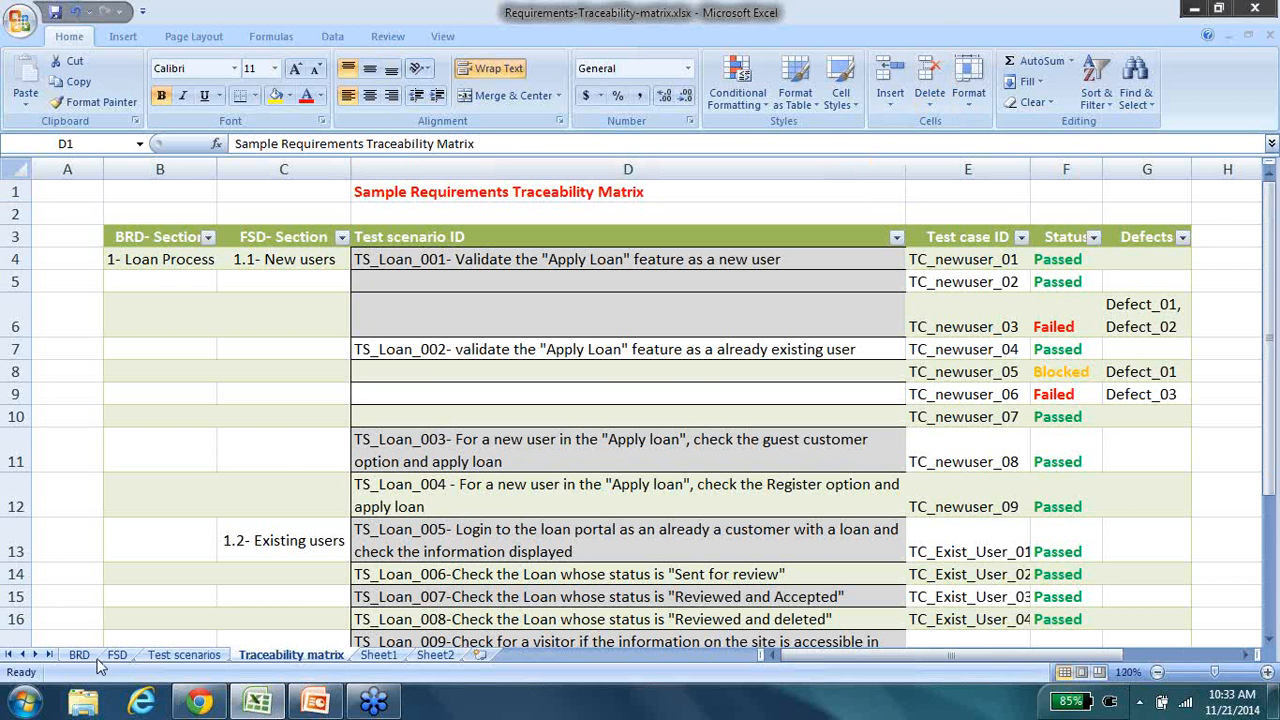
click(80, 654)
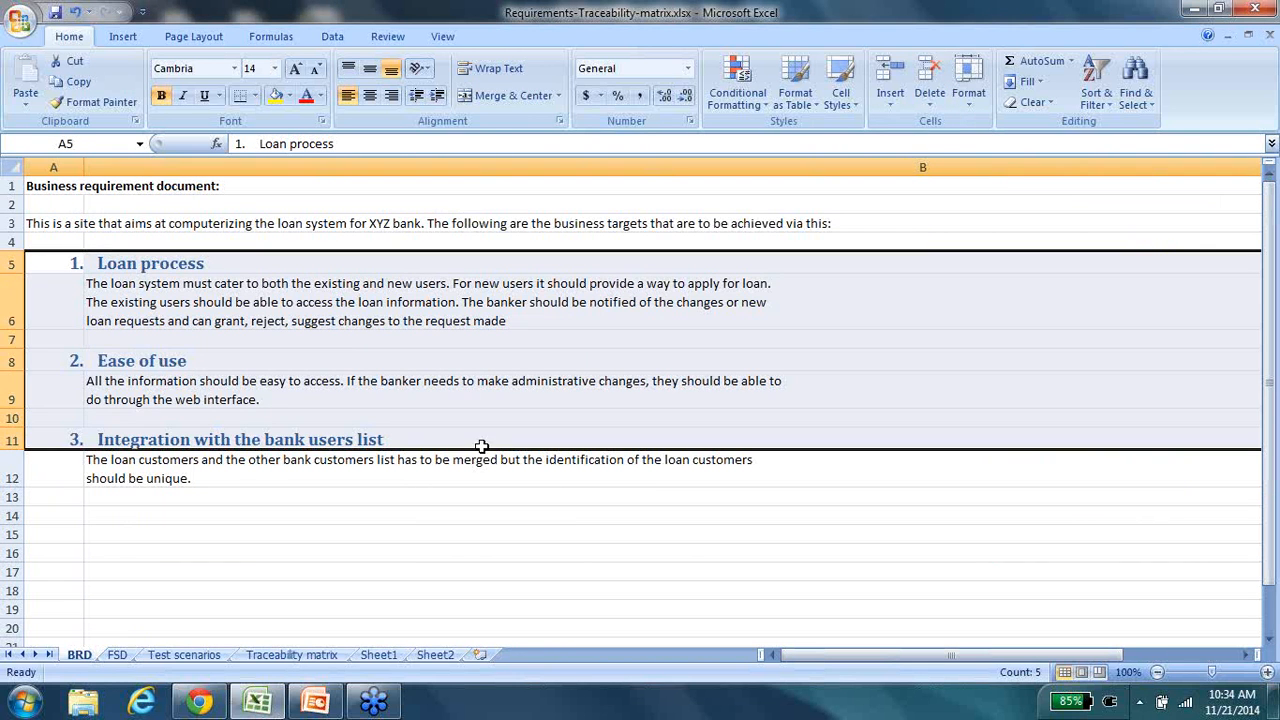
click(52, 440)
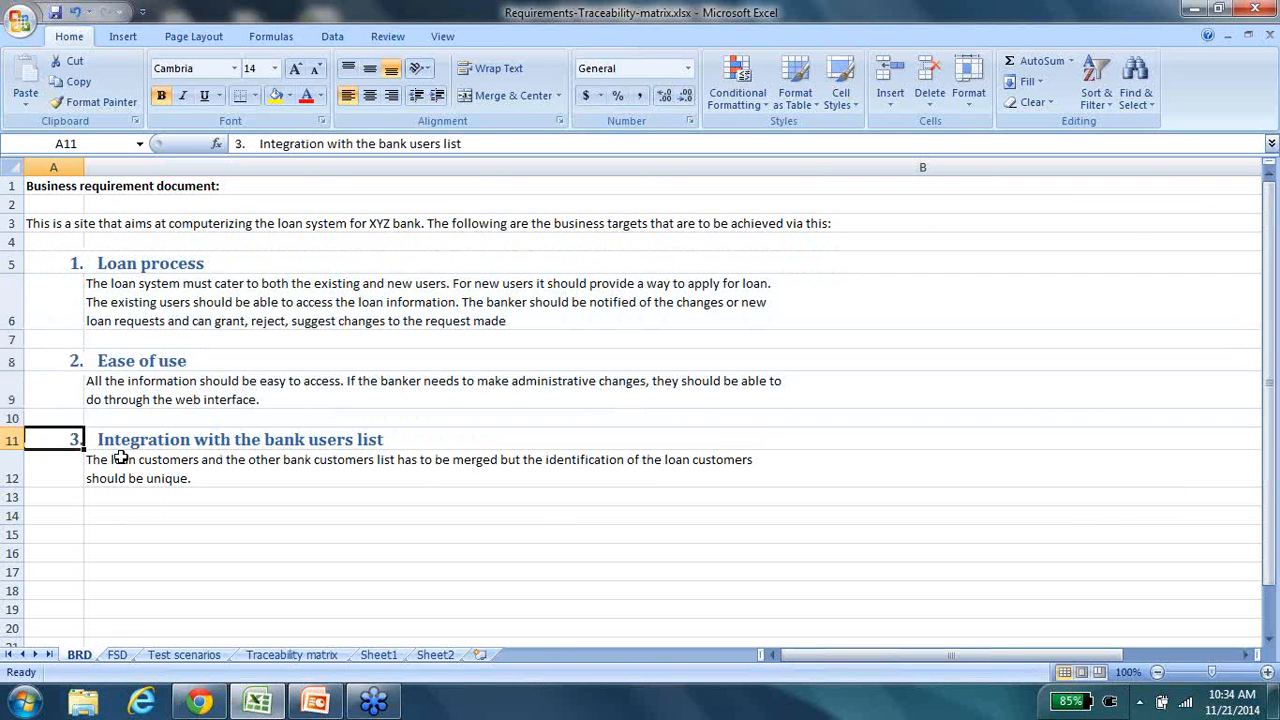
mouse_move(92, 306)
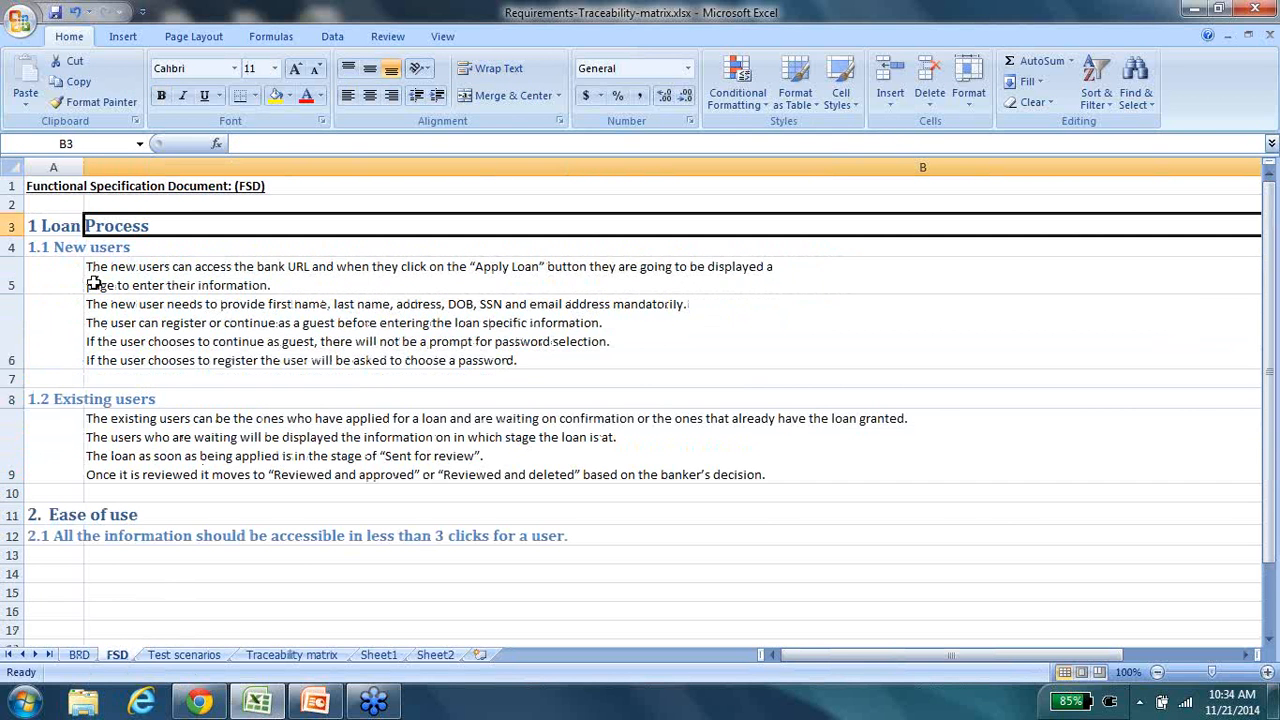
click(52, 248)
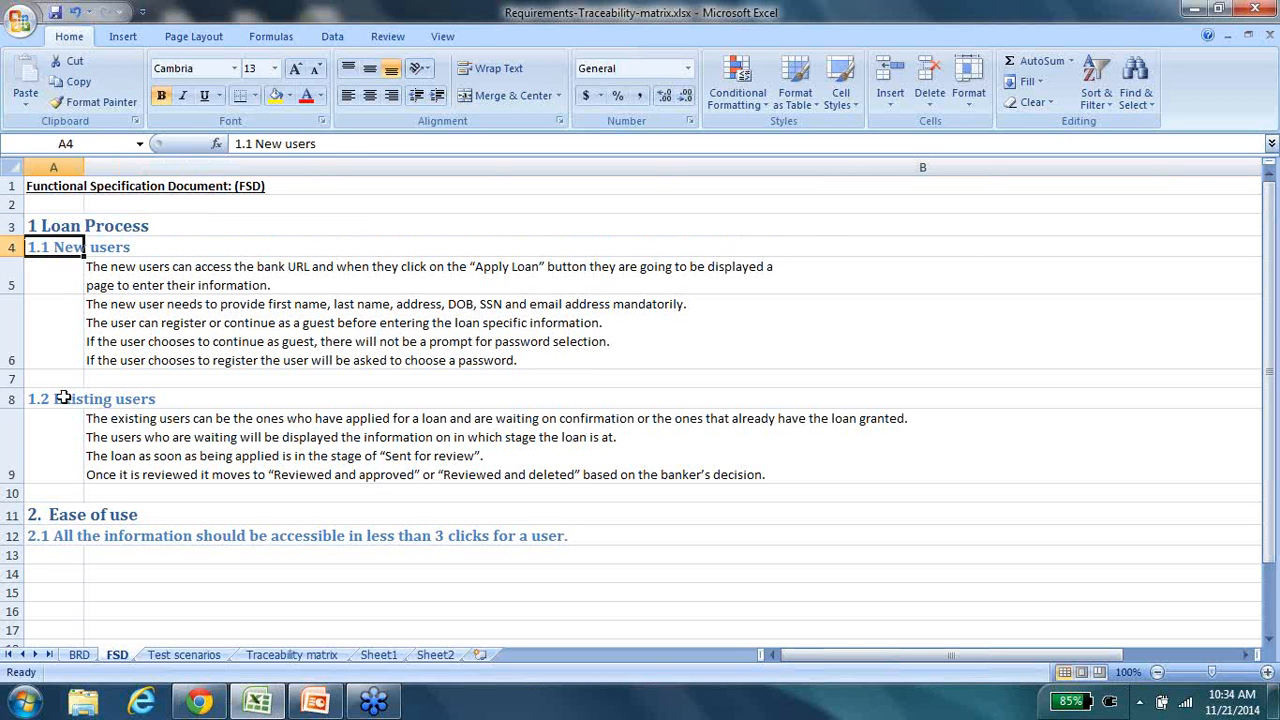
click(54, 398)
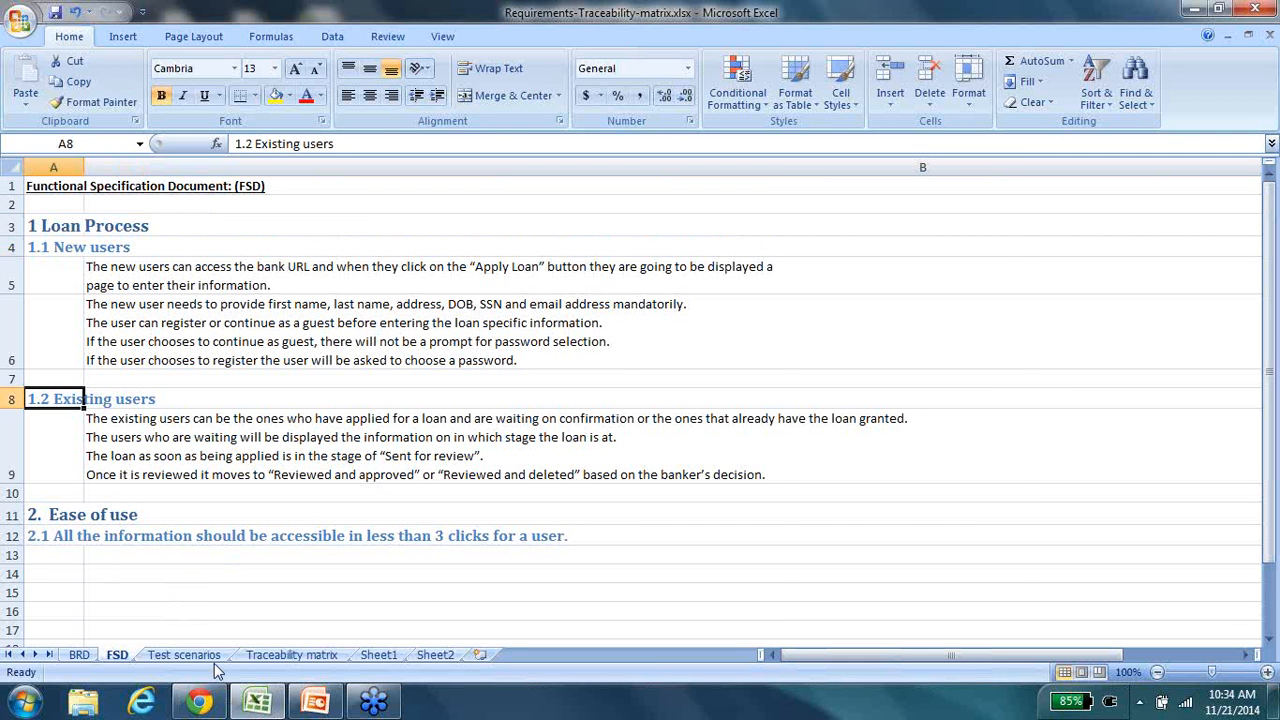
click(184, 654)
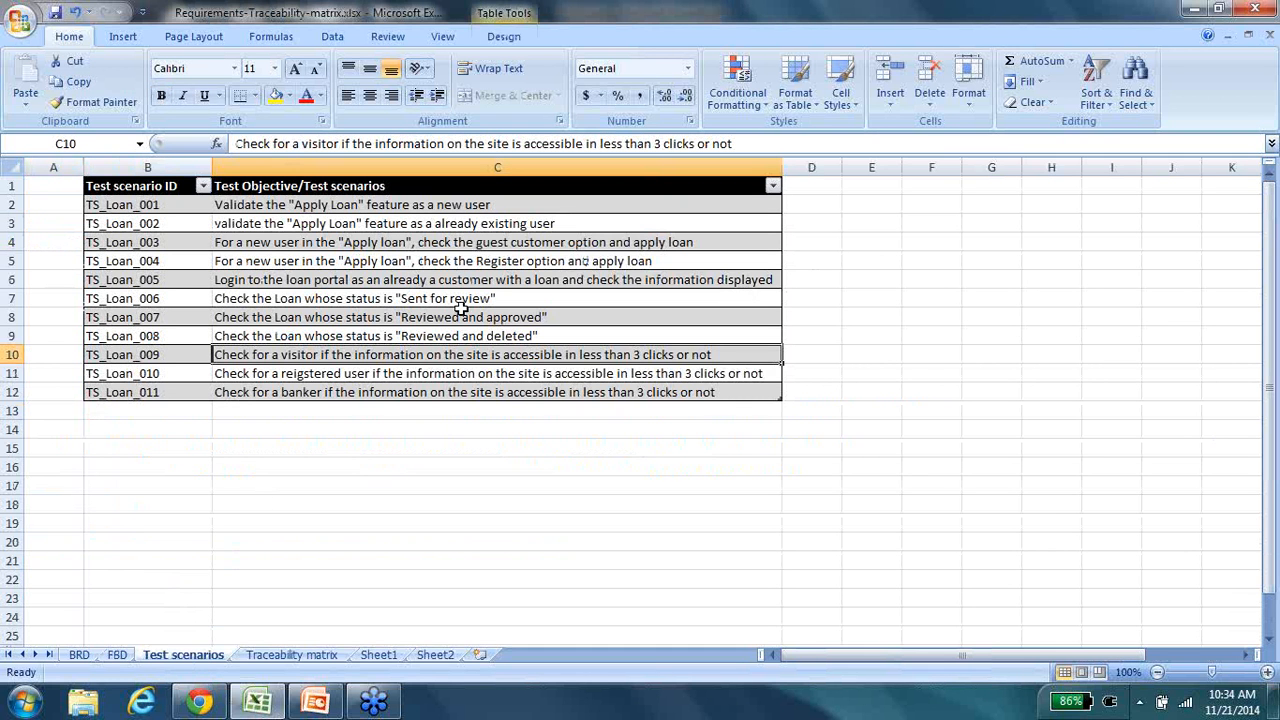
mouse_move(308, 628)
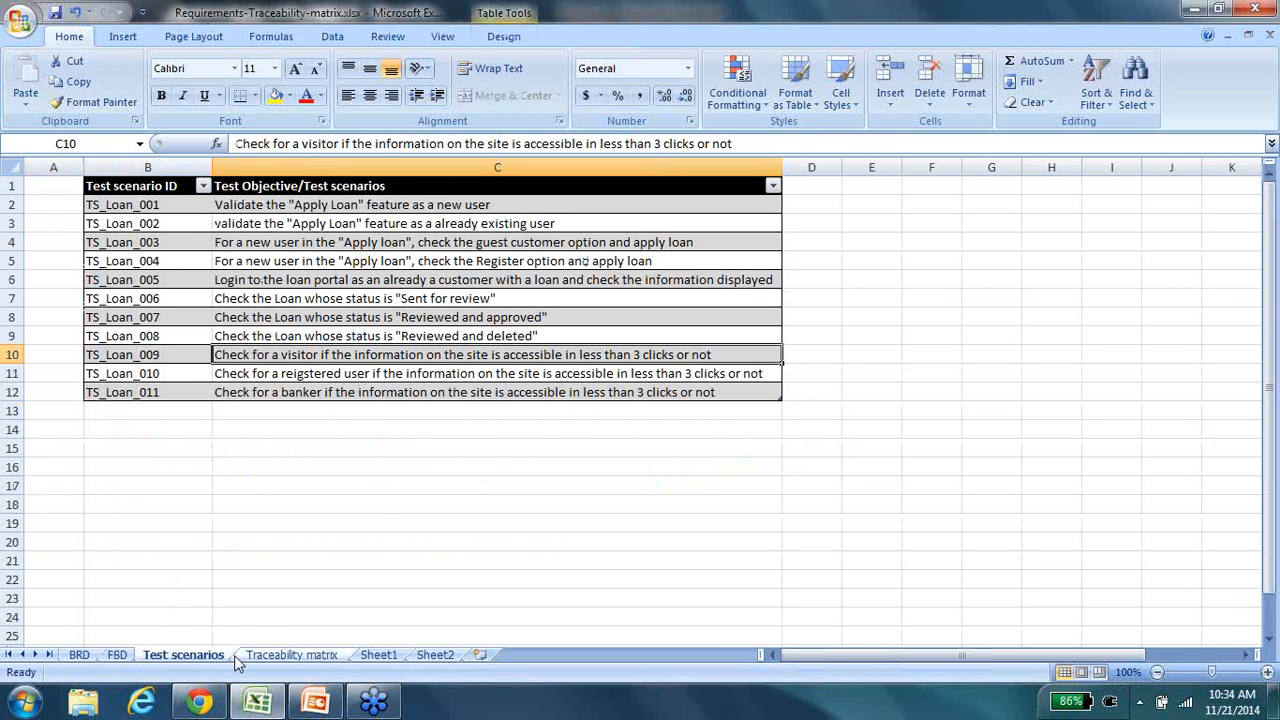
- Return to the Traceability matrix sheet and review the Loan Process and New users sections
click(292, 654)
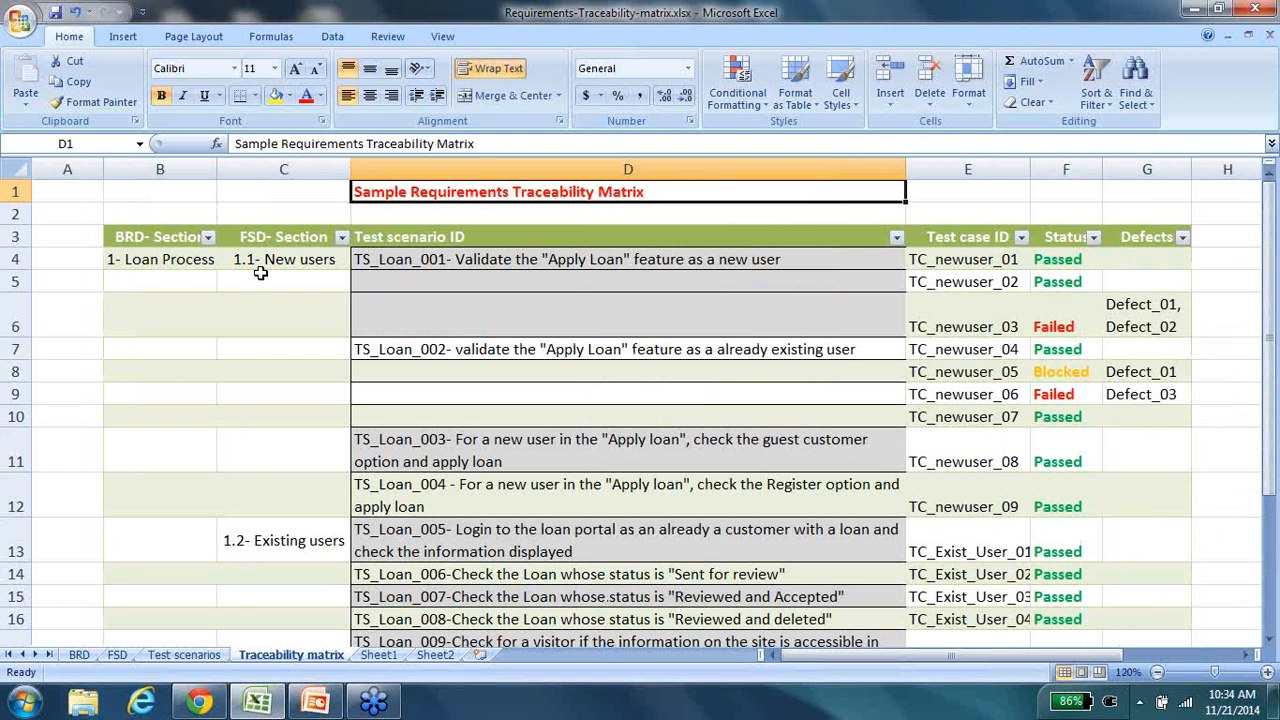
click(160, 260)
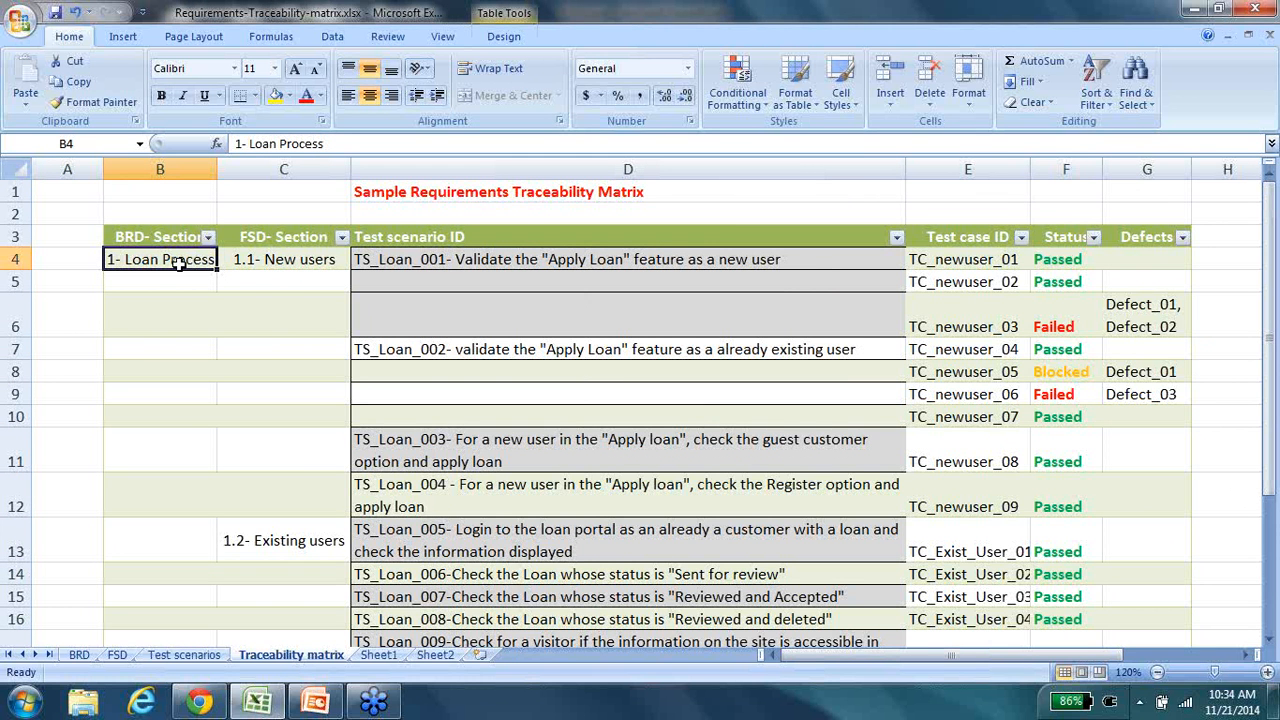
mouse_move(192, 276)
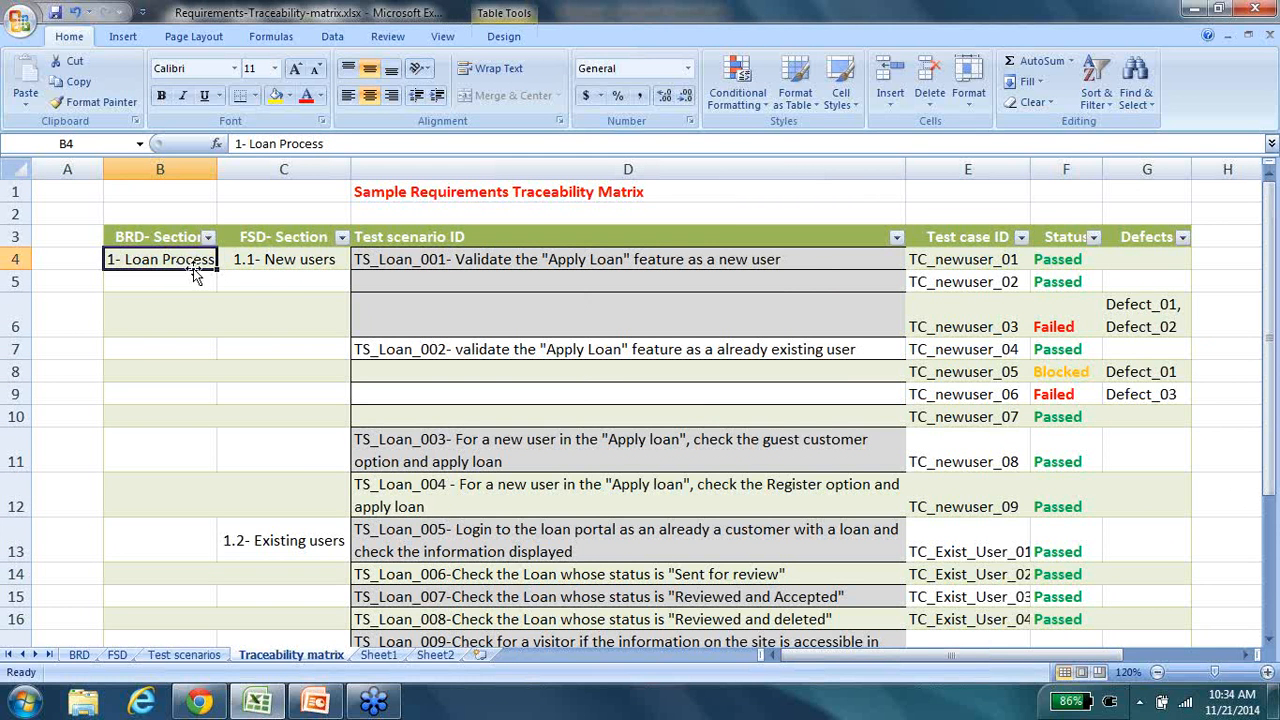
click(284, 260)
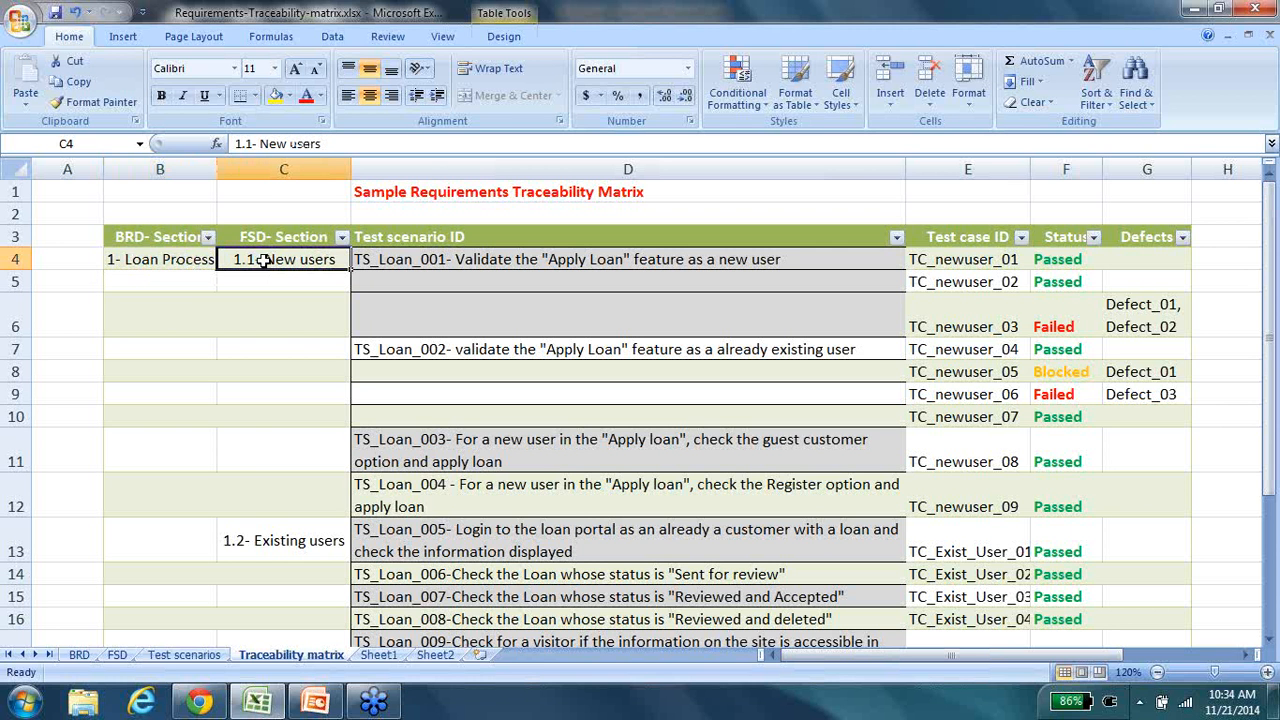
mouse_move(408, 260)
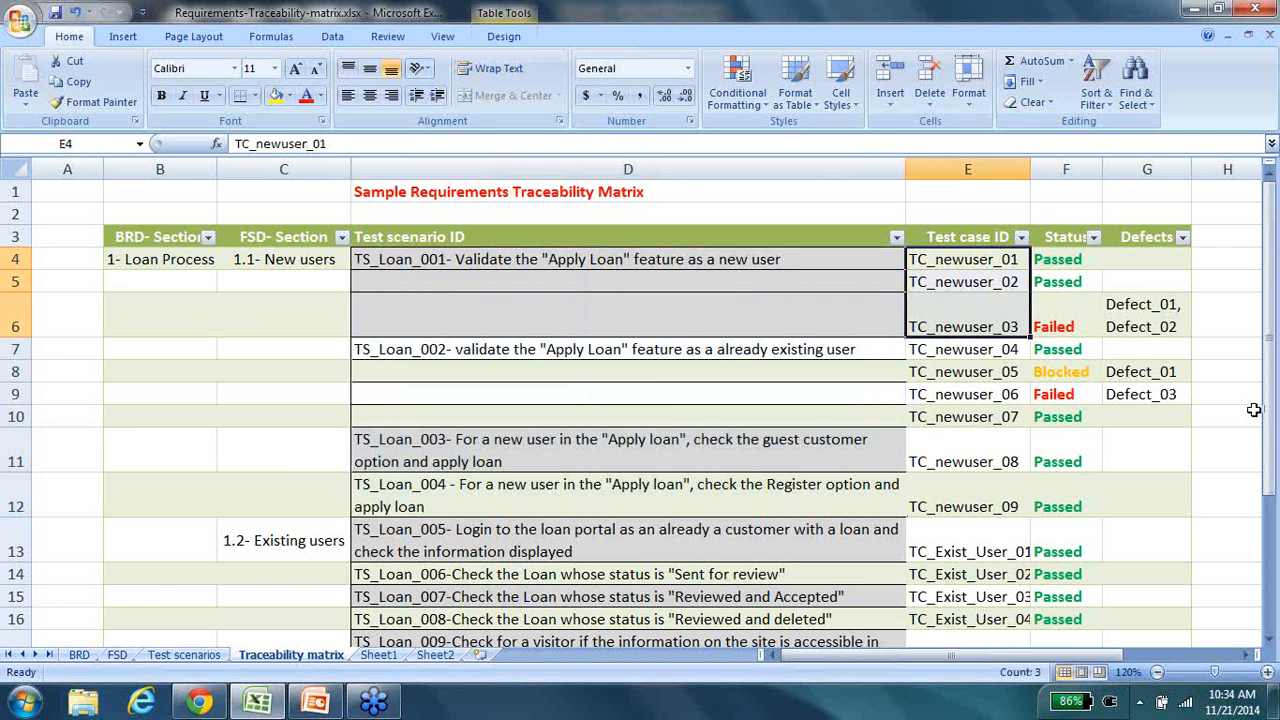
- Review the existing-user rows mapping TS_Loan_005–008 to TC_Exist_User test cases
scroll(down, 3)
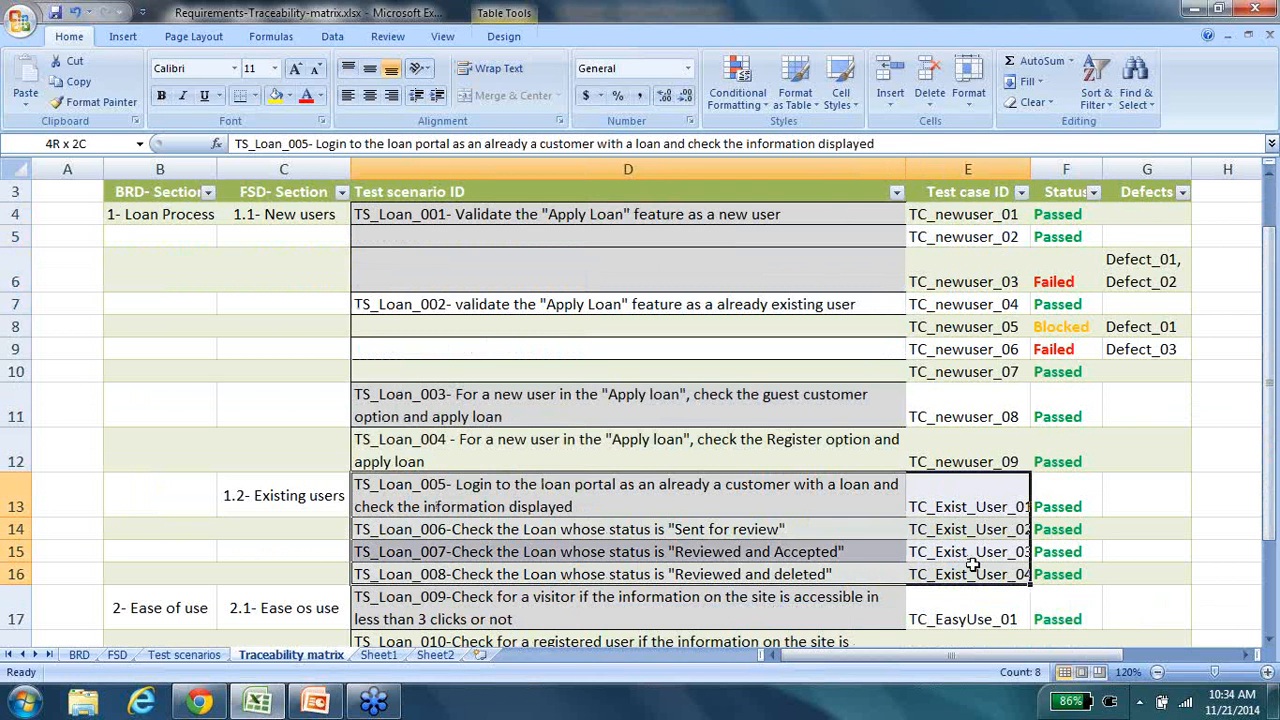
click(68, 496)
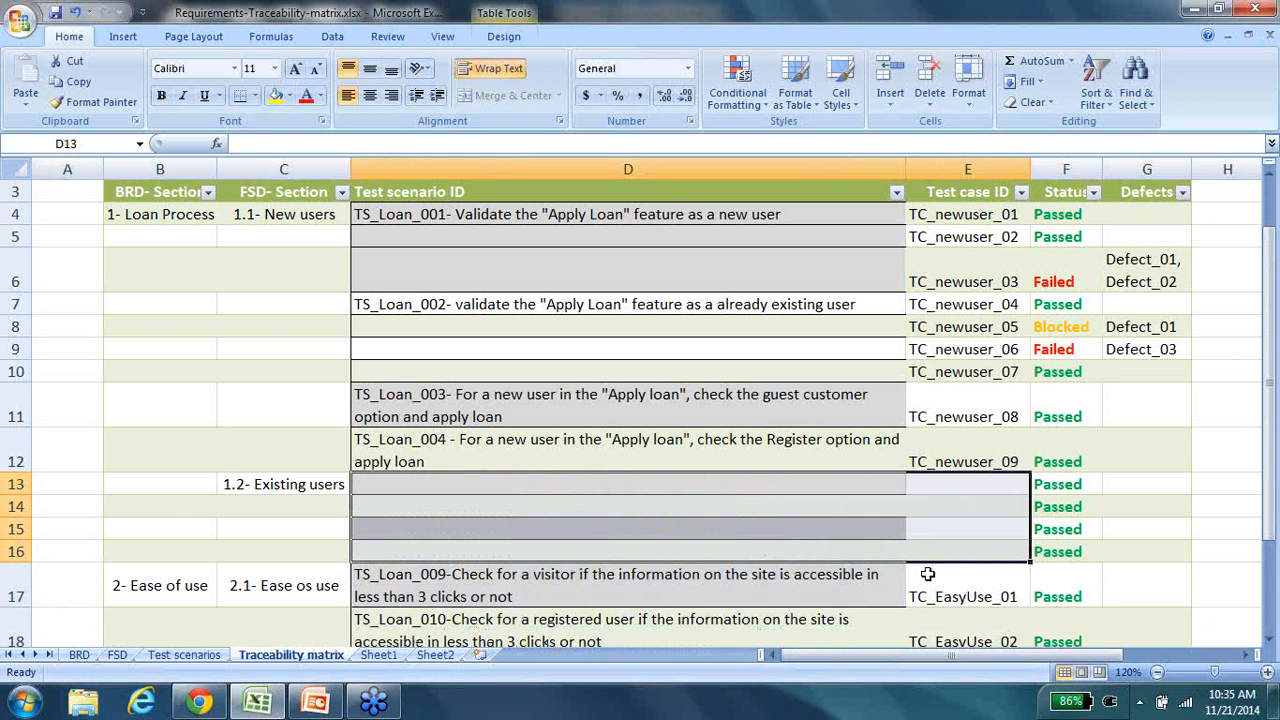
mouse_move(308, 258)
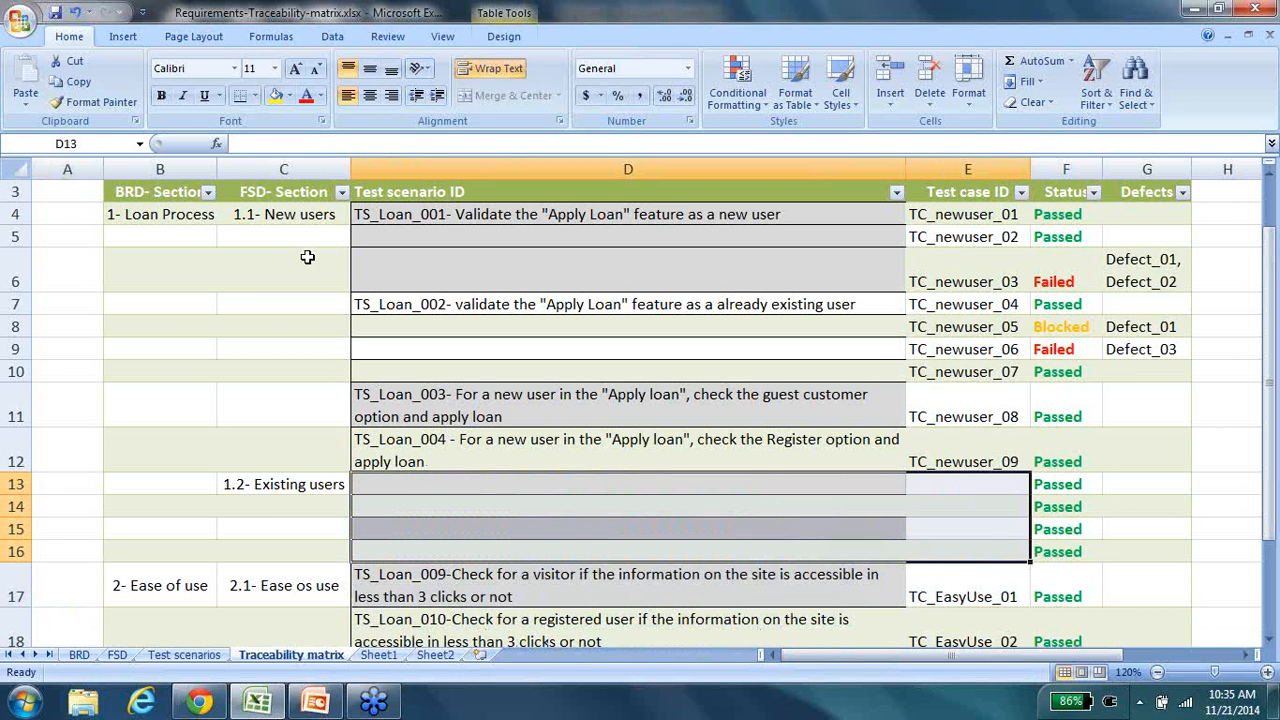
click(284, 482)
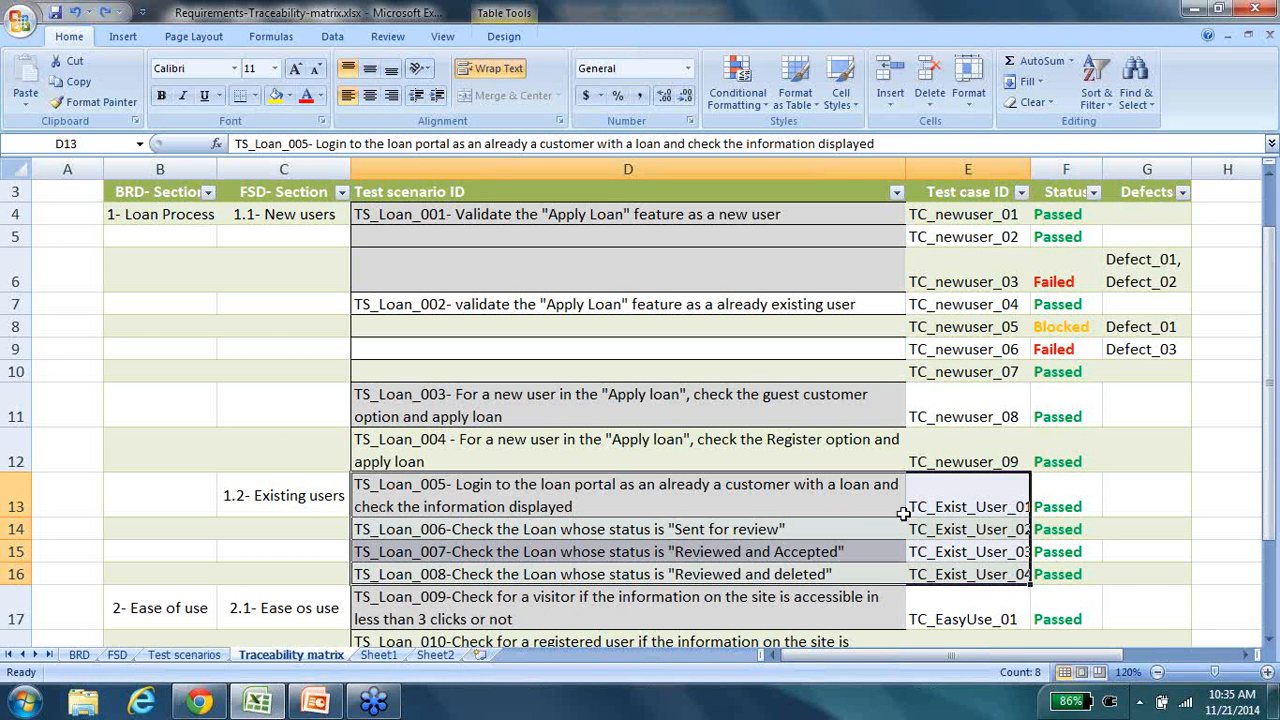
scroll(down, 3)
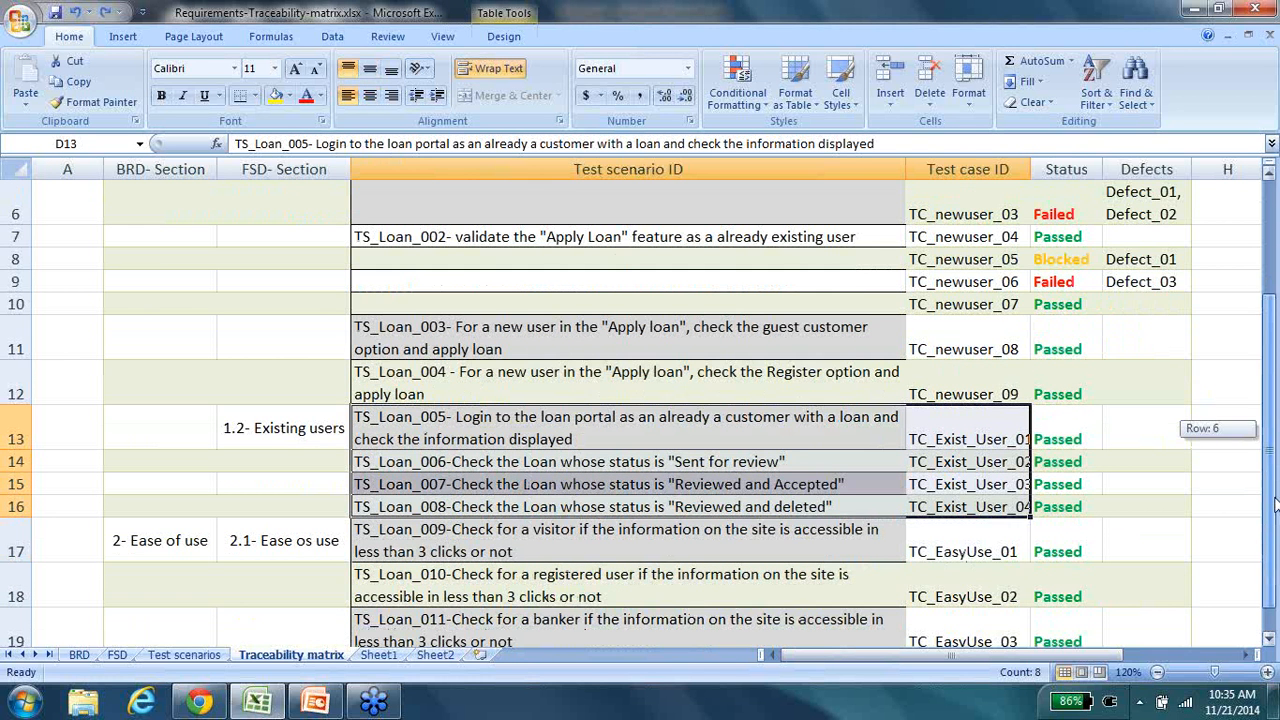
click(284, 428)
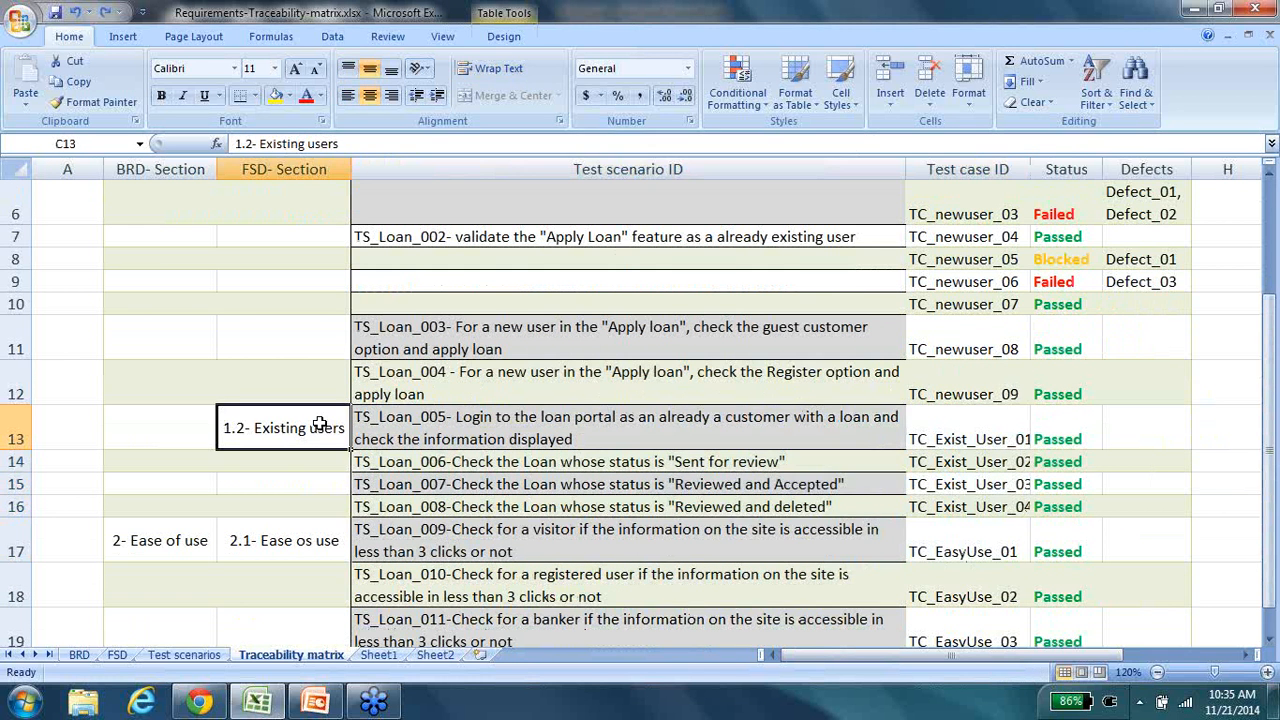
scroll(down, 3)
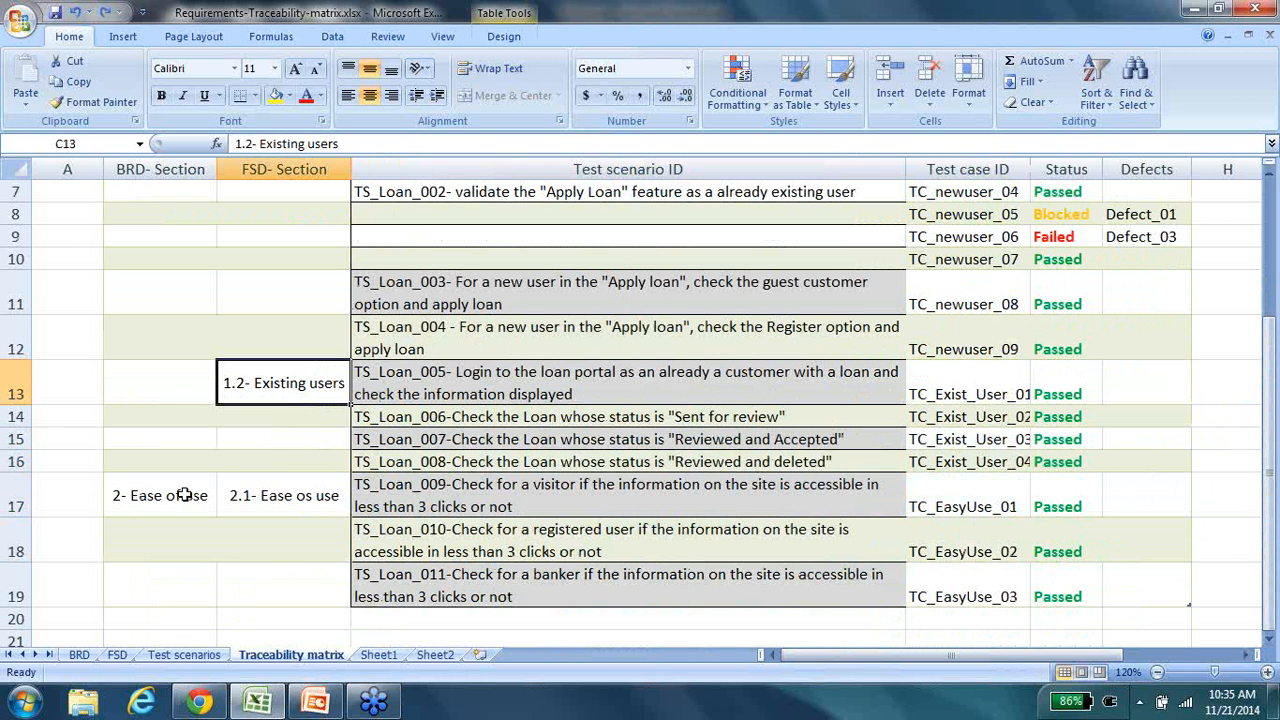
click(160, 496)
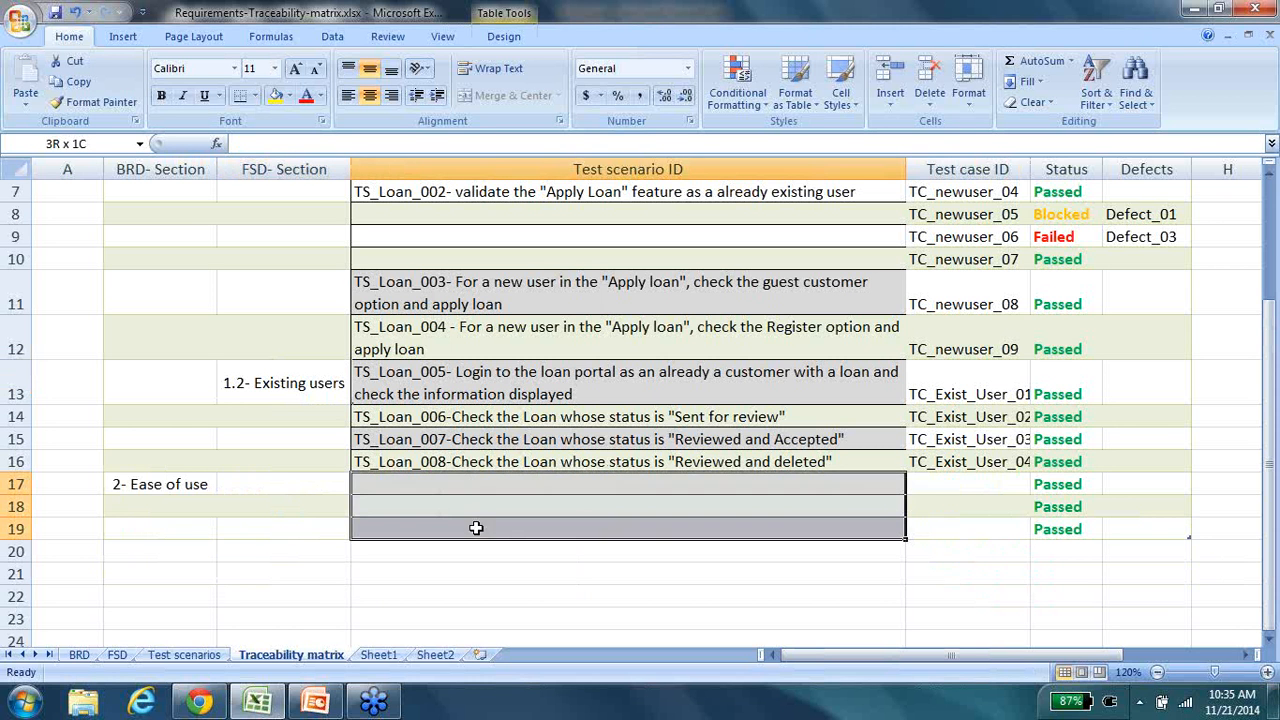
click(936, 494)
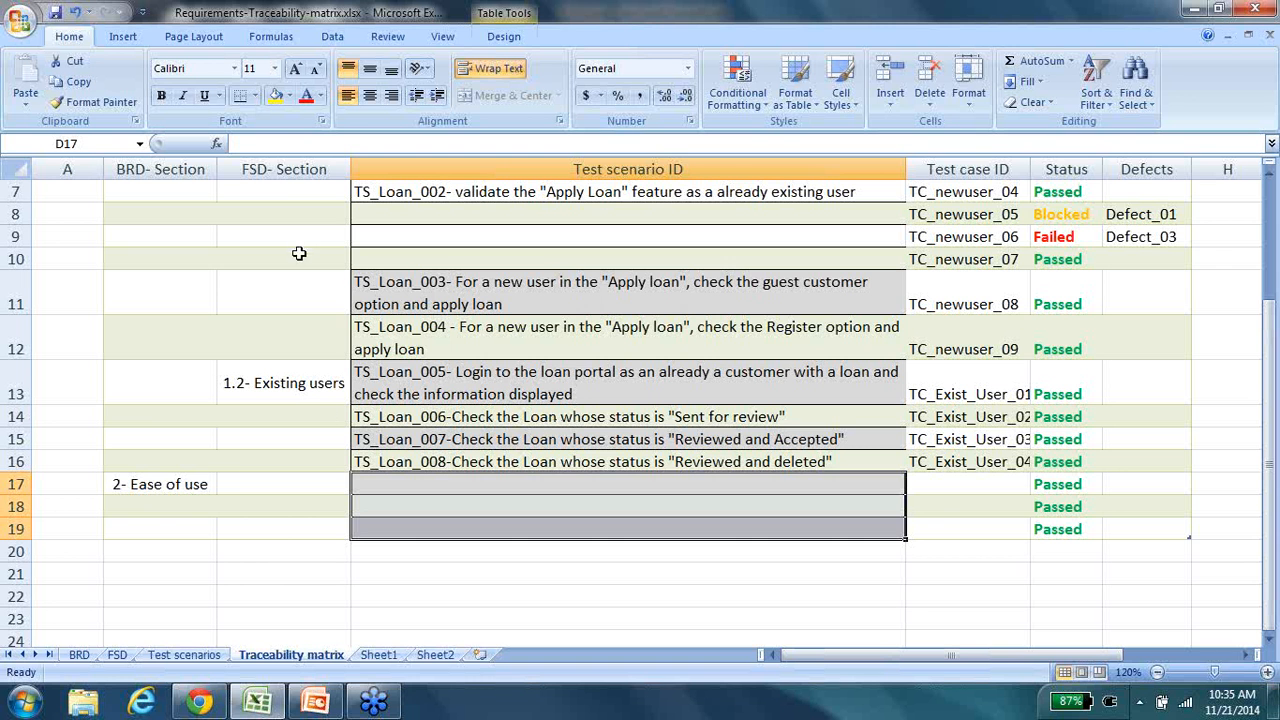
click(160, 484)
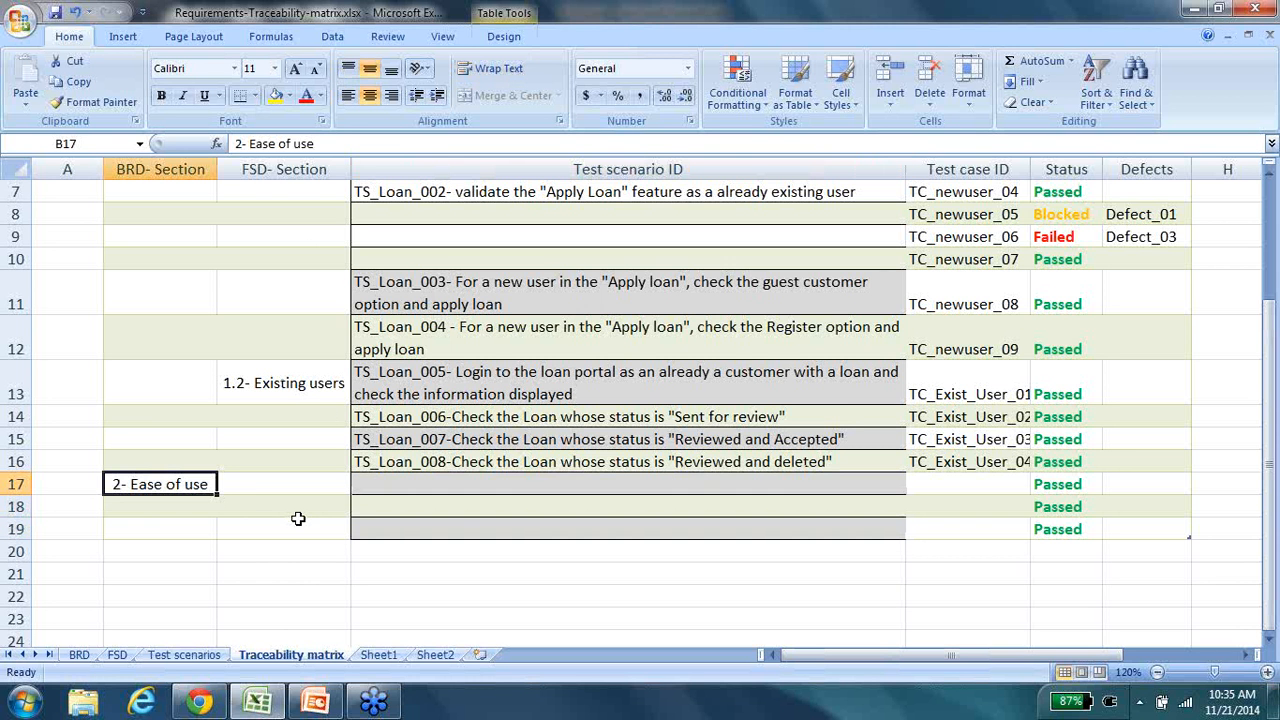
mouse_move(188, 500)
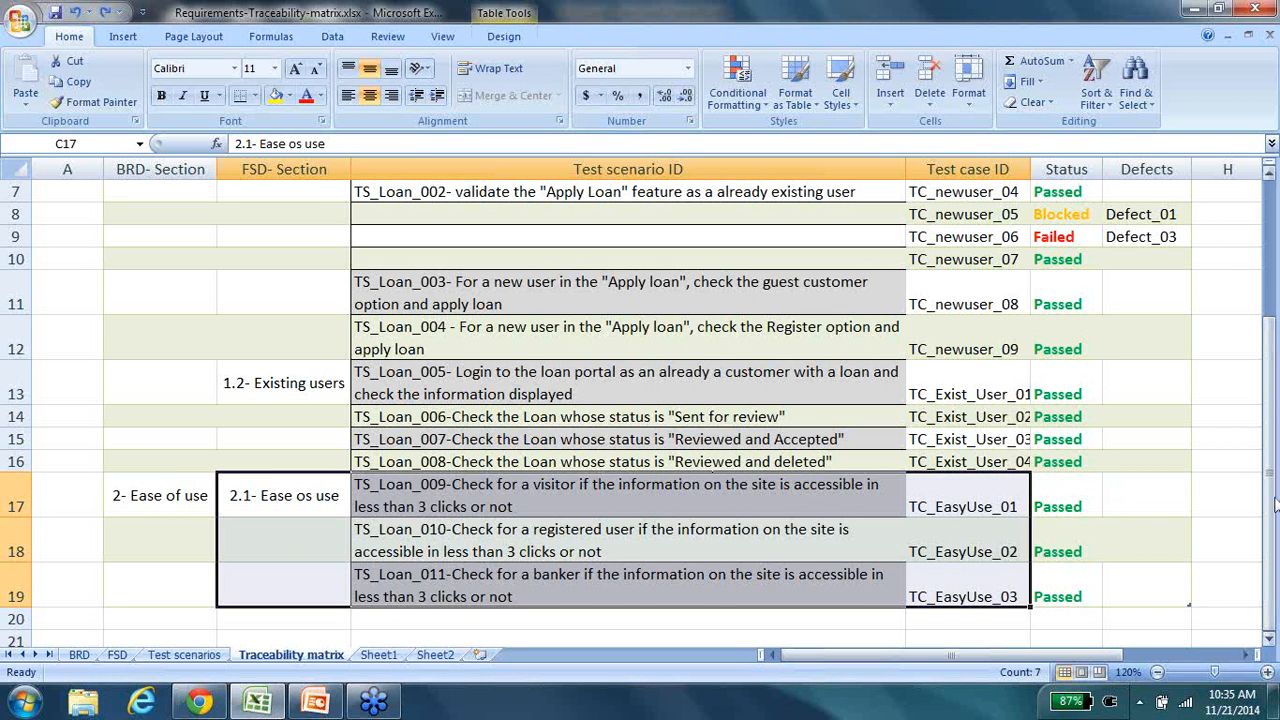
scroll(up, 3)
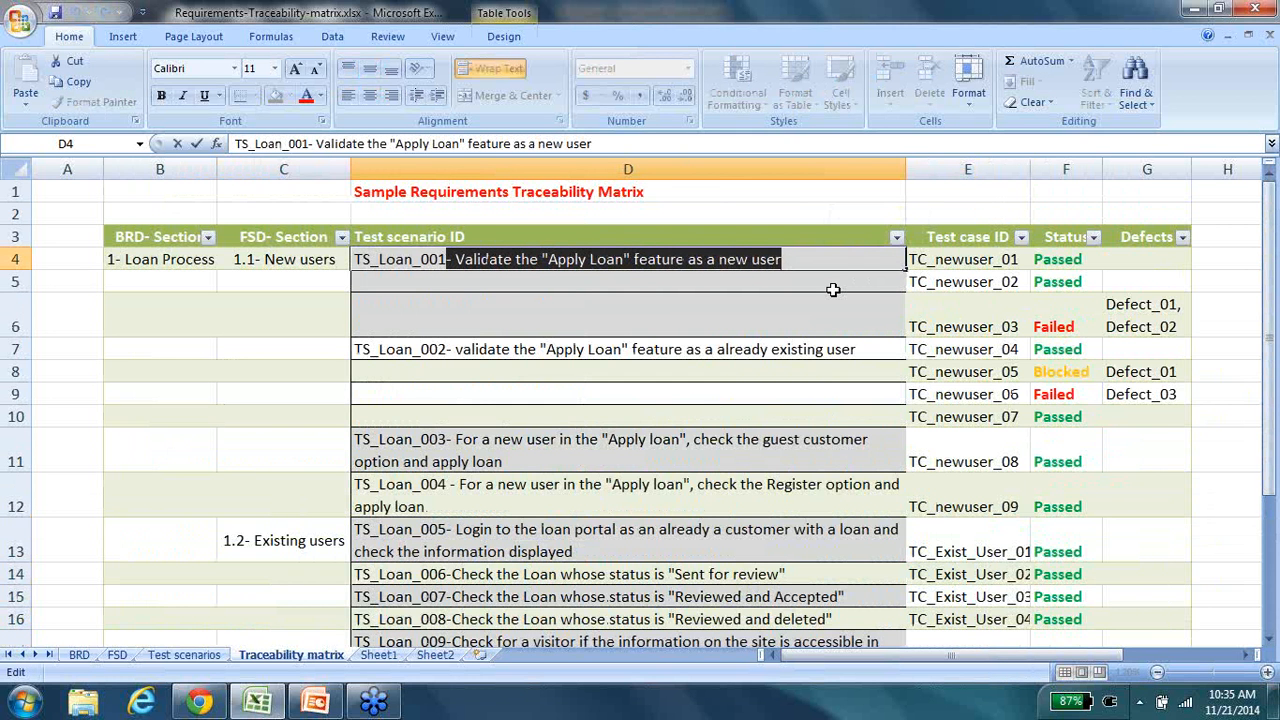
mouse_move(1008, 280)
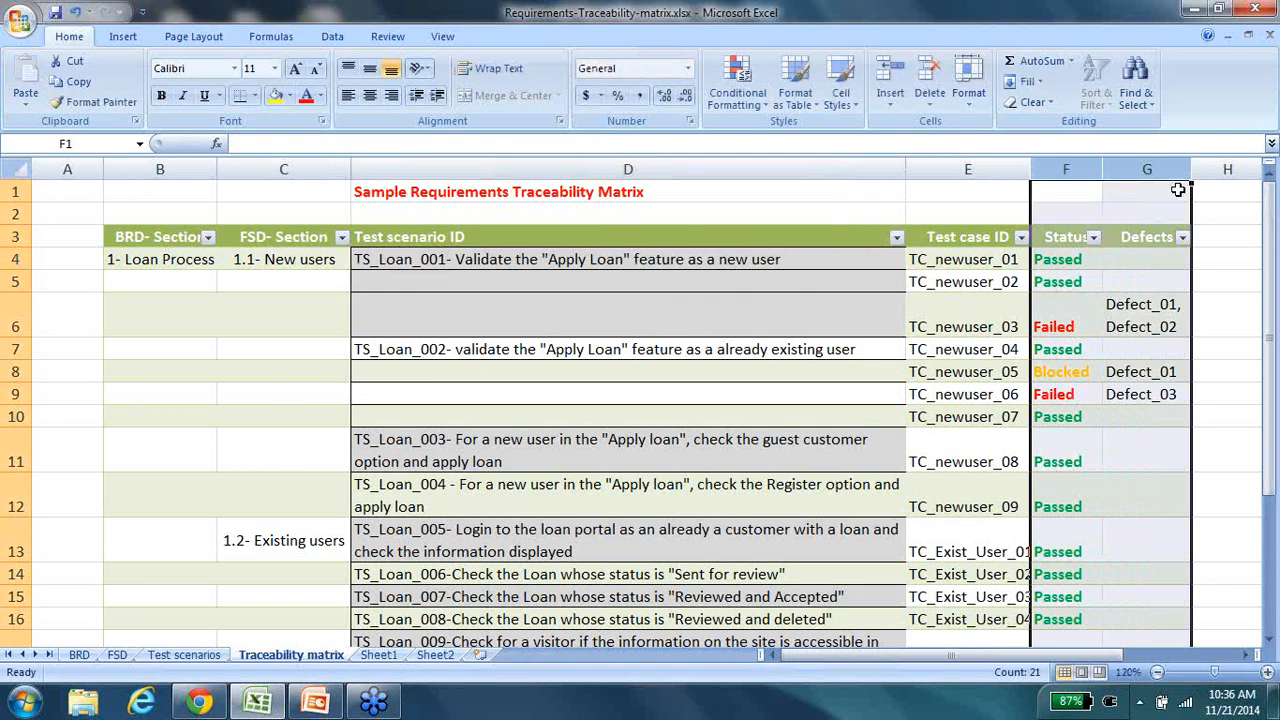
- Release the Status and Defects selection and scroll back down to the Sheet1 notes and RTM table
click(1226, 348)
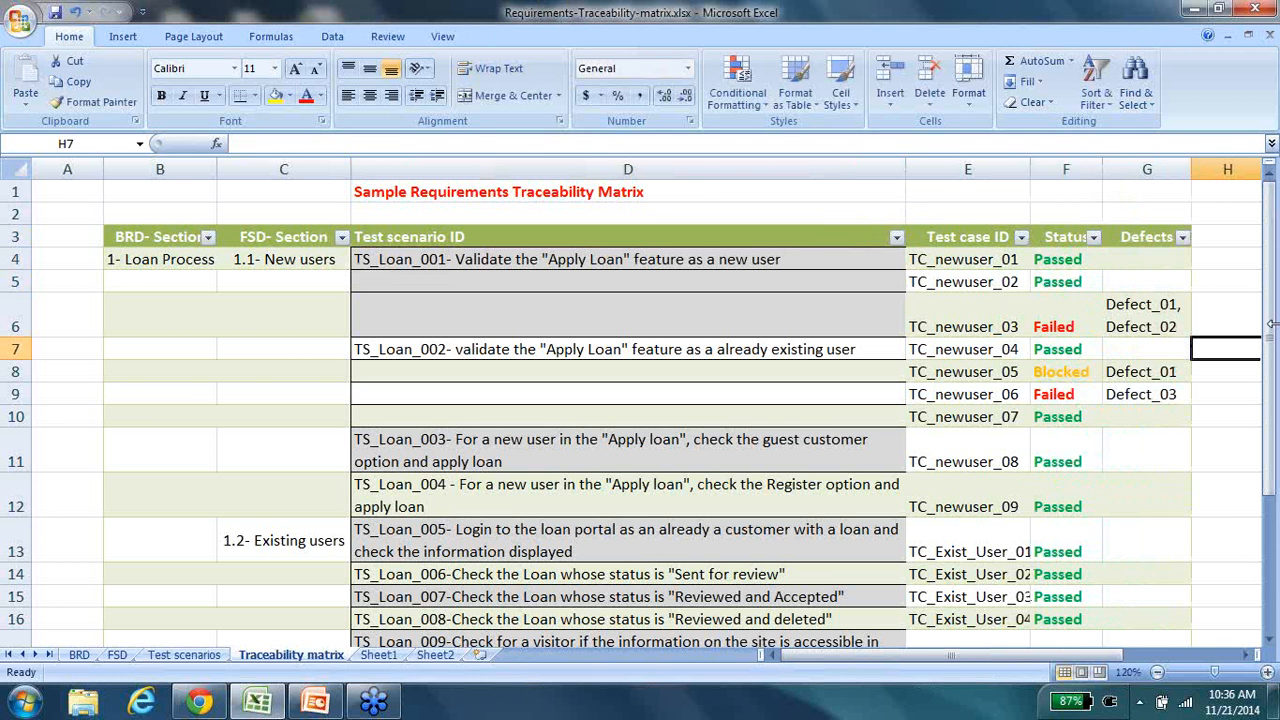
mouse_move(840, 292)
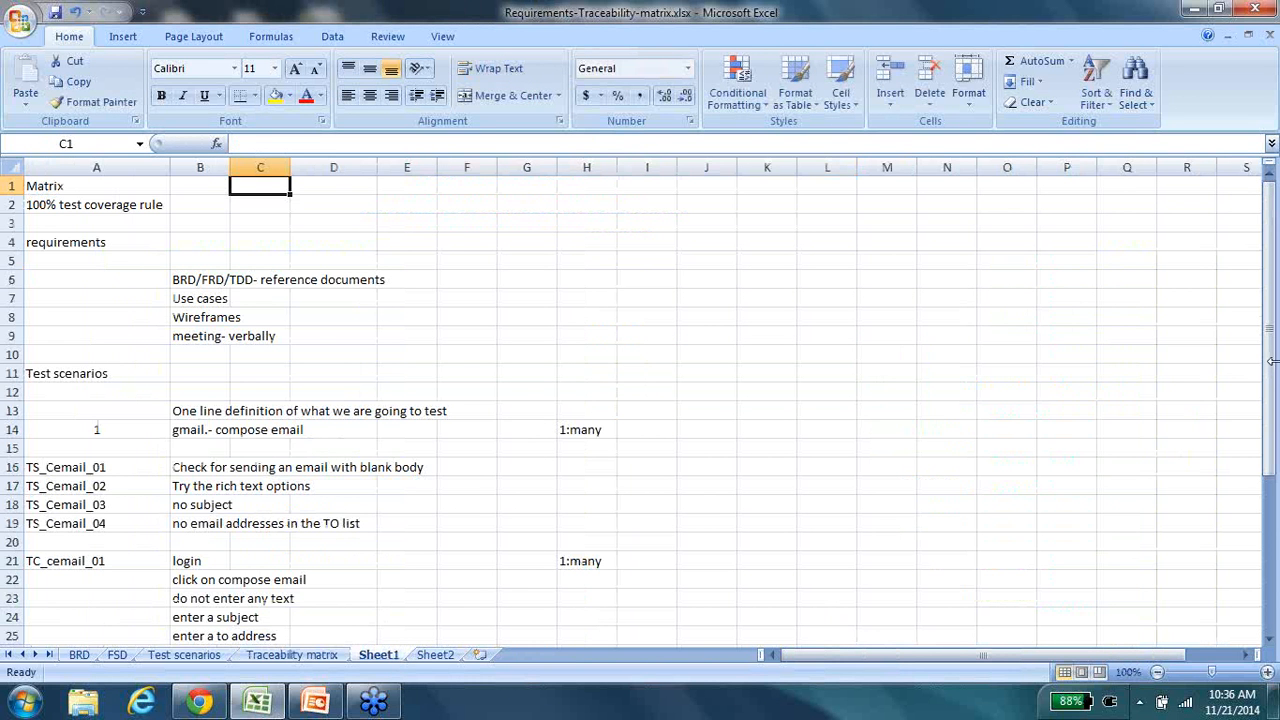
scroll(down, 3)
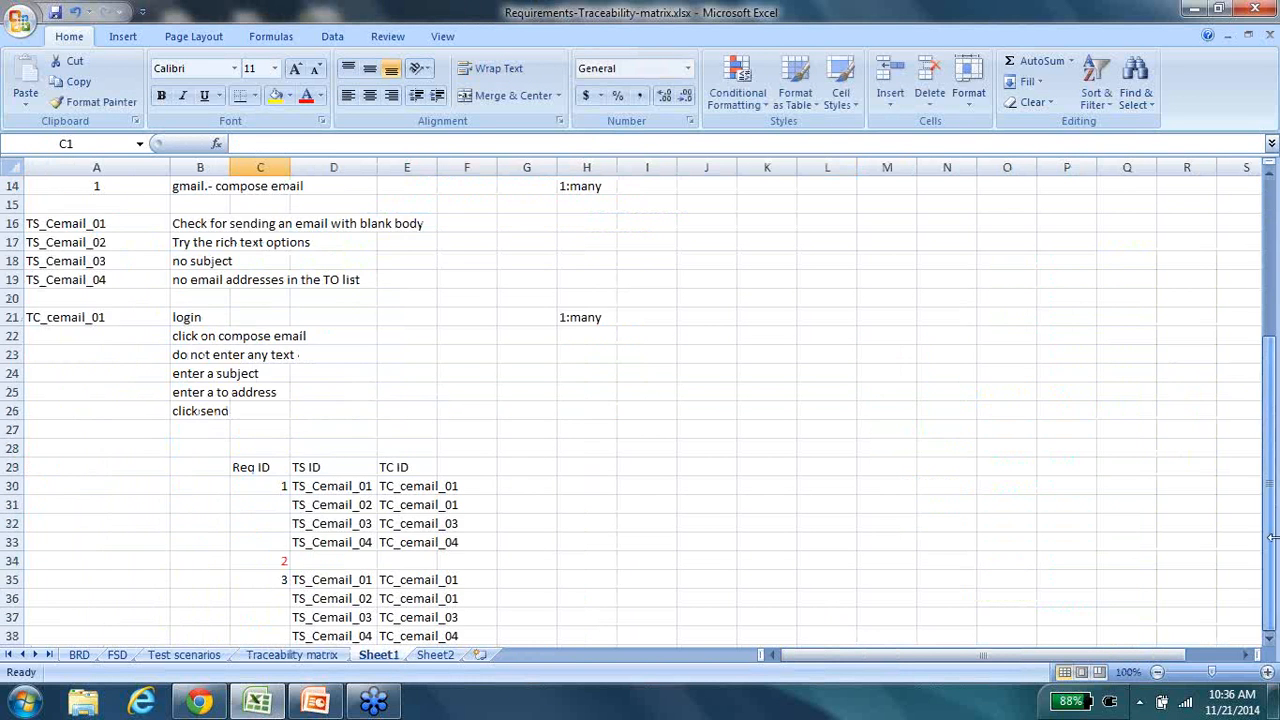
click(292, 656)
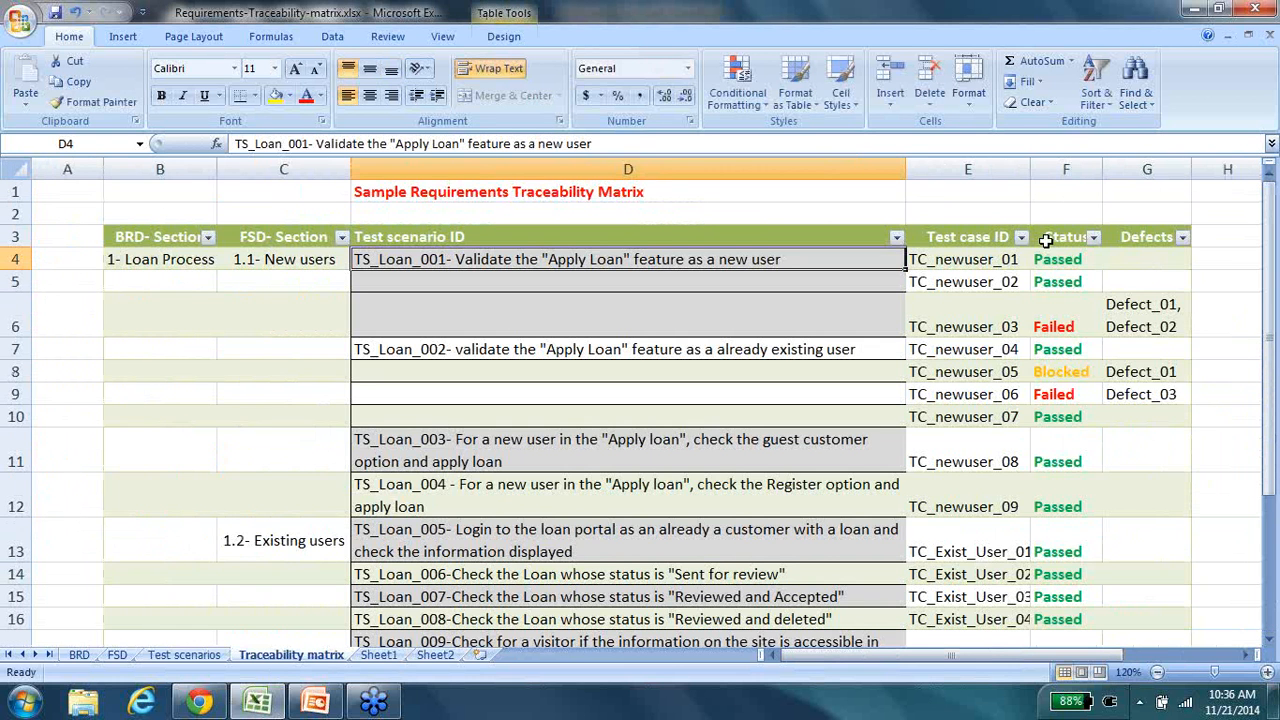
click(1064, 260)
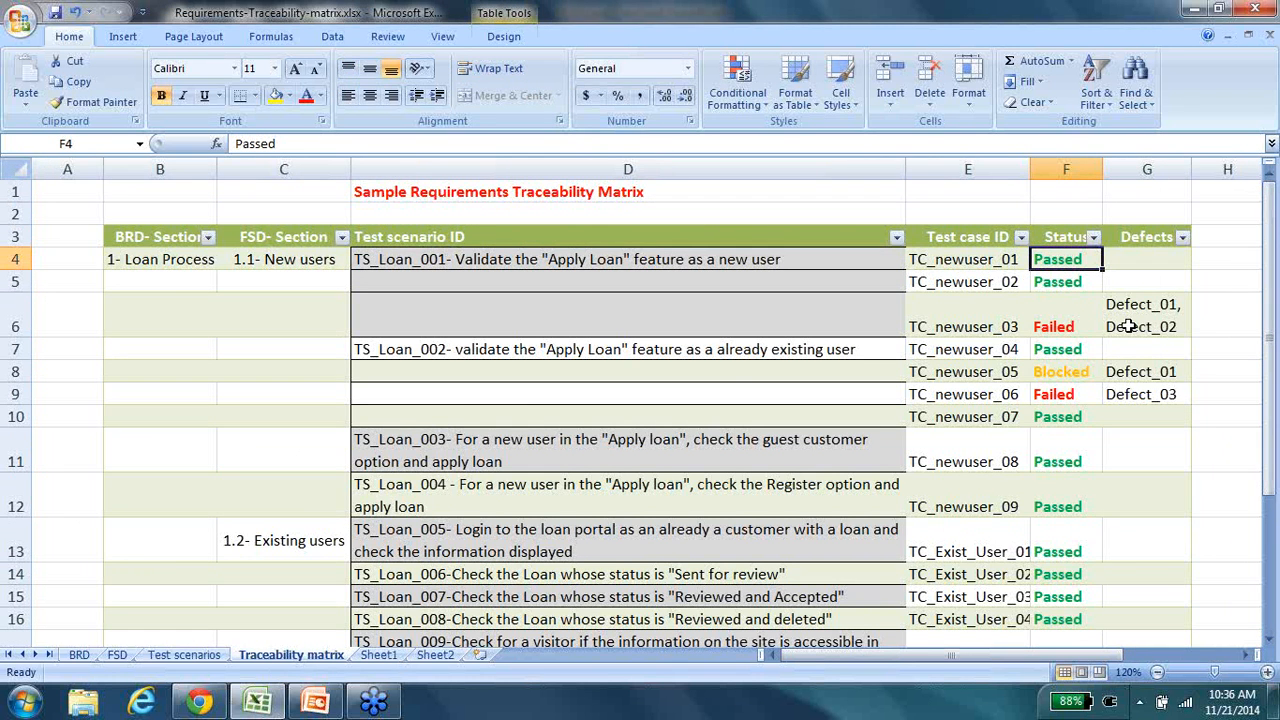
click(1148, 316)
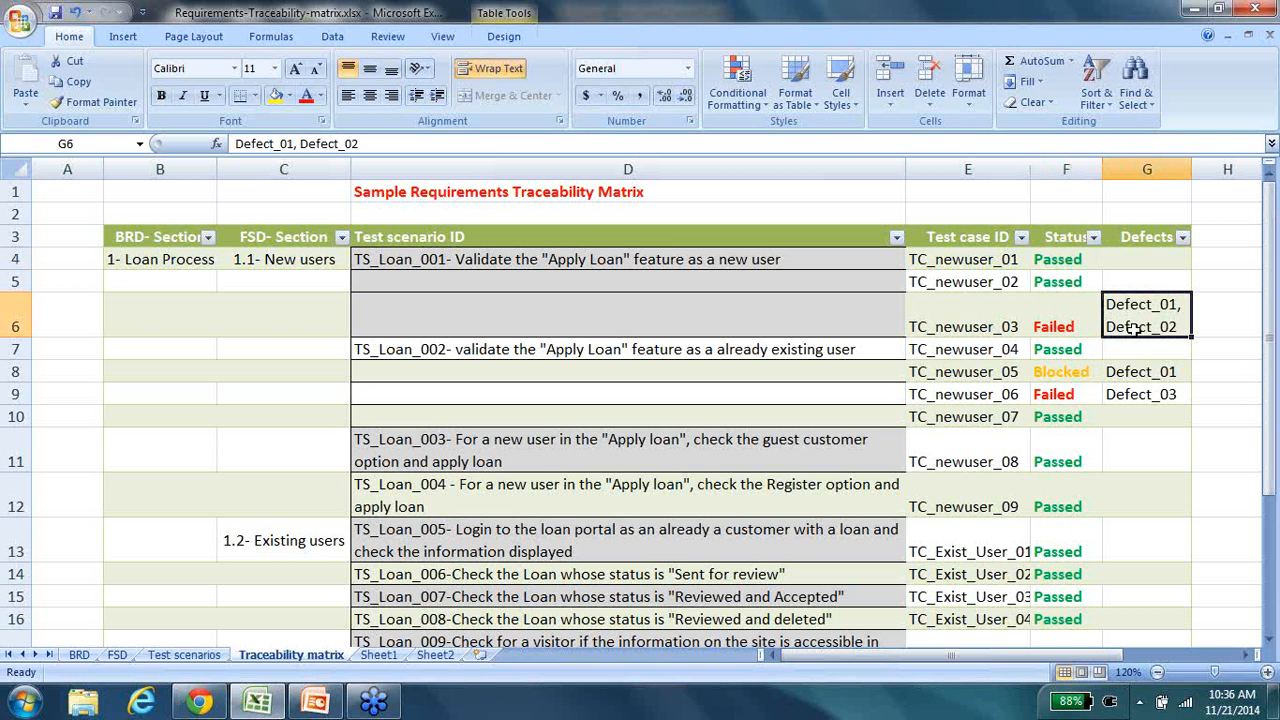
mouse_move(1152, 320)
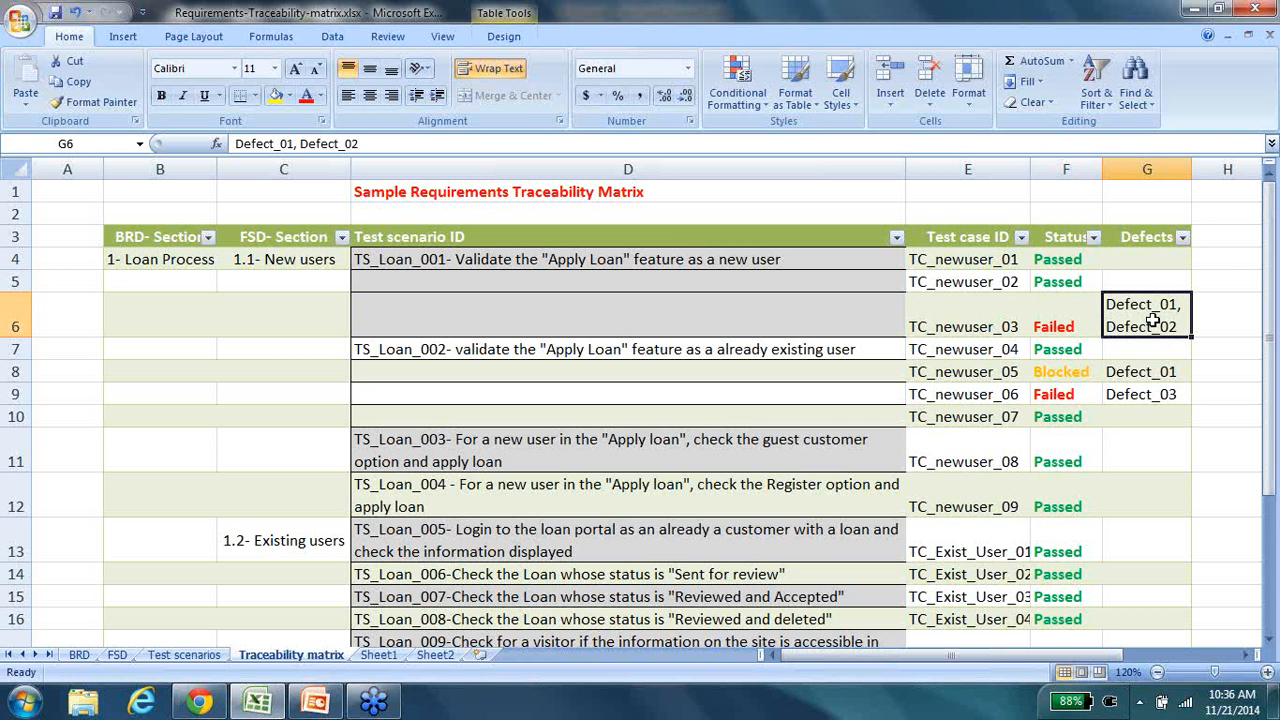
click(1146, 370)
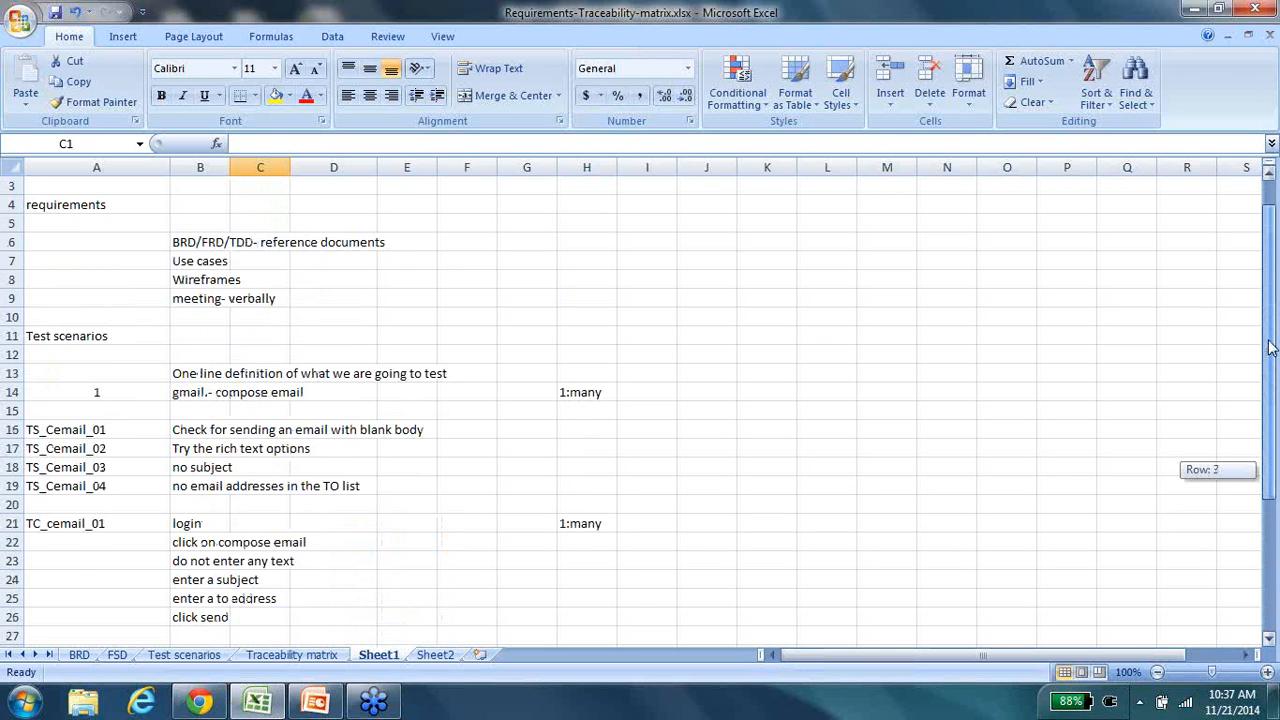
scroll(up, 3)
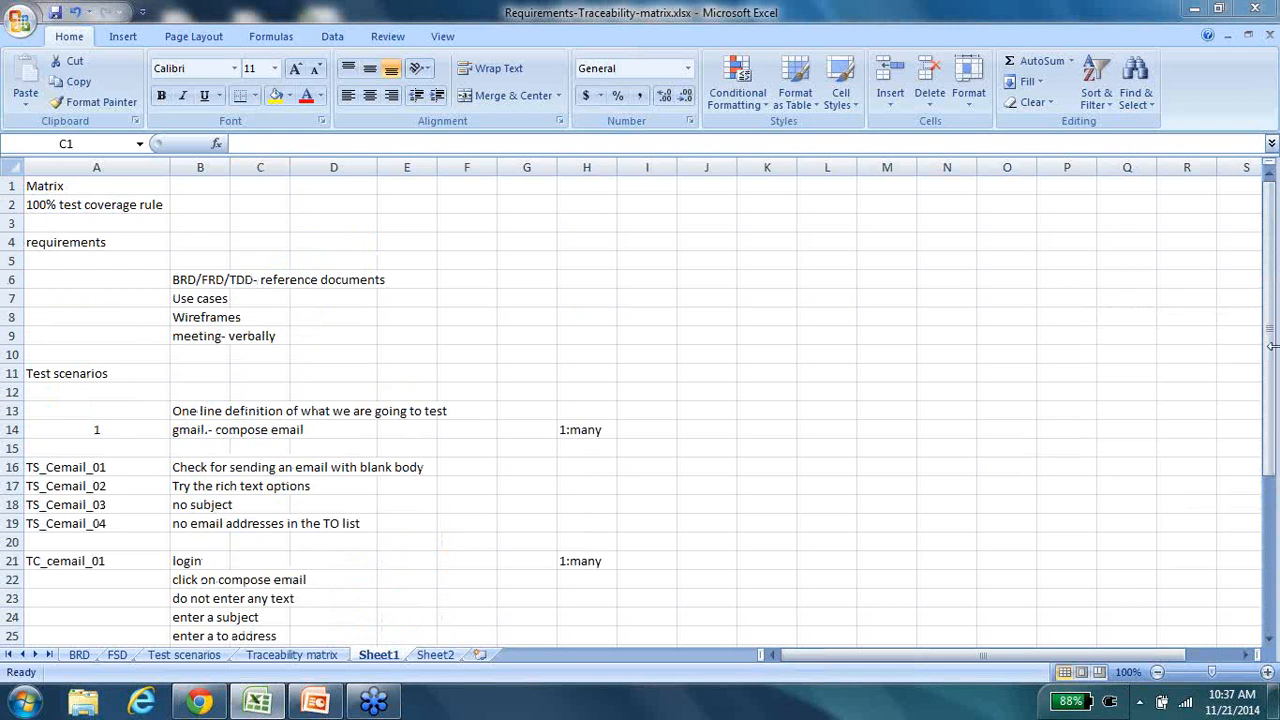
mouse_move(1110, 220)
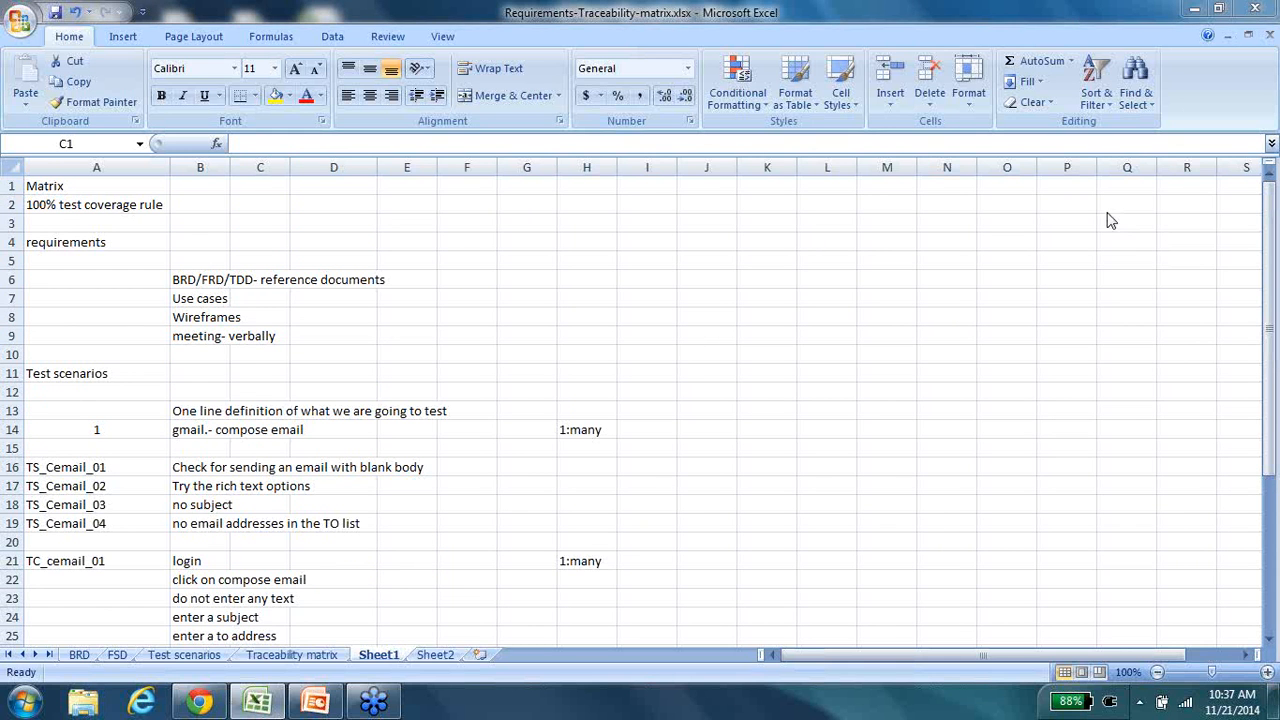